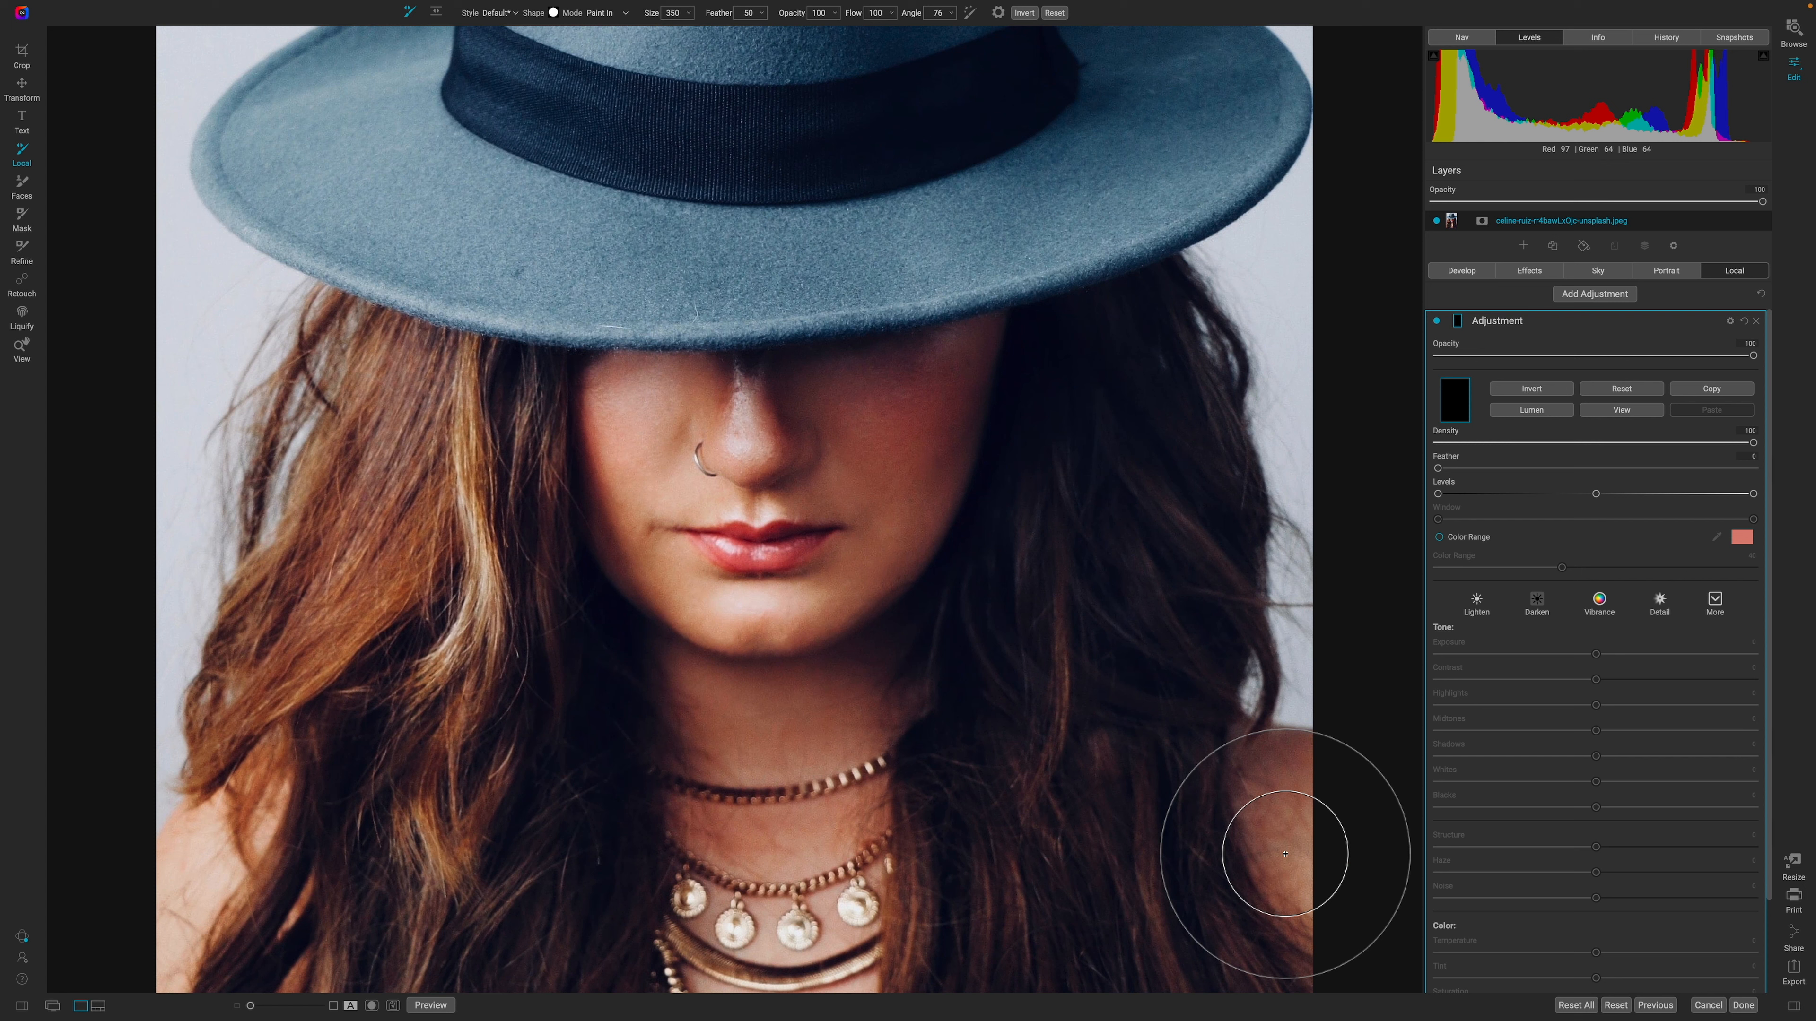
pyautogui.moveTo(485, 389)
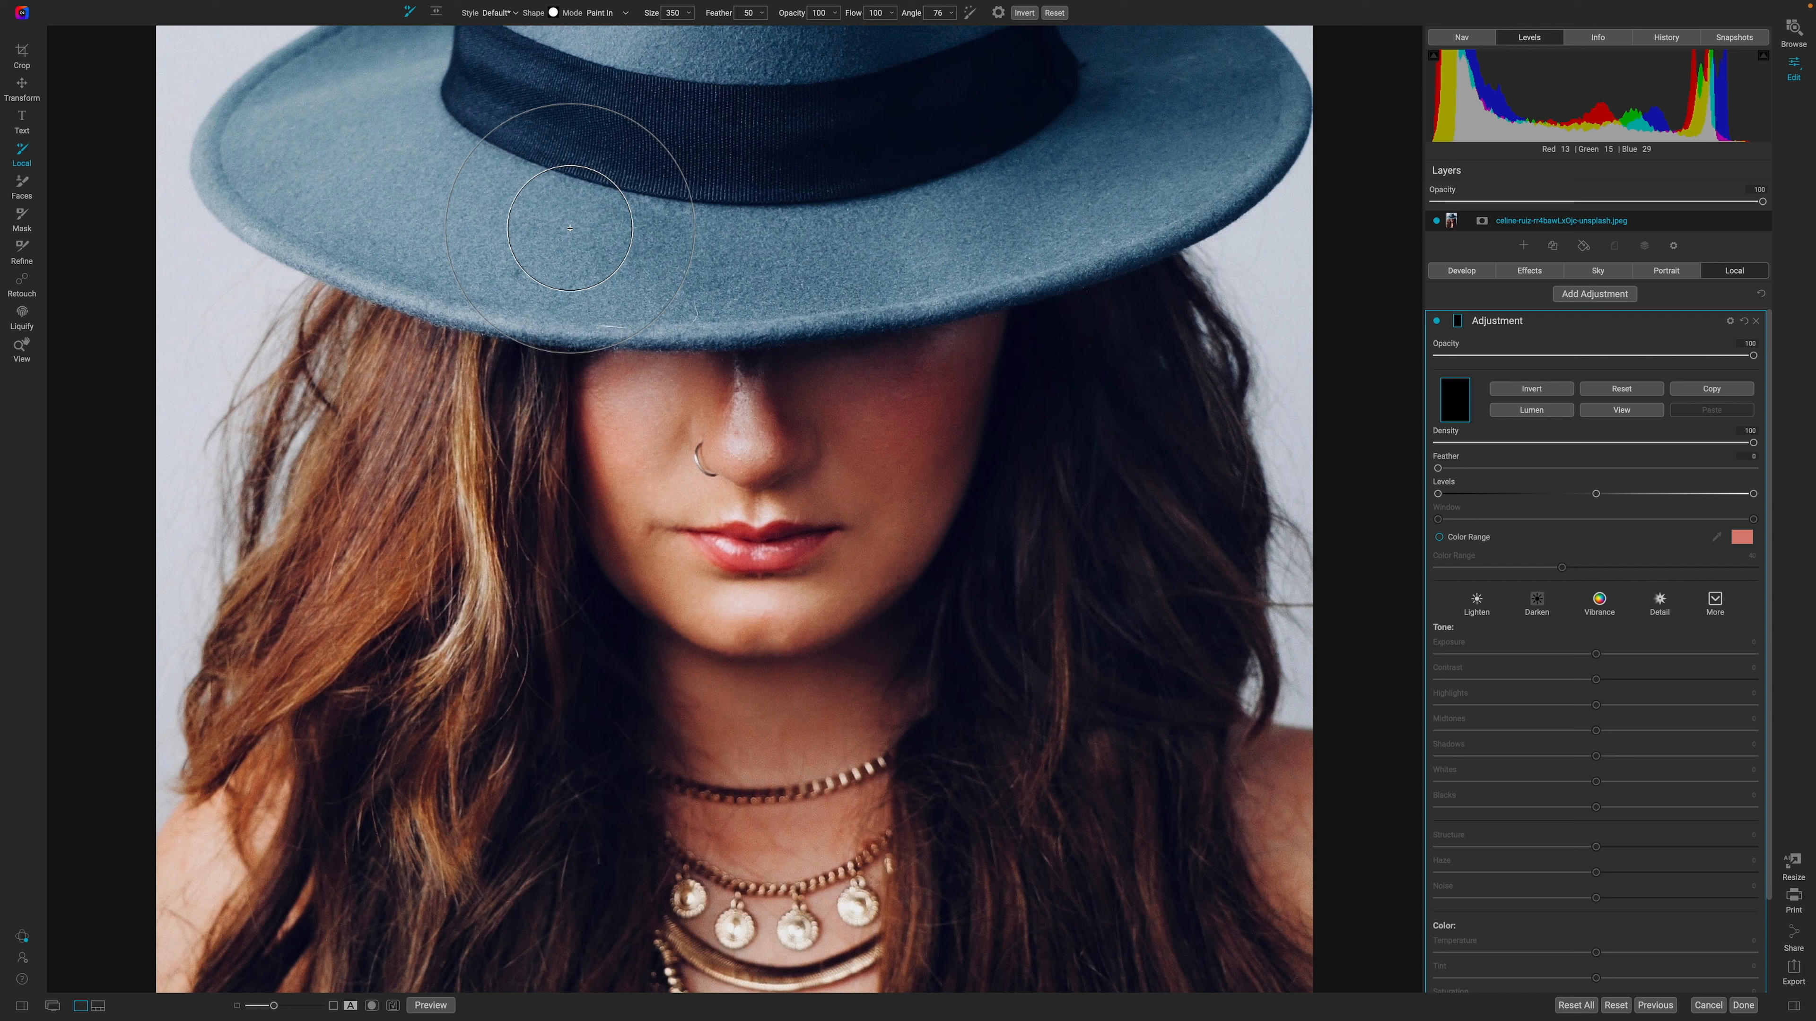
pyautogui.moveTo(559, 265)
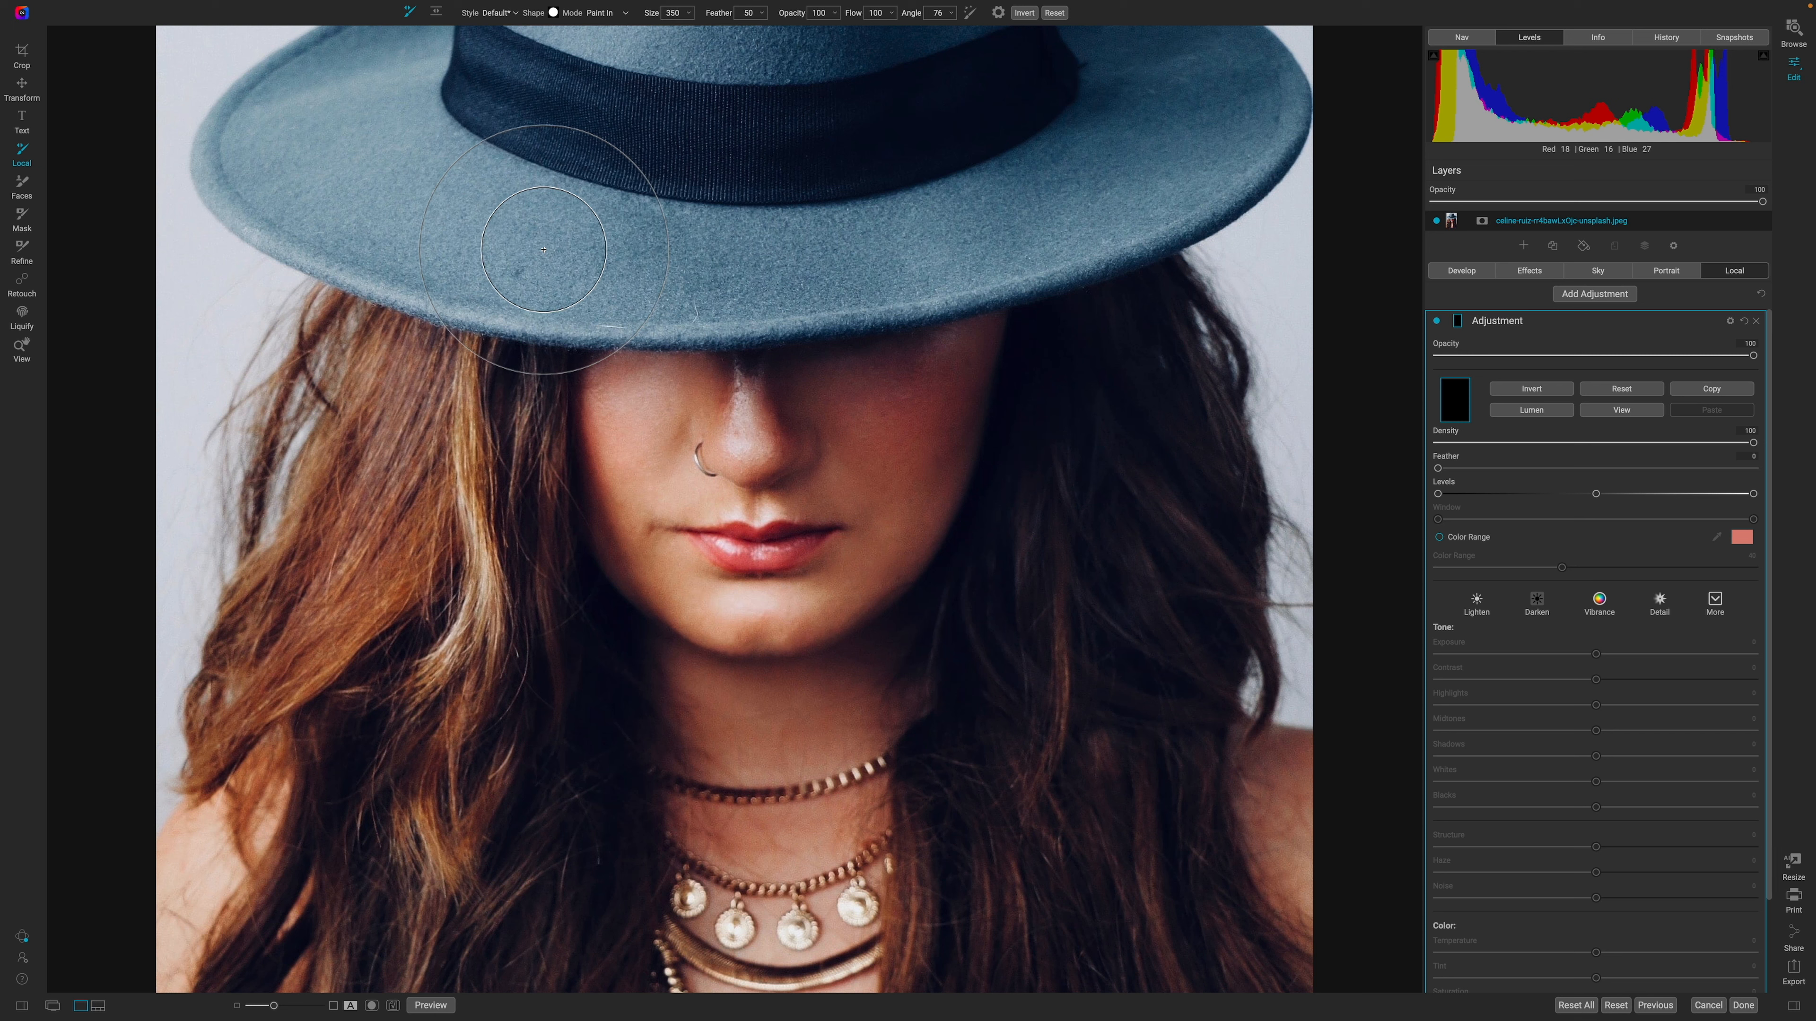
# Step: Paint a normal-brush mask over the left hat brim, letting it bleed onto the band
pyautogui.moveTo(542, 249); pyautogui.dragTo(506, 221)
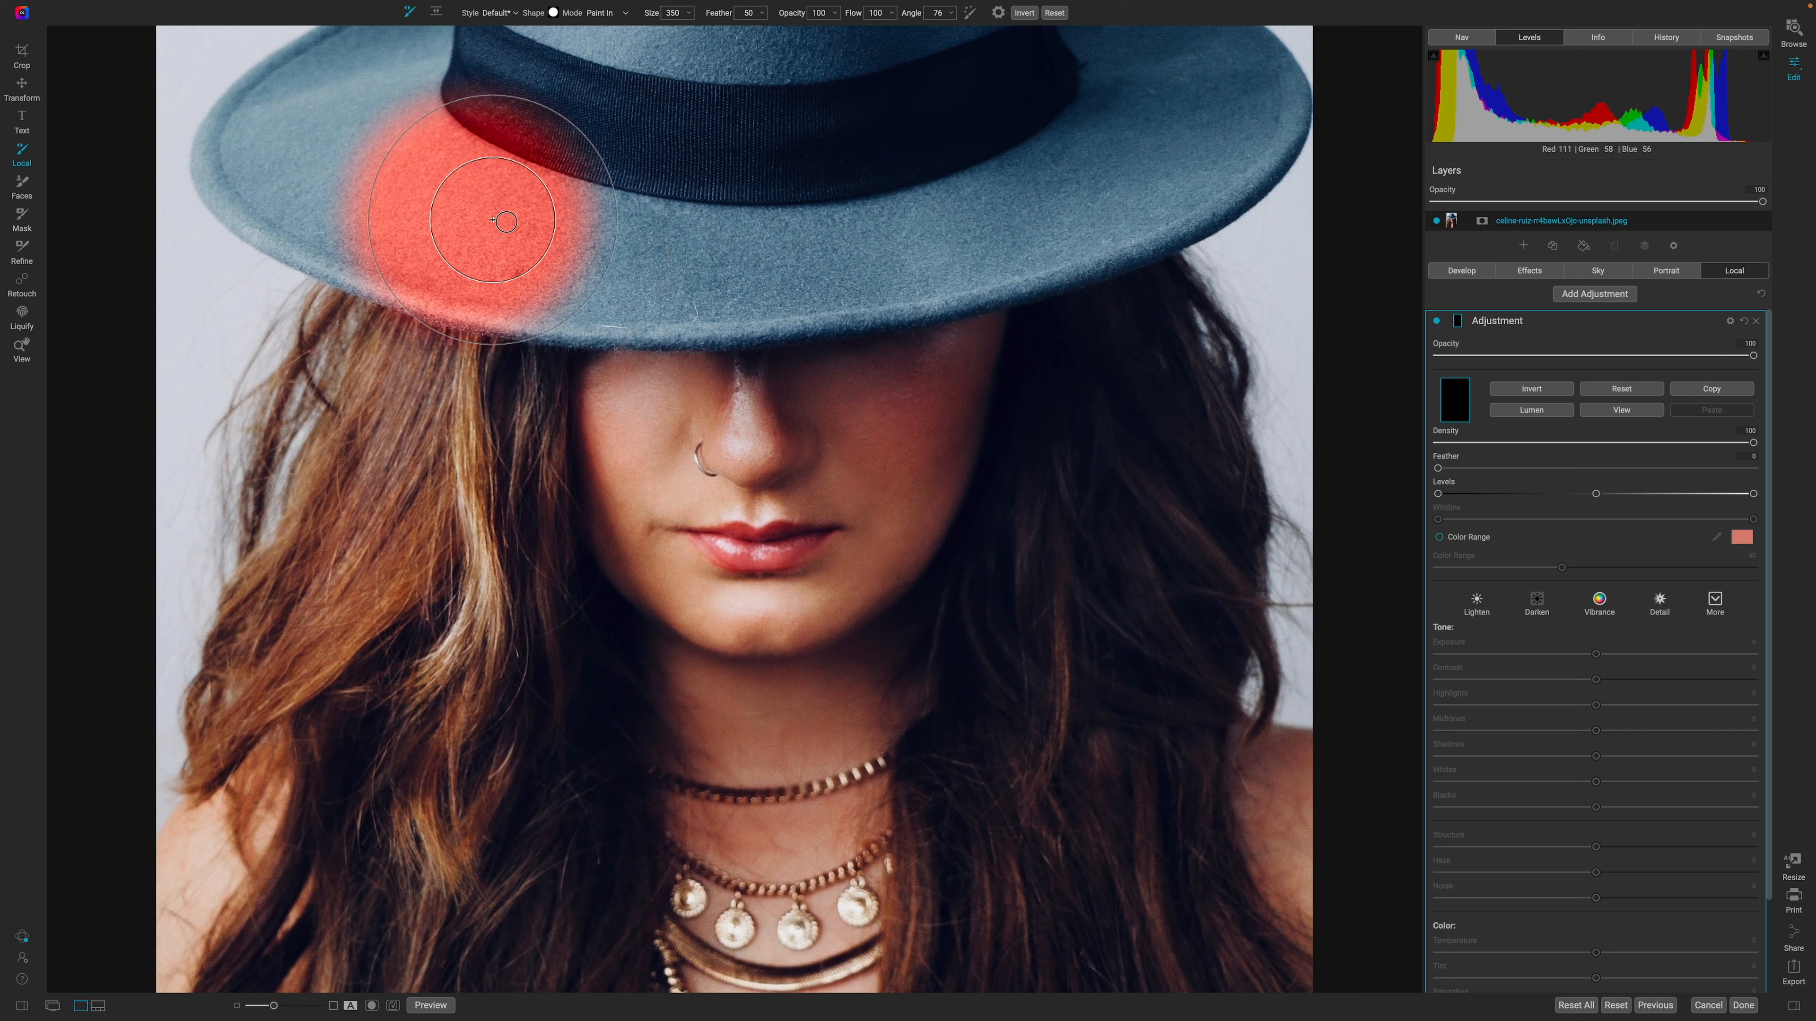
pyautogui.moveTo(506, 220); pyautogui.dragTo(767, 239)
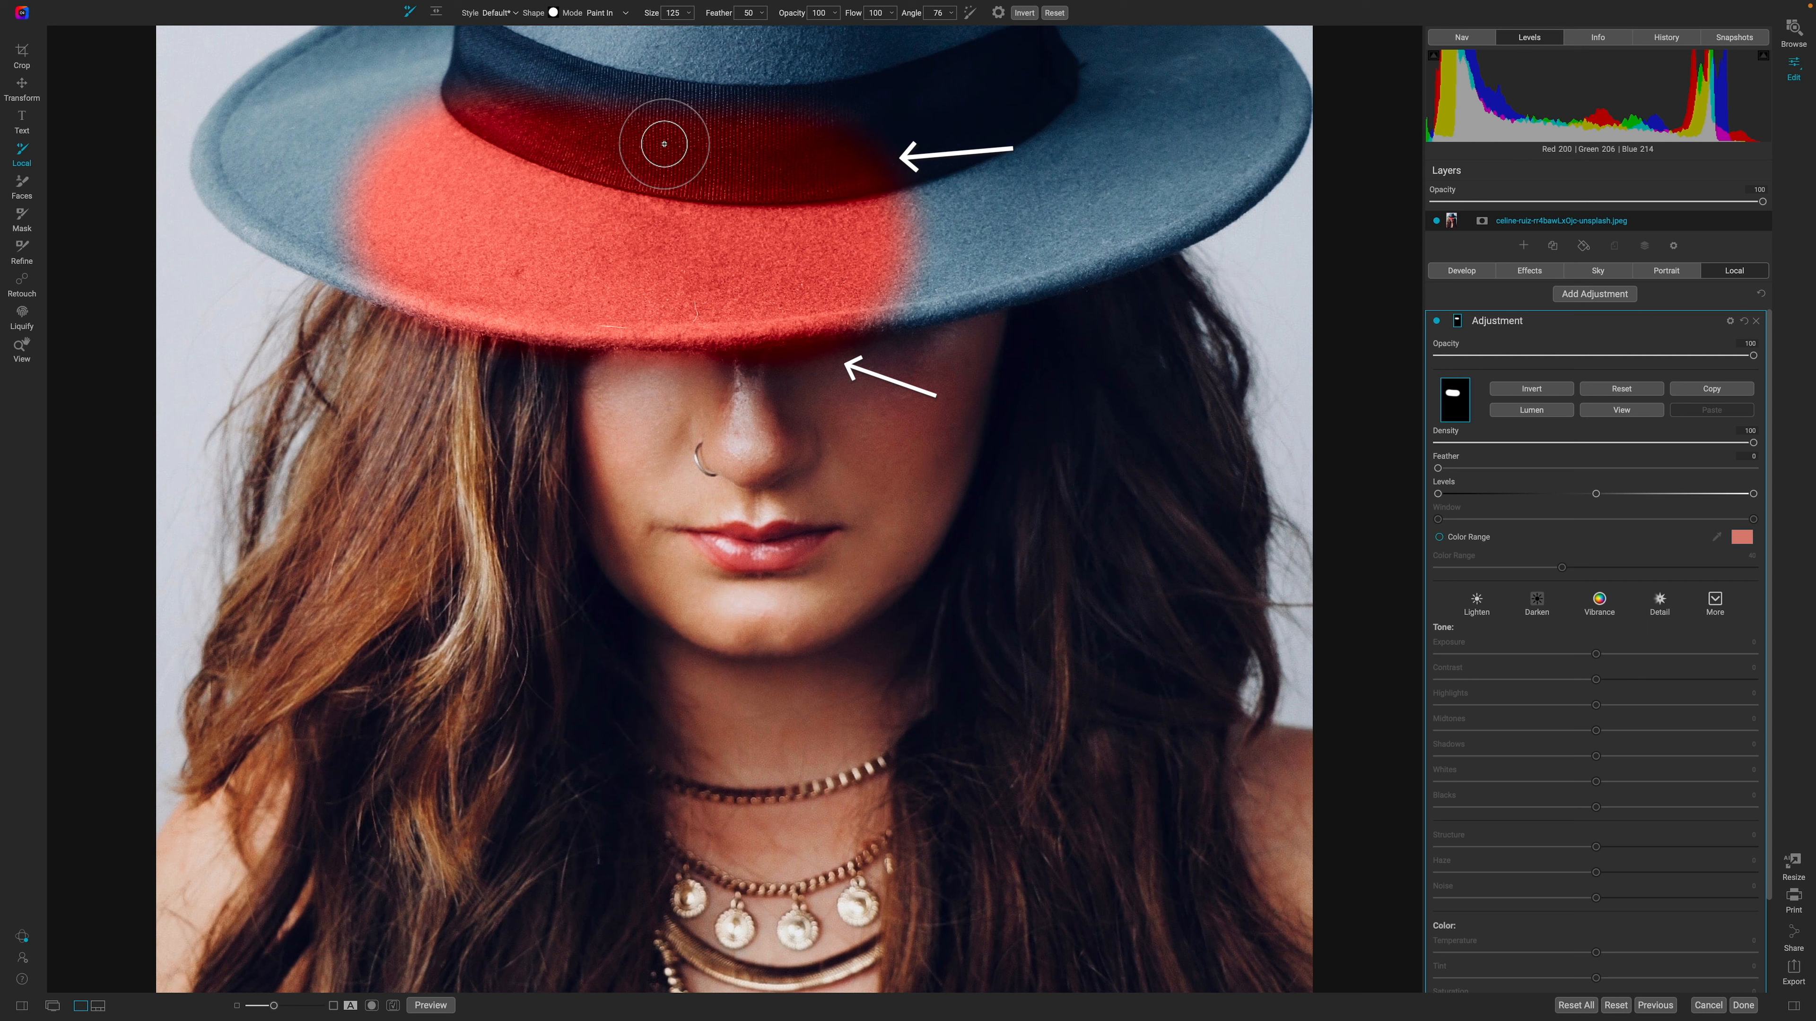
pyautogui.moveTo(904, 159)
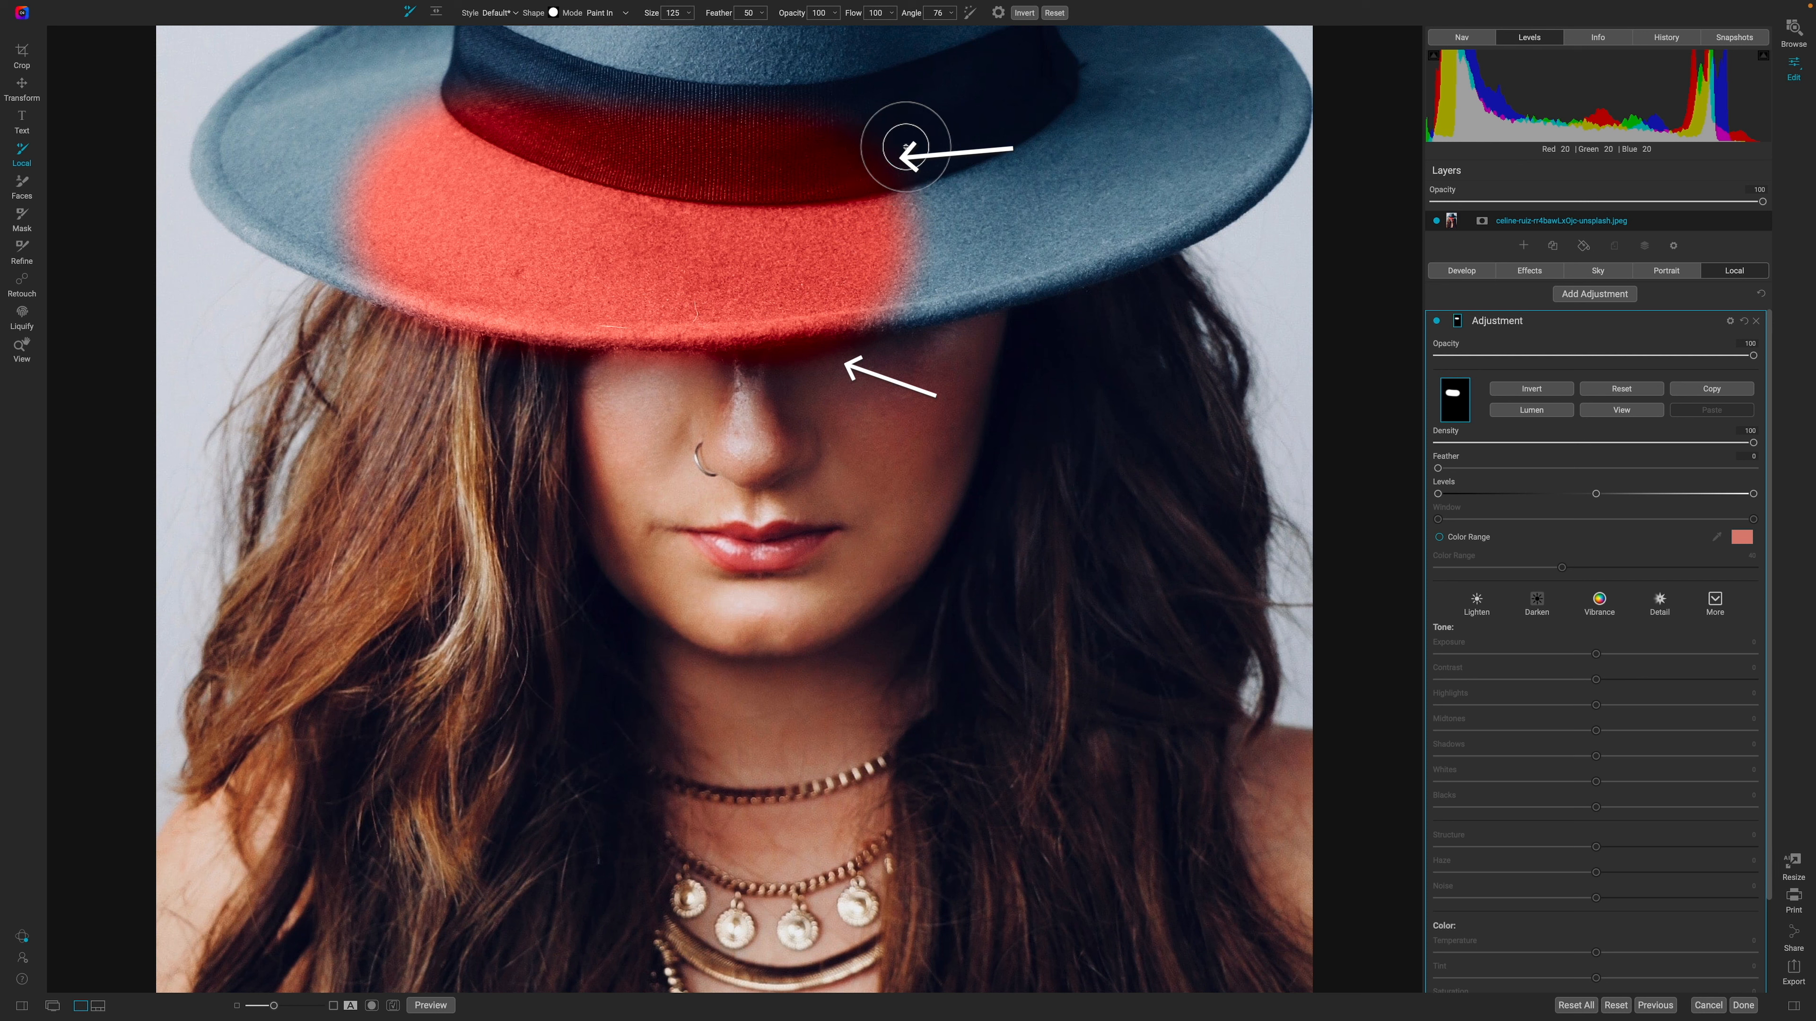
pyautogui.moveTo(816, 146)
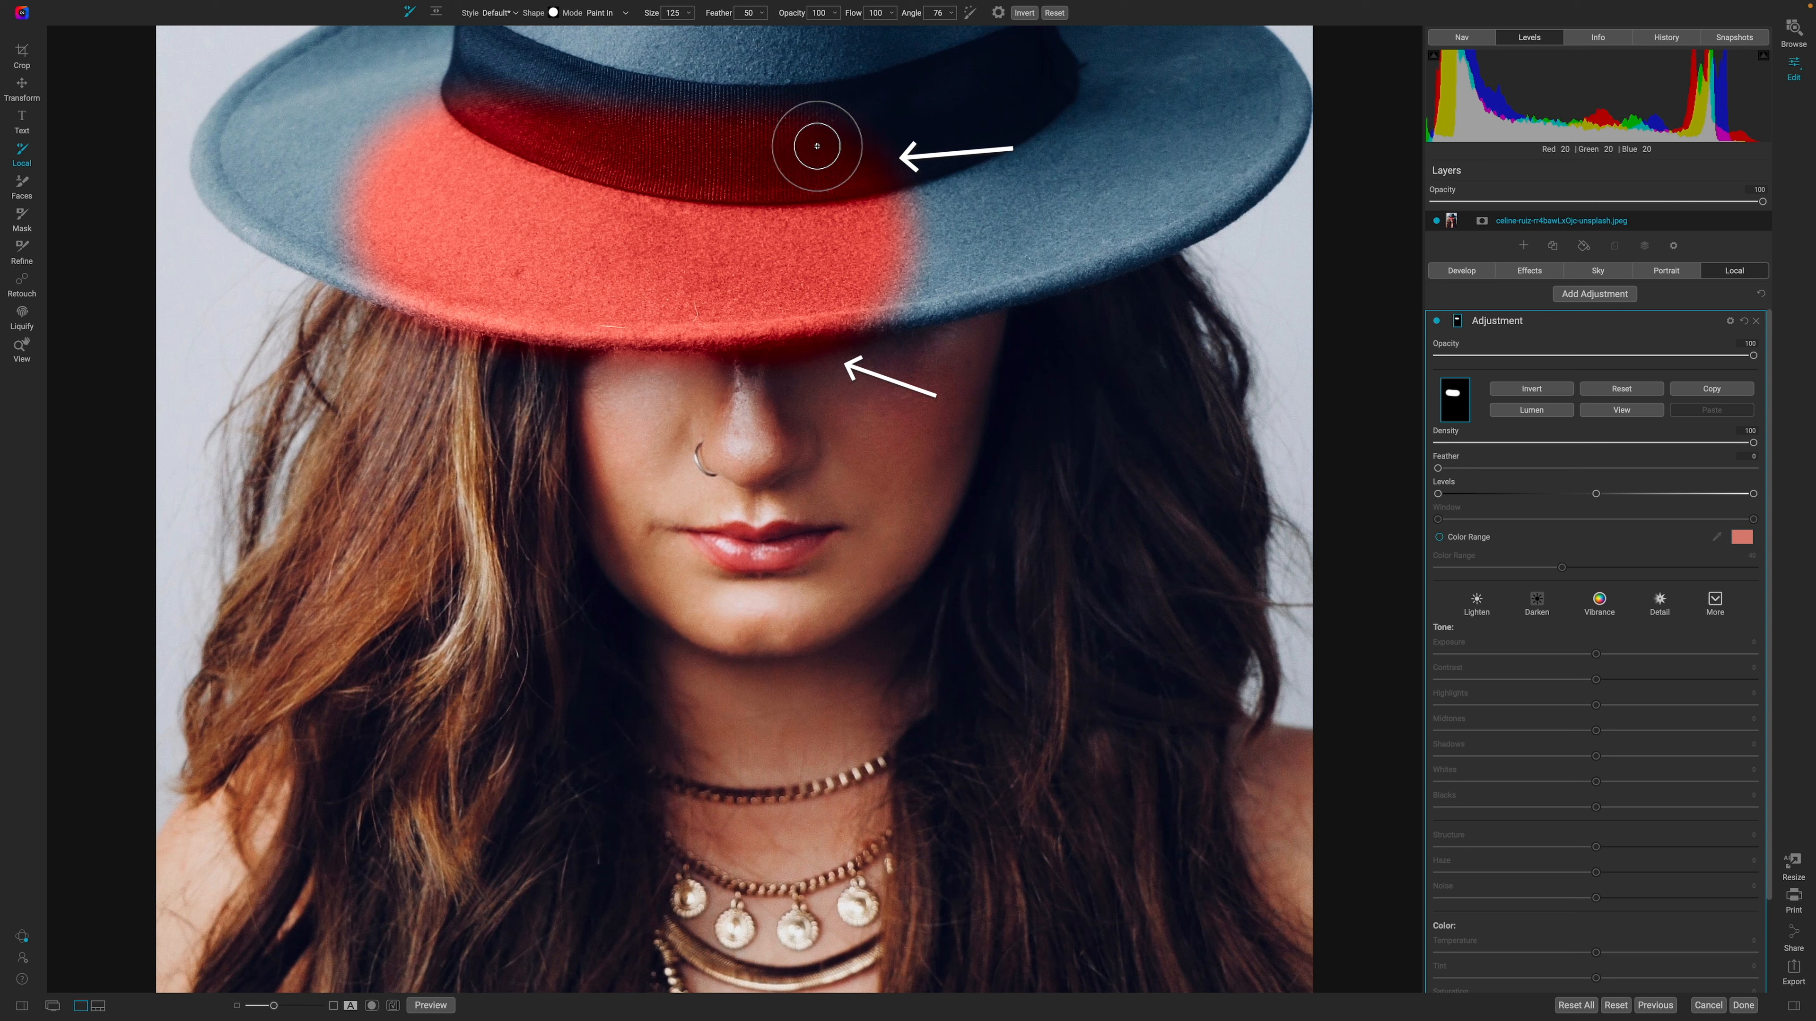
pyautogui.moveTo(681, 271)
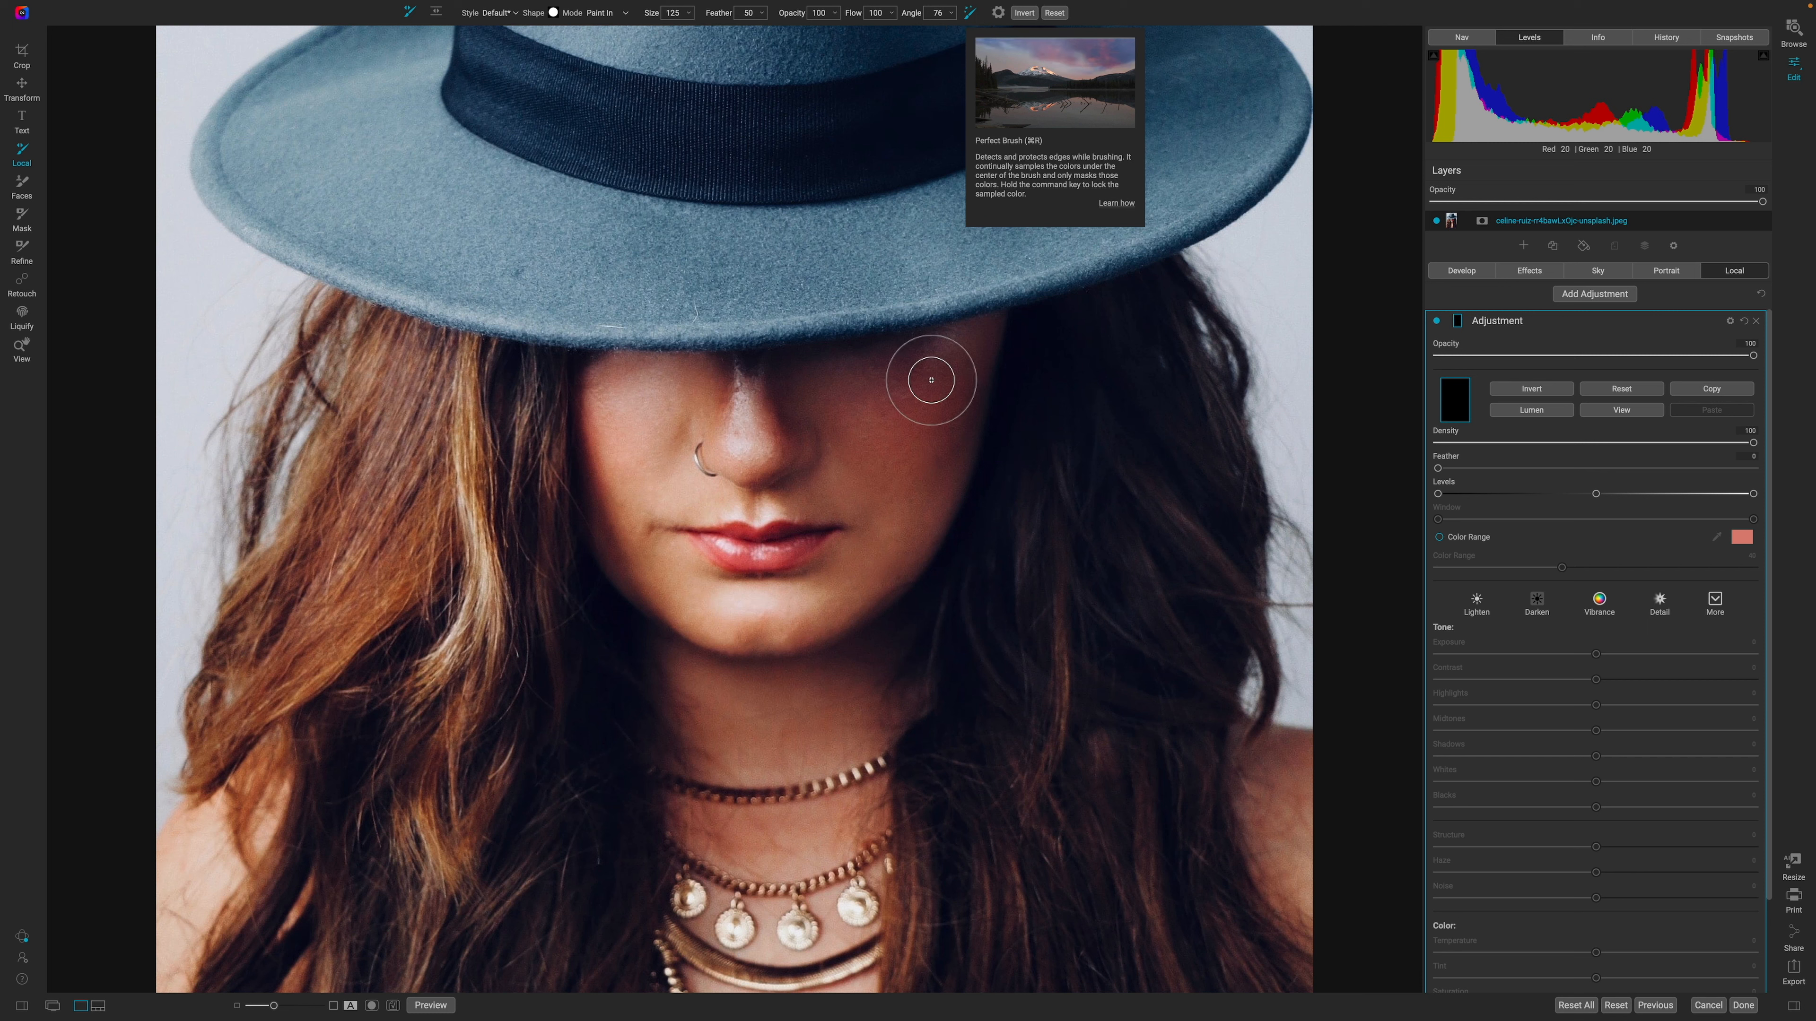
pyautogui.moveTo(811, 326)
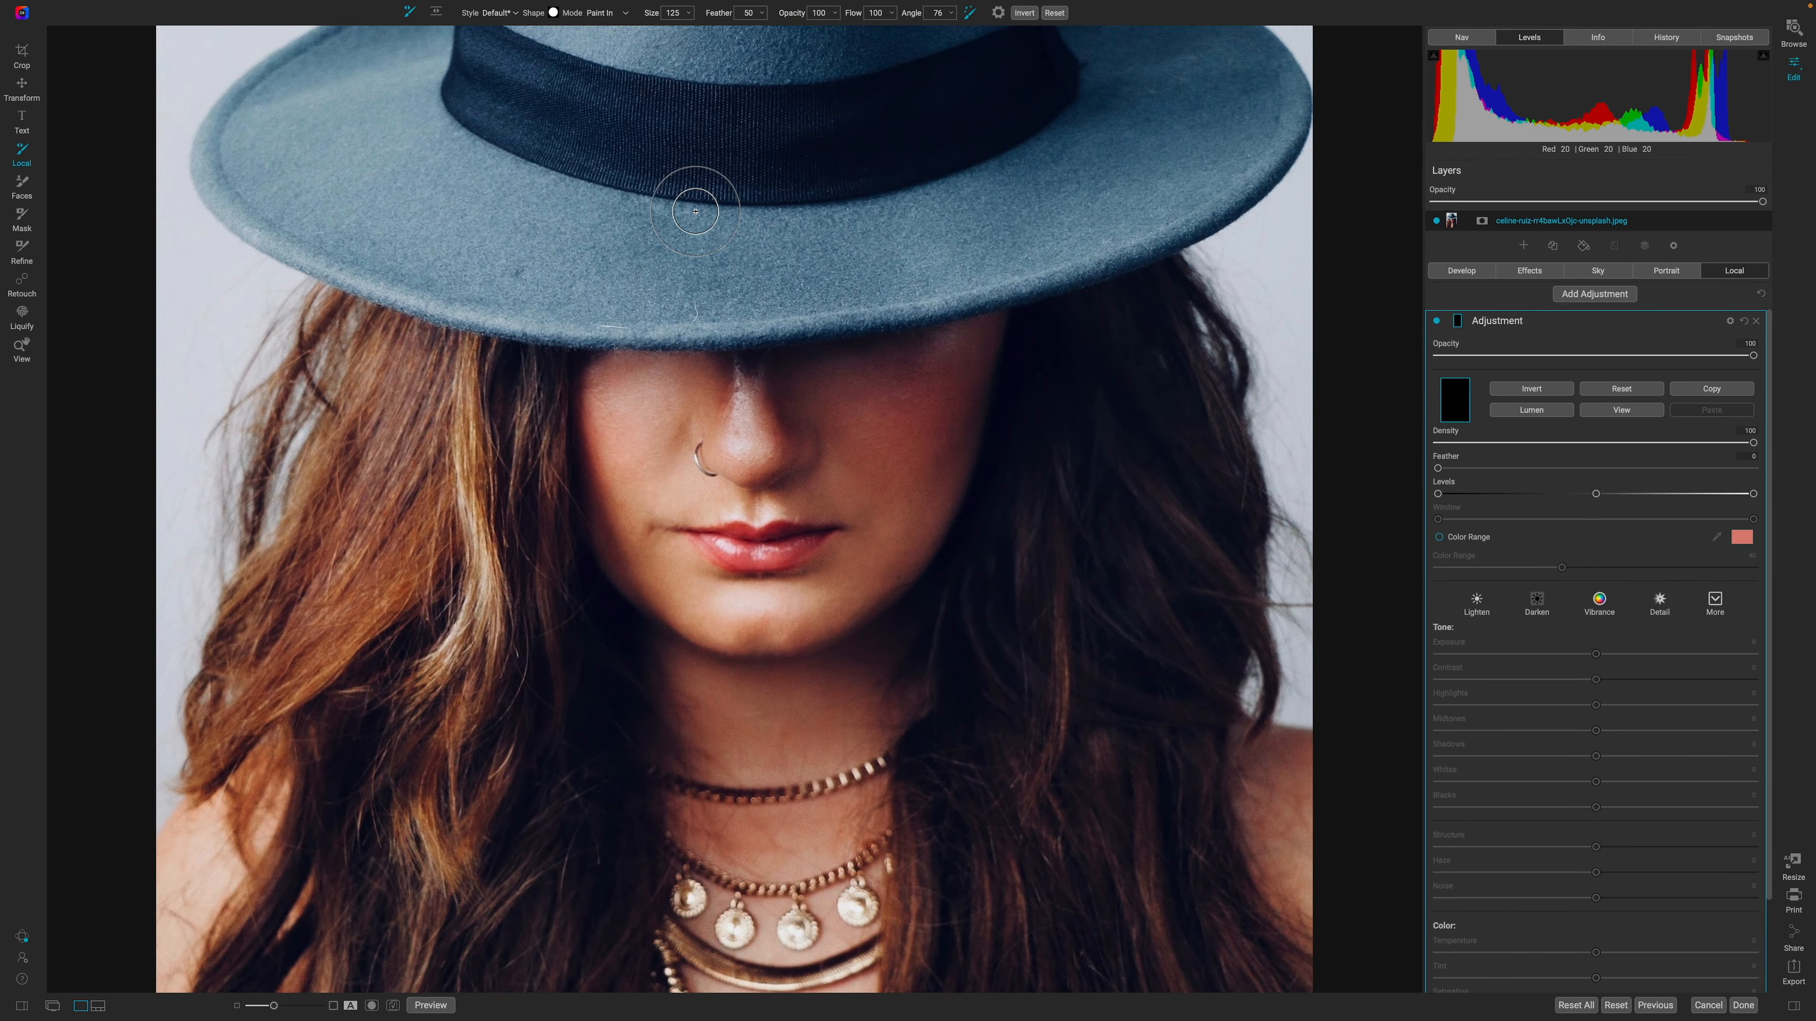
pyautogui.moveTo(903, 241)
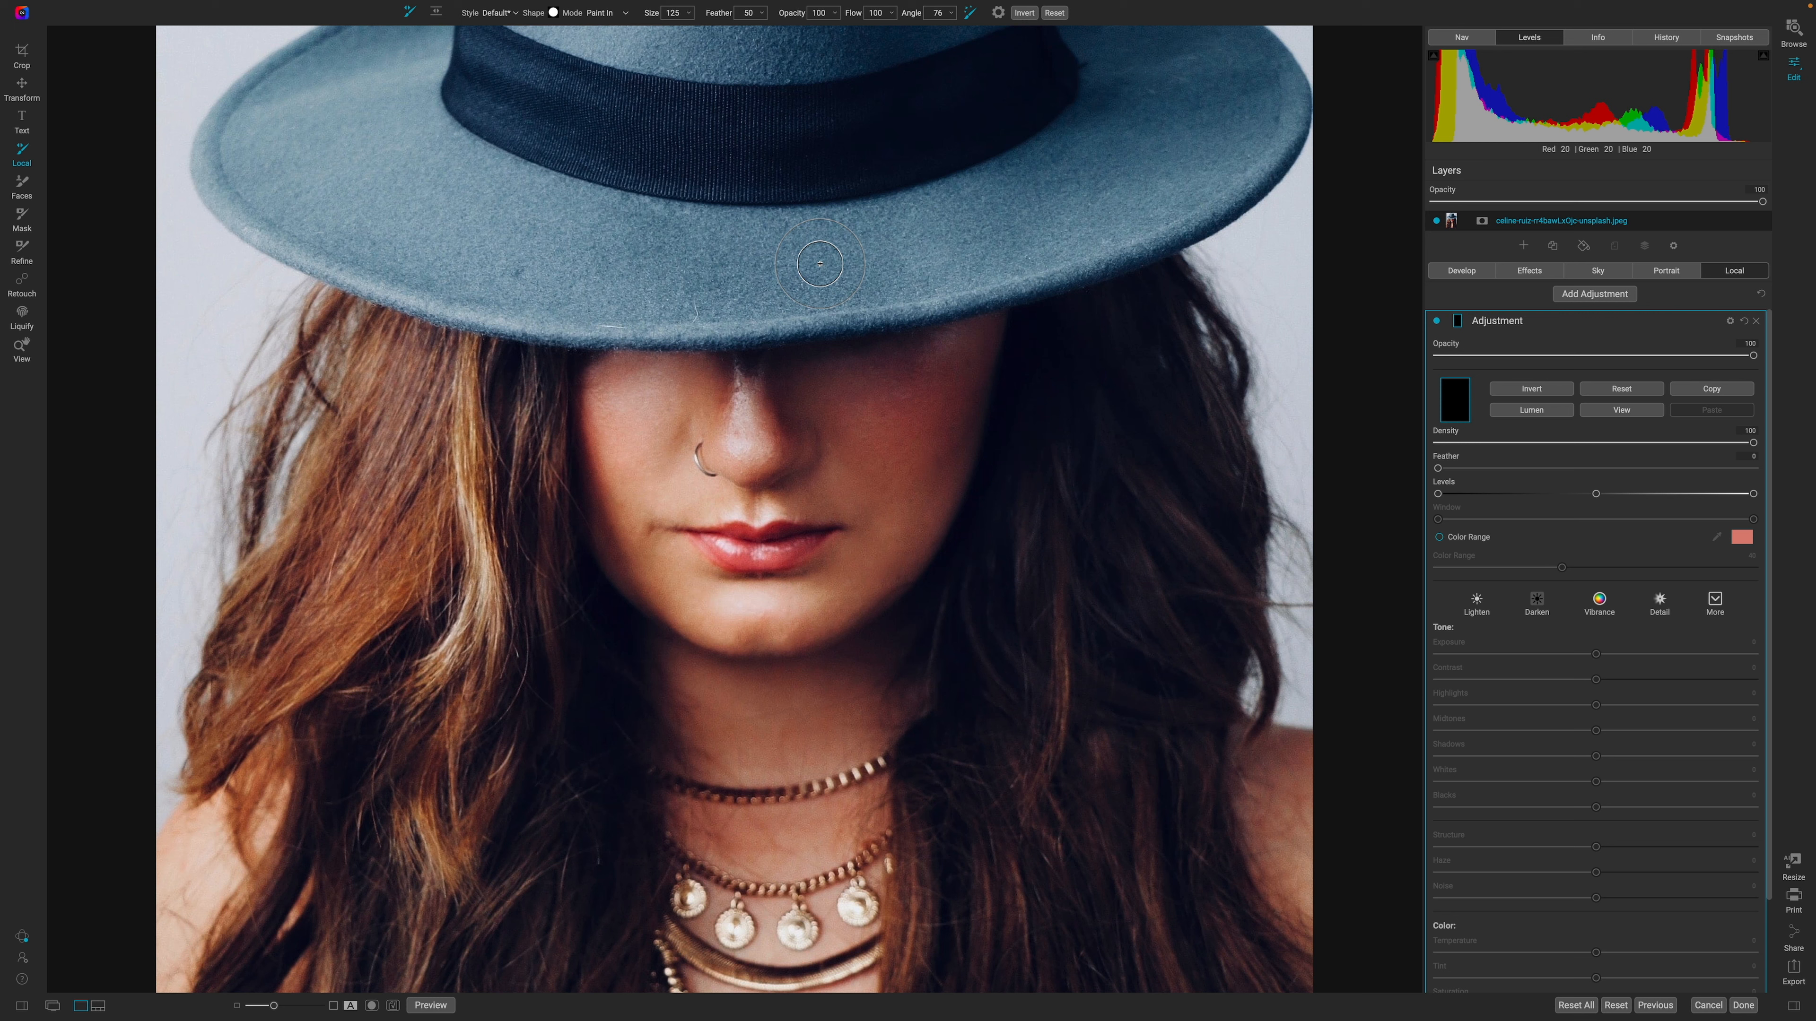
# Step: Enlarge the brush size to 300 and mask a patch at the centre of the brim
pyautogui.click(690, 14)
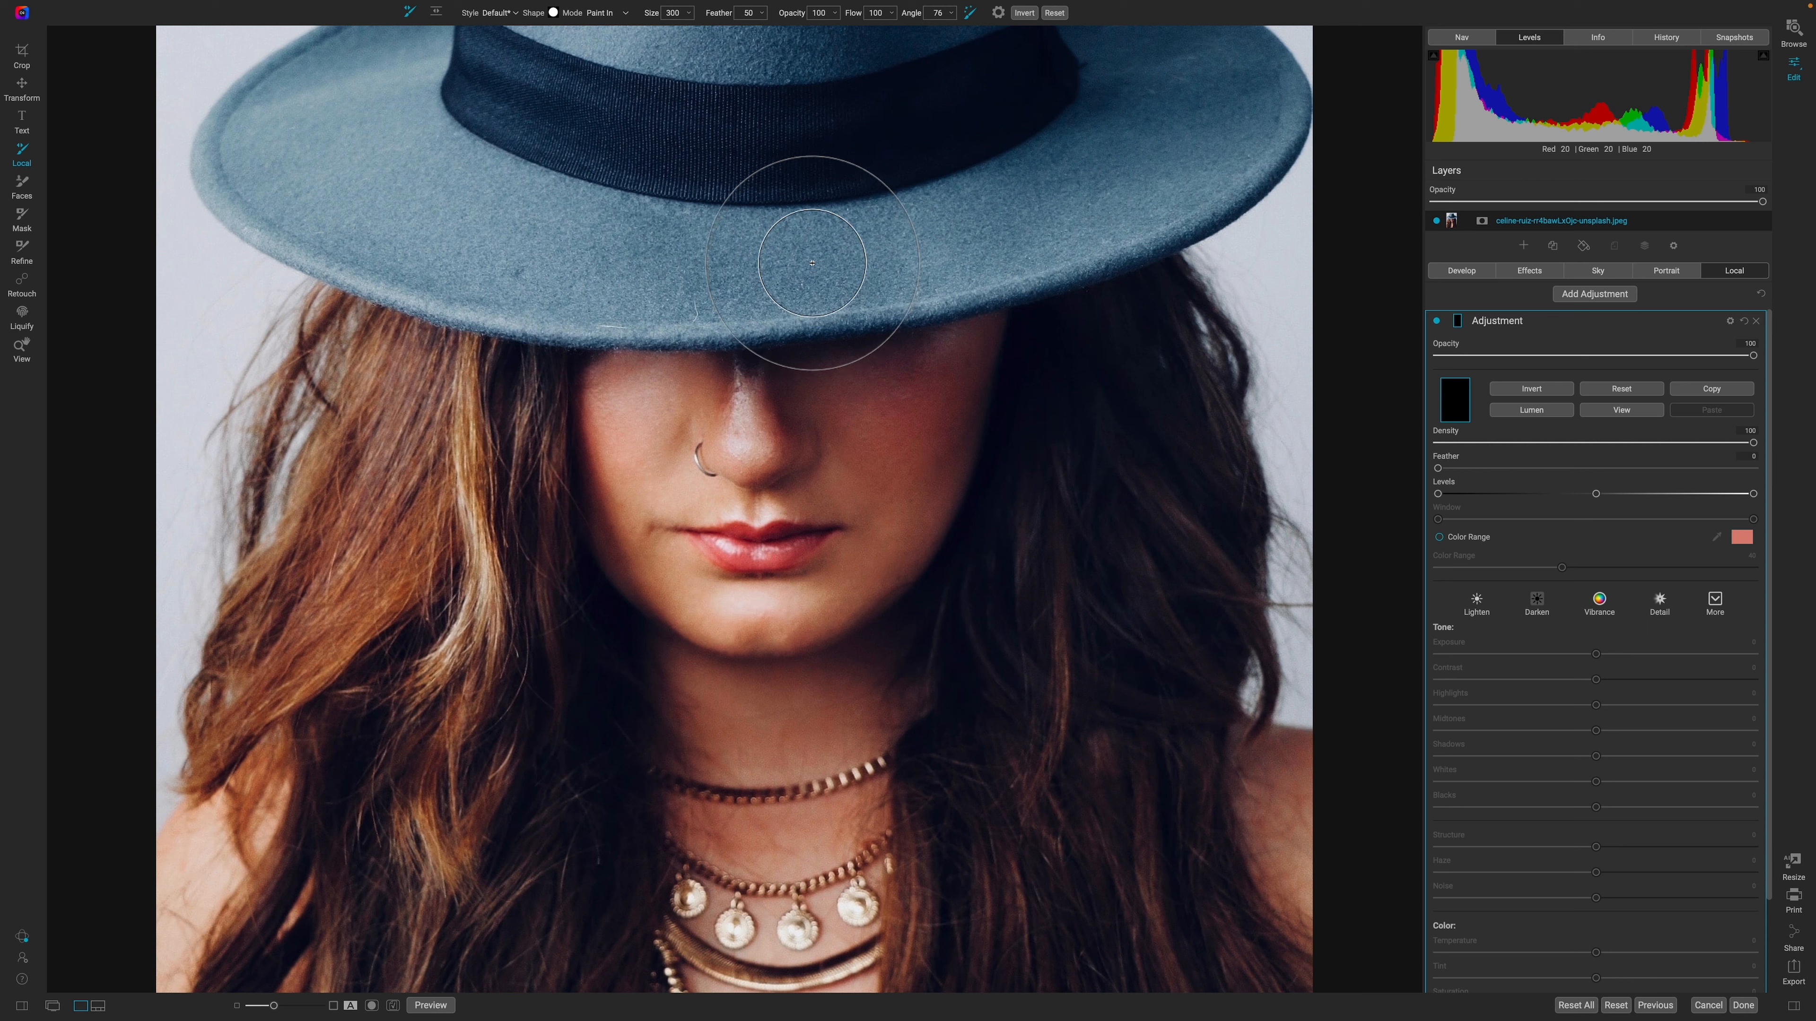
pyautogui.click(811, 269)
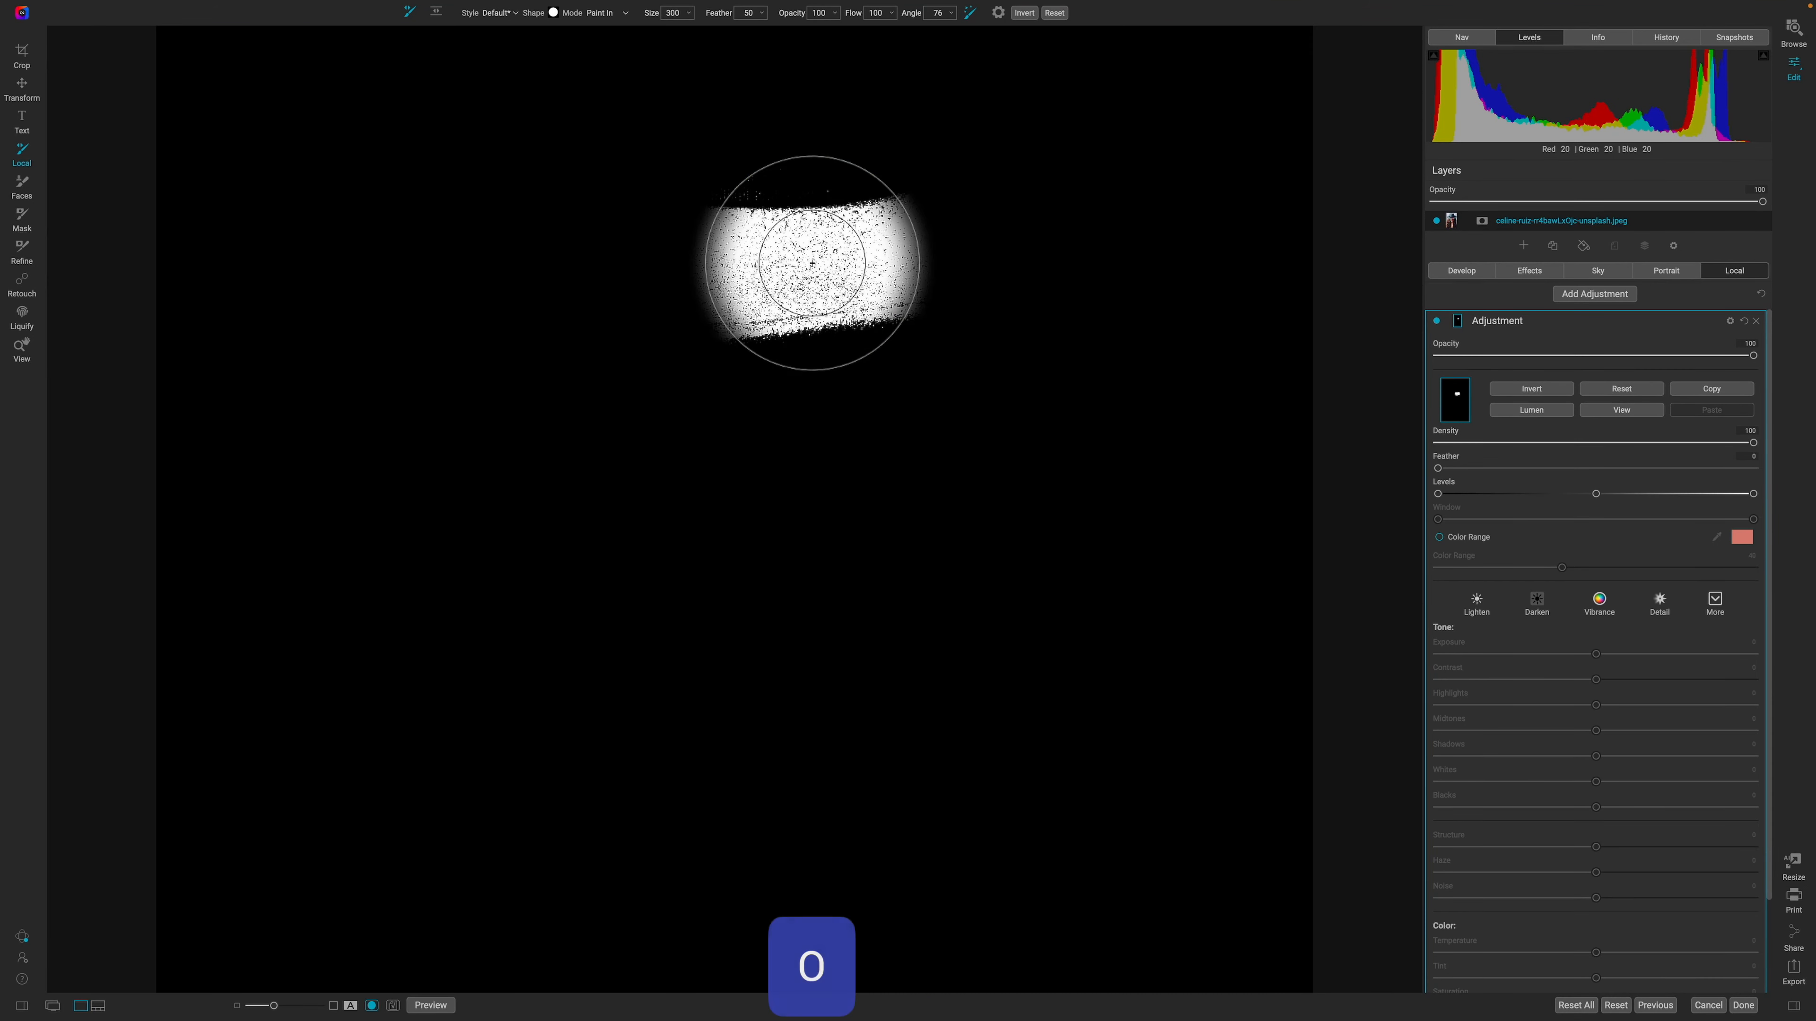
pyautogui.moveTo(858, 456)
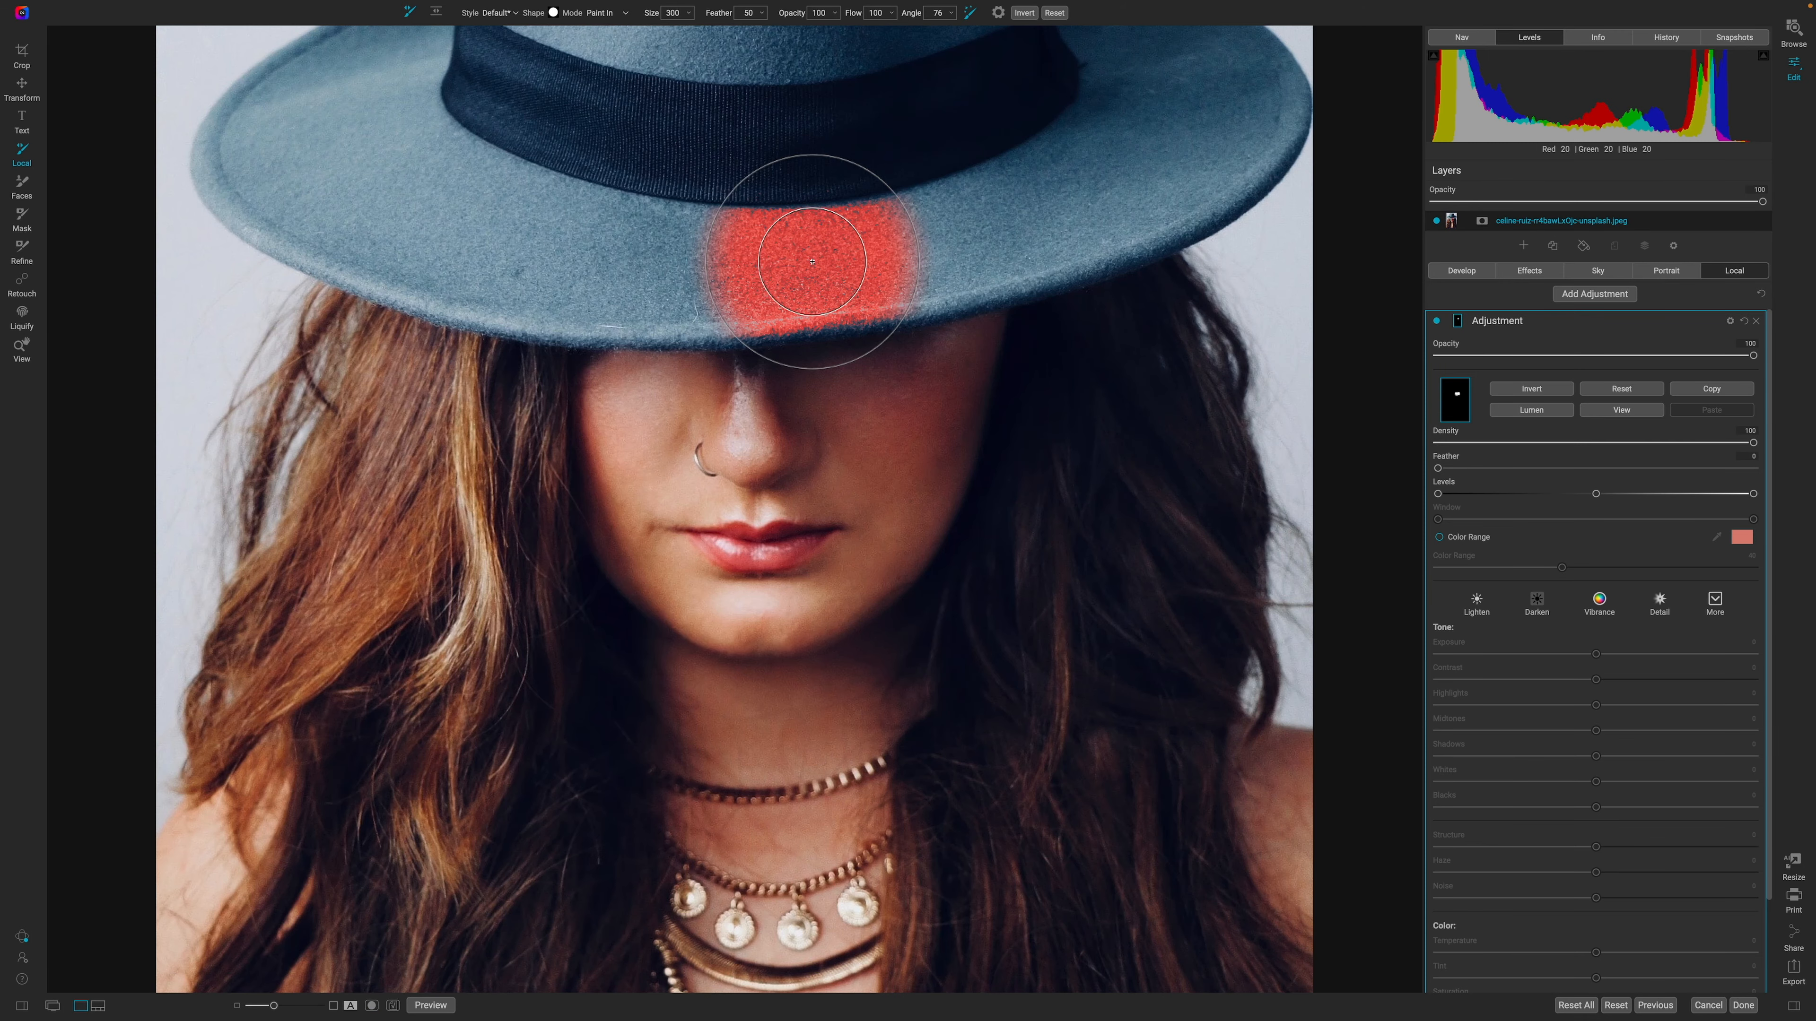
# Step: Paint the Perfect Brush mask over the centre and left side of the brim
pyautogui.moveTo(810, 261); pyautogui.dragTo(892, 382)
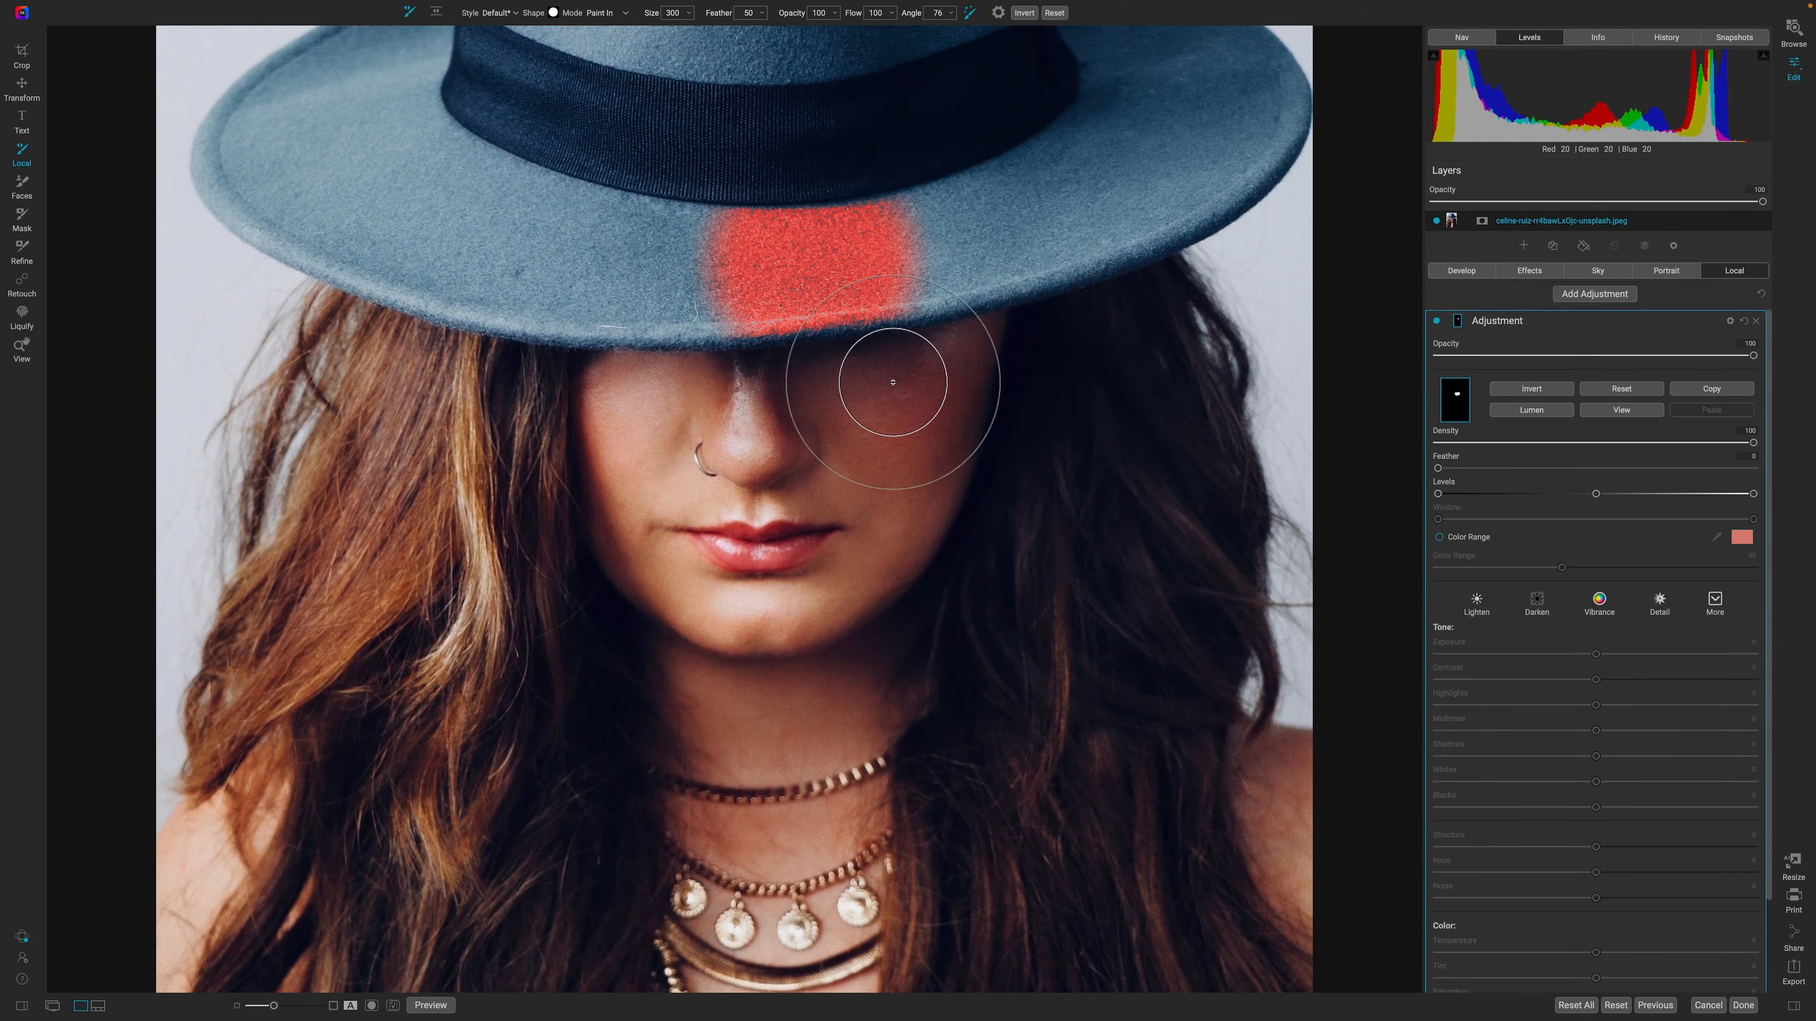
pyautogui.moveTo(847, 403)
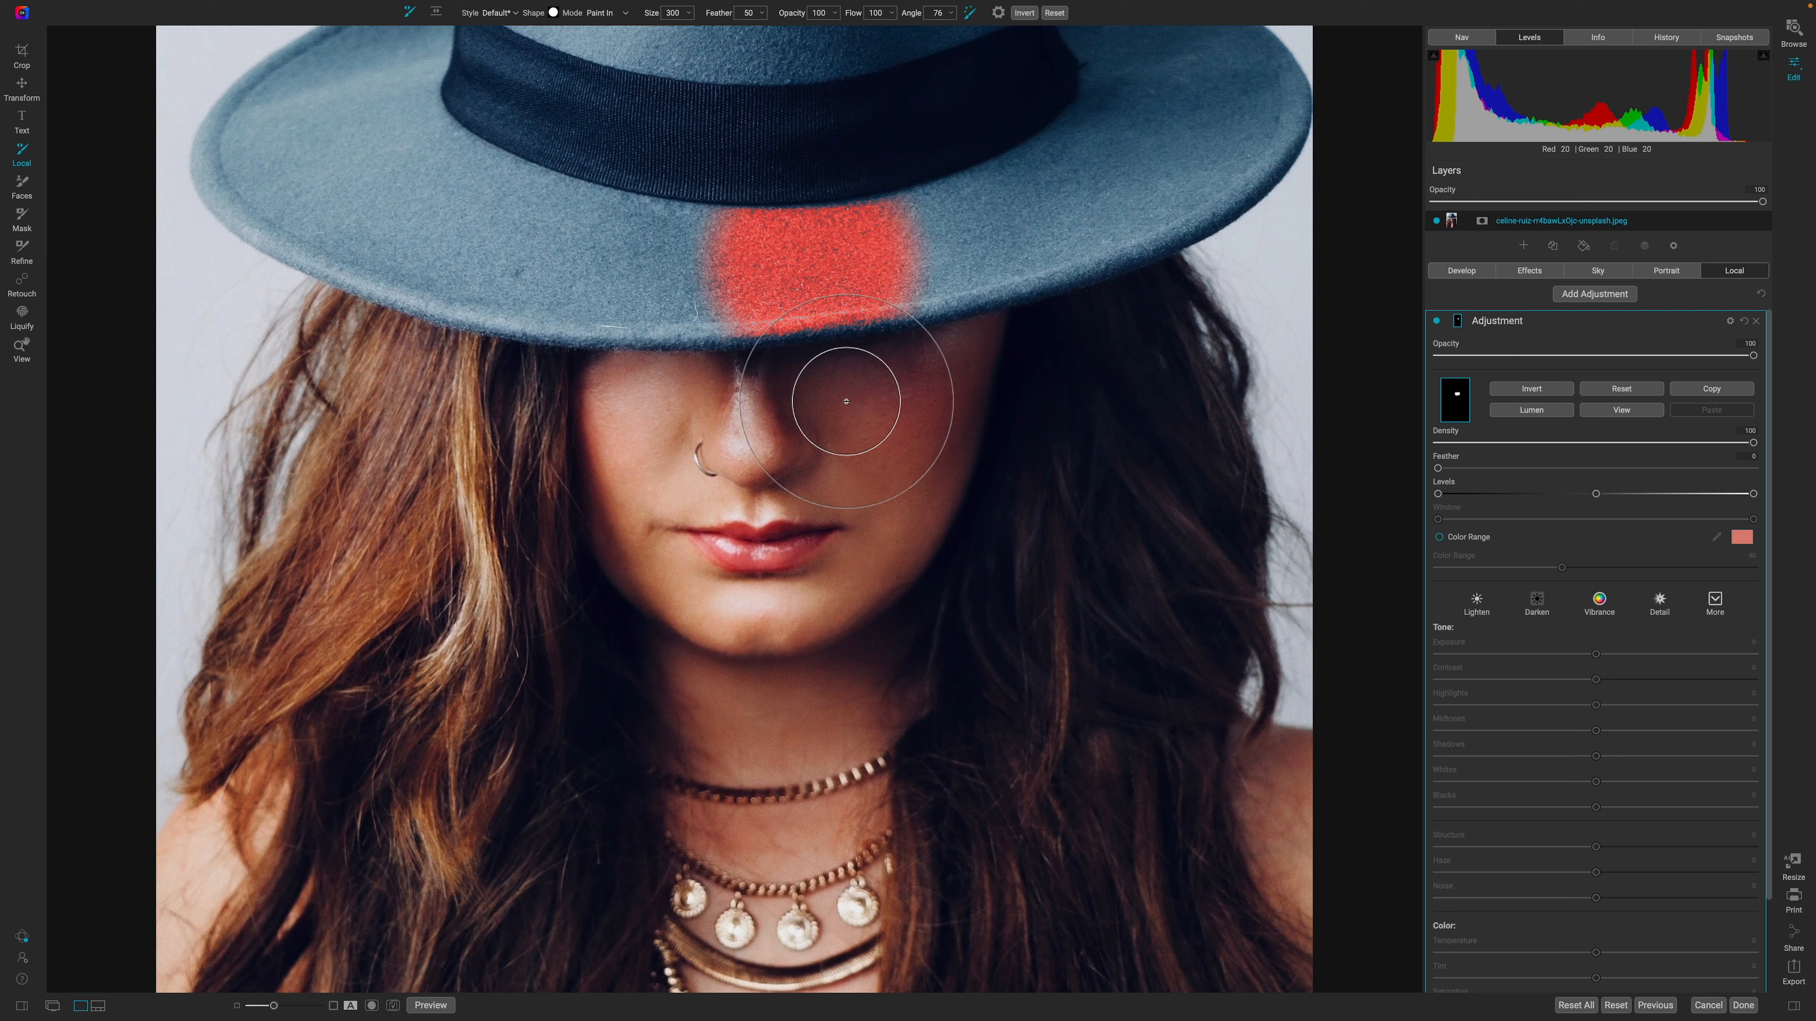
pyautogui.moveTo(853, 395)
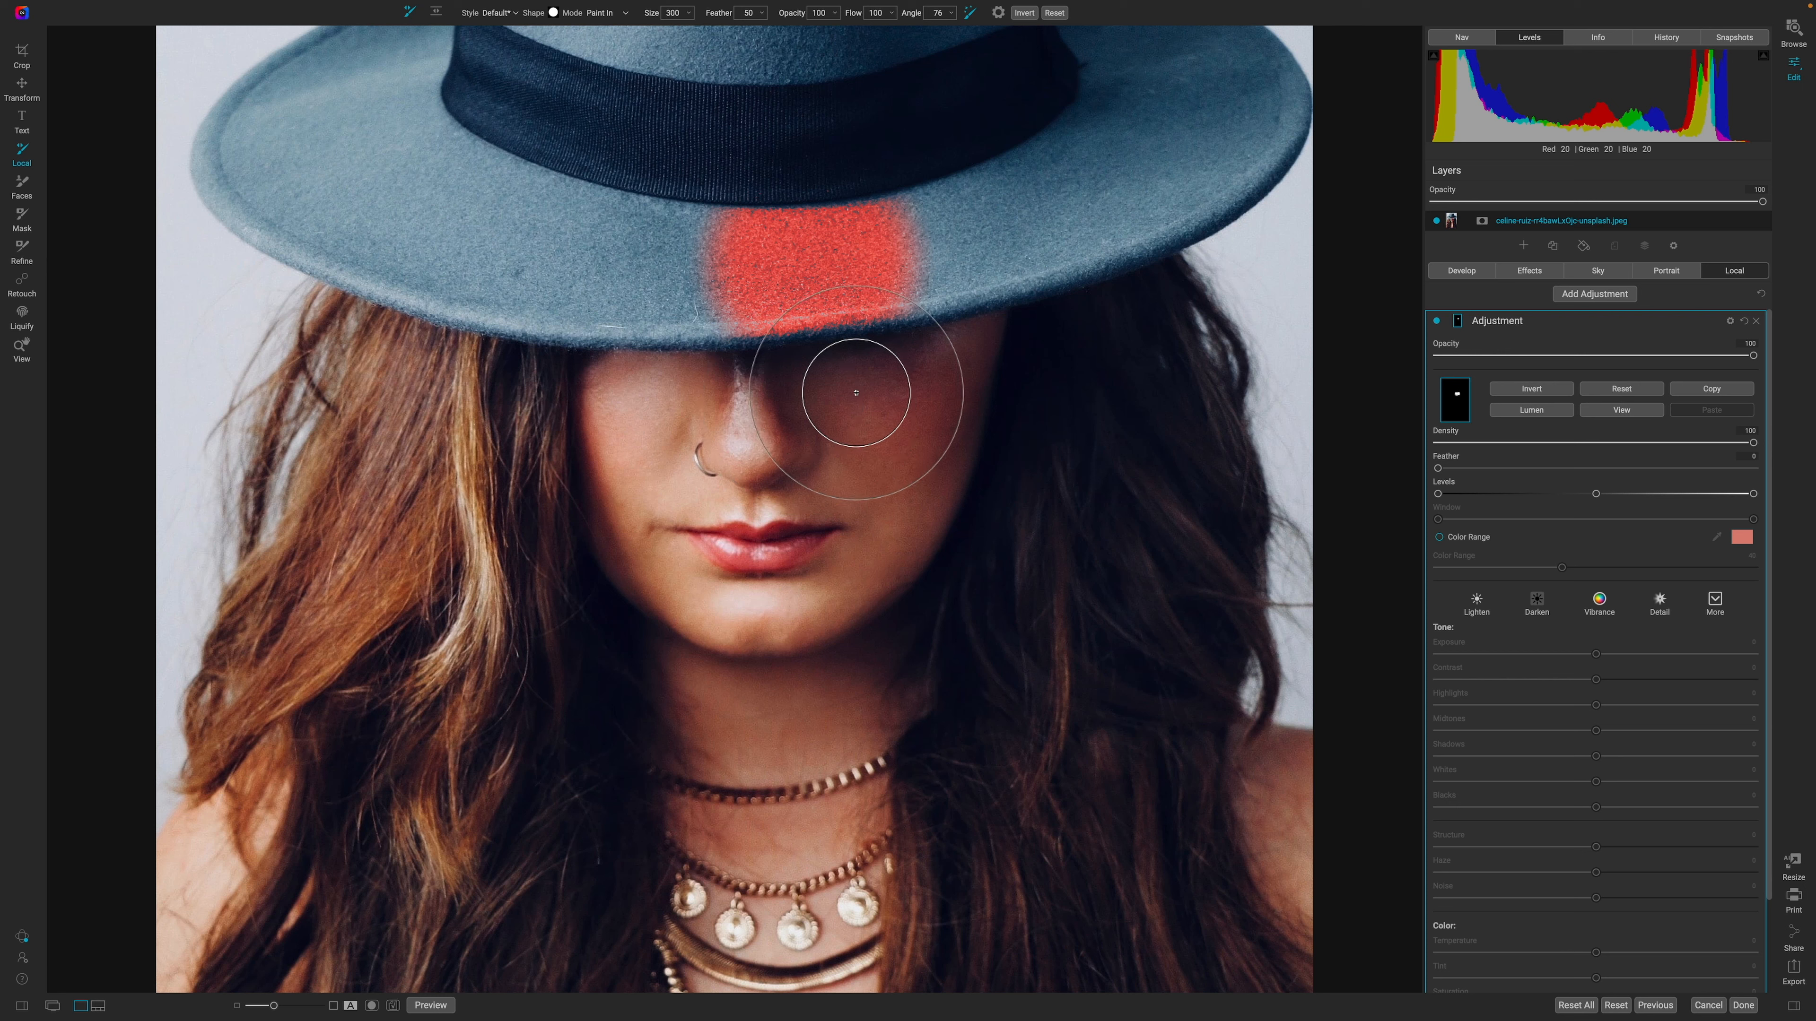
pyautogui.moveTo(854, 393); pyautogui.dragTo(808, 254)
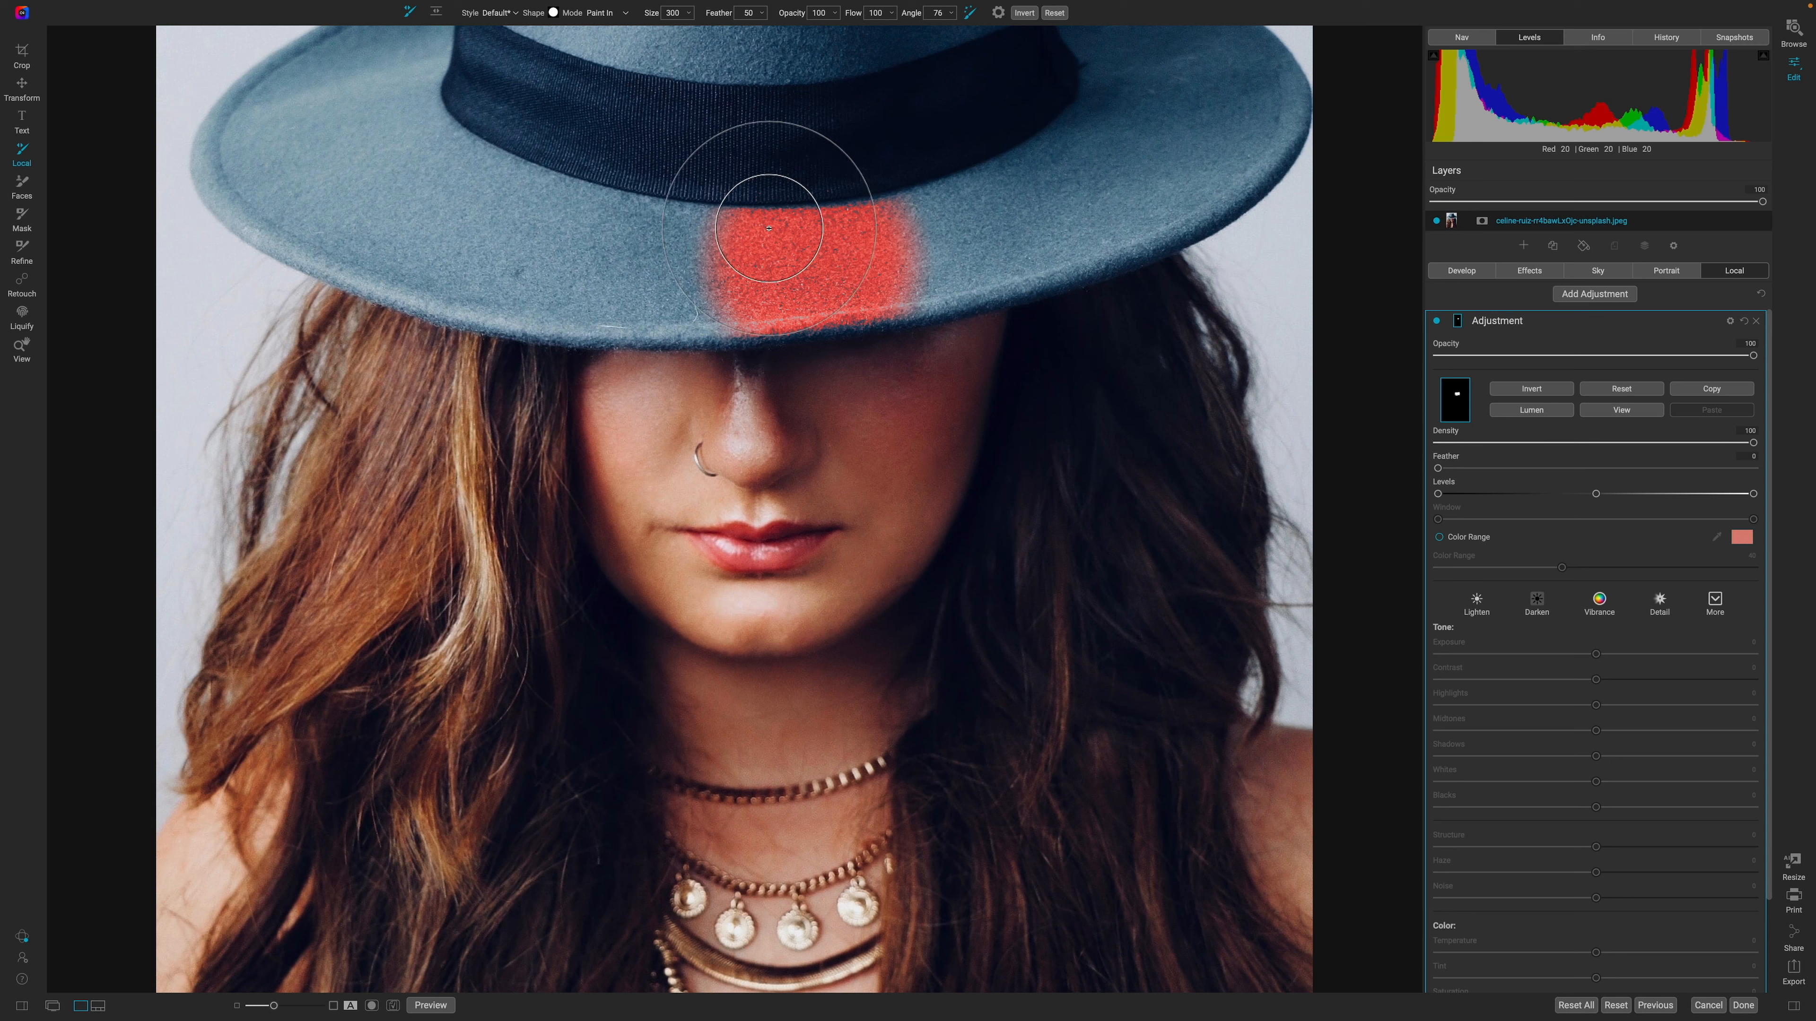
pyautogui.moveTo(753, 198)
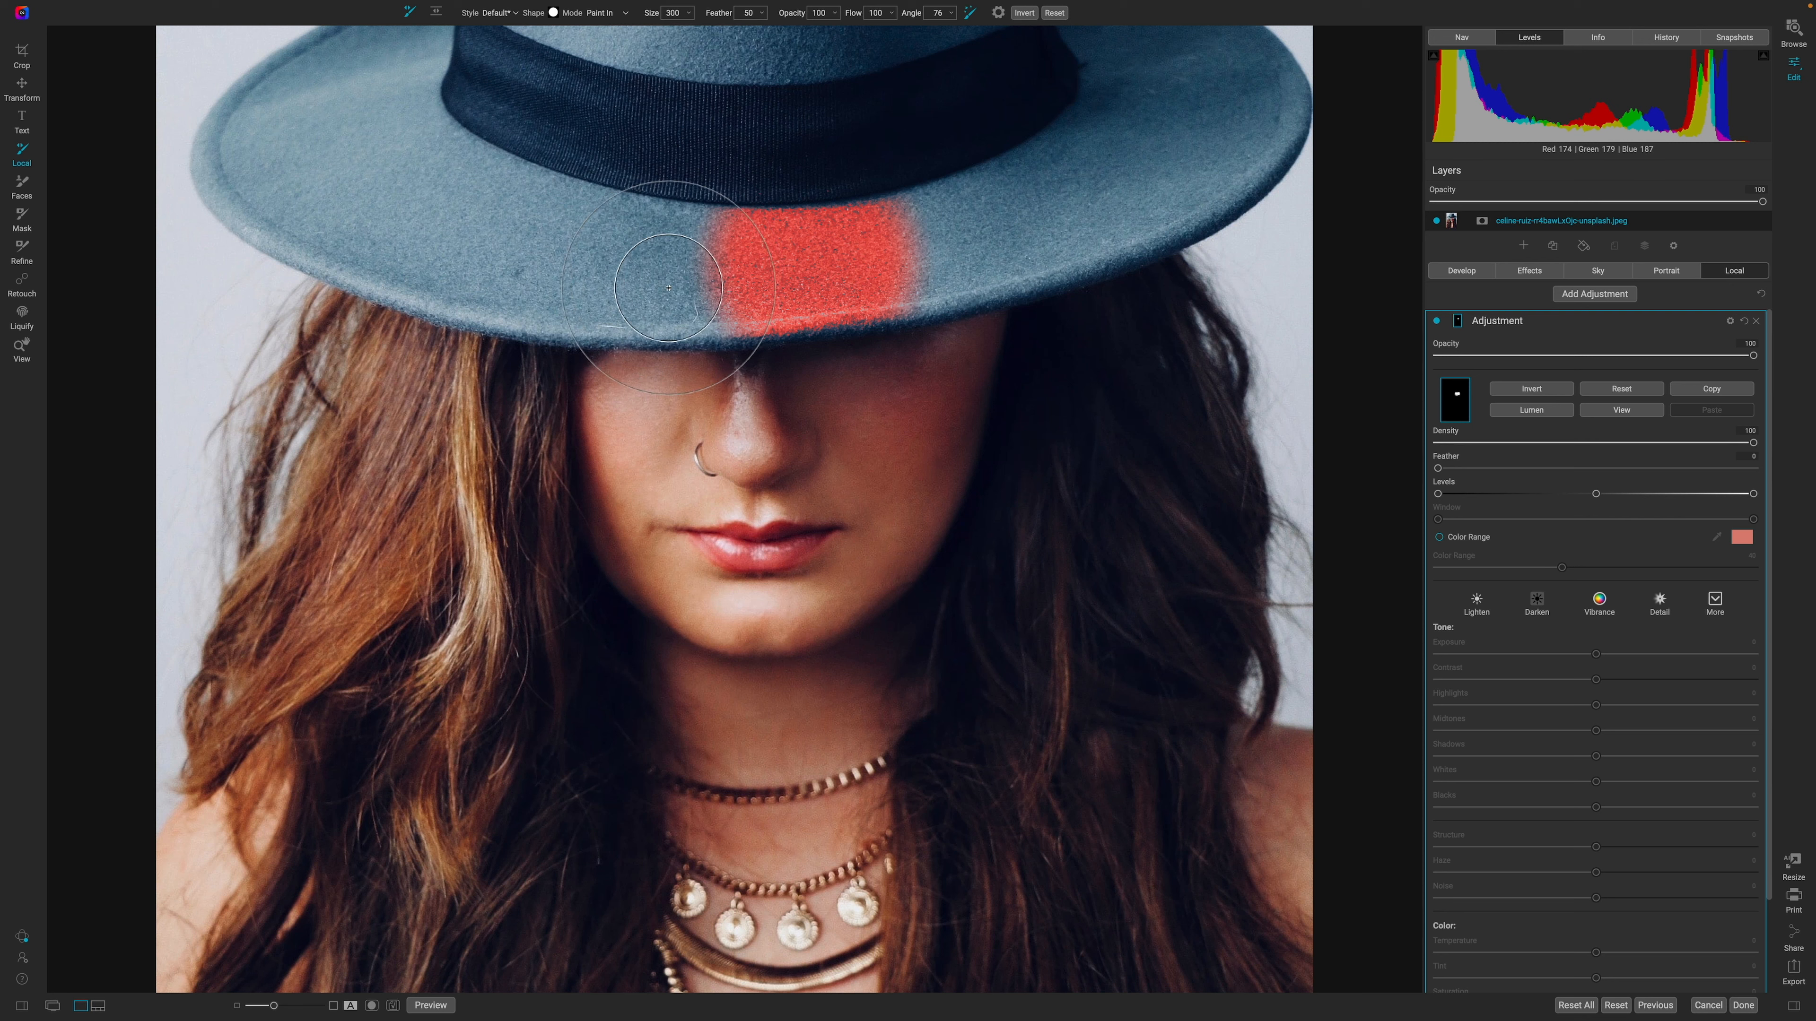
pyautogui.moveTo(665, 287); pyautogui.dragTo(375, 176)
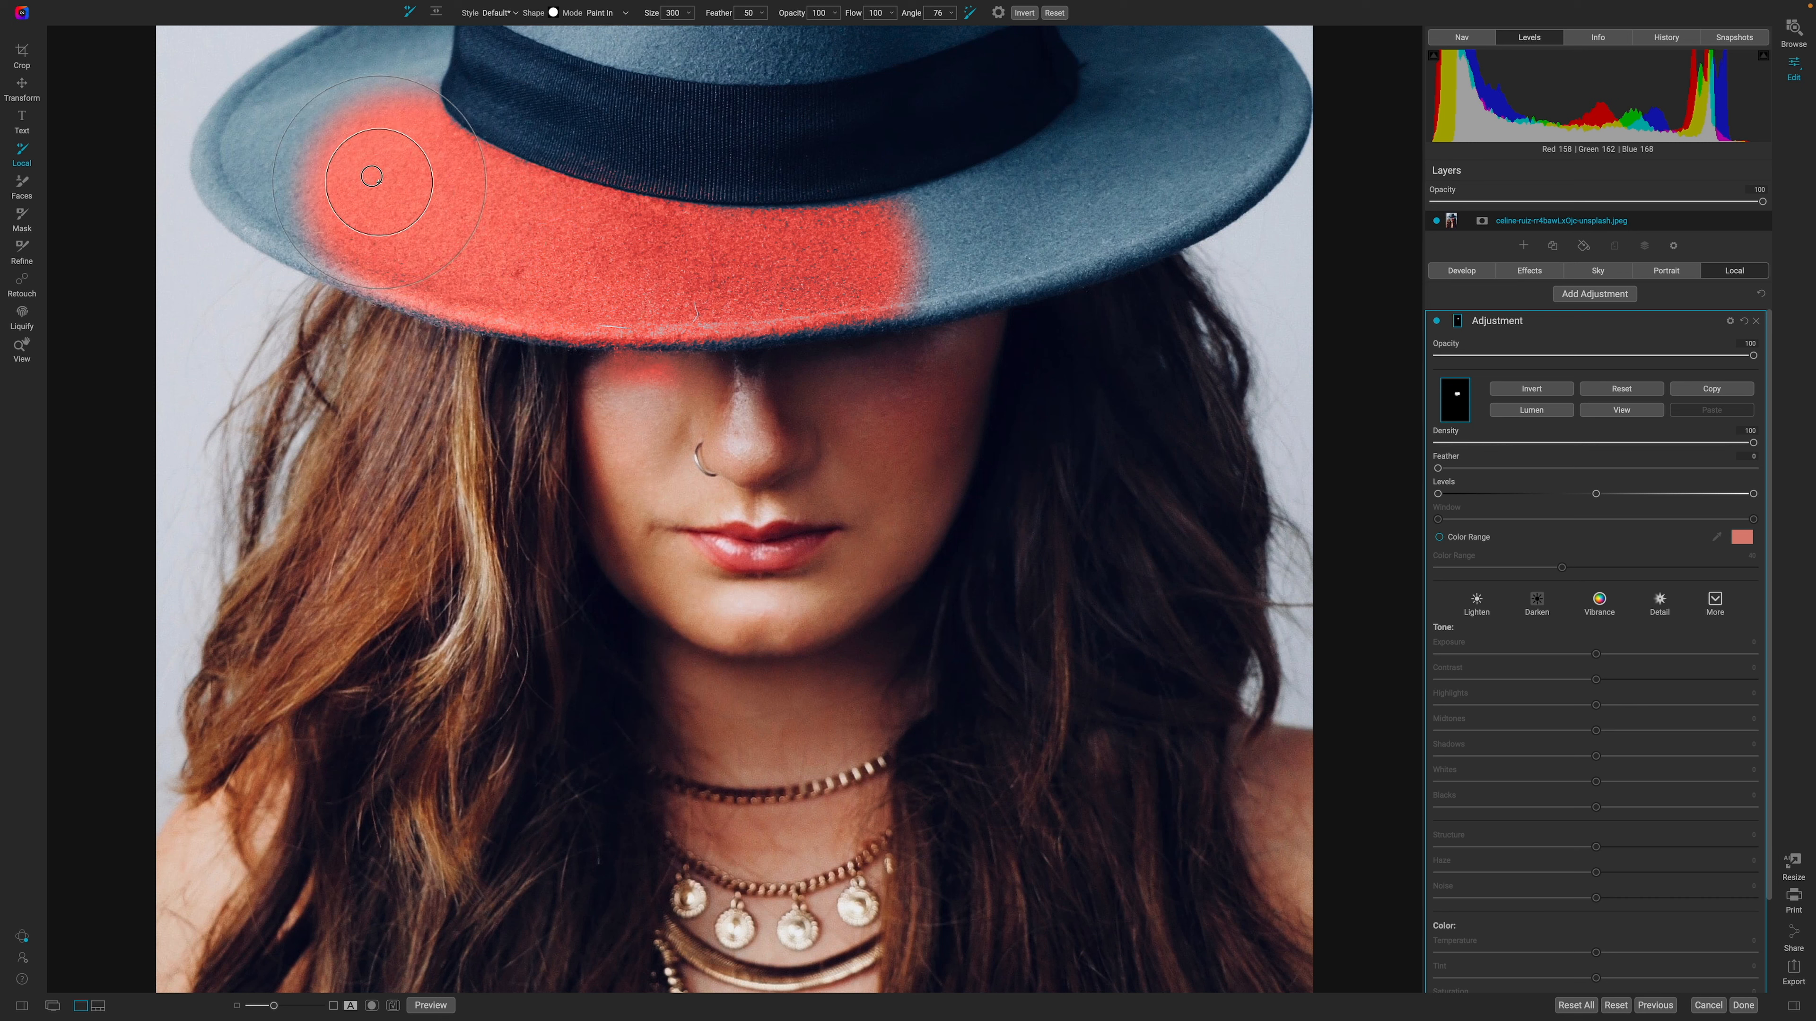
pyautogui.moveTo(373, 177); pyautogui.dragTo(443, 219)
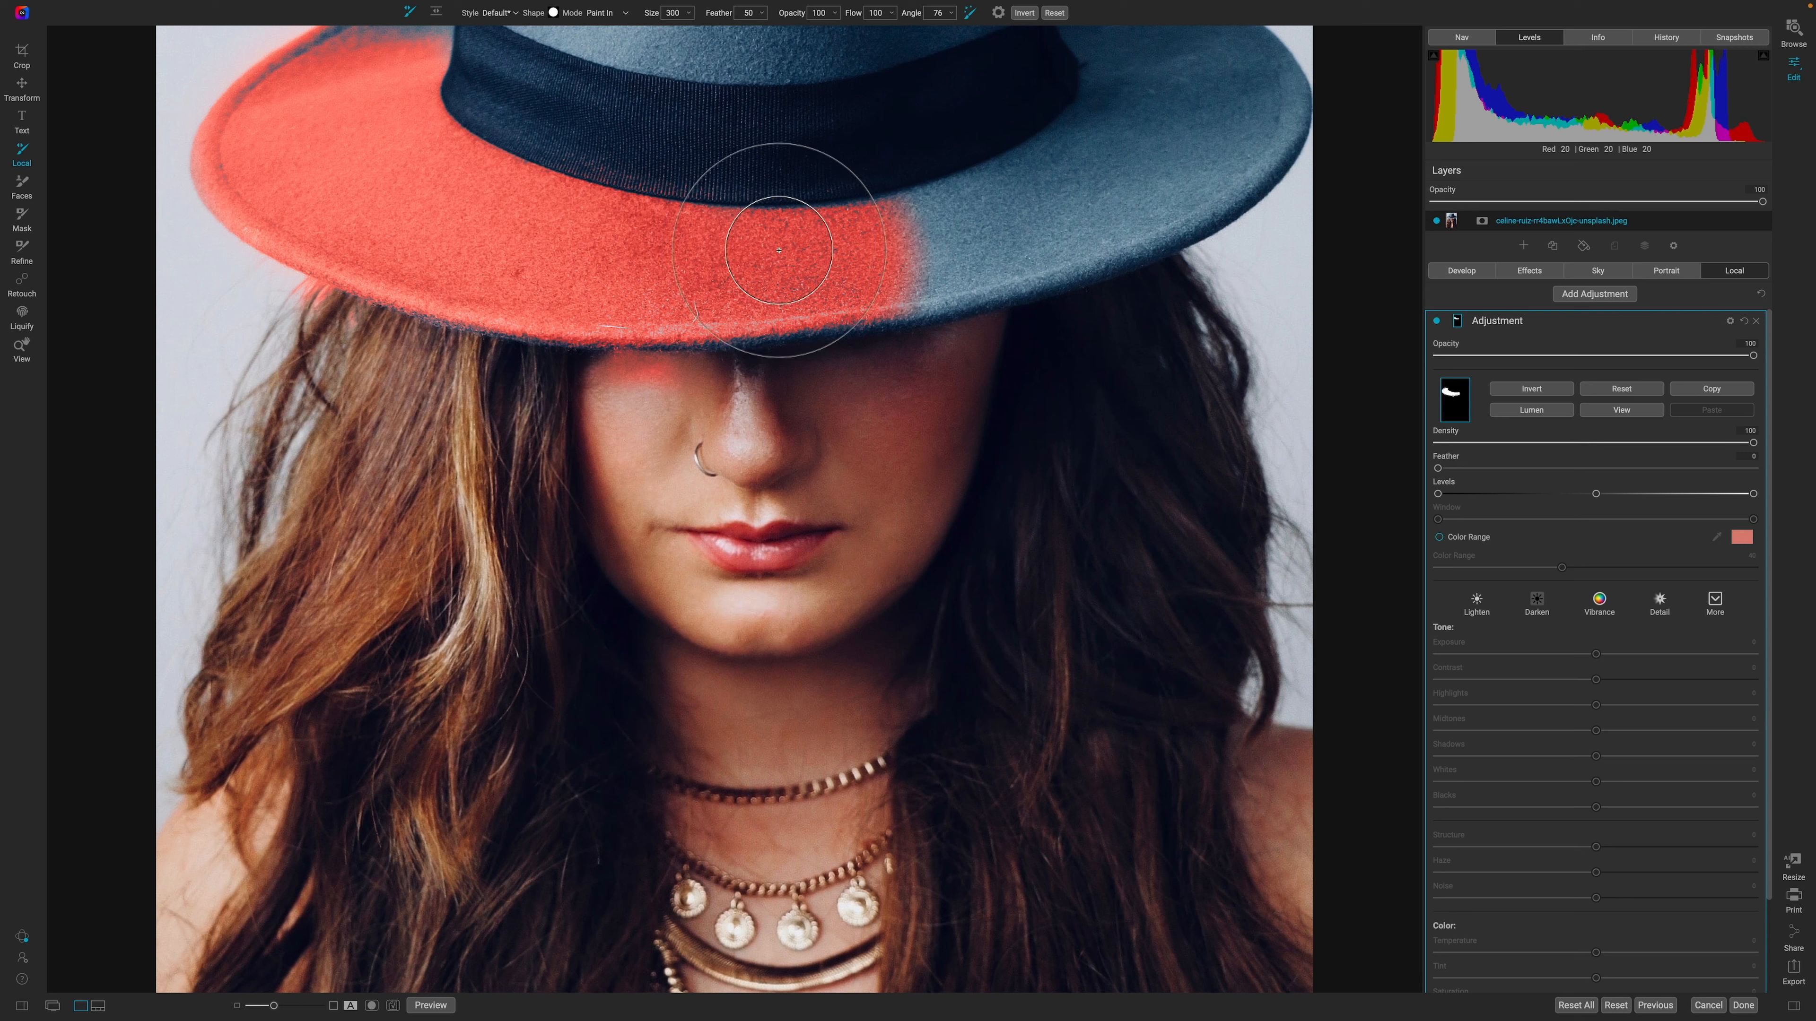
# Step: Extend the mask across the right side of the brim to its far edge
pyautogui.moveTo(778, 252); pyautogui.dragTo(947, 244)
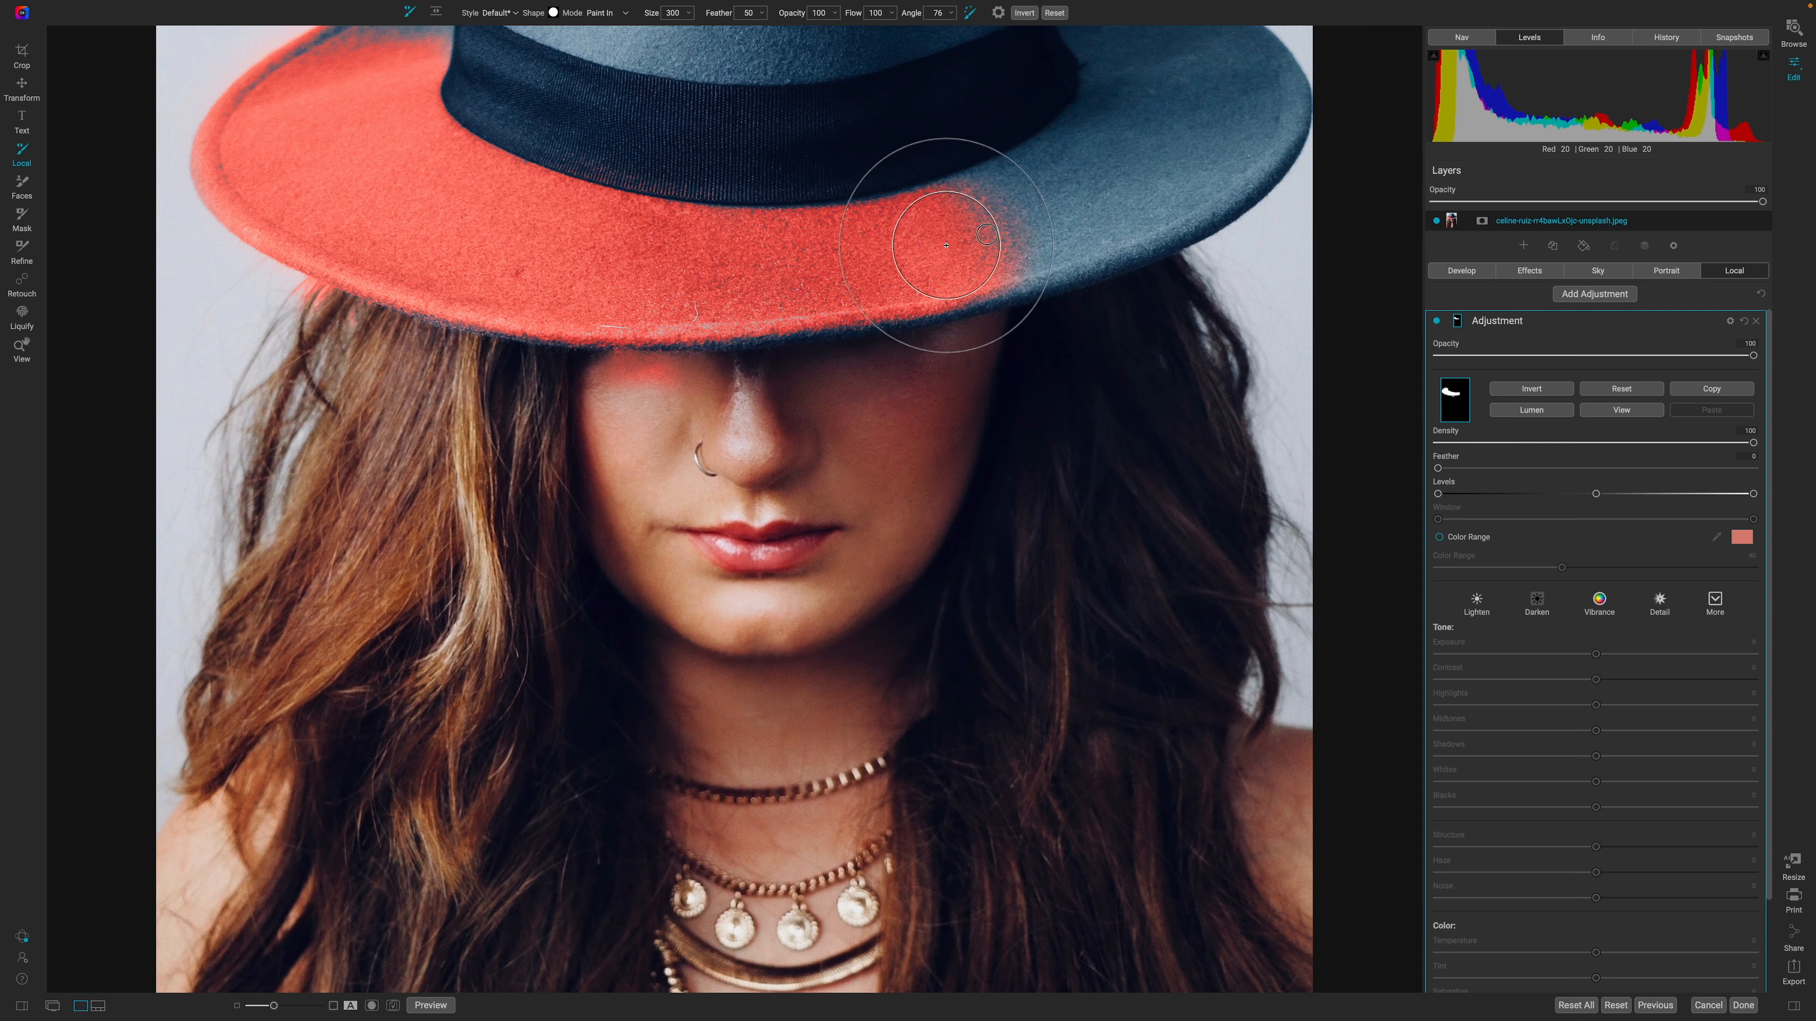
pyautogui.moveTo(949, 243); pyautogui.dragTo(1181, 174)
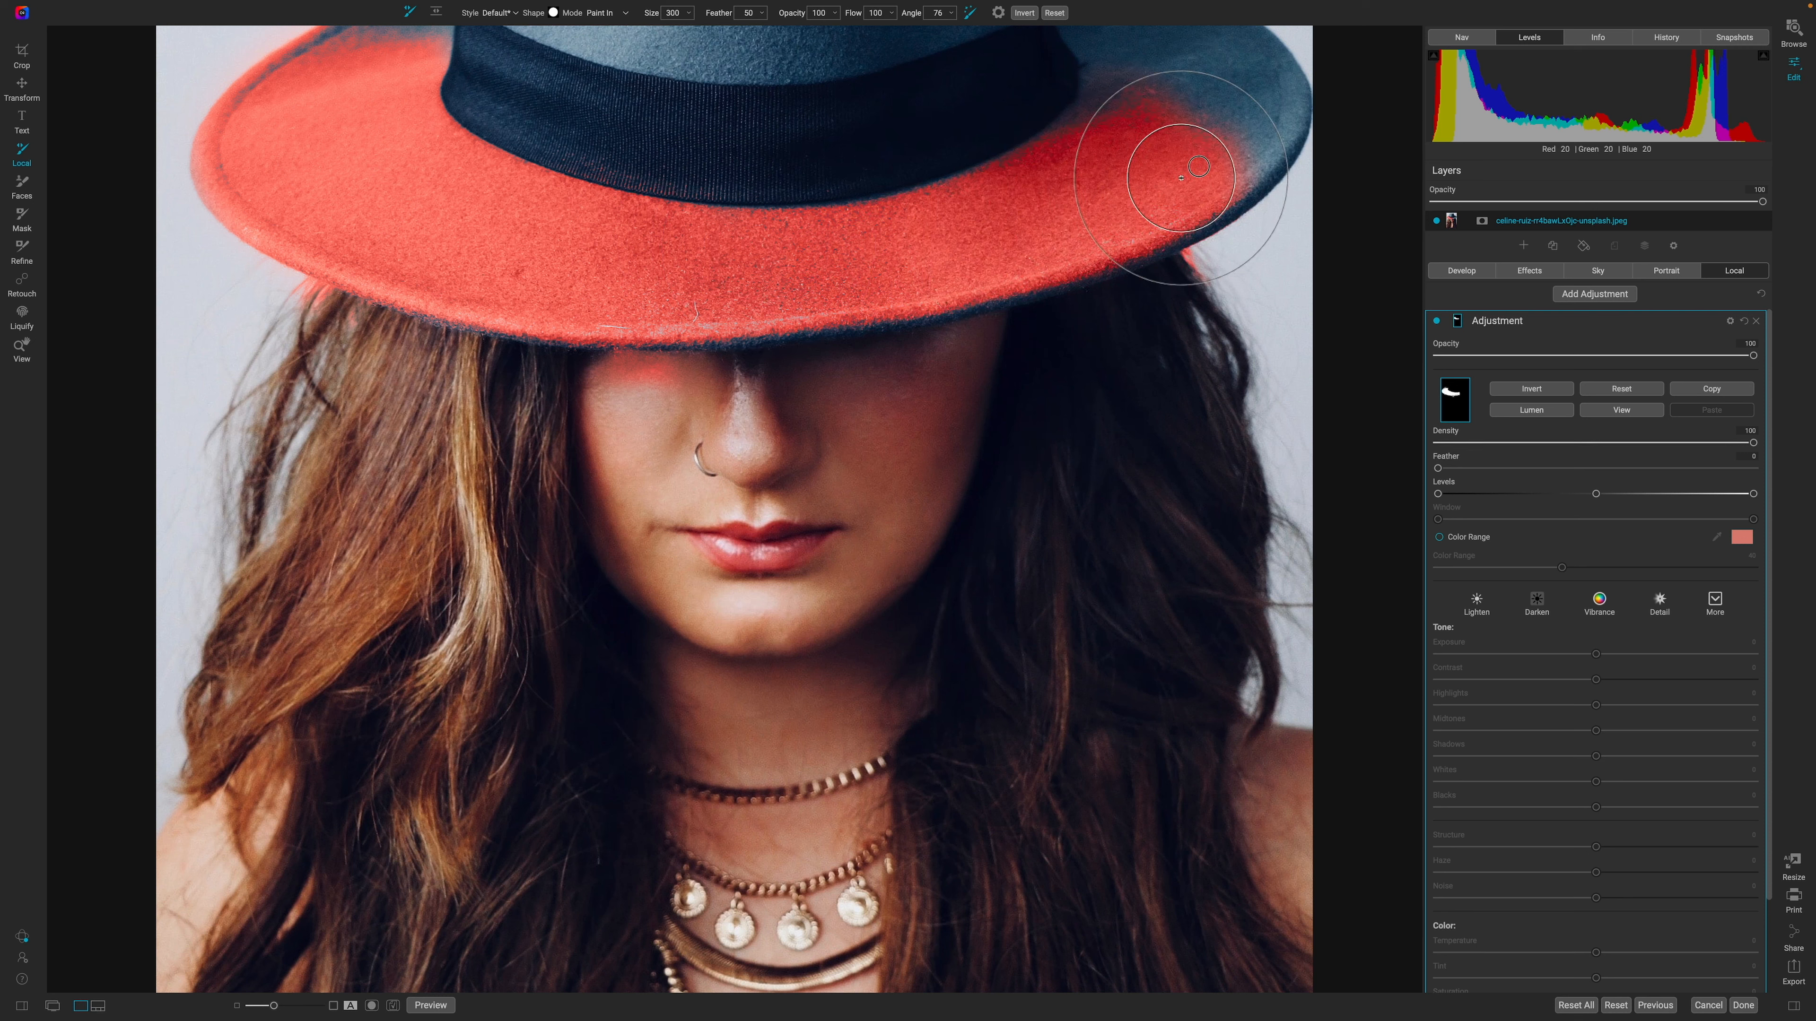
pyautogui.moveTo(1198, 174); pyautogui.dragTo(1028, 226)
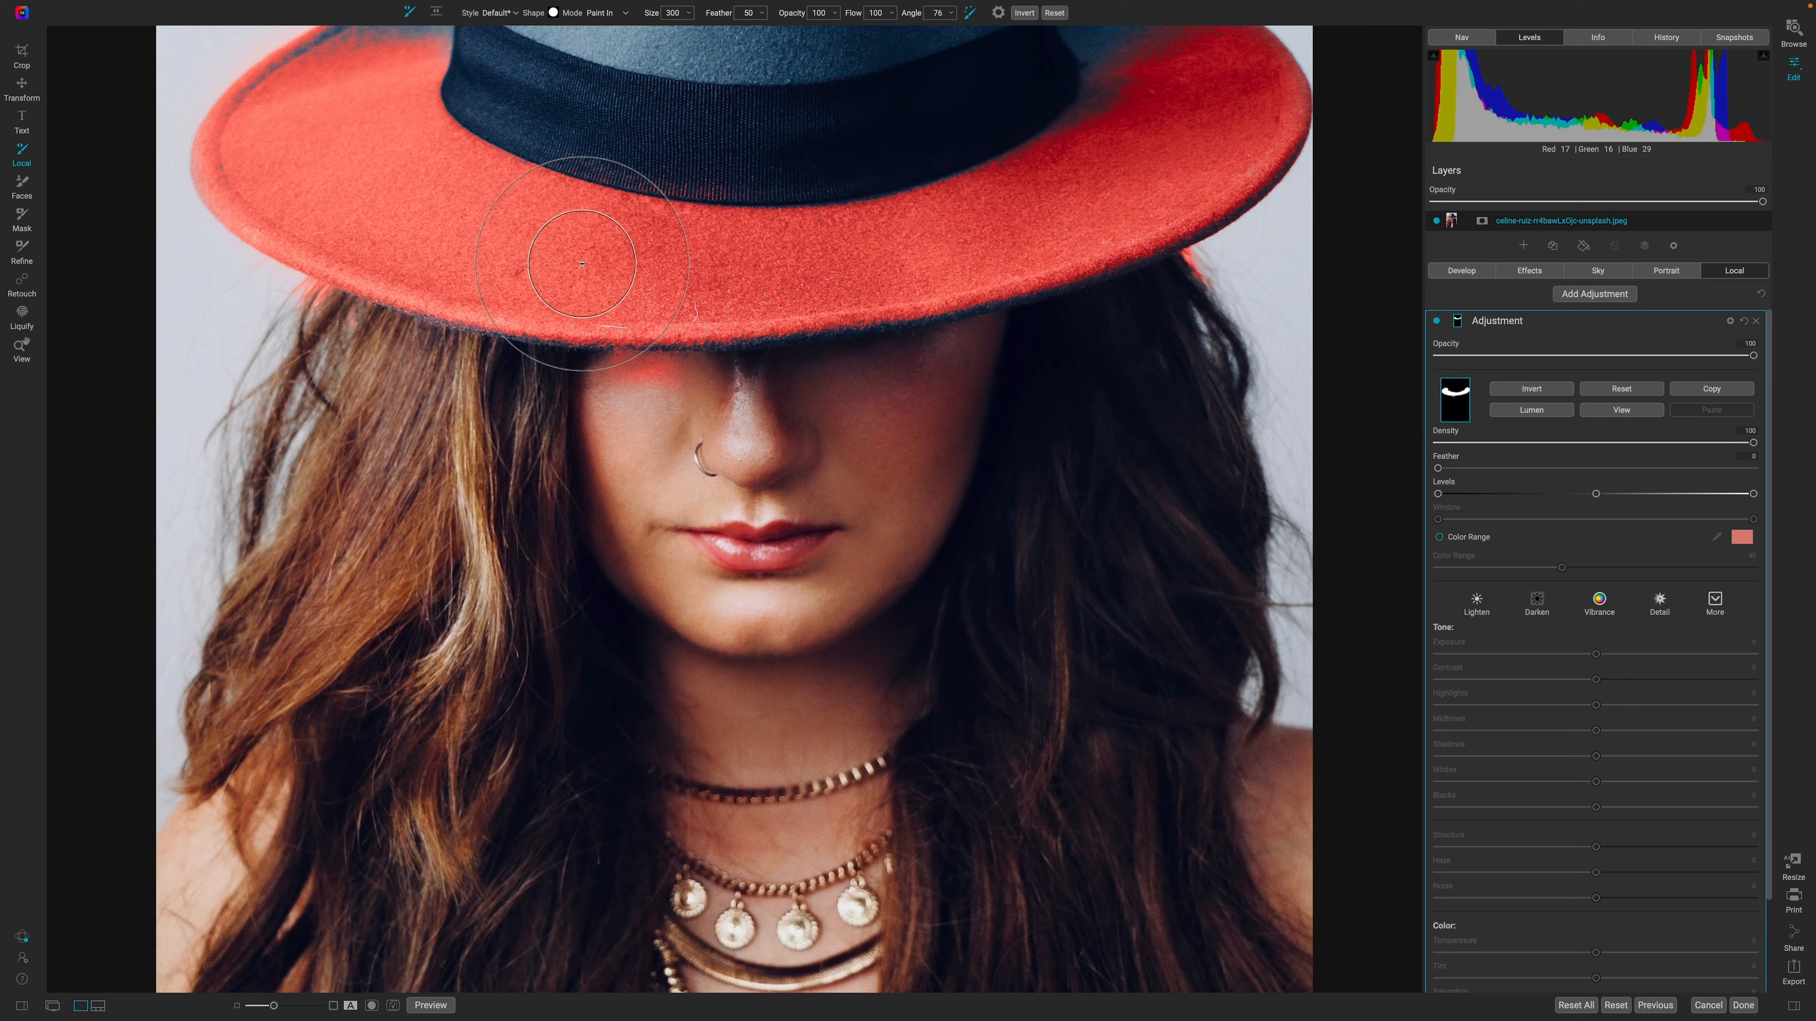
pyautogui.moveTo(995, 438)
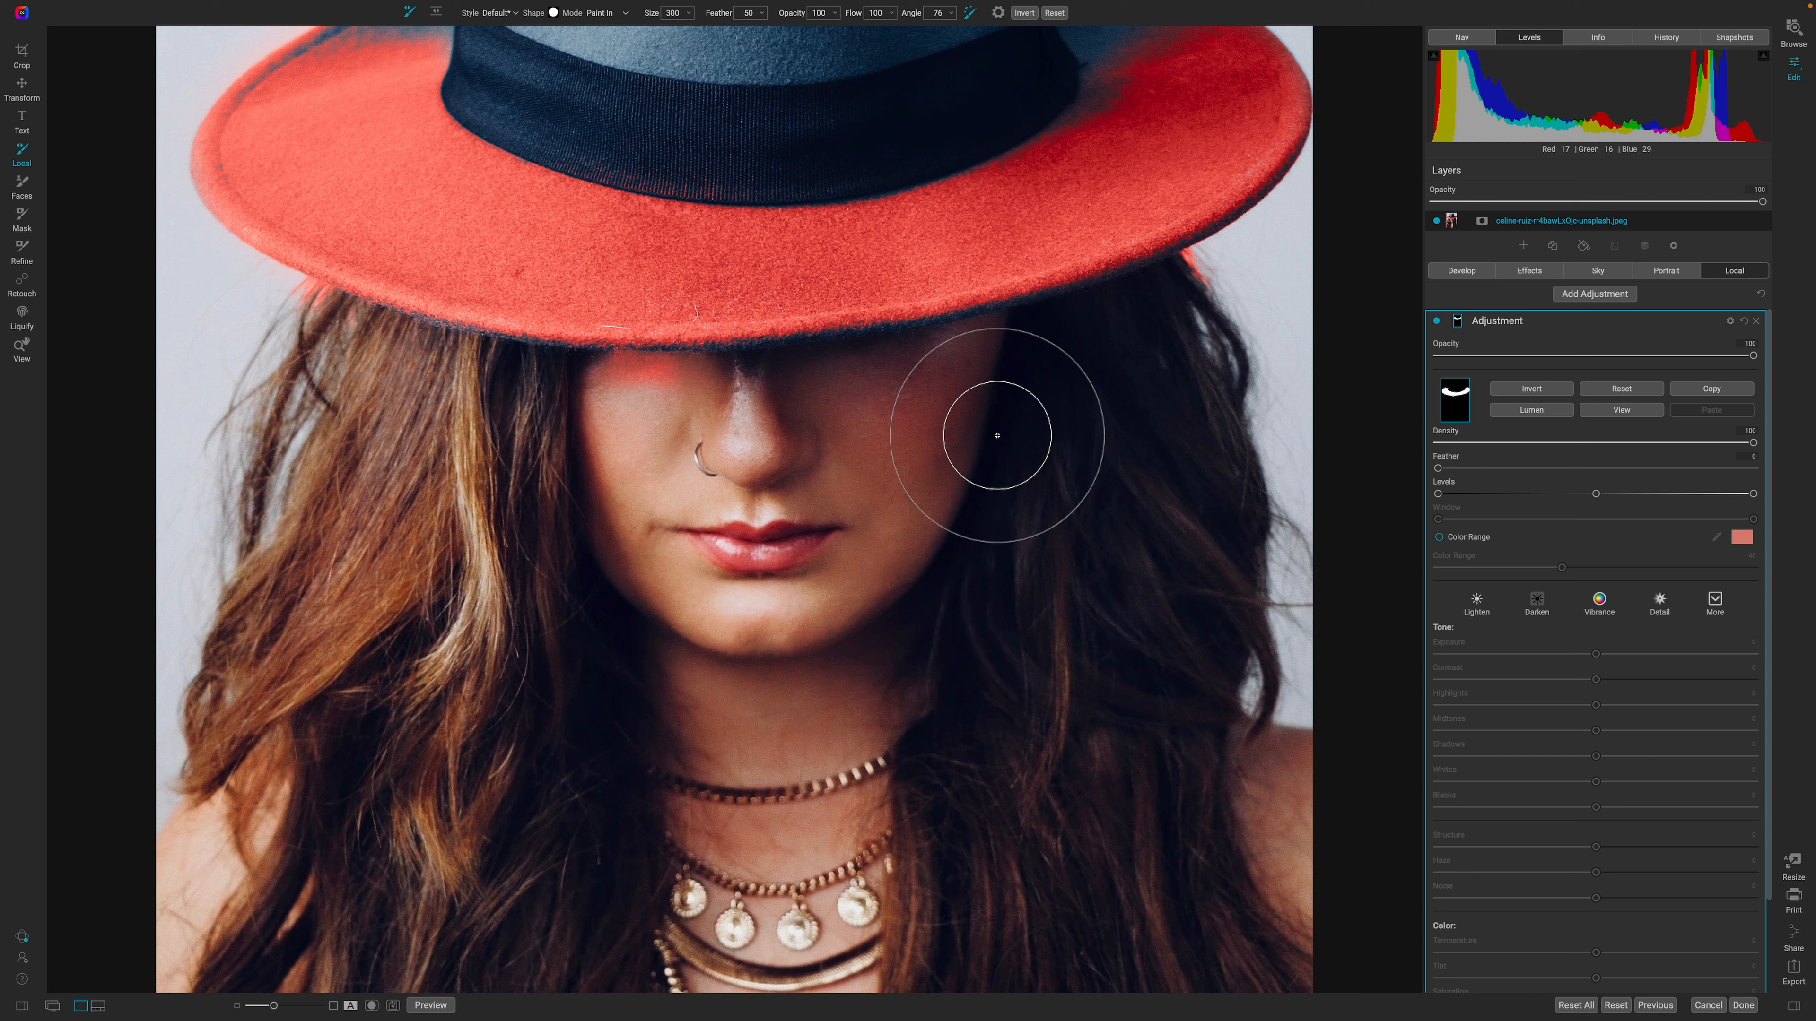
pyautogui.moveTo(530, 252)
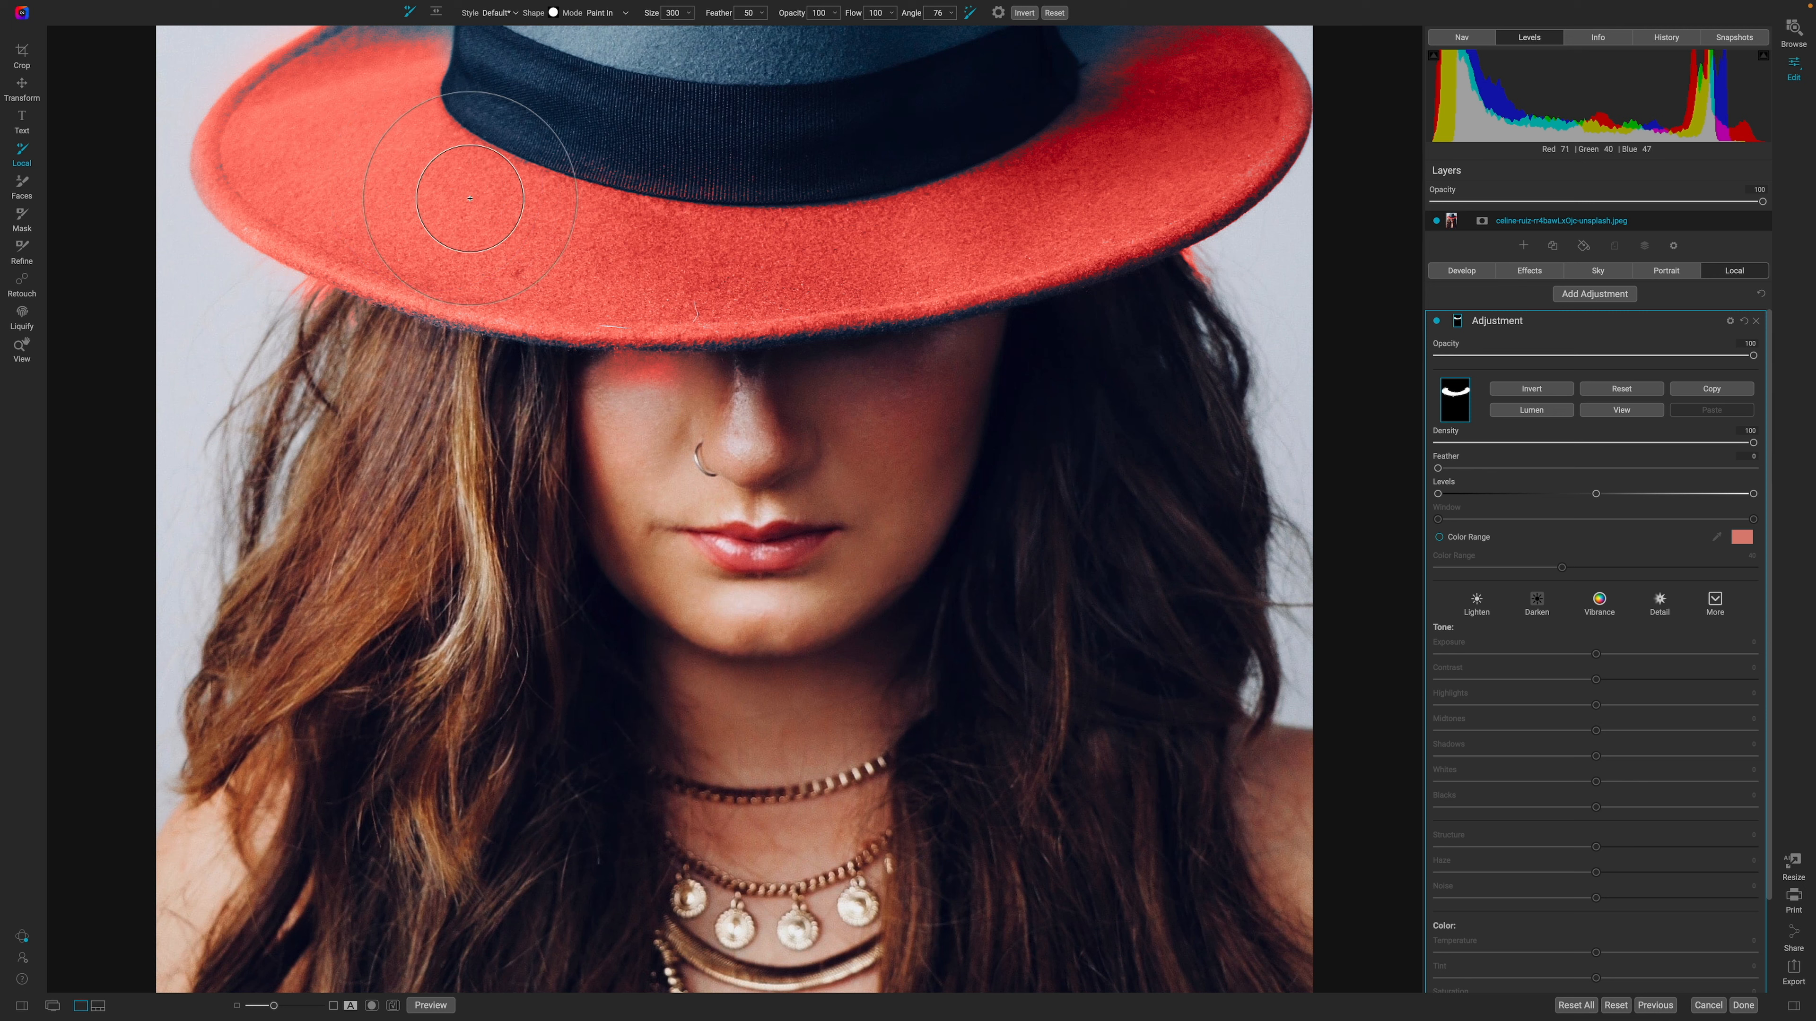
pyautogui.moveTo(942, 268)
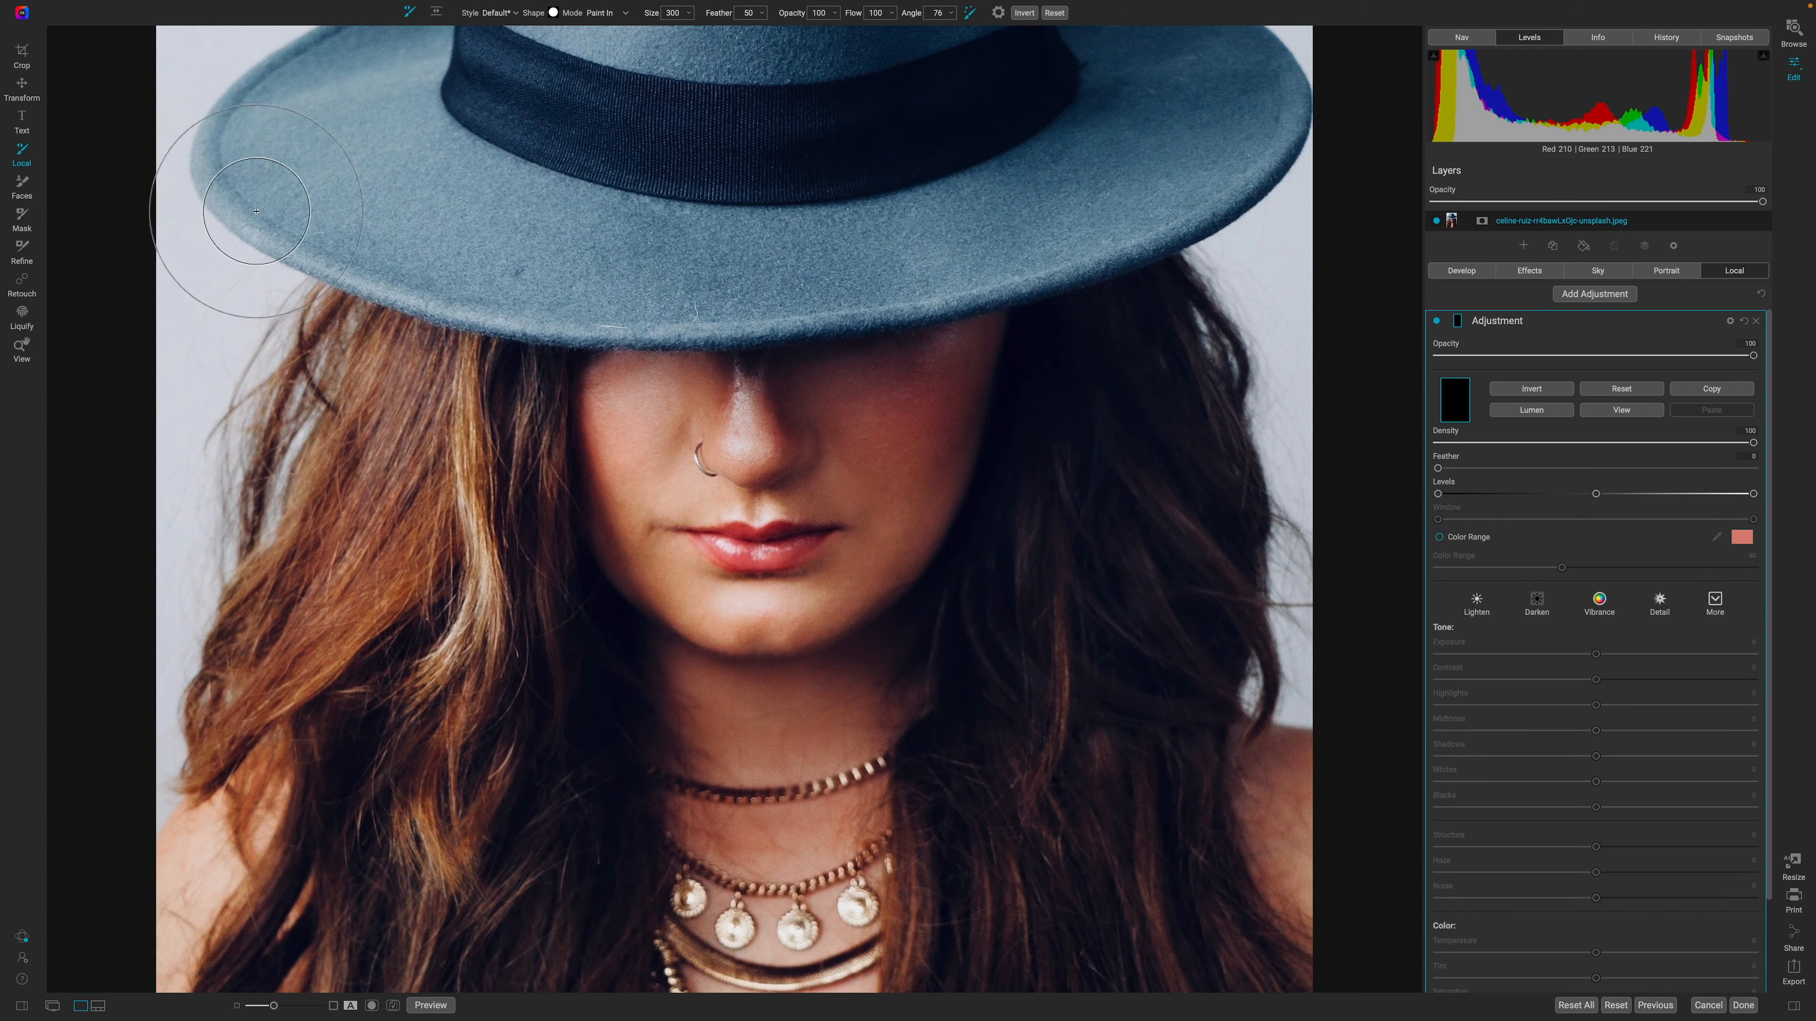
pyautogui.moveTo(988, 74)
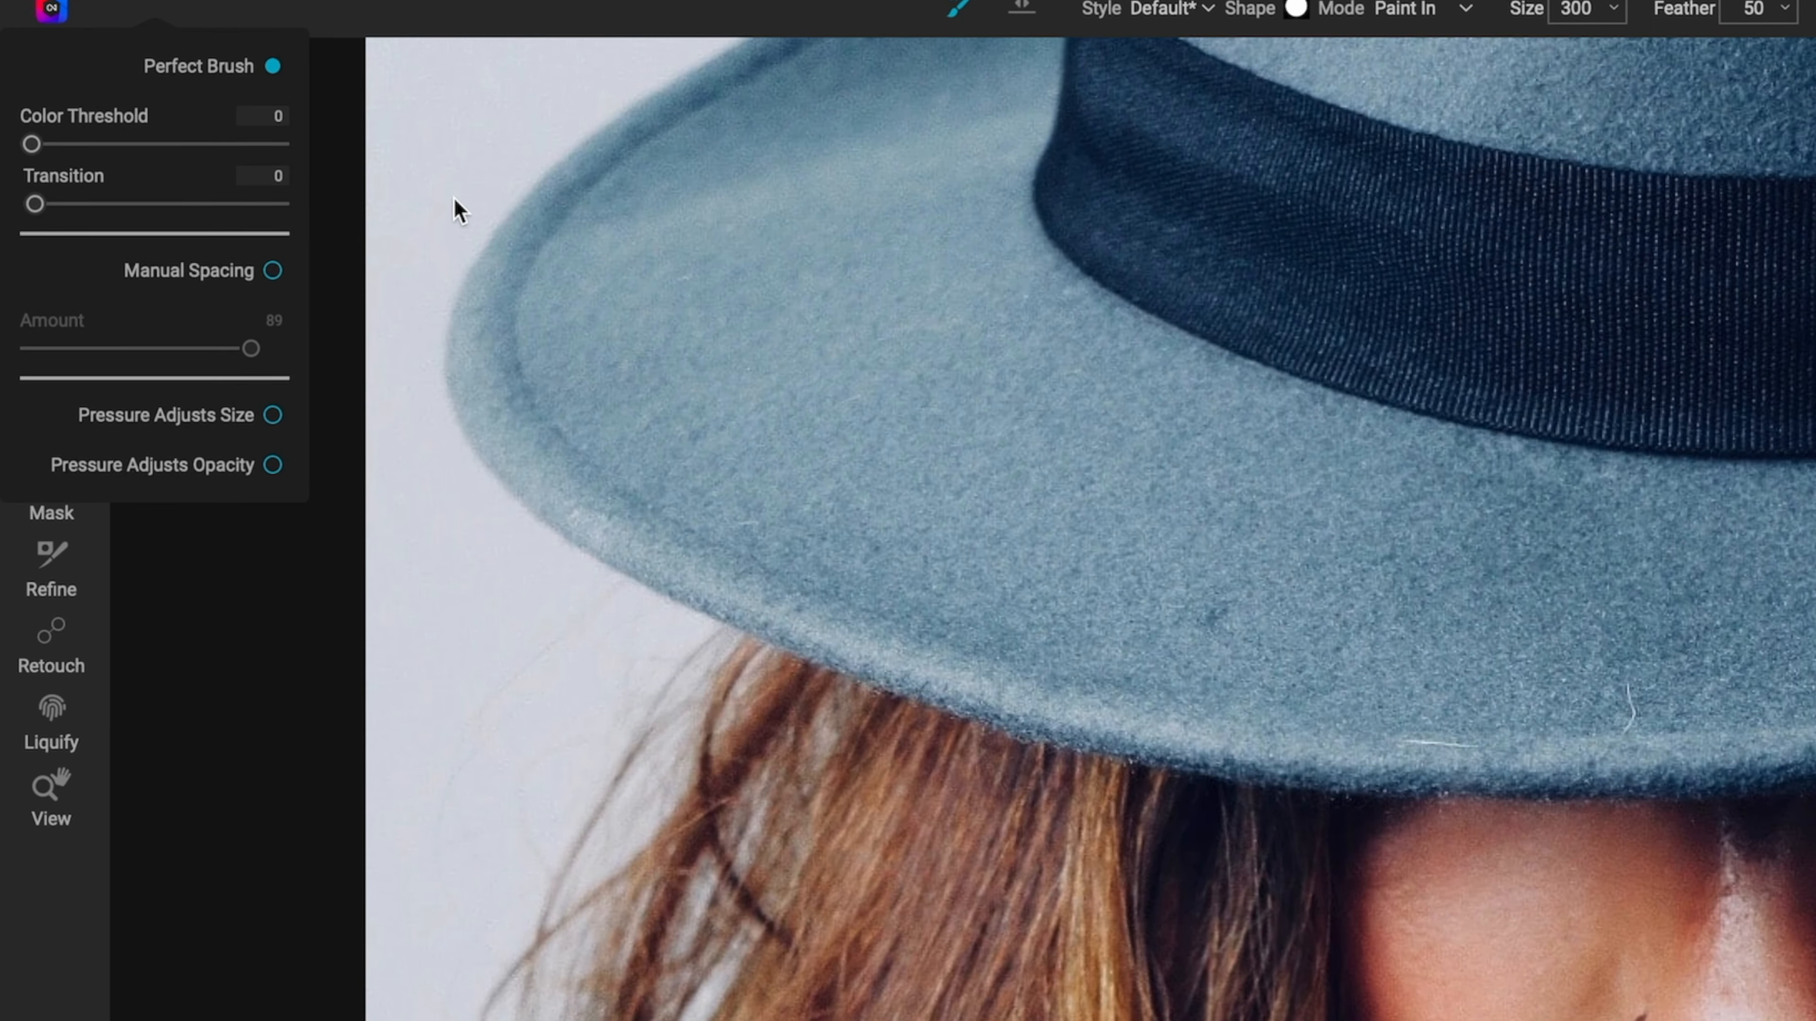
pyautogui.moveTo(151, 169)
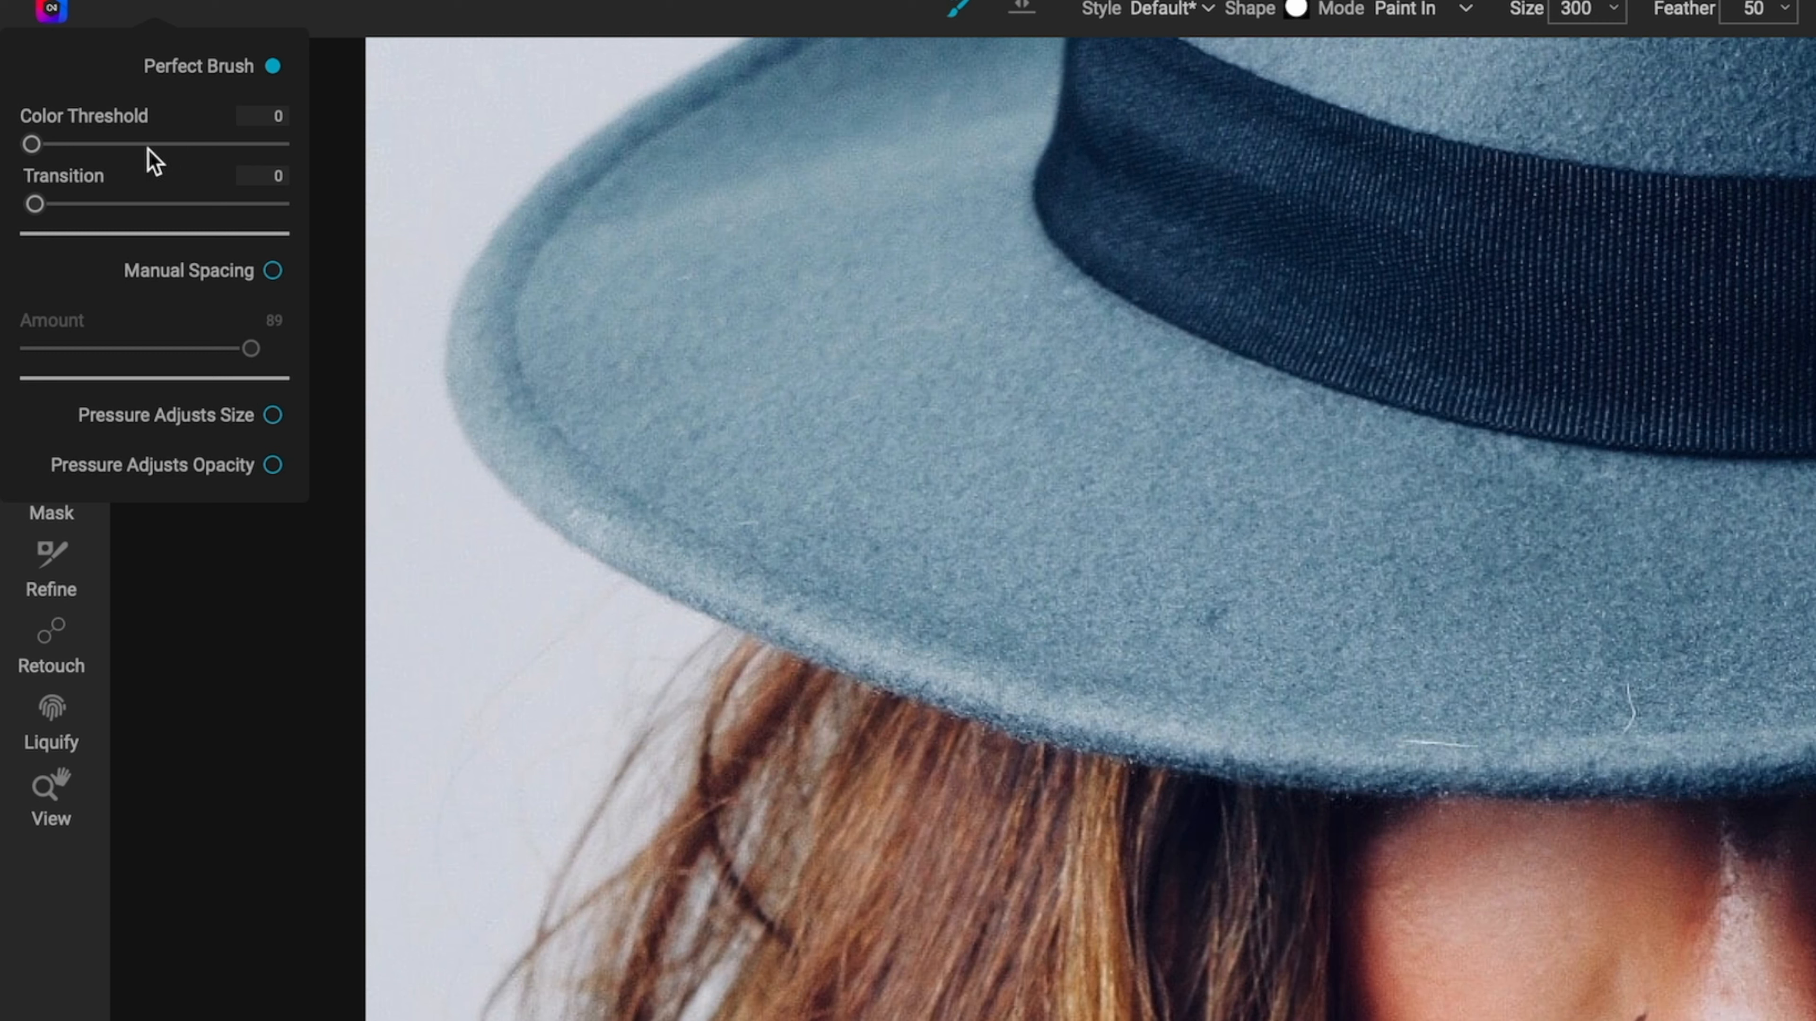
pyautogui.moveTo(118, 152)
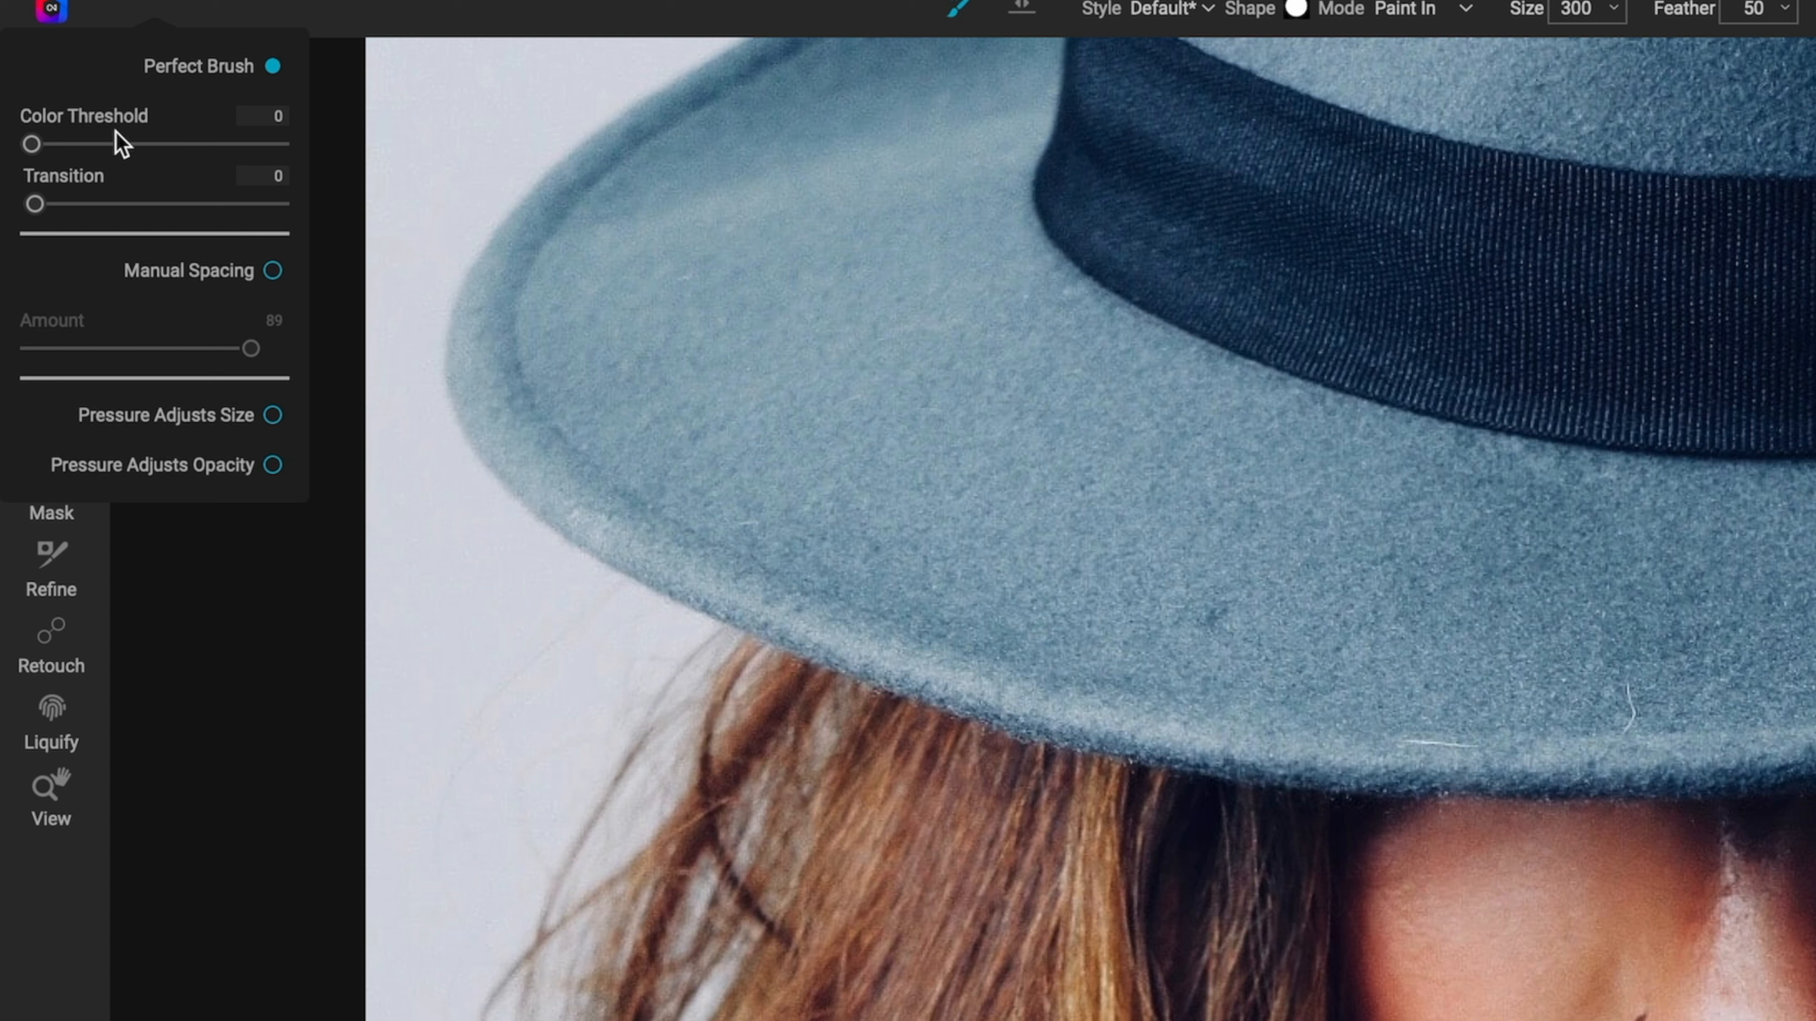
pyautogui.moveTo(103, 196)
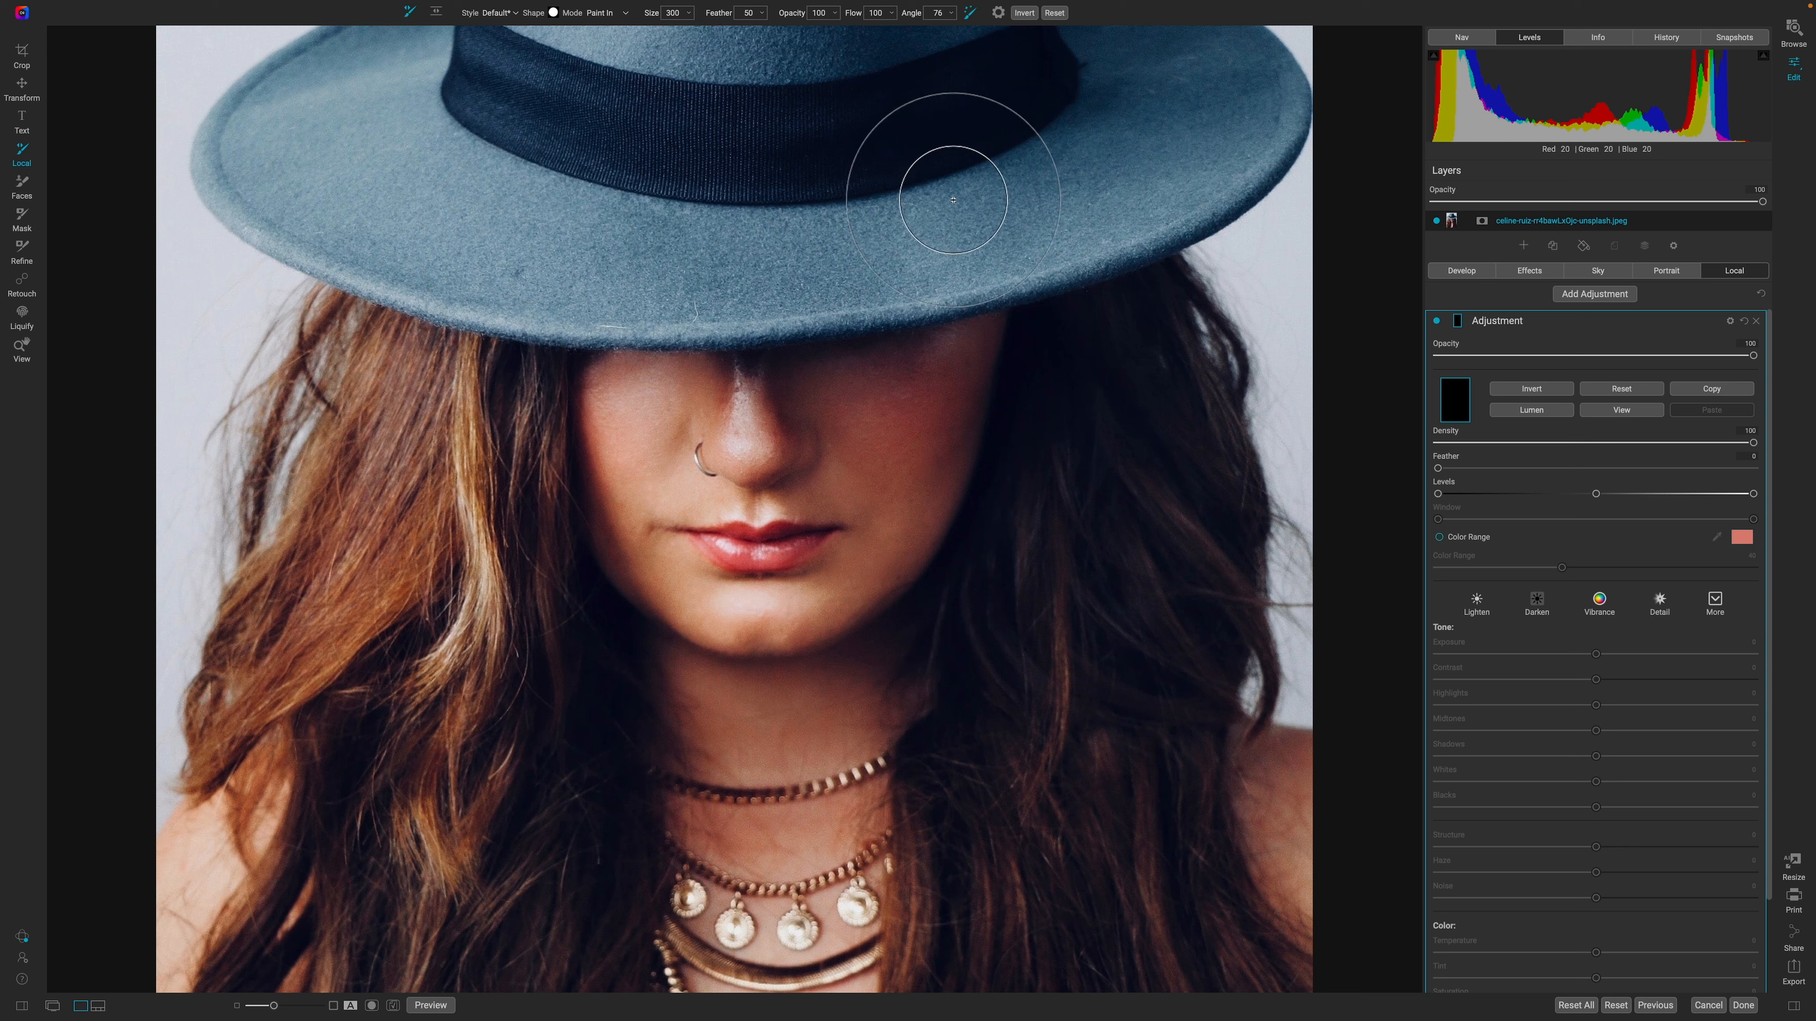
pyautogui.moveTo(455, 209)
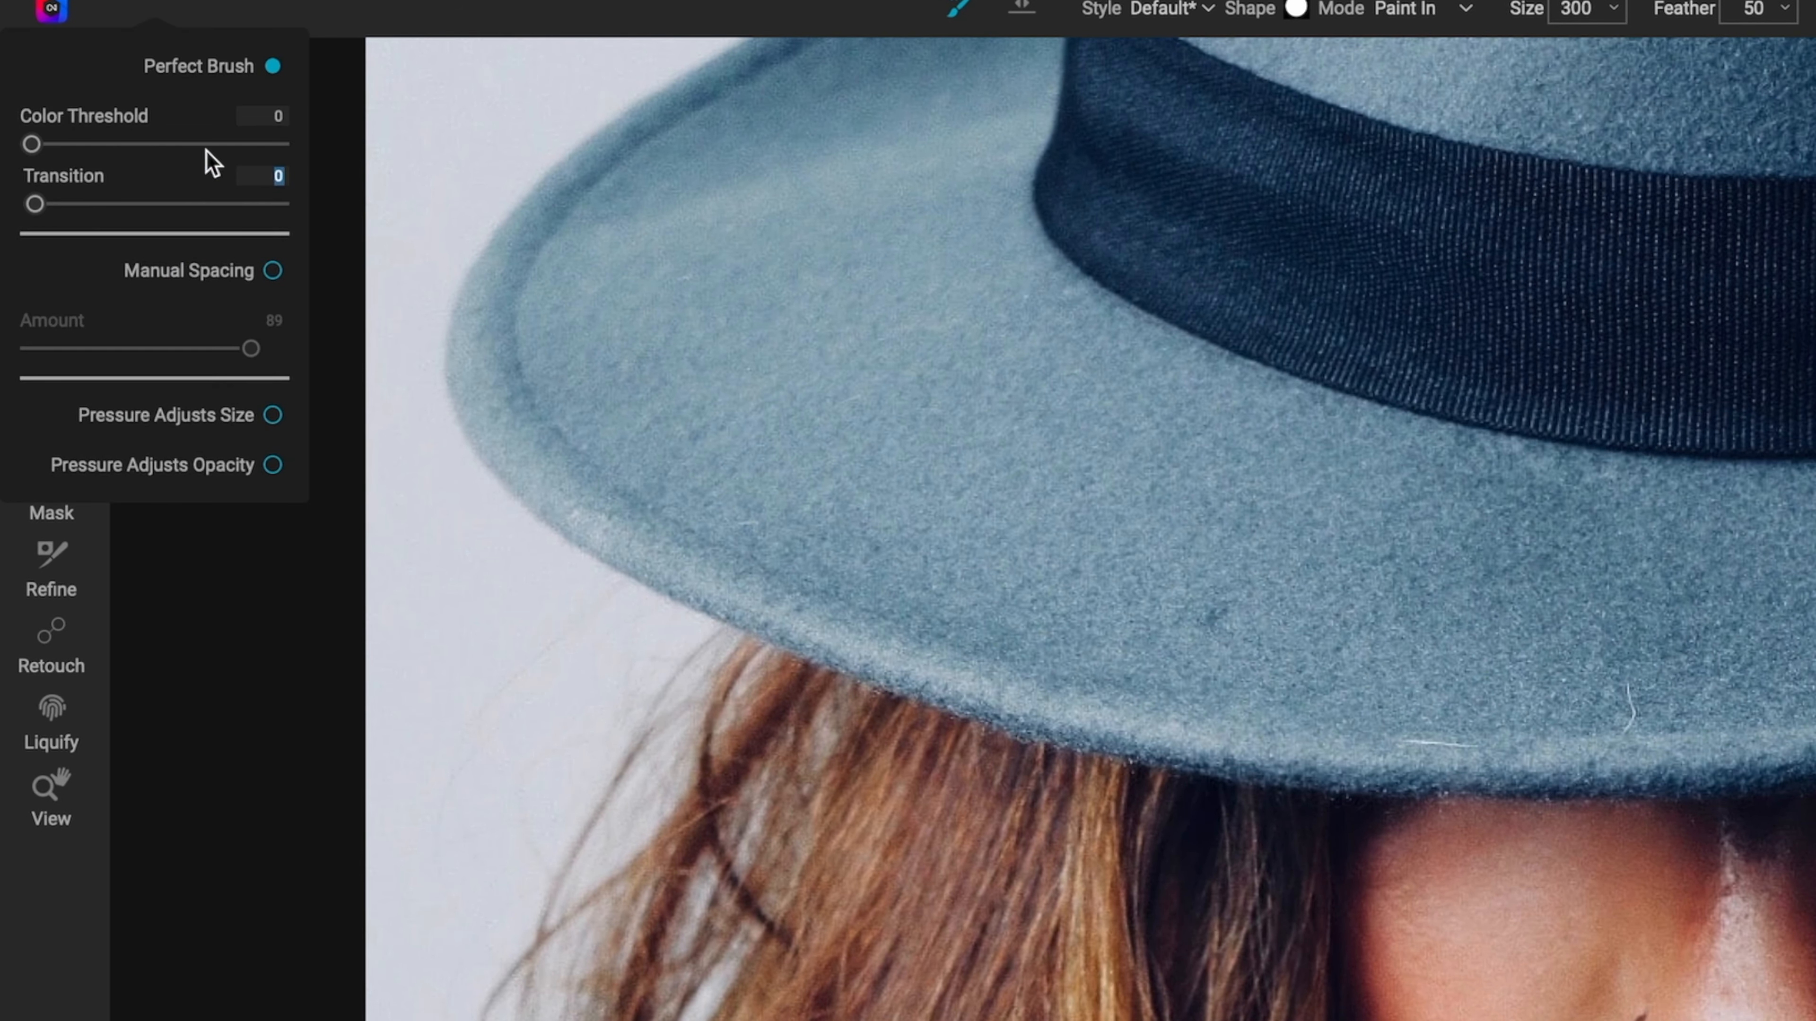
pyautogui.moveTo(31, 143); pyautogui.dragTo(174, 143)
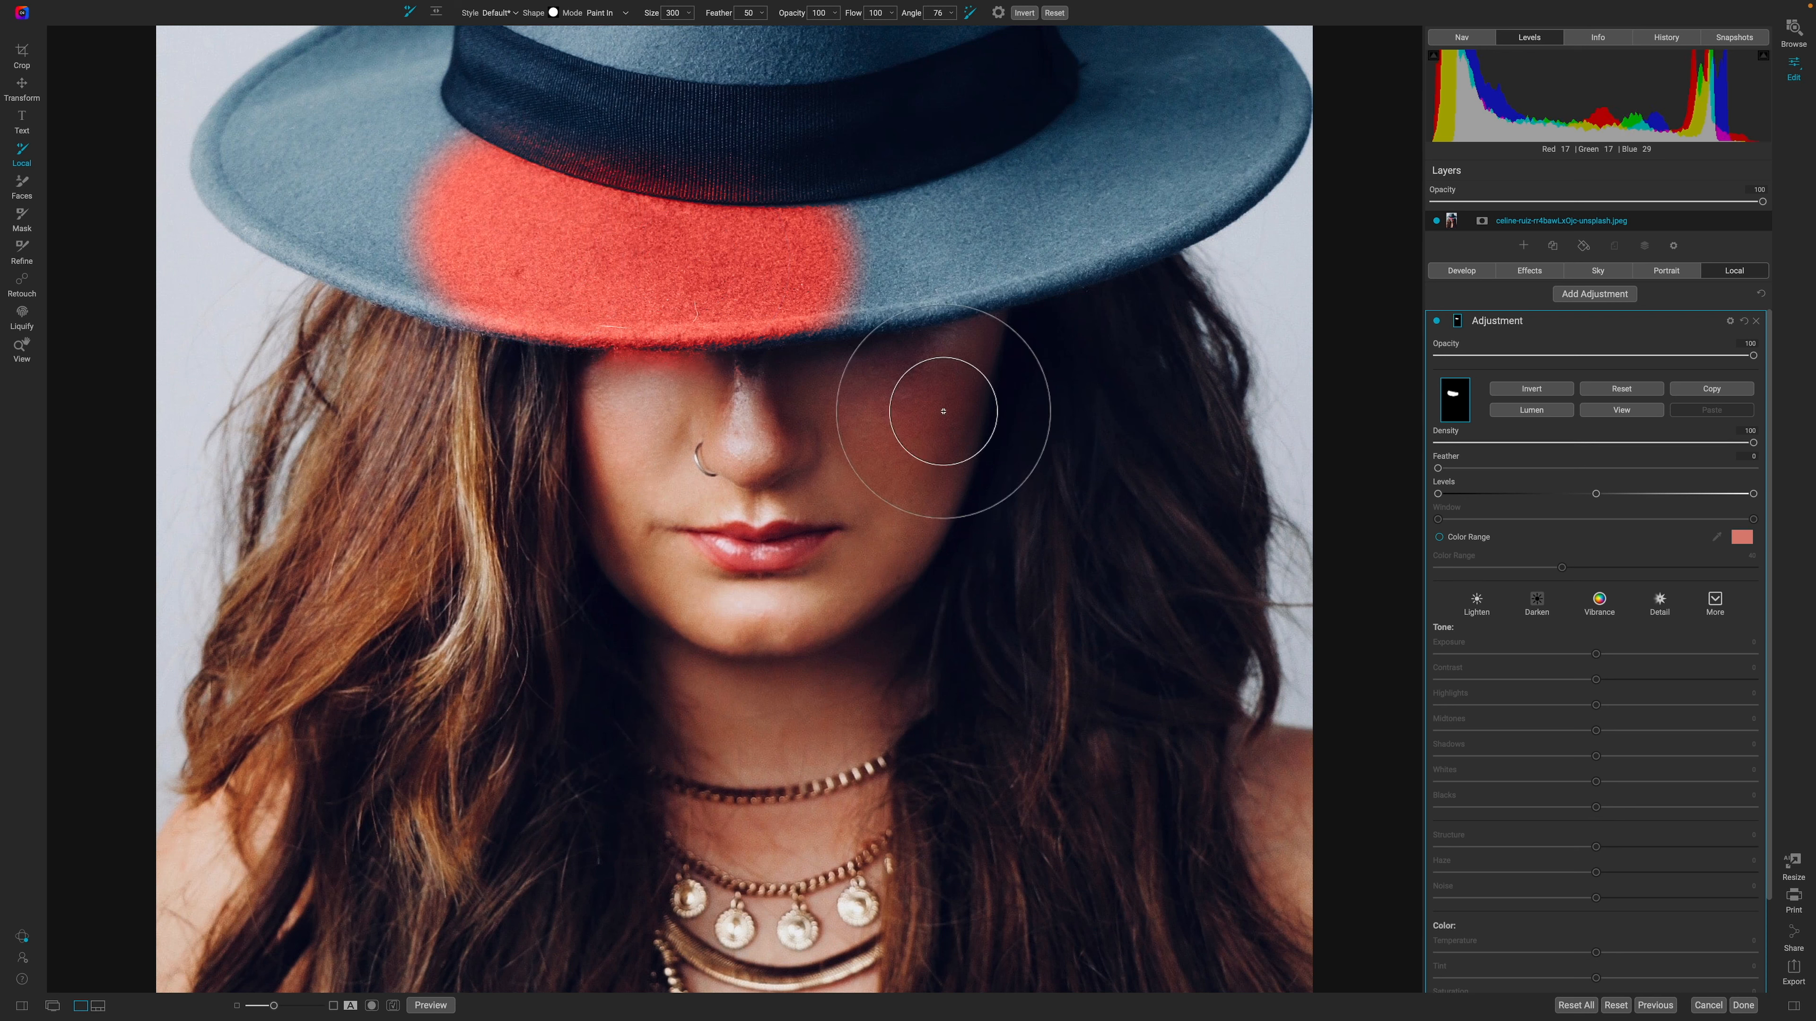
pyautogui.moveTo(942, 412); pyautogui.dragTo(851, 233)
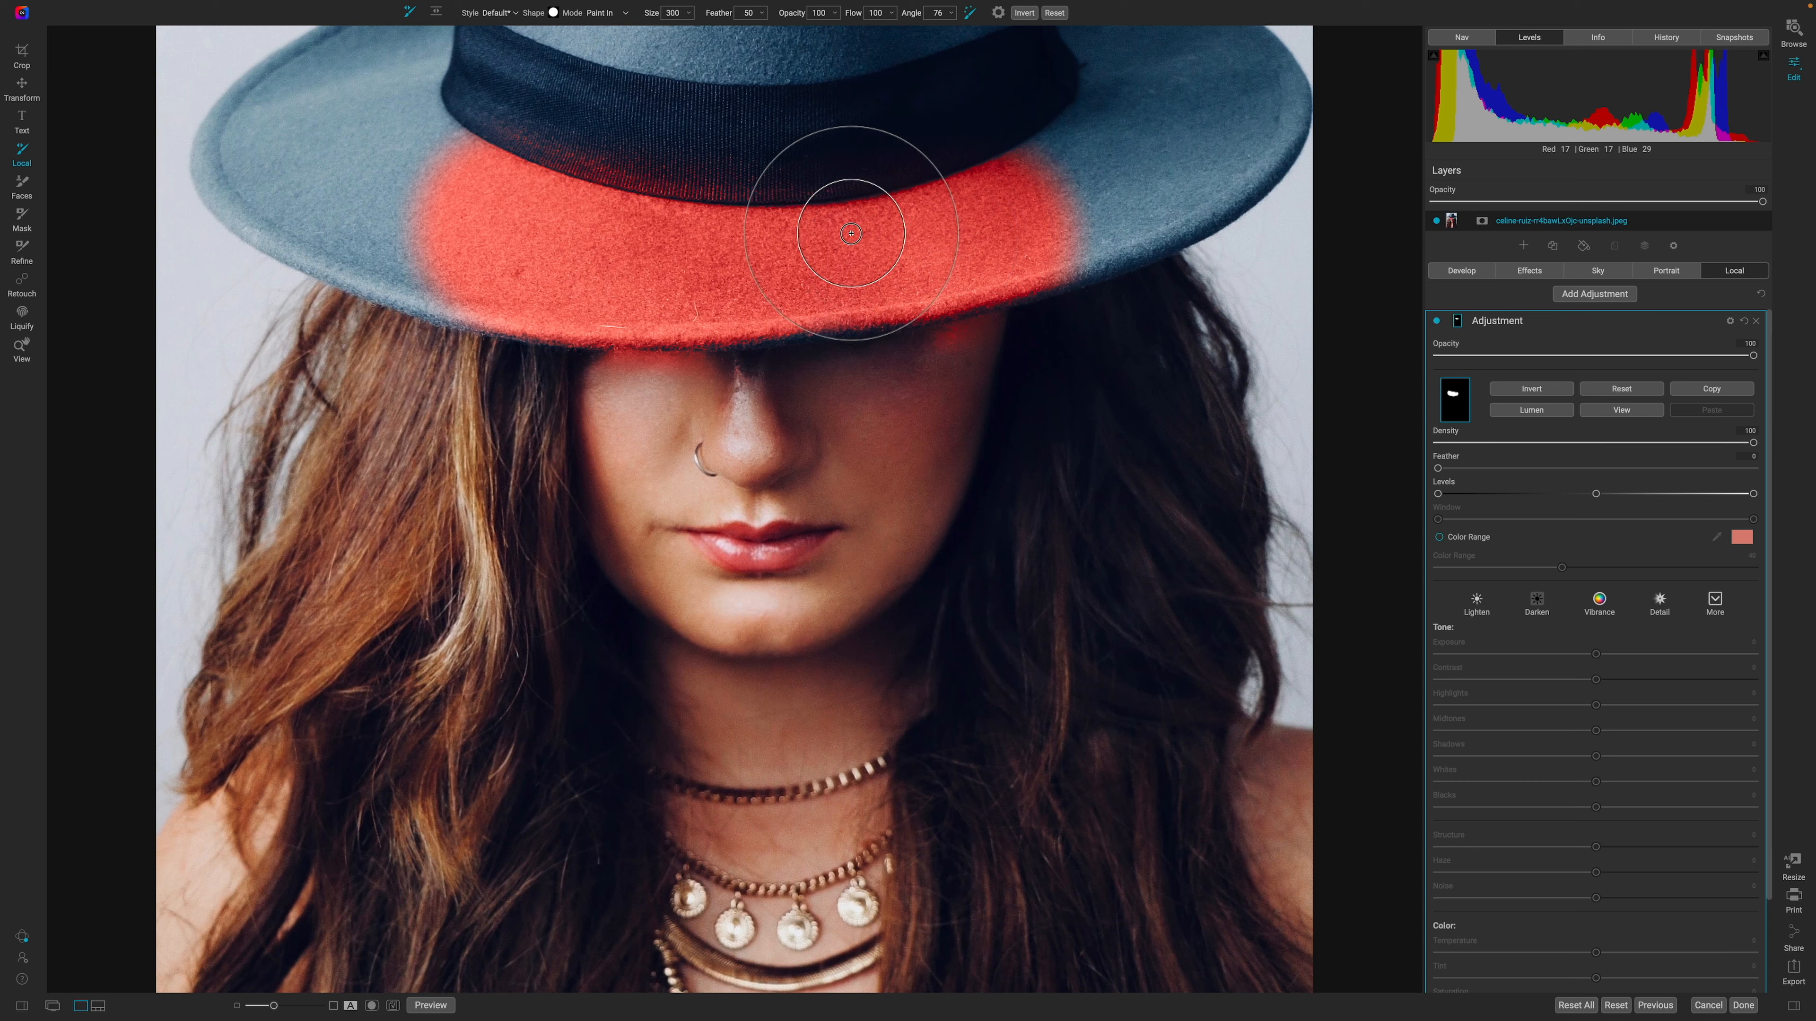
pyautogui.moveTo(851, 232); pyautogui.dragTo(430, 217)
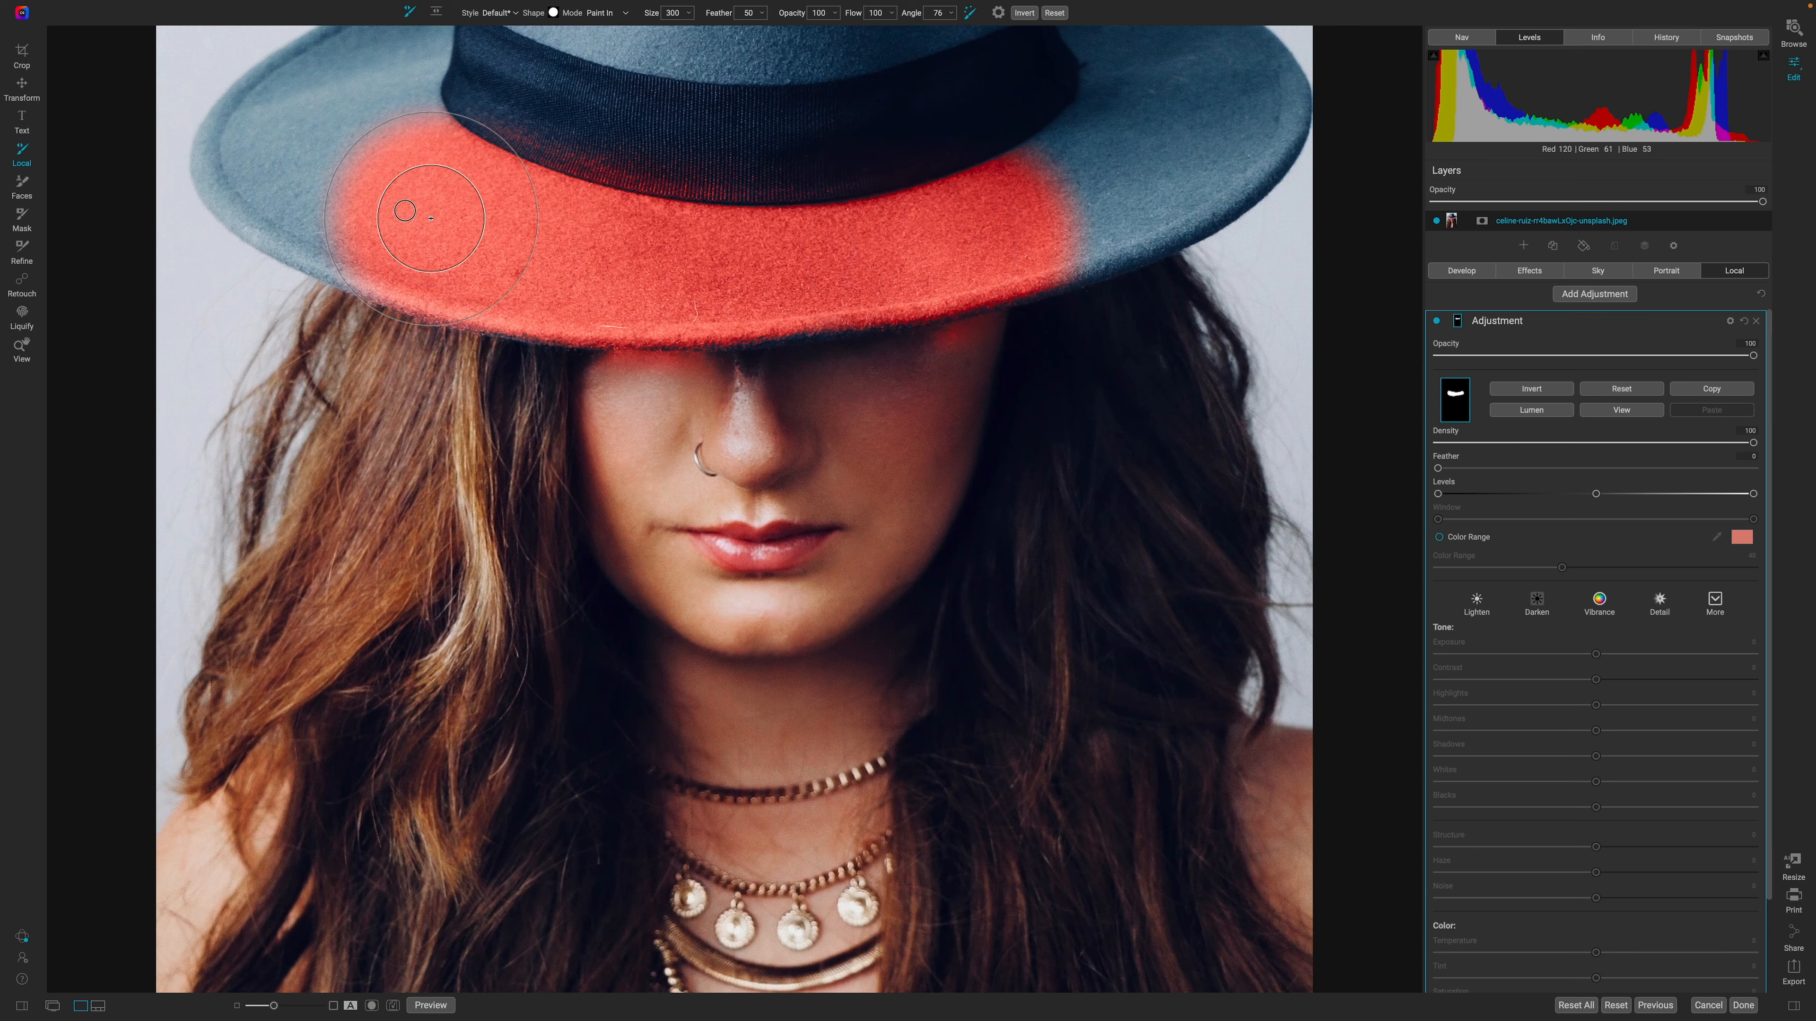
pyautogui.moveTo(429, 216); pyautogui.dragTo(339, 168)
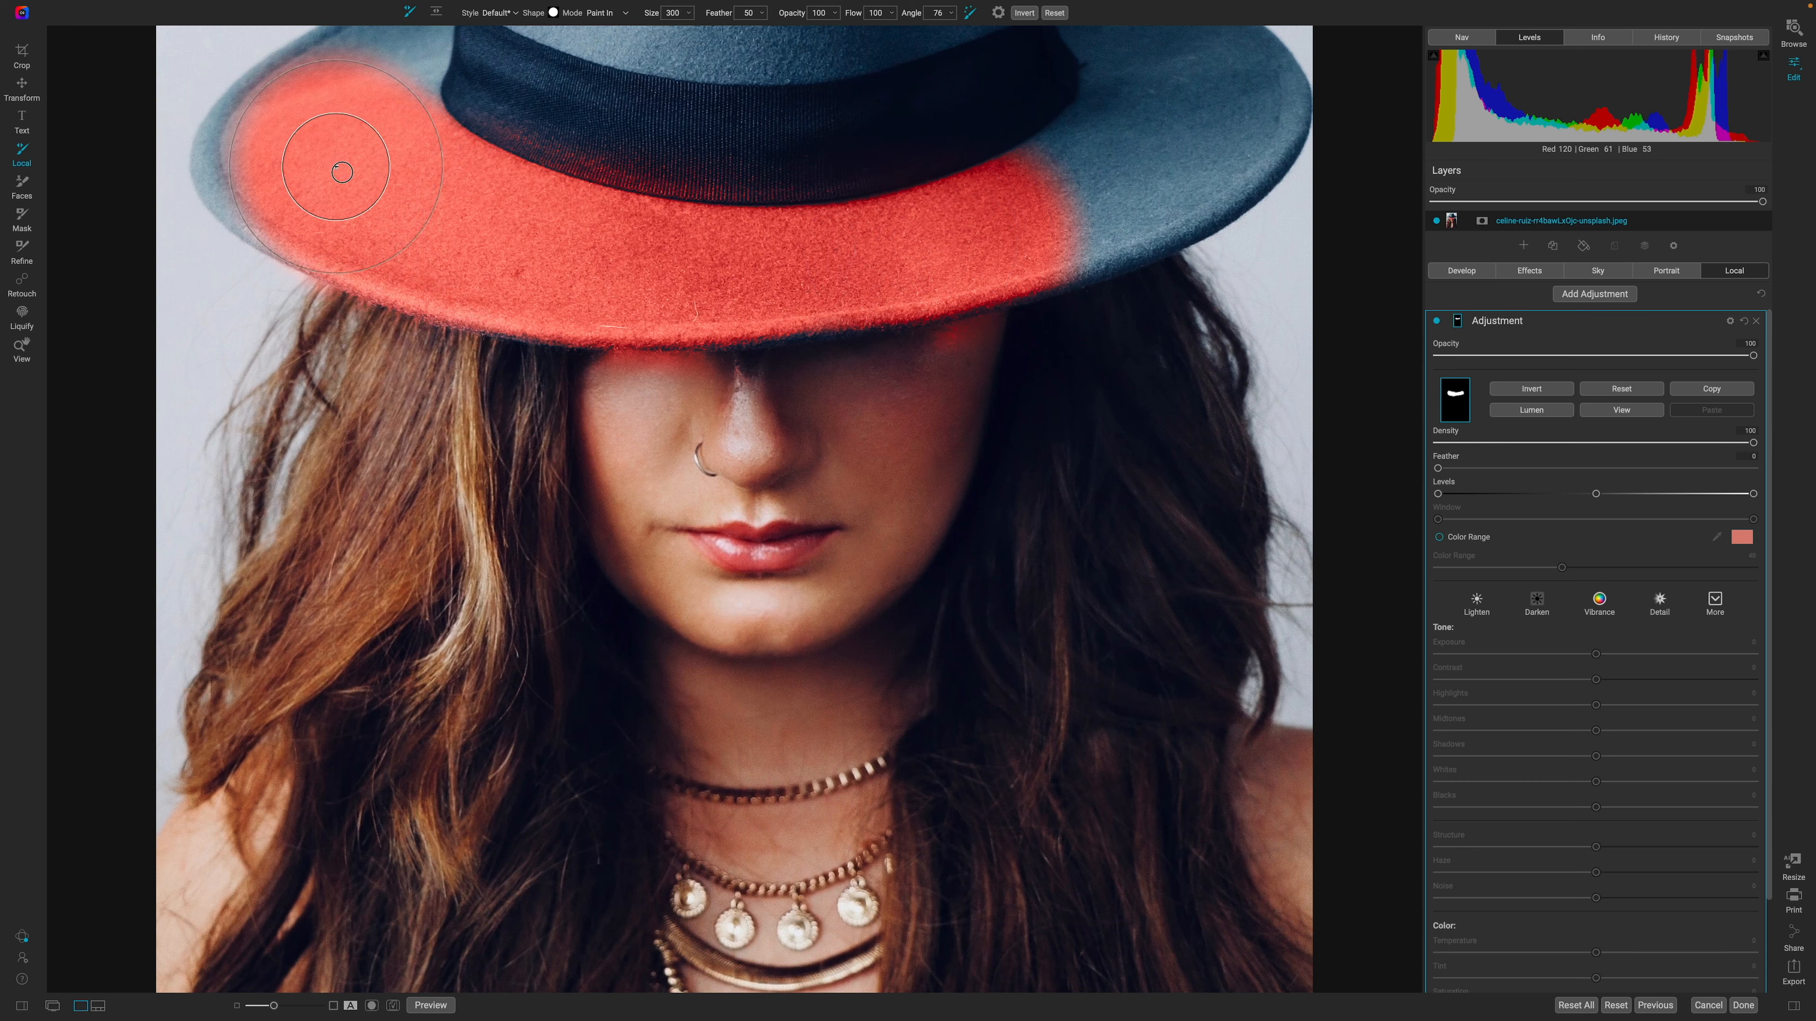
pyautogui.moveTo(336, 171); pyautogui.dragTo(519, 187)
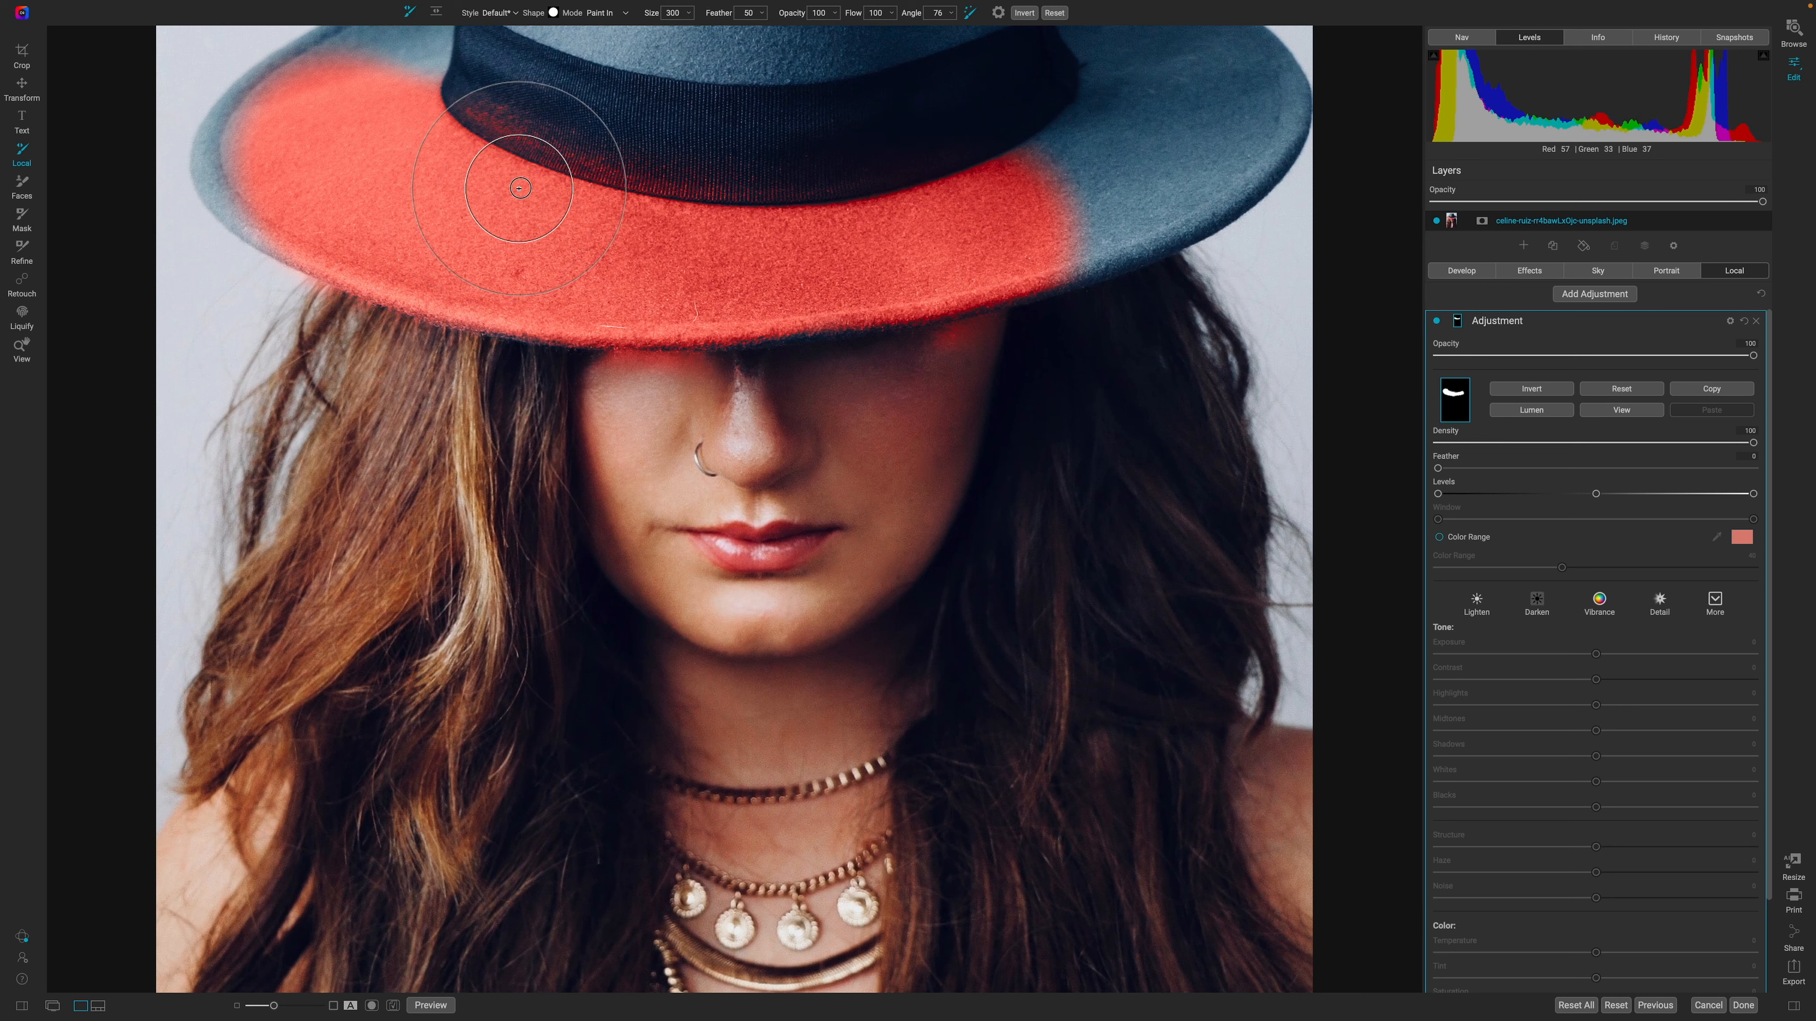
pyautogui.moveTo(520, 188); pyautogui.dragTo(723, 211)
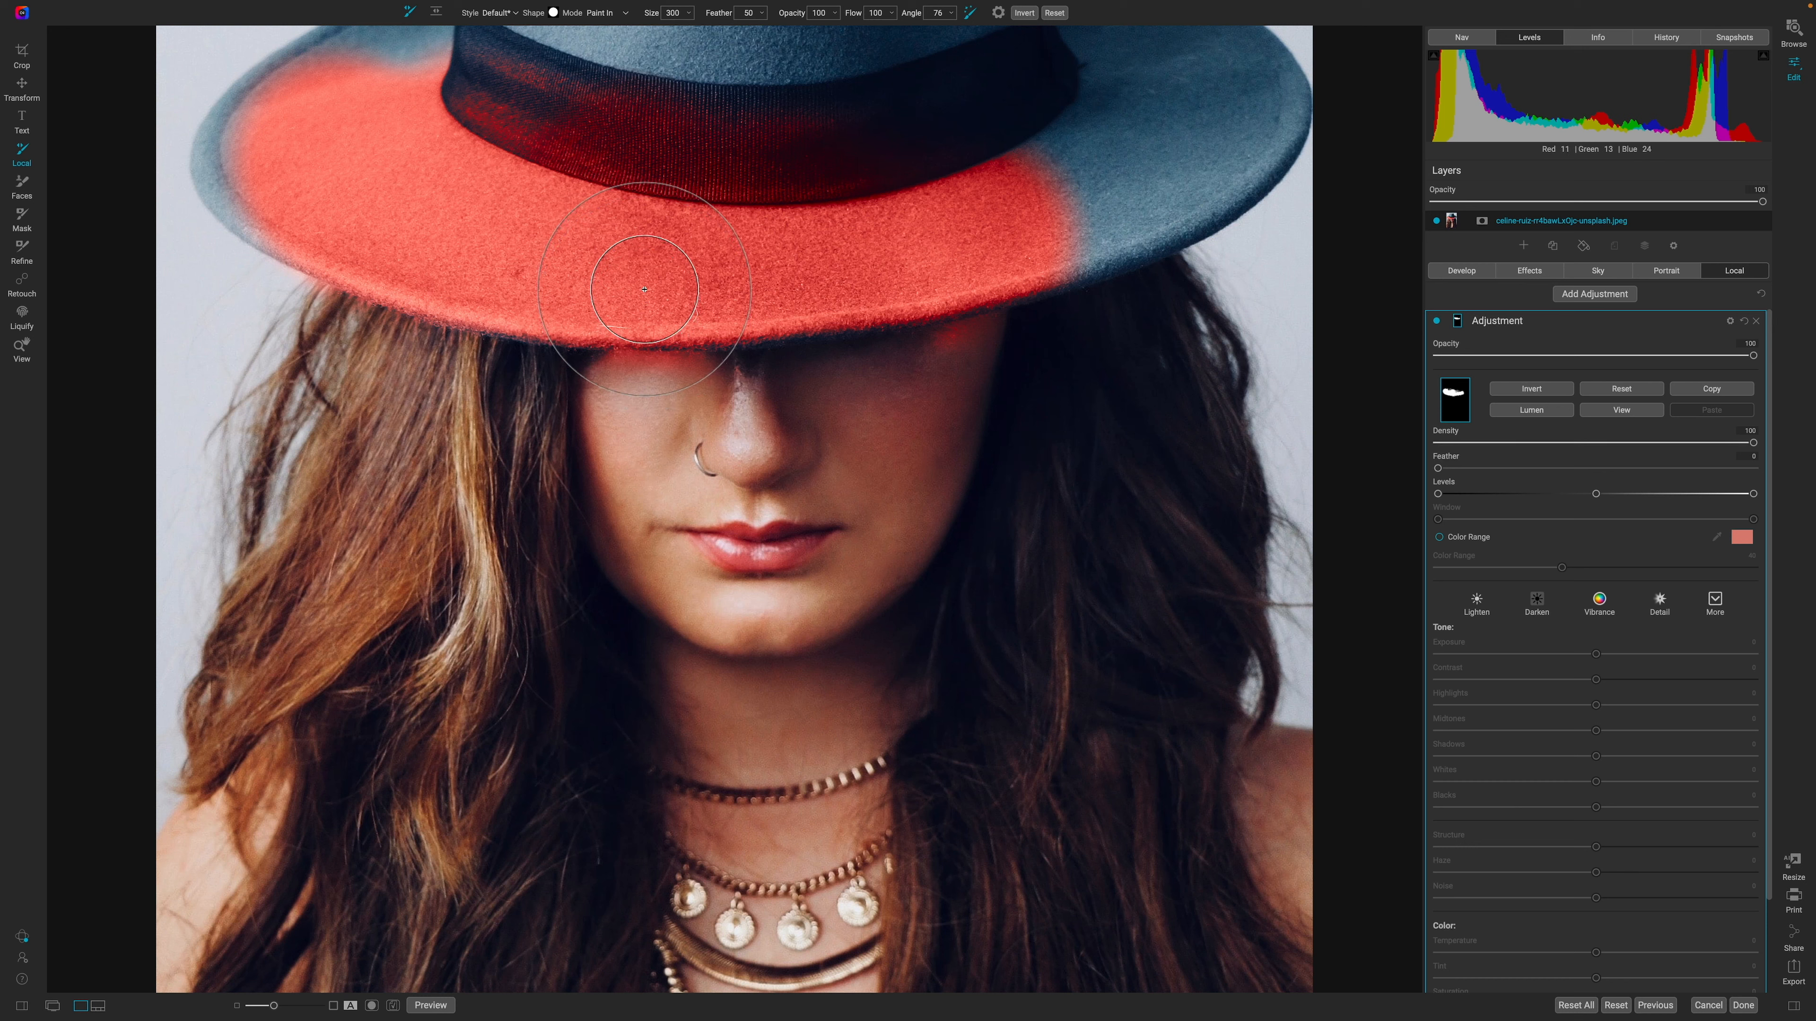
pyautogui.moveTo(643, 288); pyautogui.dragTo(736, 288)
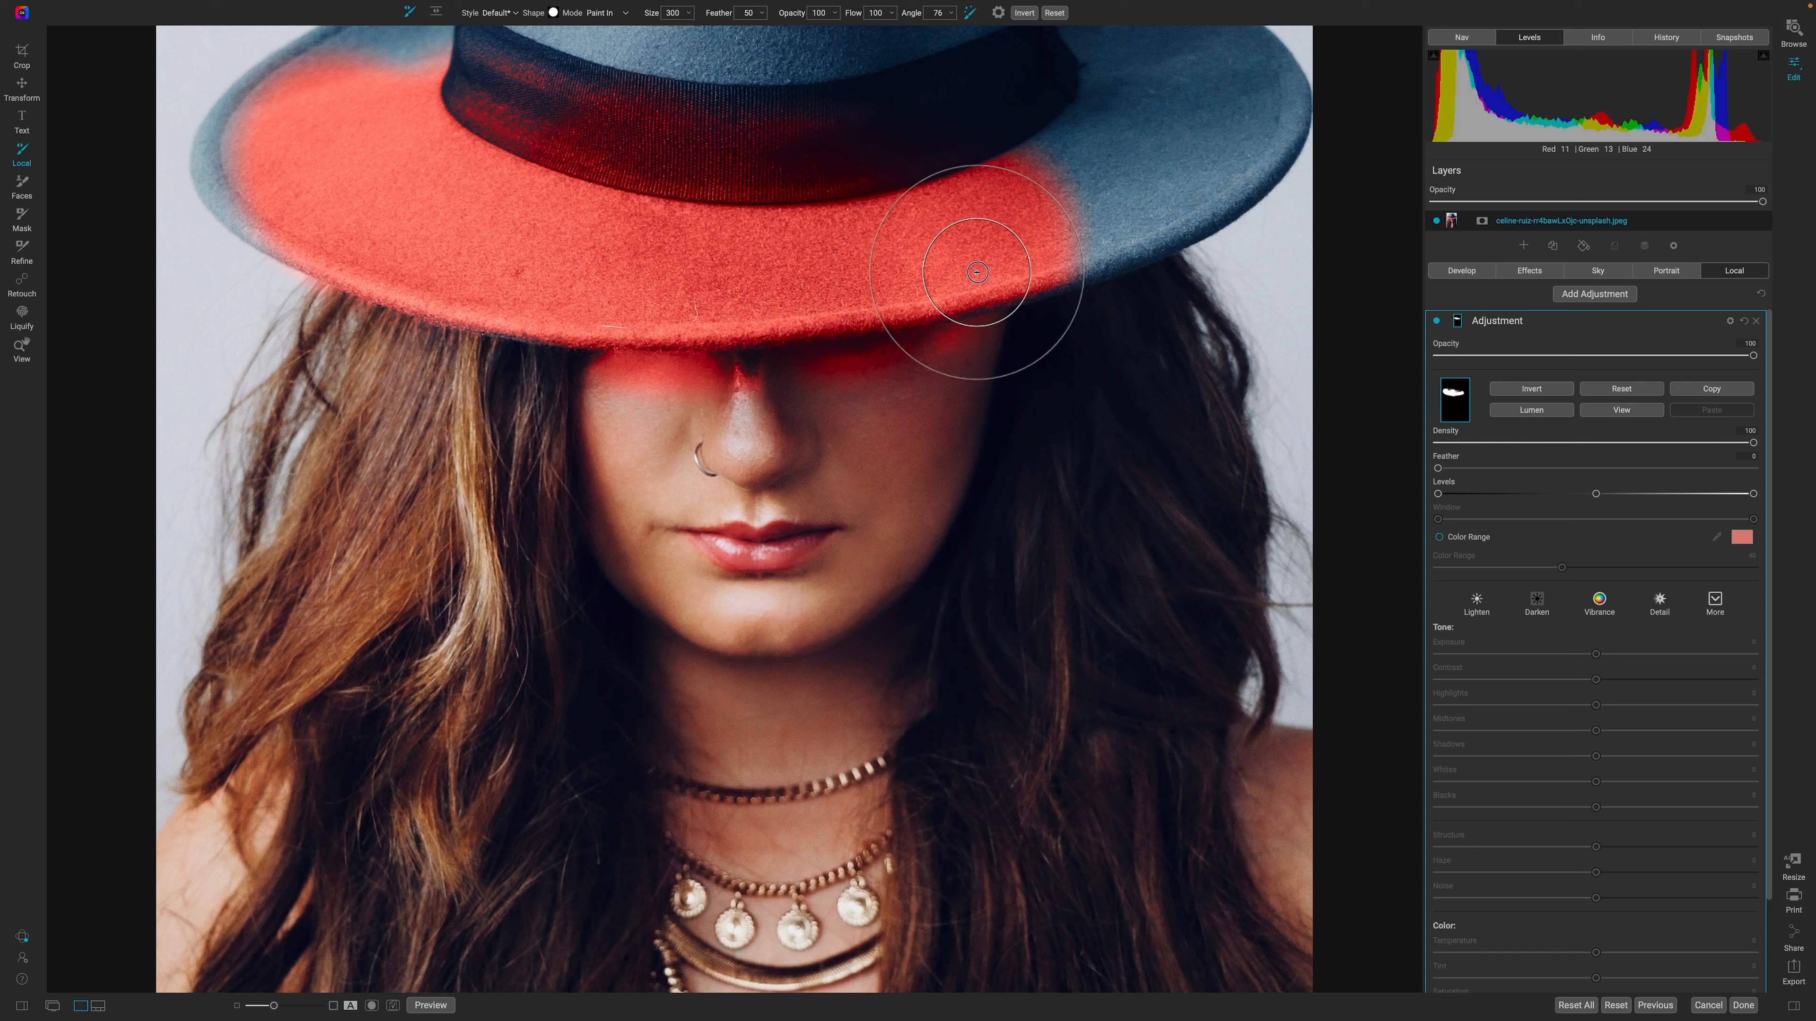
pyautogui.moveTo(977, 273); pyautogui.dragTo(608, 288)
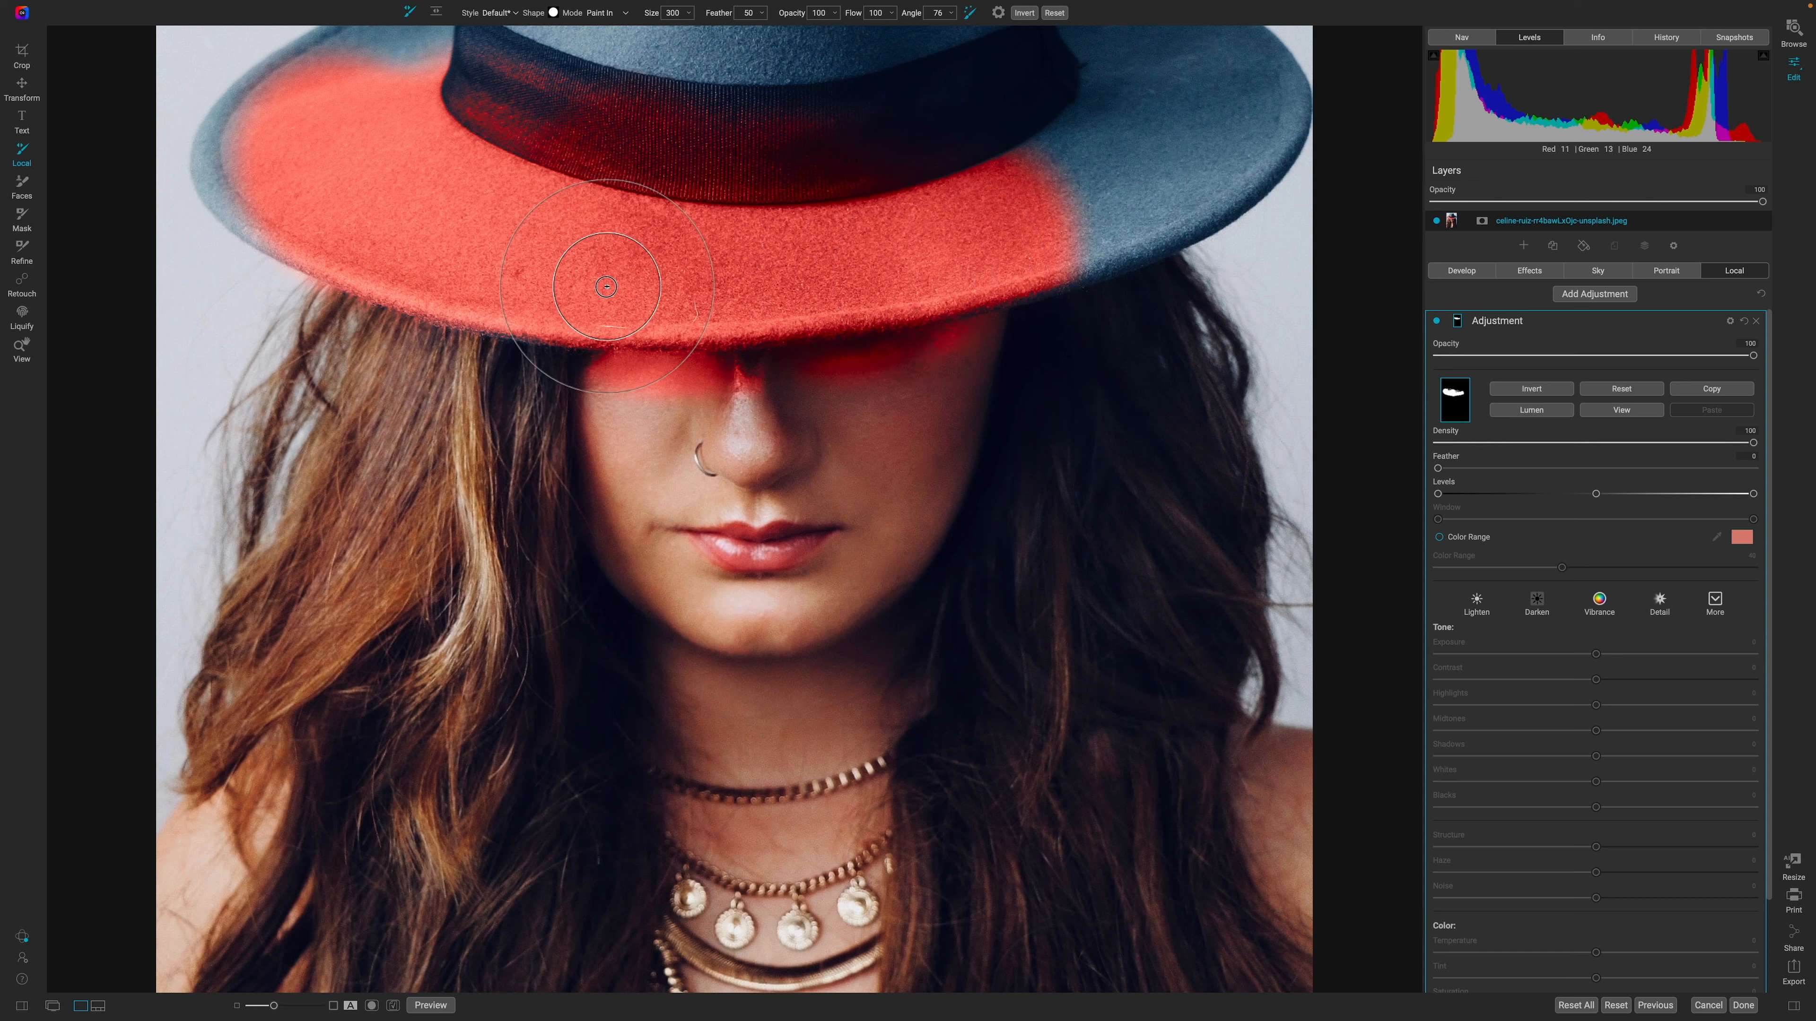
pyautogui.moveTo(735, 403)
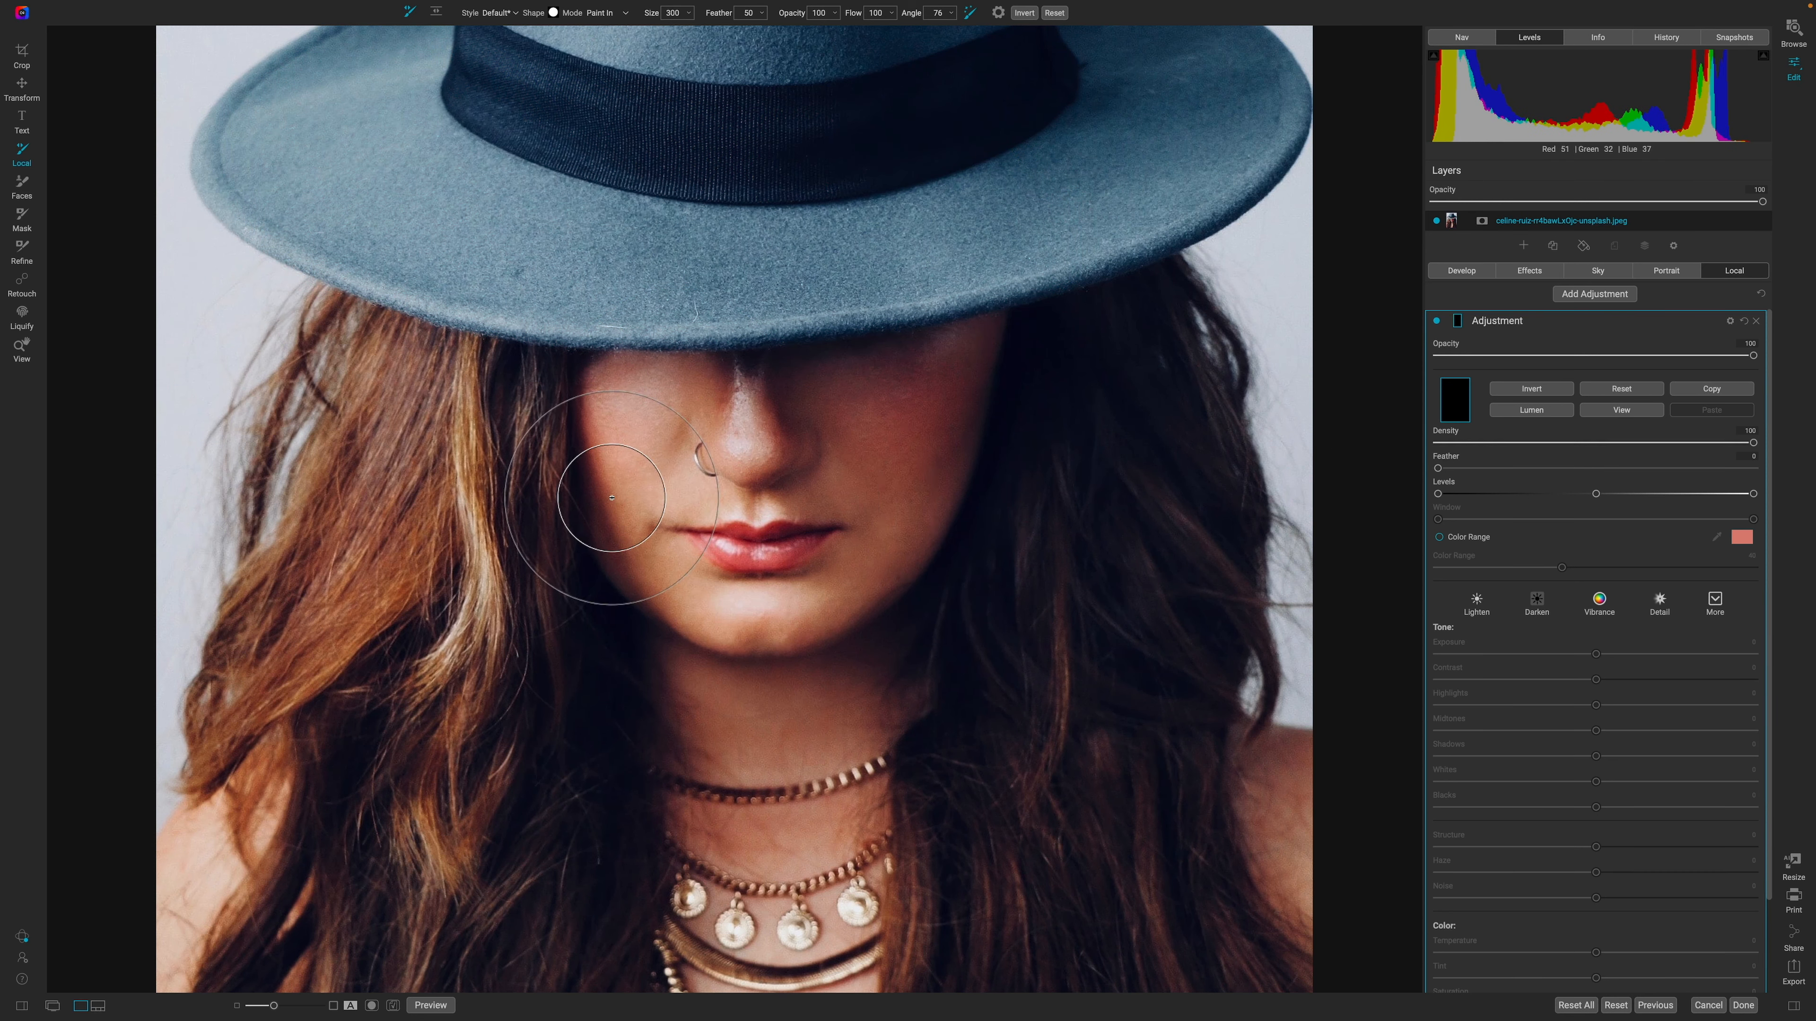
pyautogui.moveTo(669, 301)
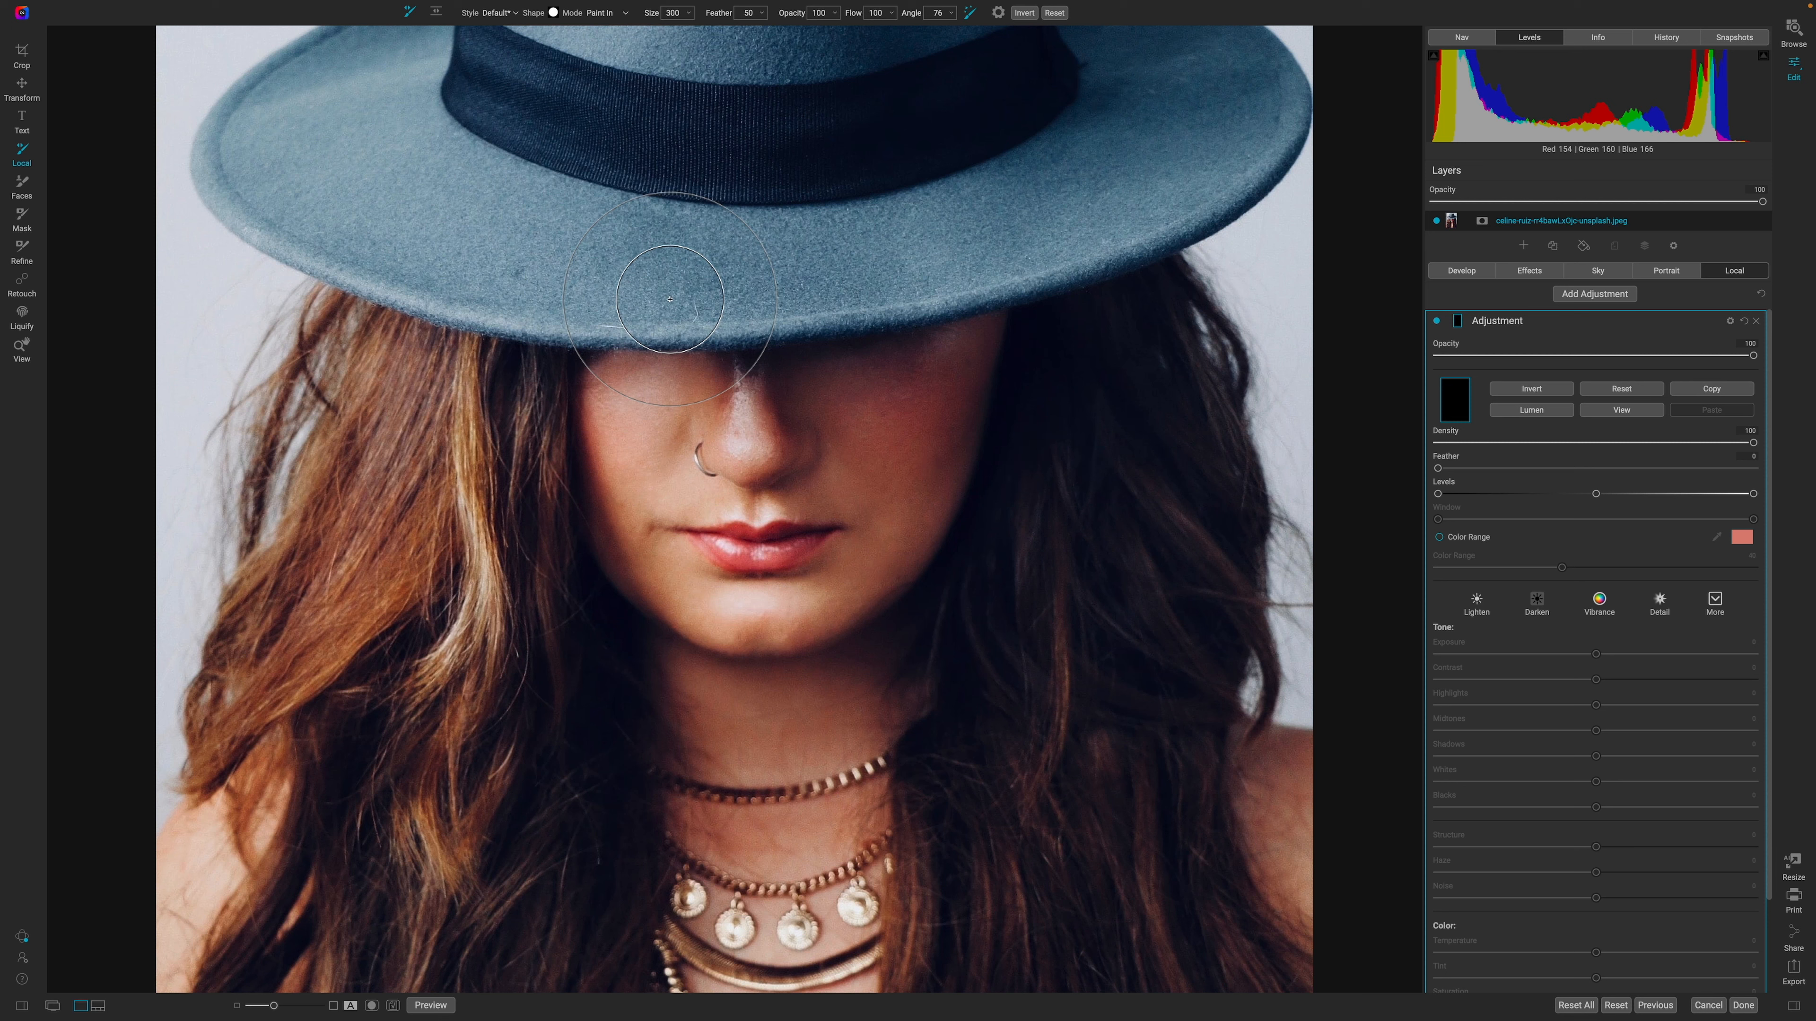
pyautogui.moveTo(647, 302)
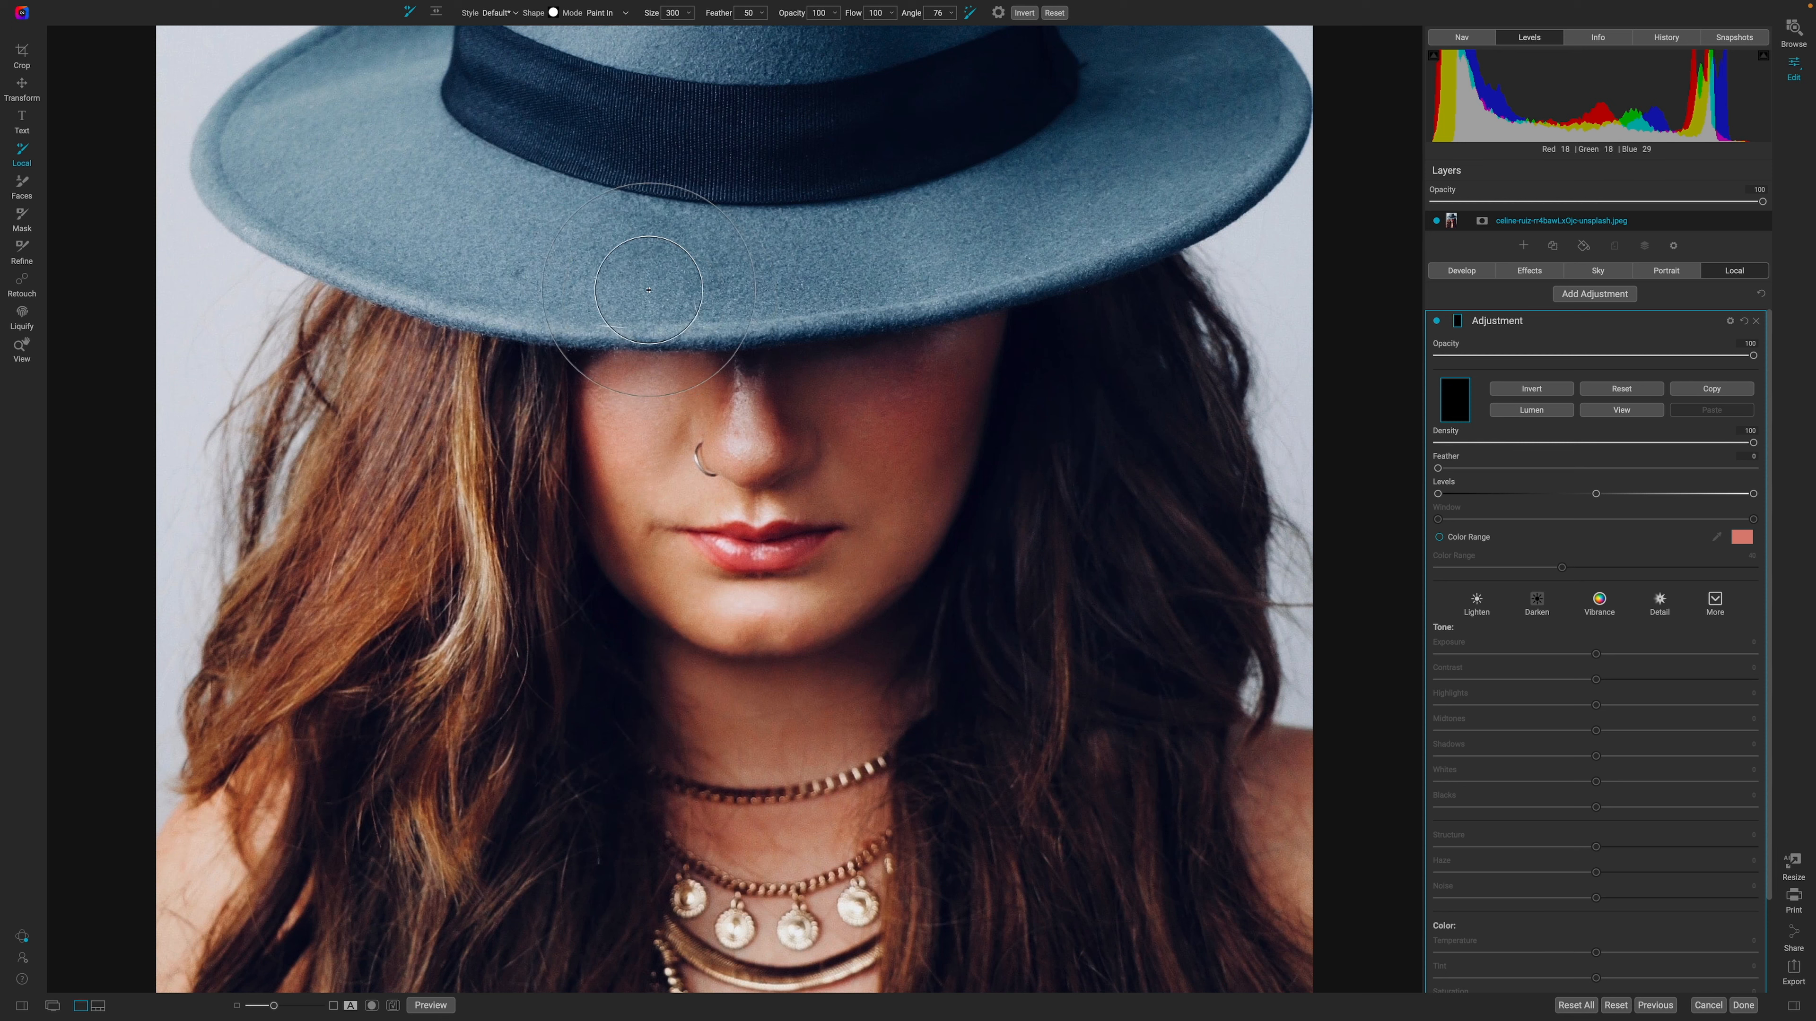
# Step: Paint a trial mask along the brim from left of centre to the right, then adjust the Color Threshold
pyautogui.click(637, 278)
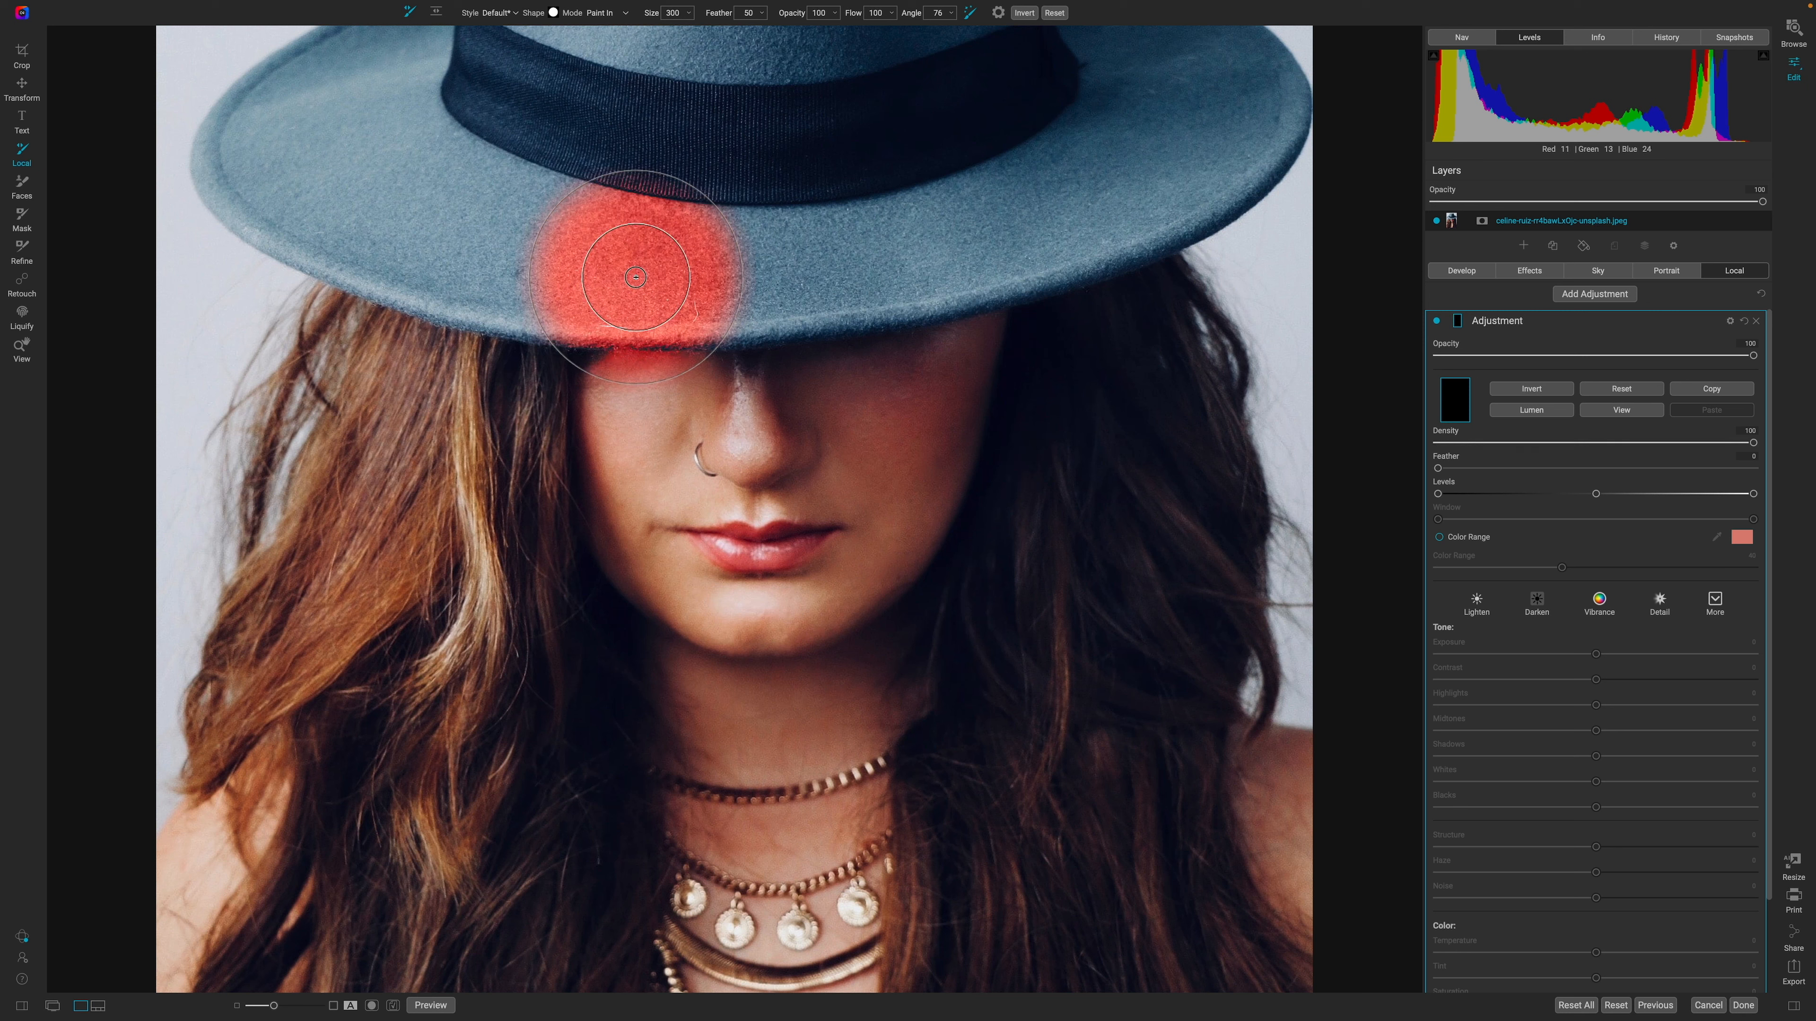
pyautogui.moveTo(635, 277); pyautogui.dragTo(844, 275)
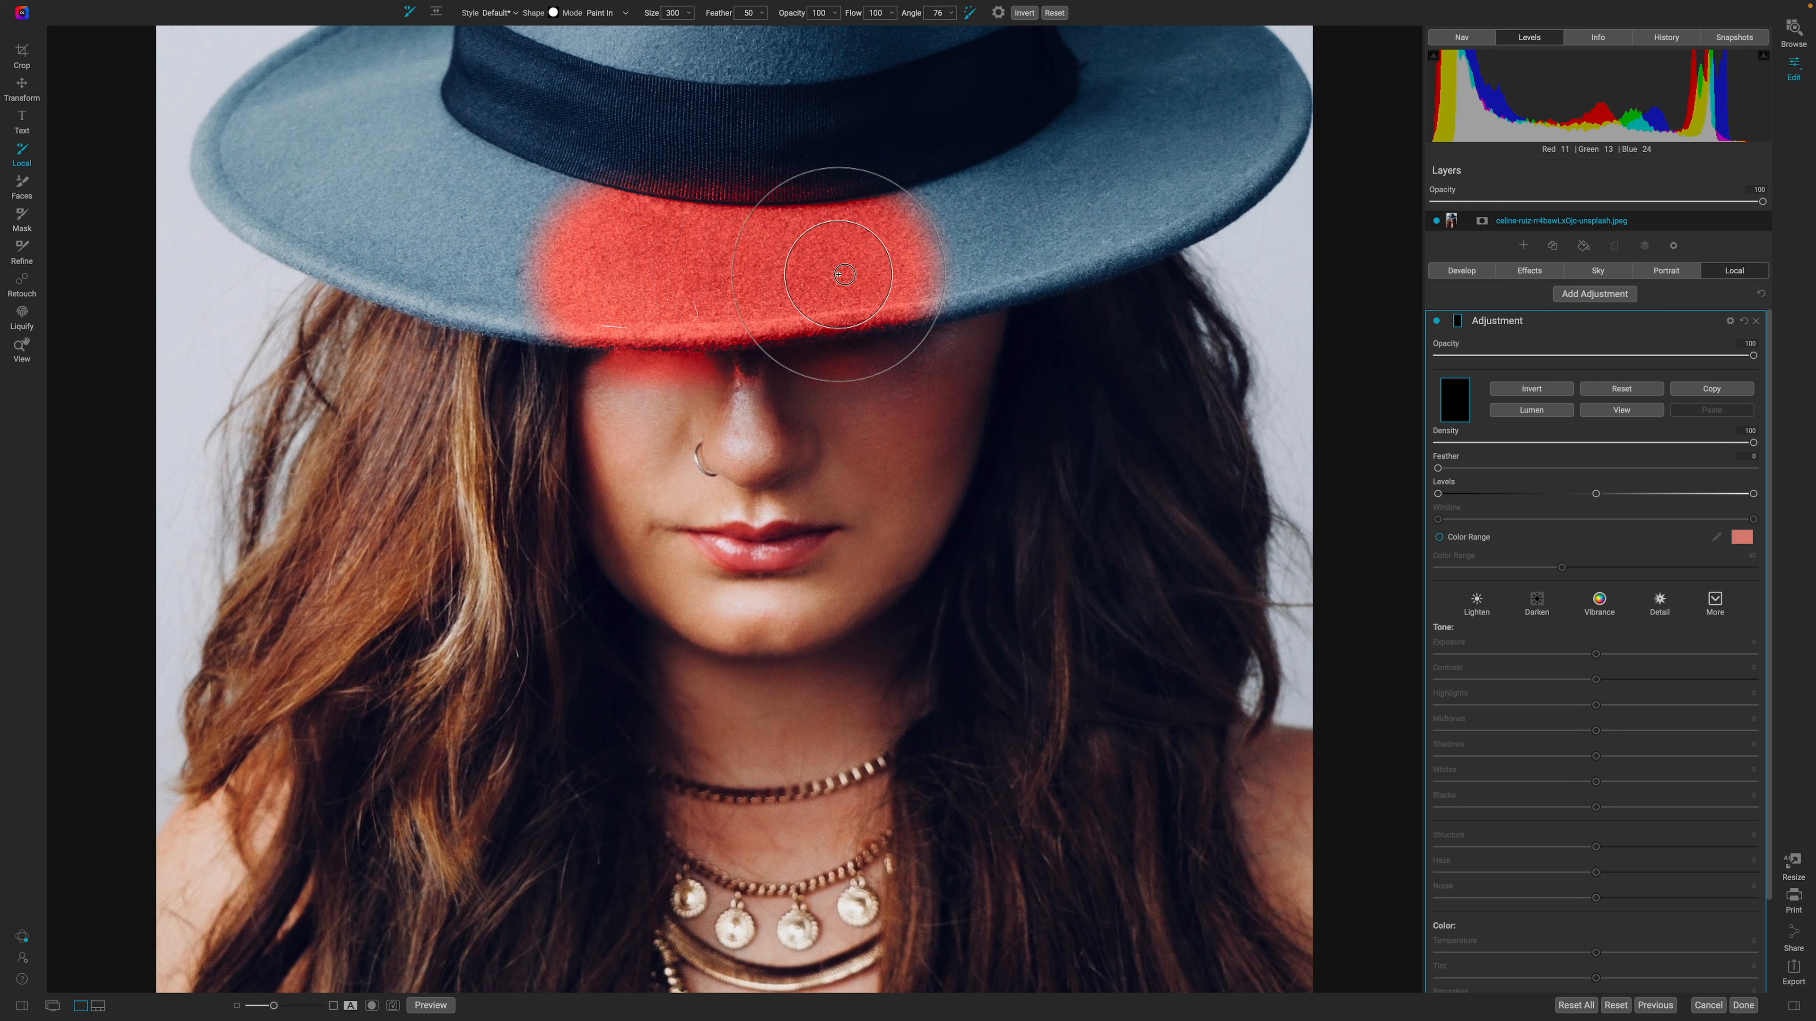
pyautogui.moveTo(842, 275); pyautogui.dragTo(1117, 193)
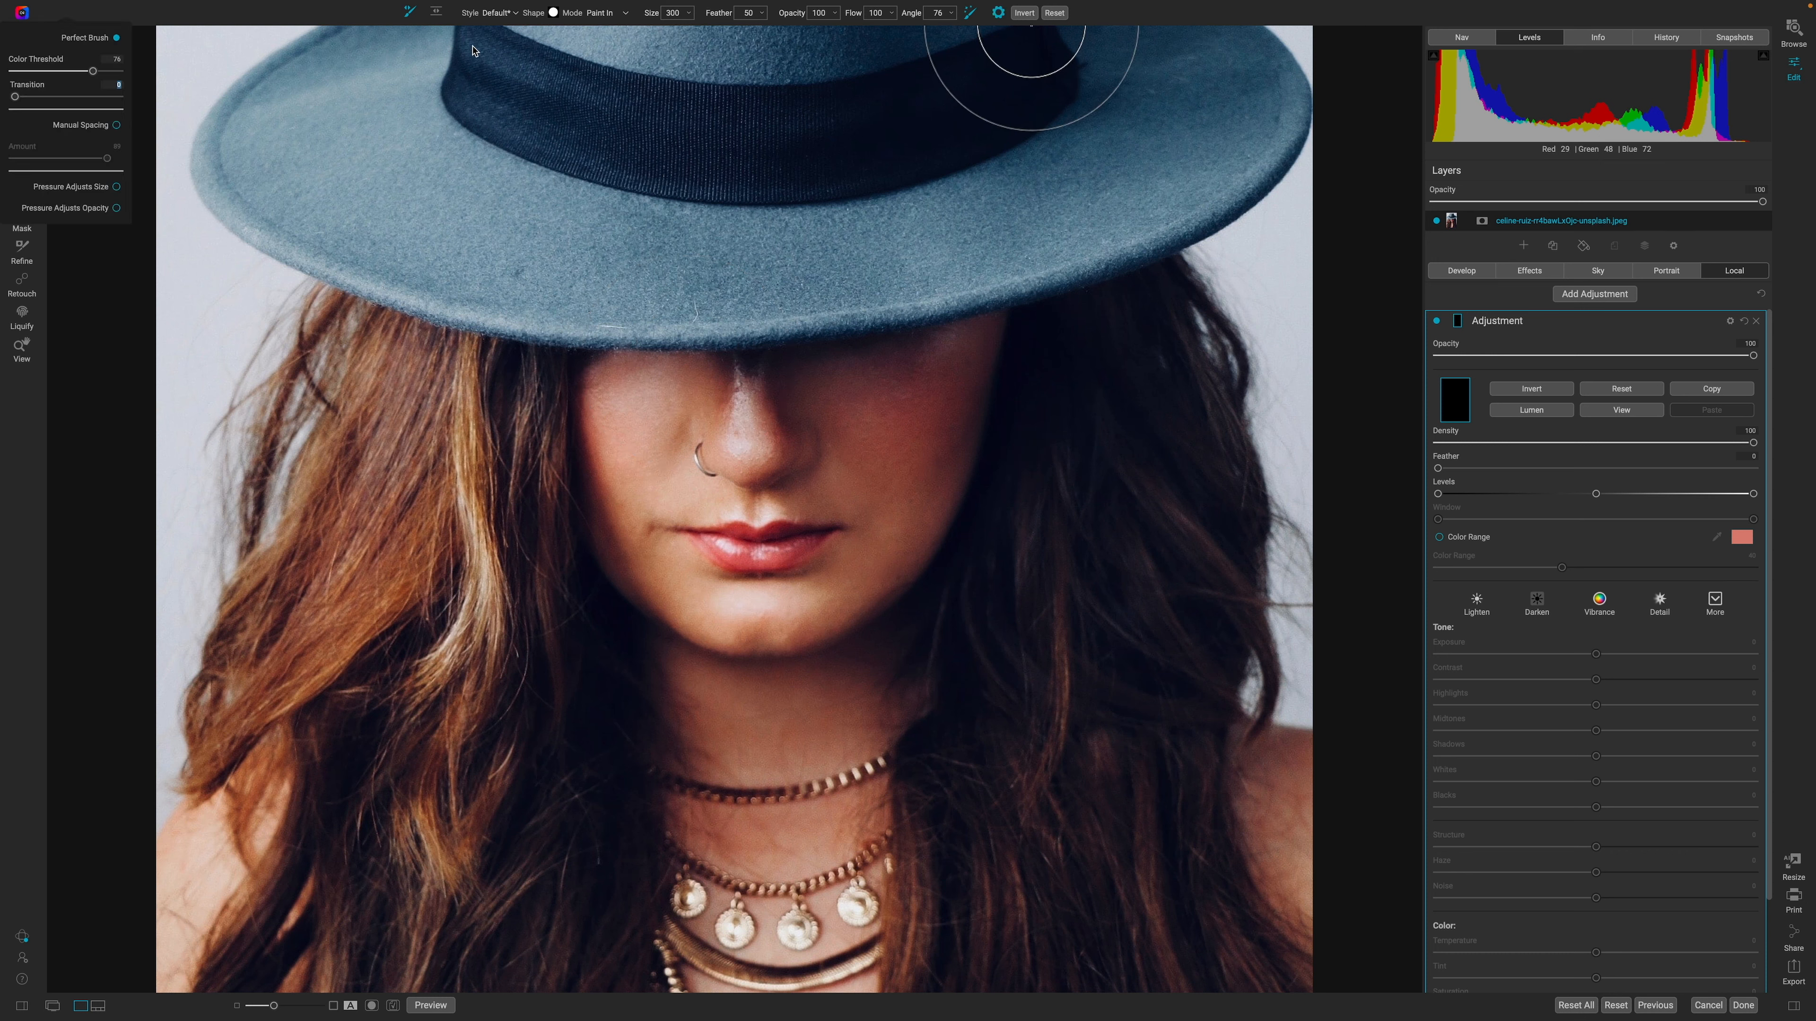
pyautogui.moveTo(91, 71); pyautogui.dragTo(55, 71)
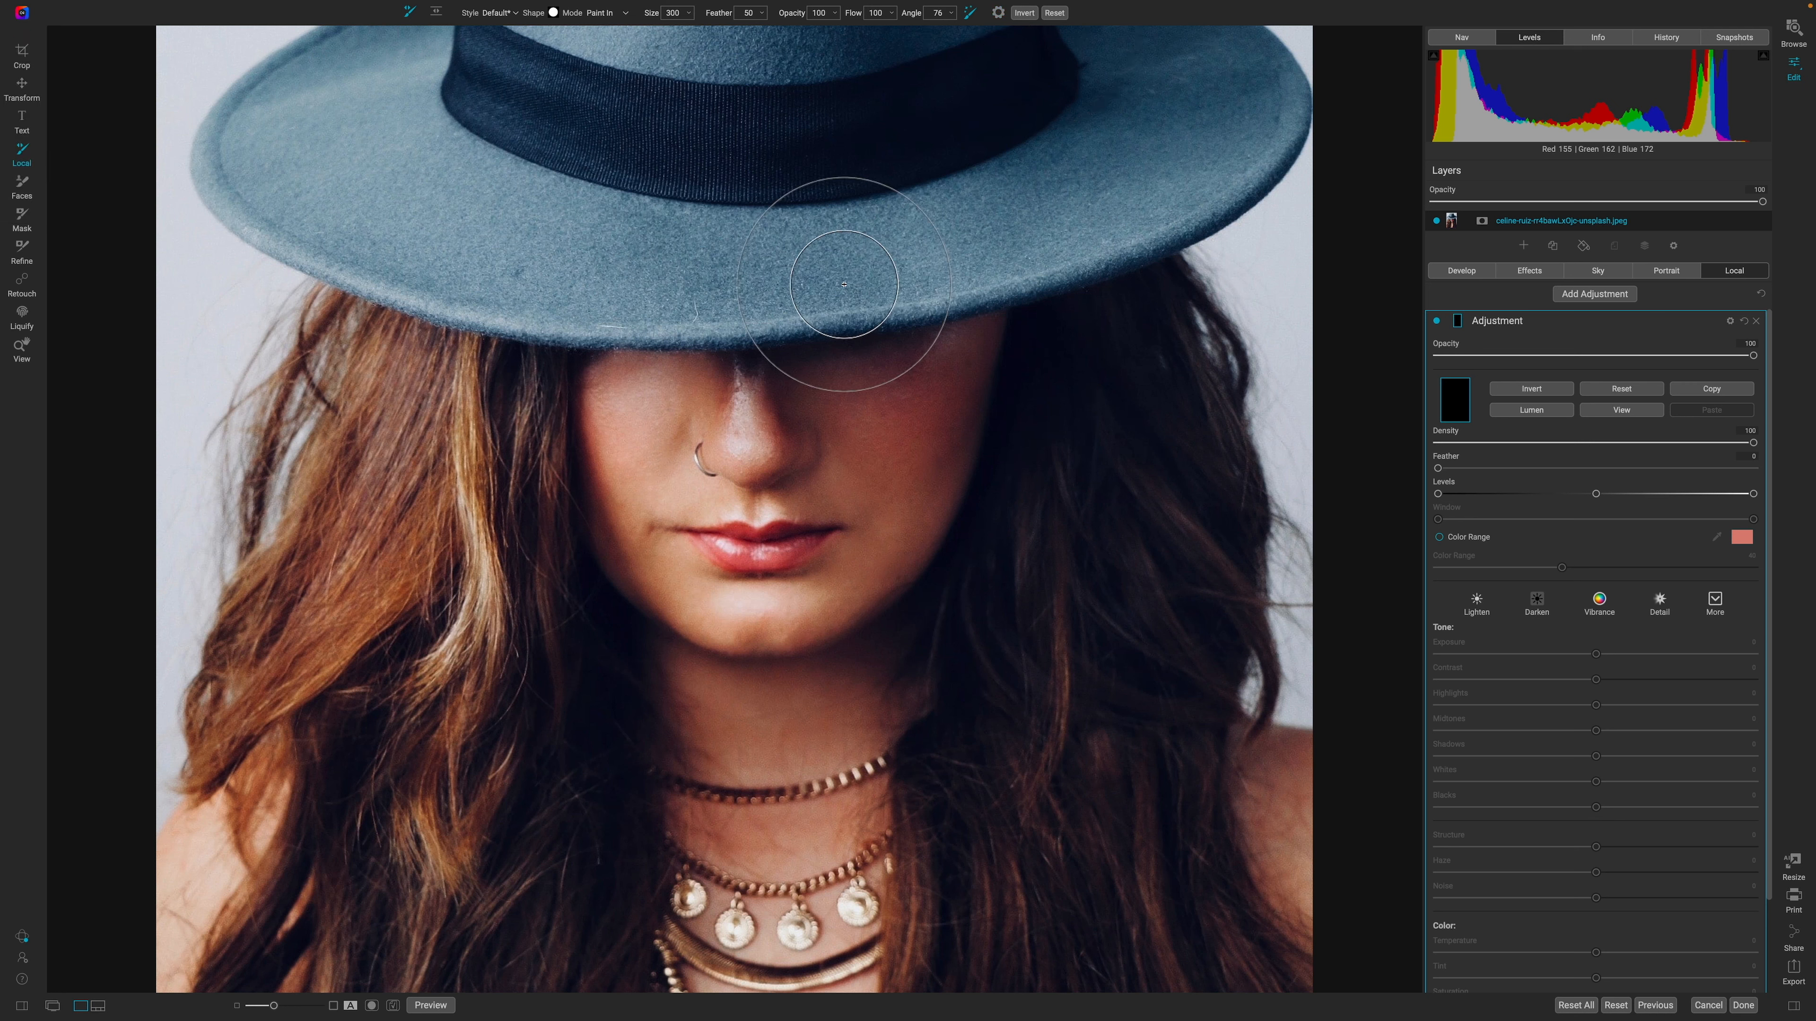
# Step: Paint a colour-limited mask across the whole brim from the left side to the far right
pyautogui.moveTo(845, 283); pyautogui.dragTo(787, 278)
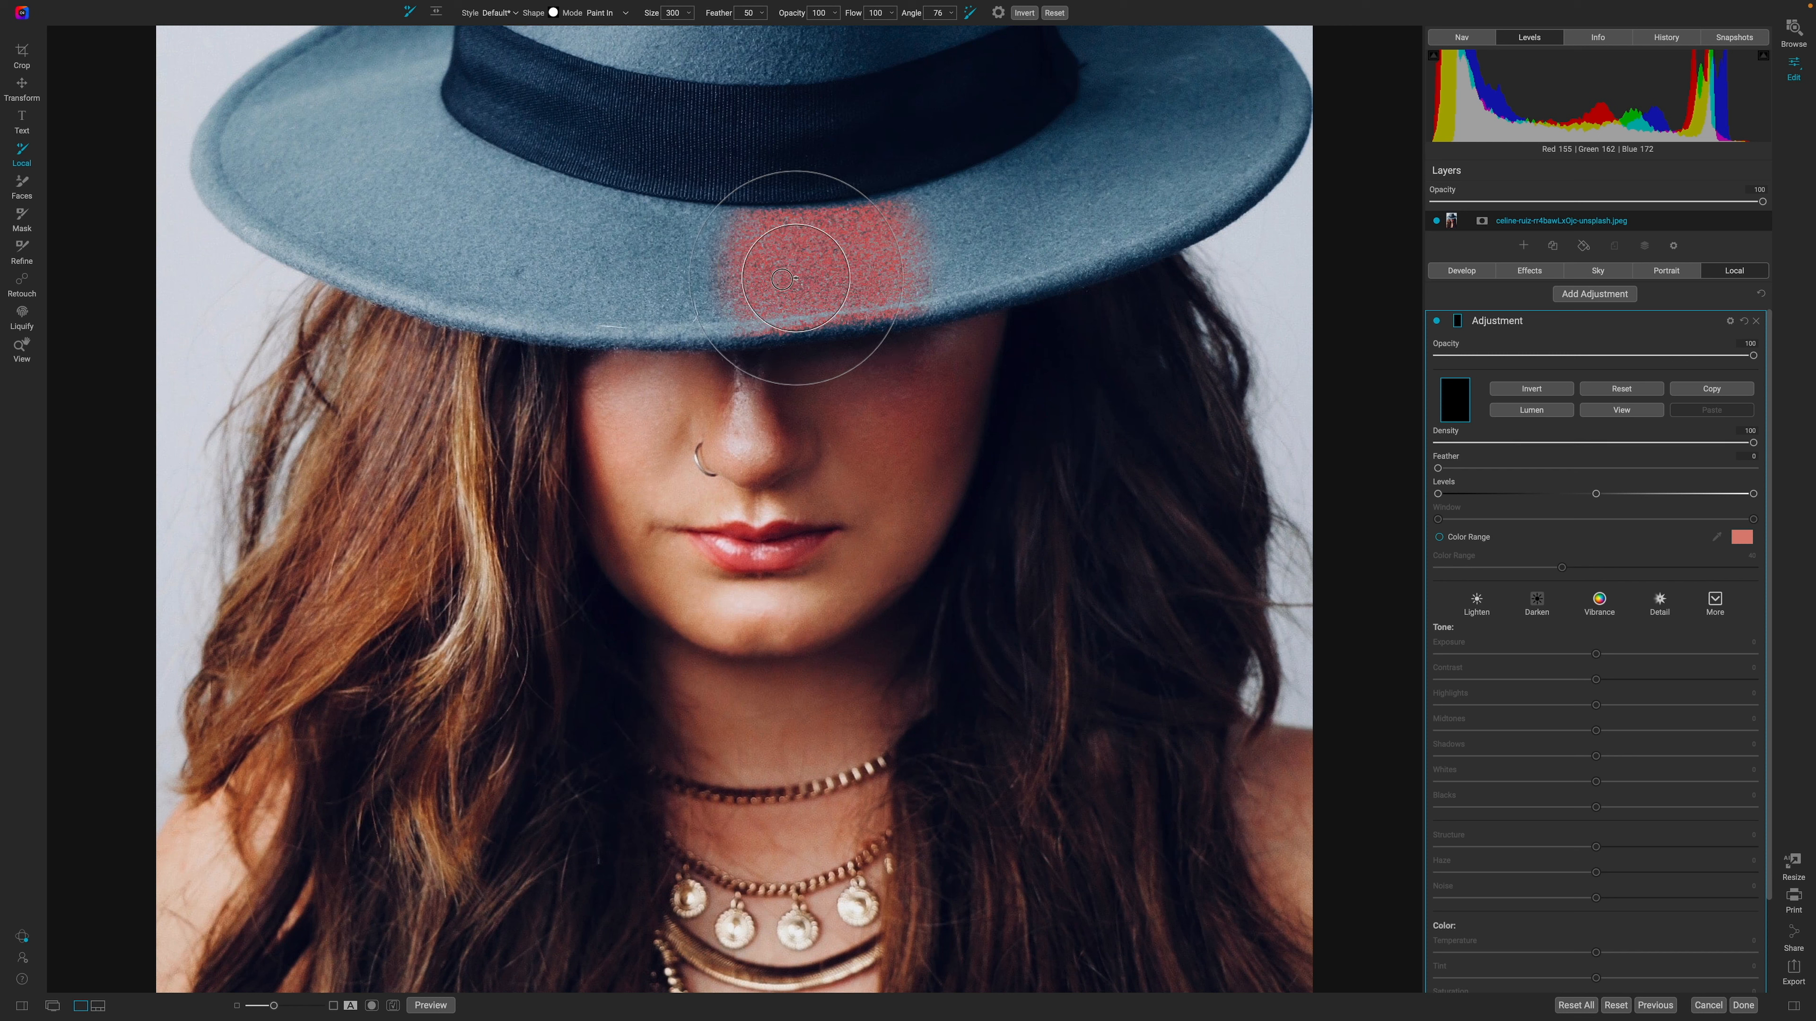
pyautogui.moveTo(794, 278); pyautogui.dragTo(455, 244)
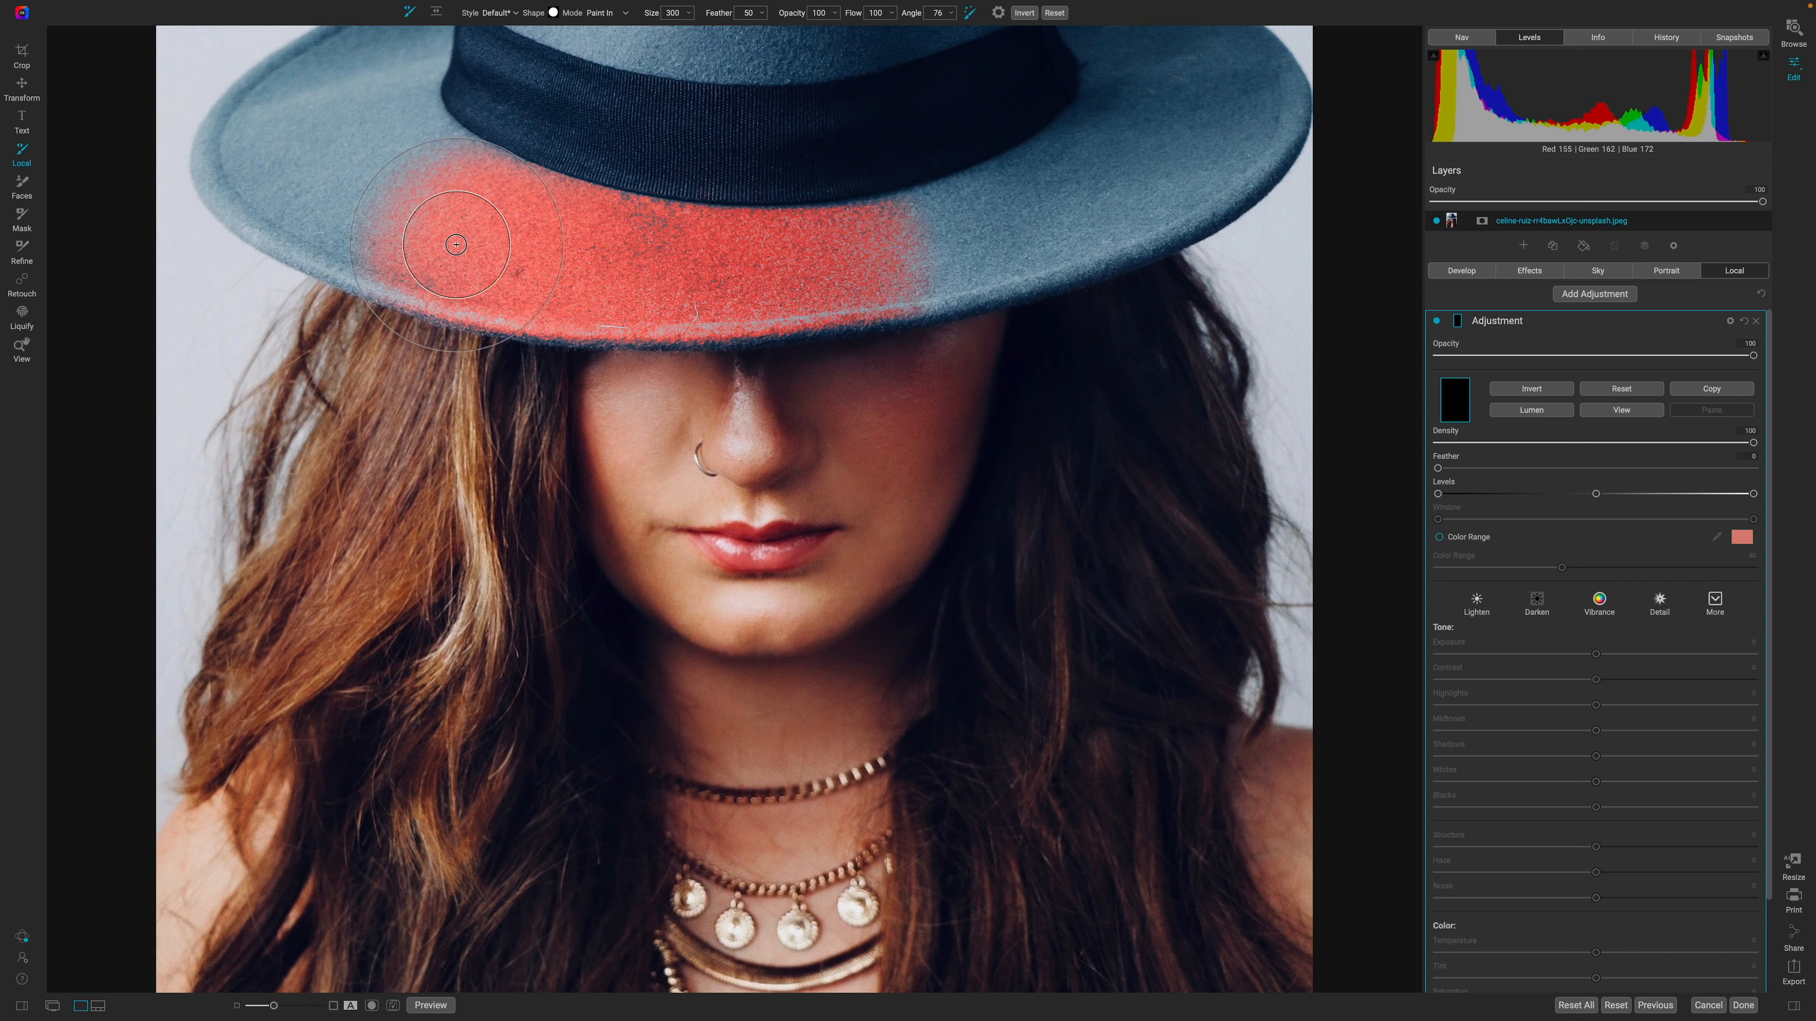
pyautogui.moveTo(455, 244); pyautogui.dragTo(970, 249)
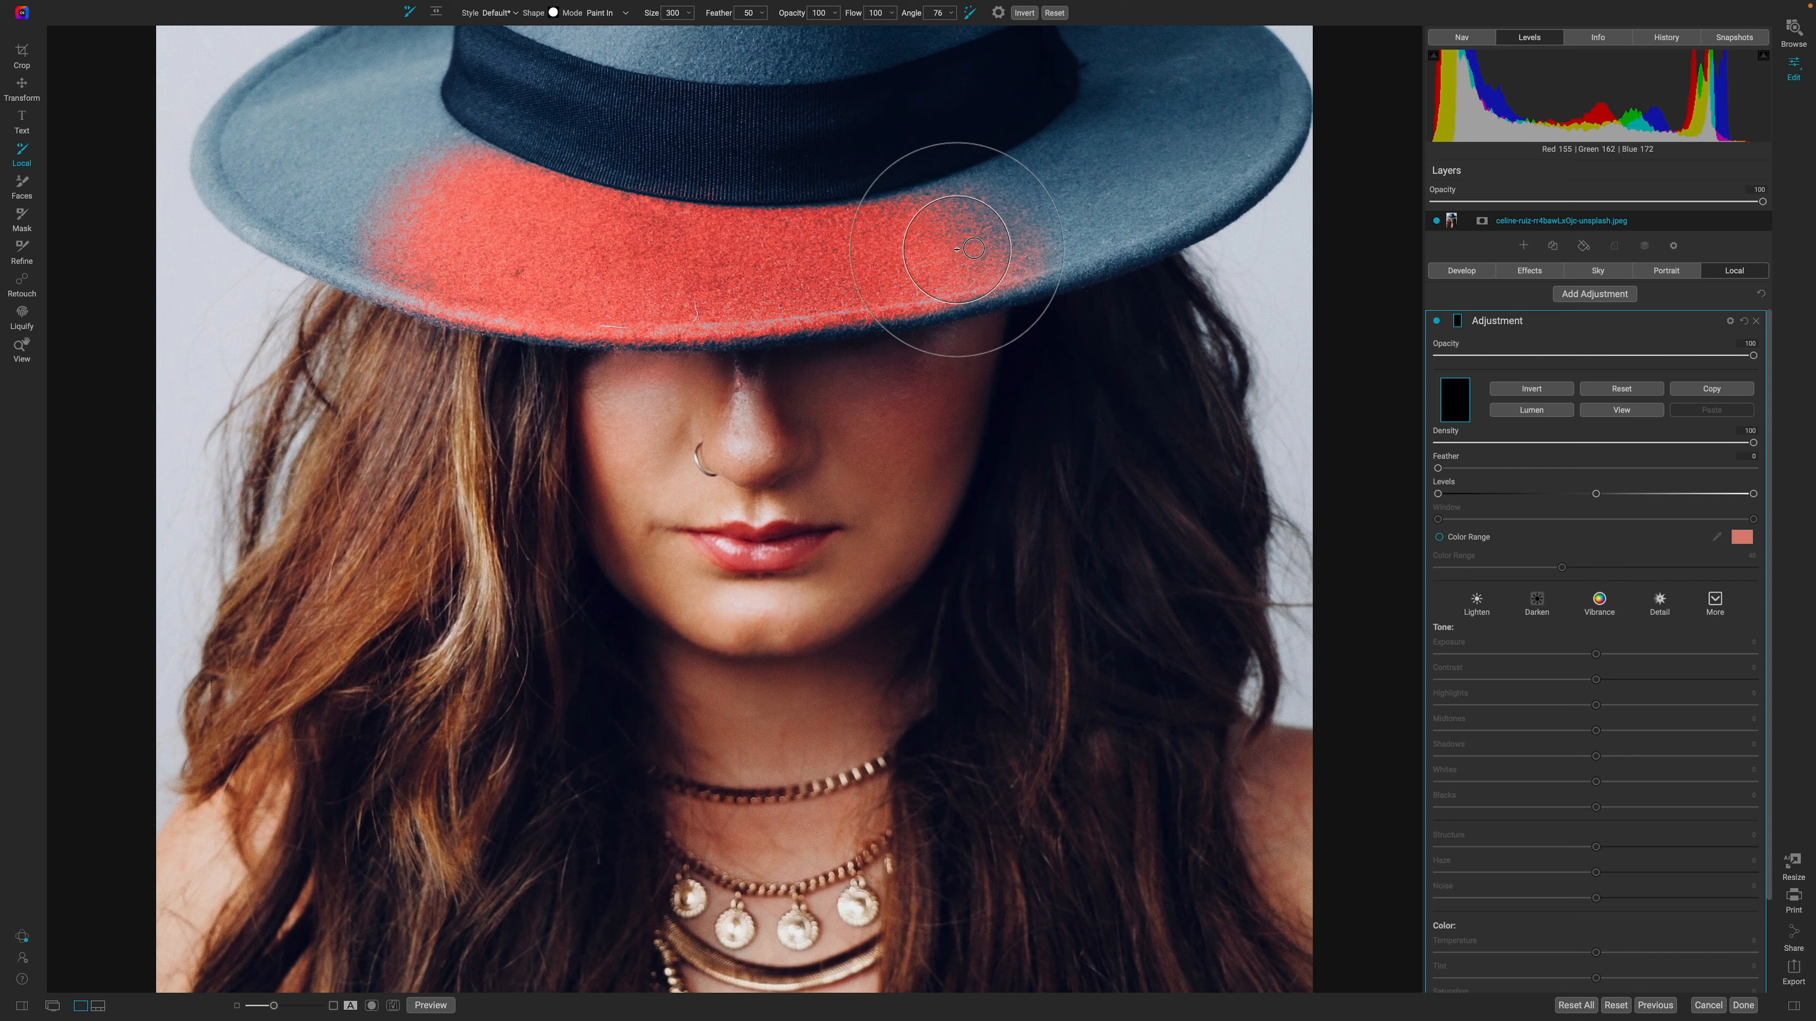
pyautogui.moveTo(973, 248); pyautogui.dragTo(1133, 160)
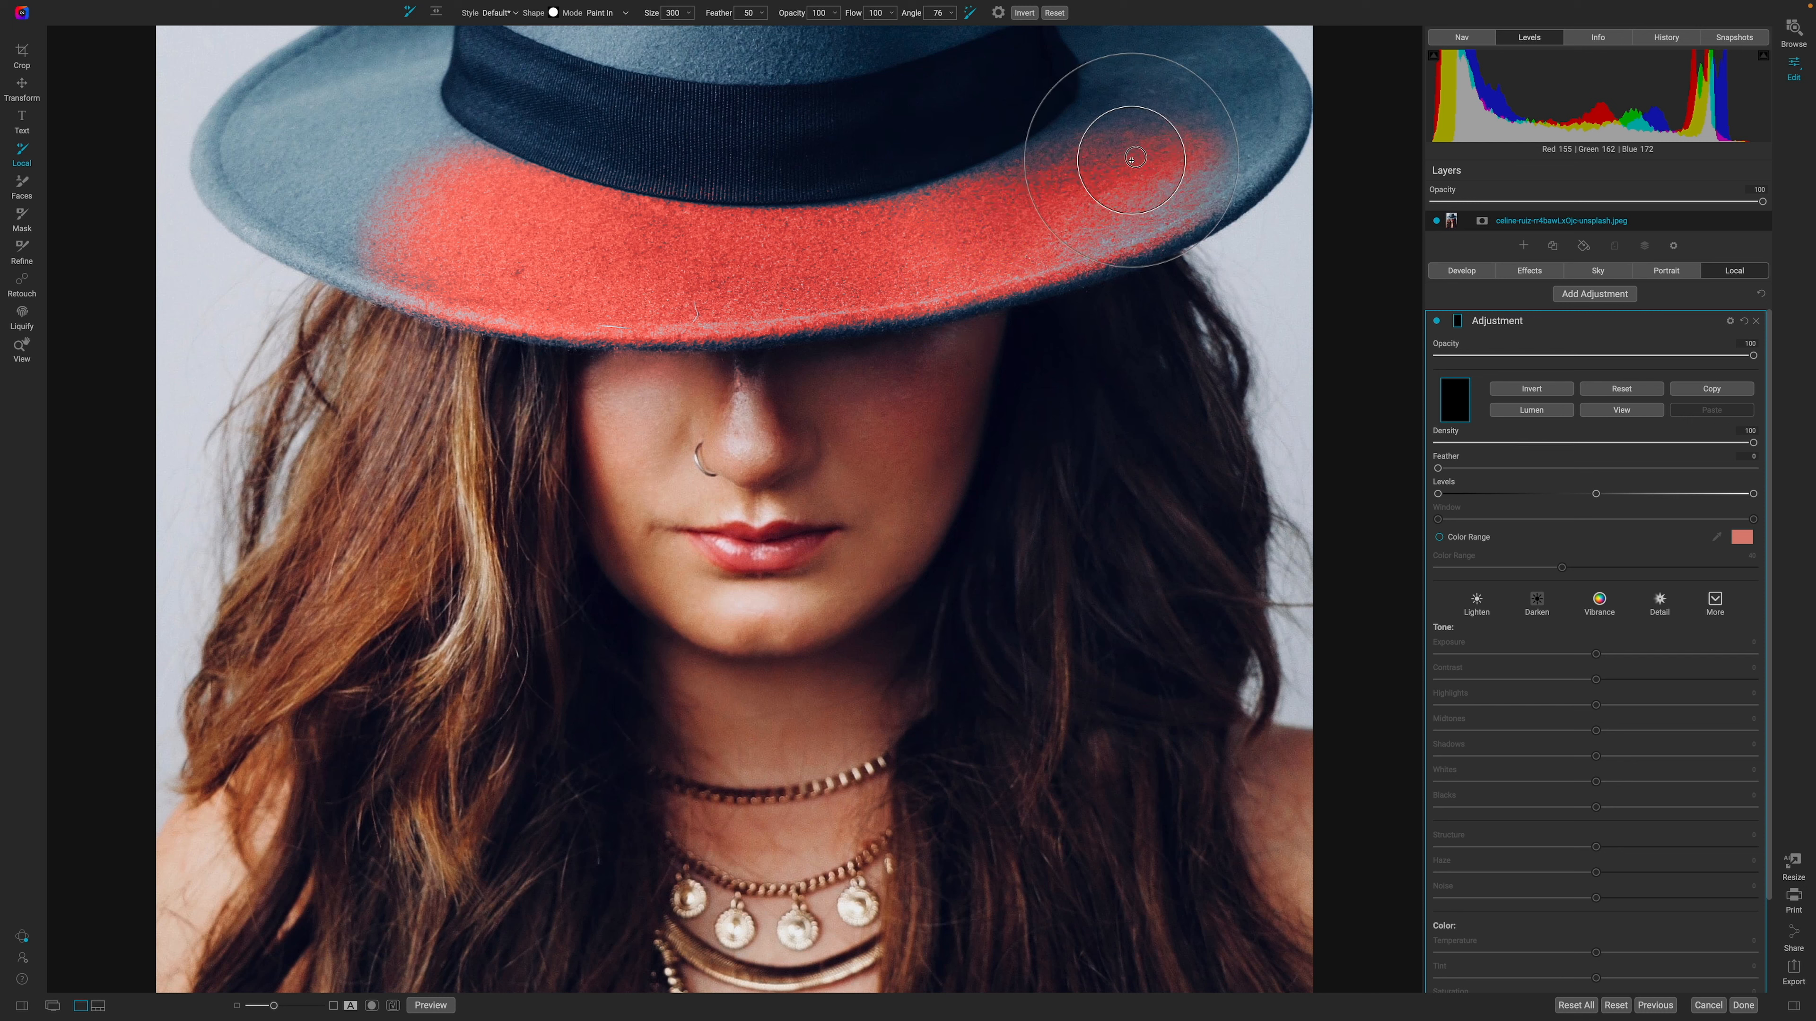
pyautogui.moveTo(1135, 159); pyautogui.dragTo(1022, 237)
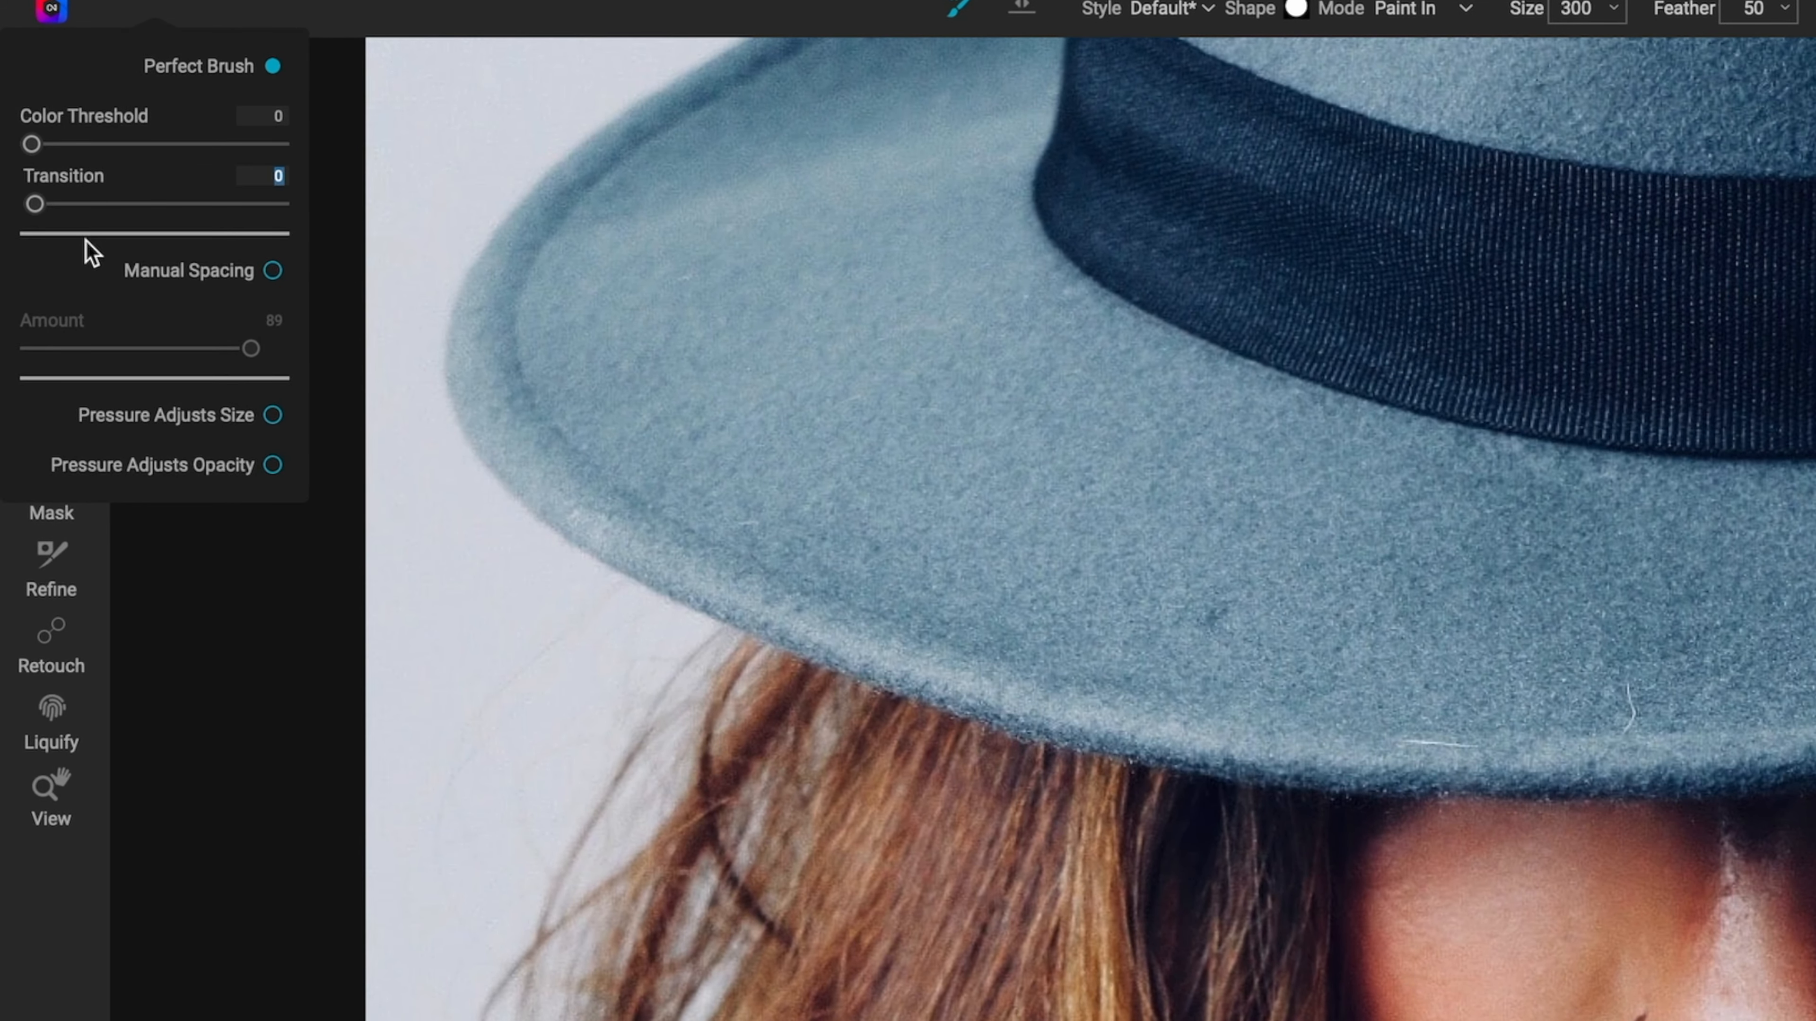
pyautogui.moveTo(38, 205)
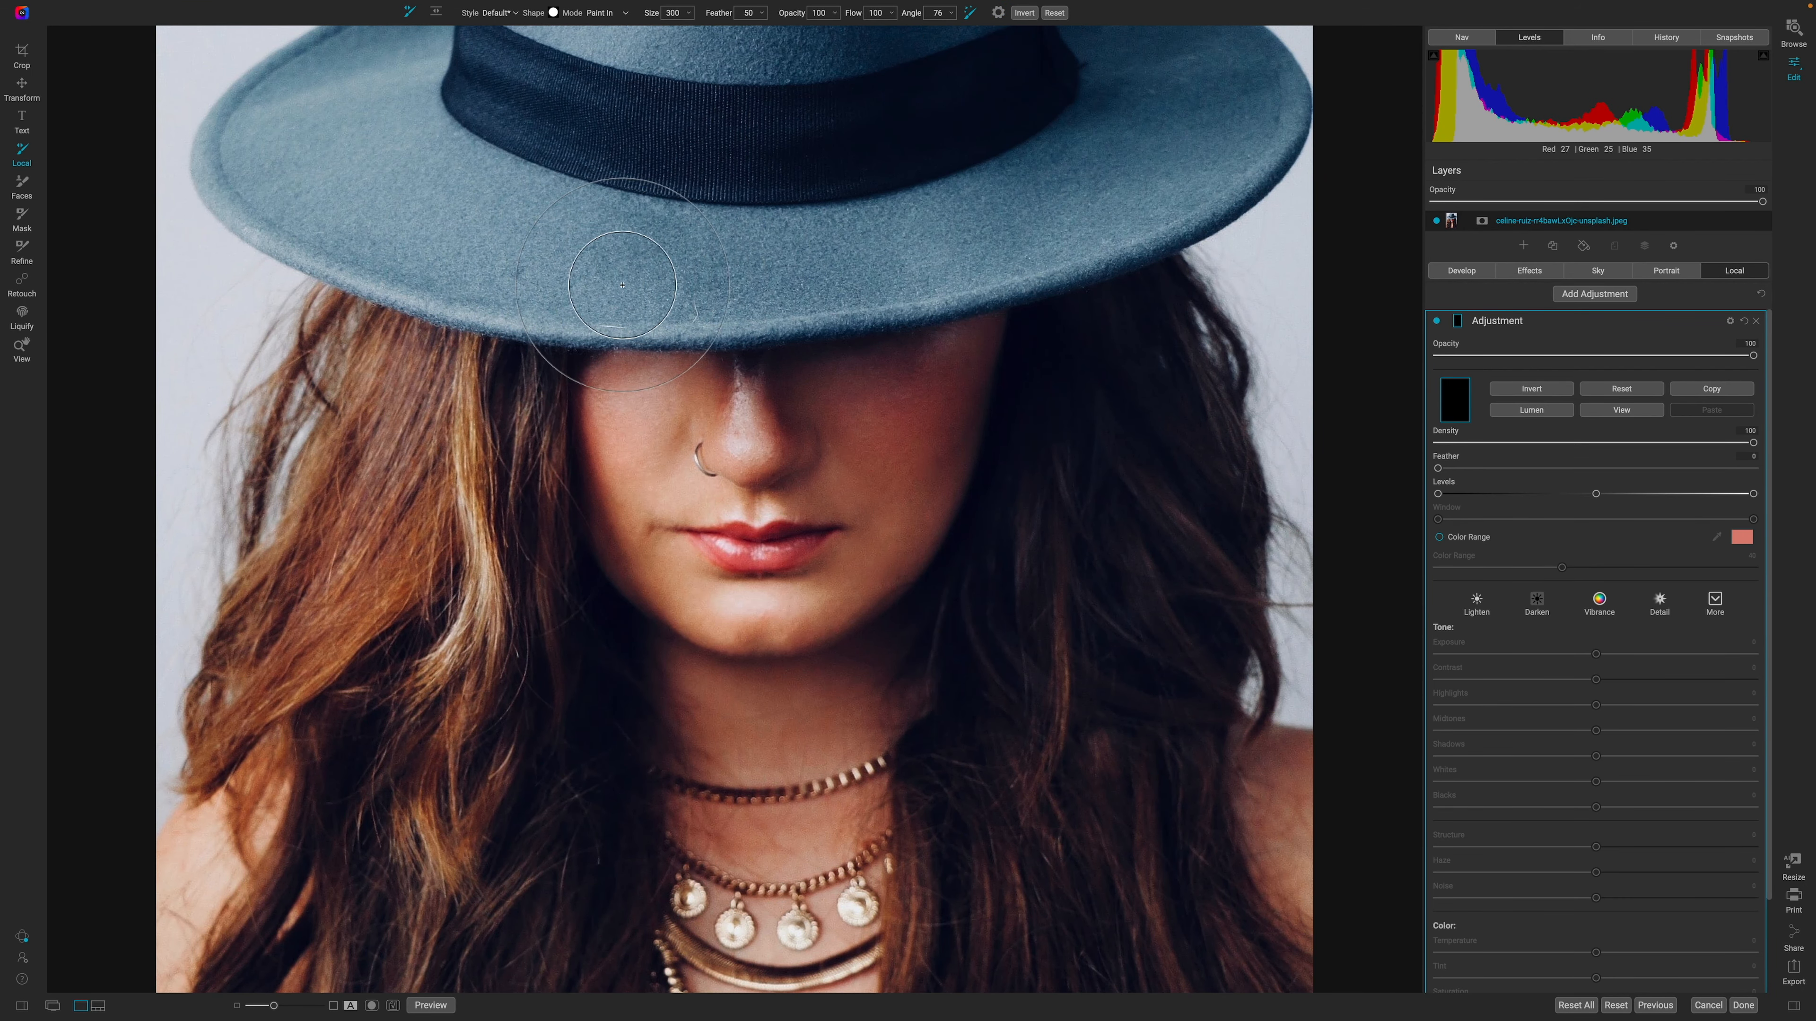
pyautogui.moveTo(714, 17)
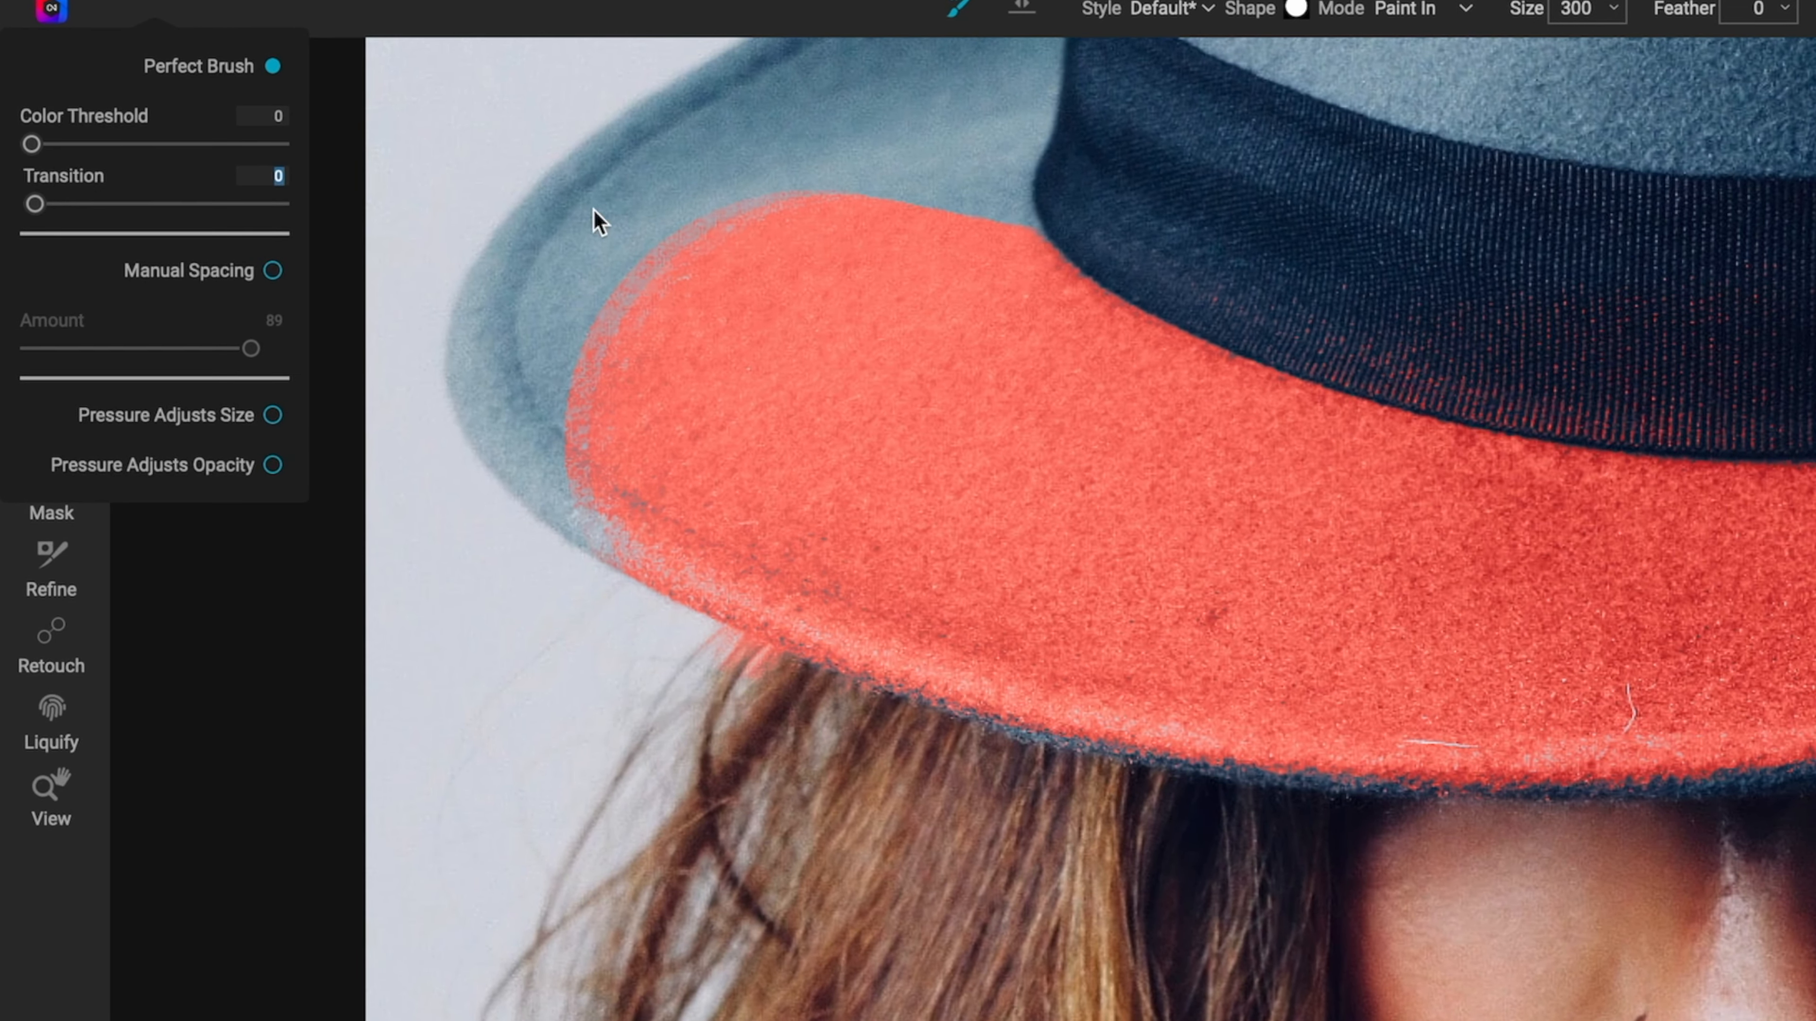
pyautogui.moveTo(60, 222)
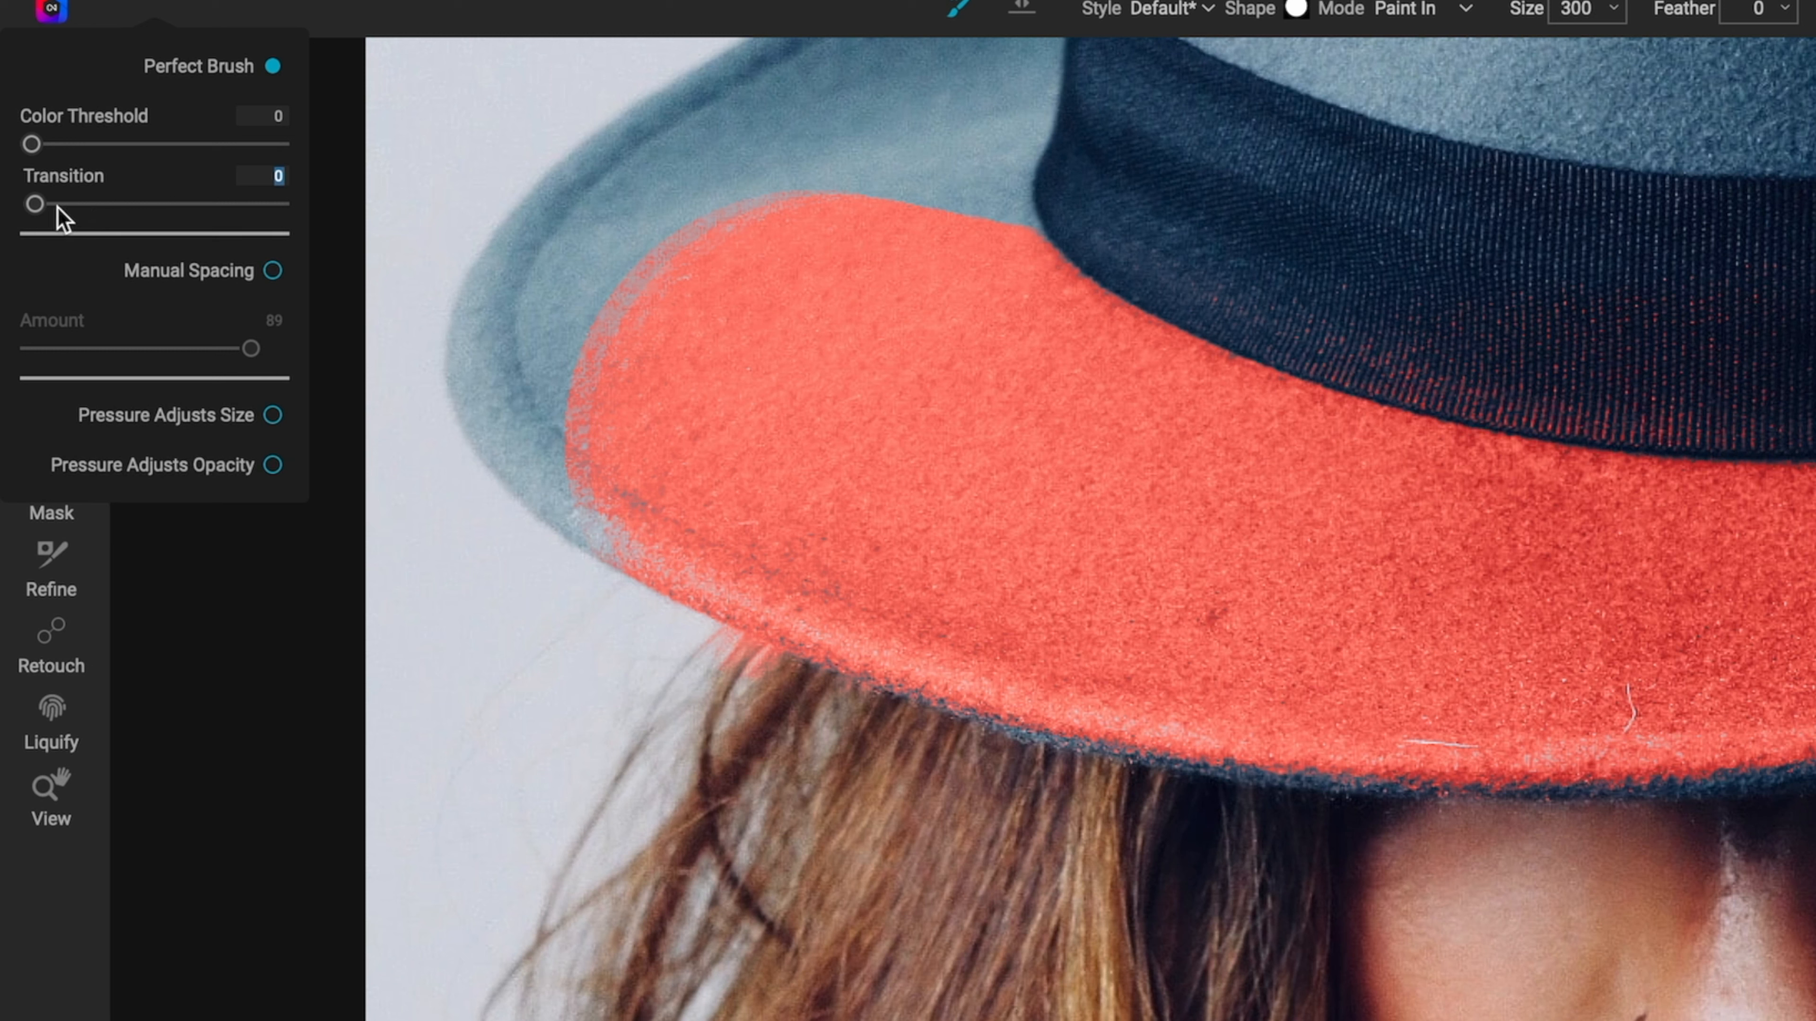
# Step: Set the Perfect Brush Transition slider to 16
pyautogui.moveTo(33, 204); pyautogui.dragTo(76, 204)
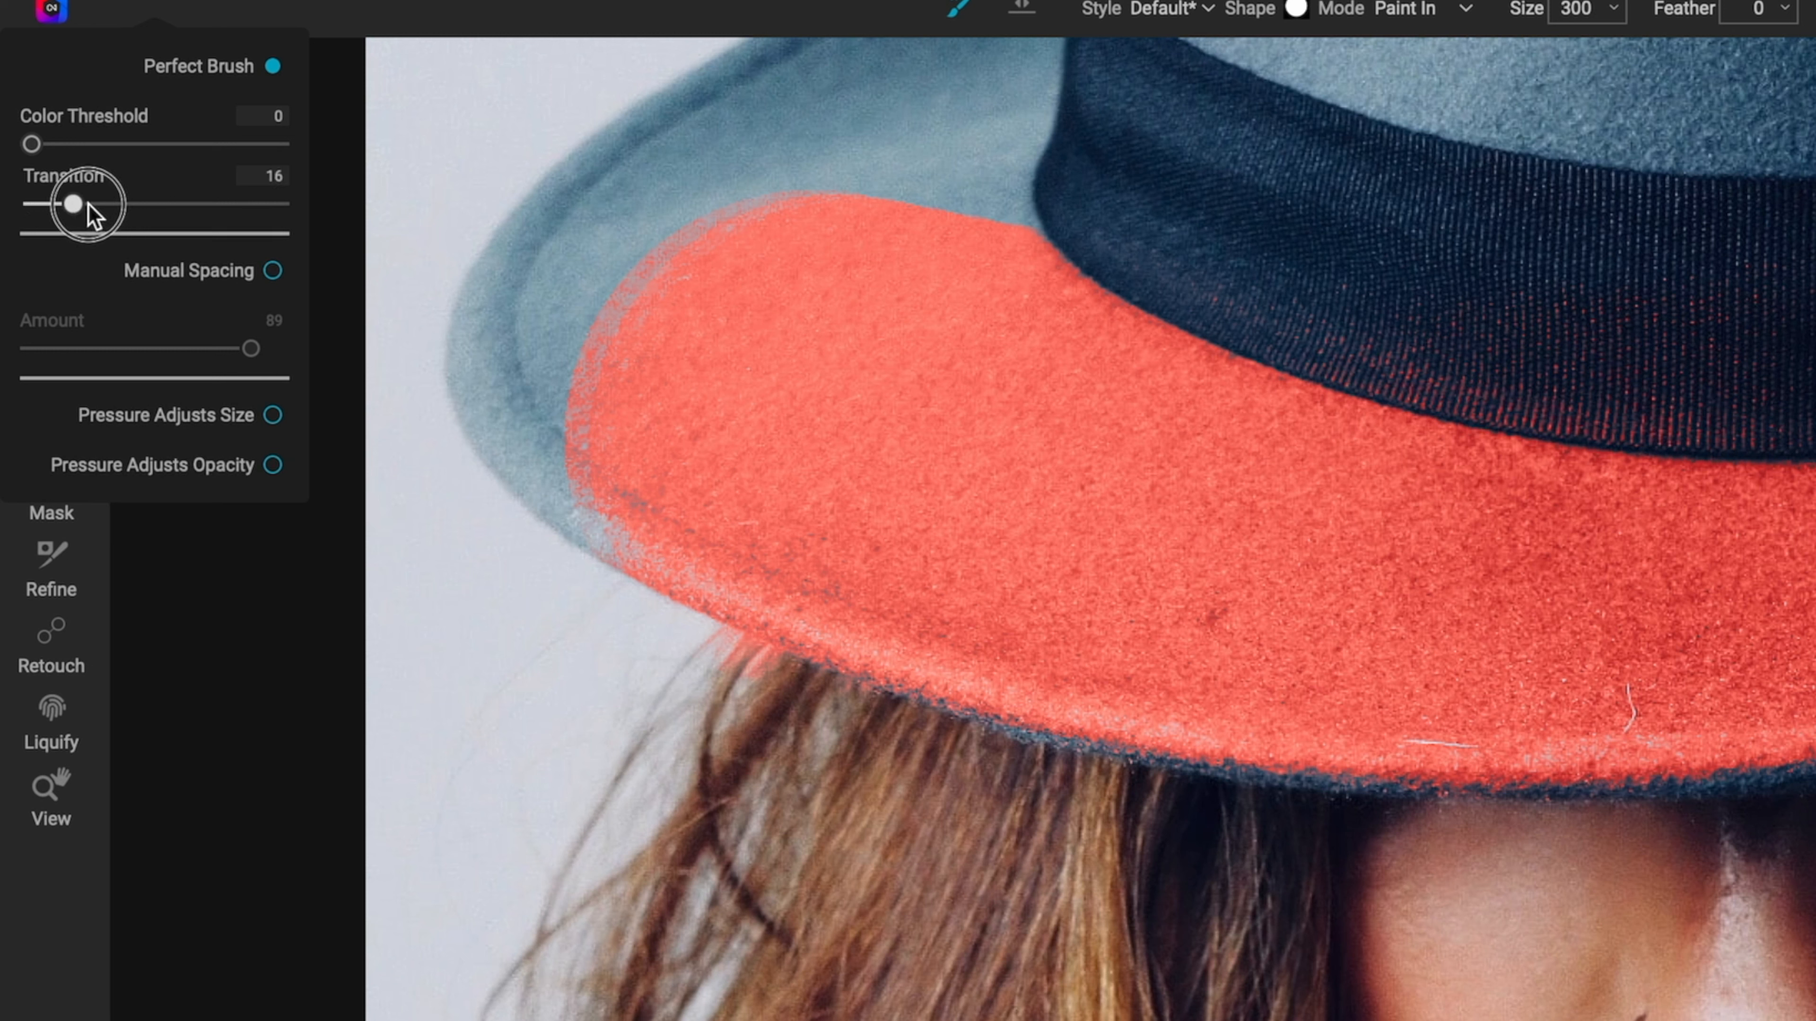
pyautogui.moveTo(73, 206); pyautogui.dragTo(175, 205)
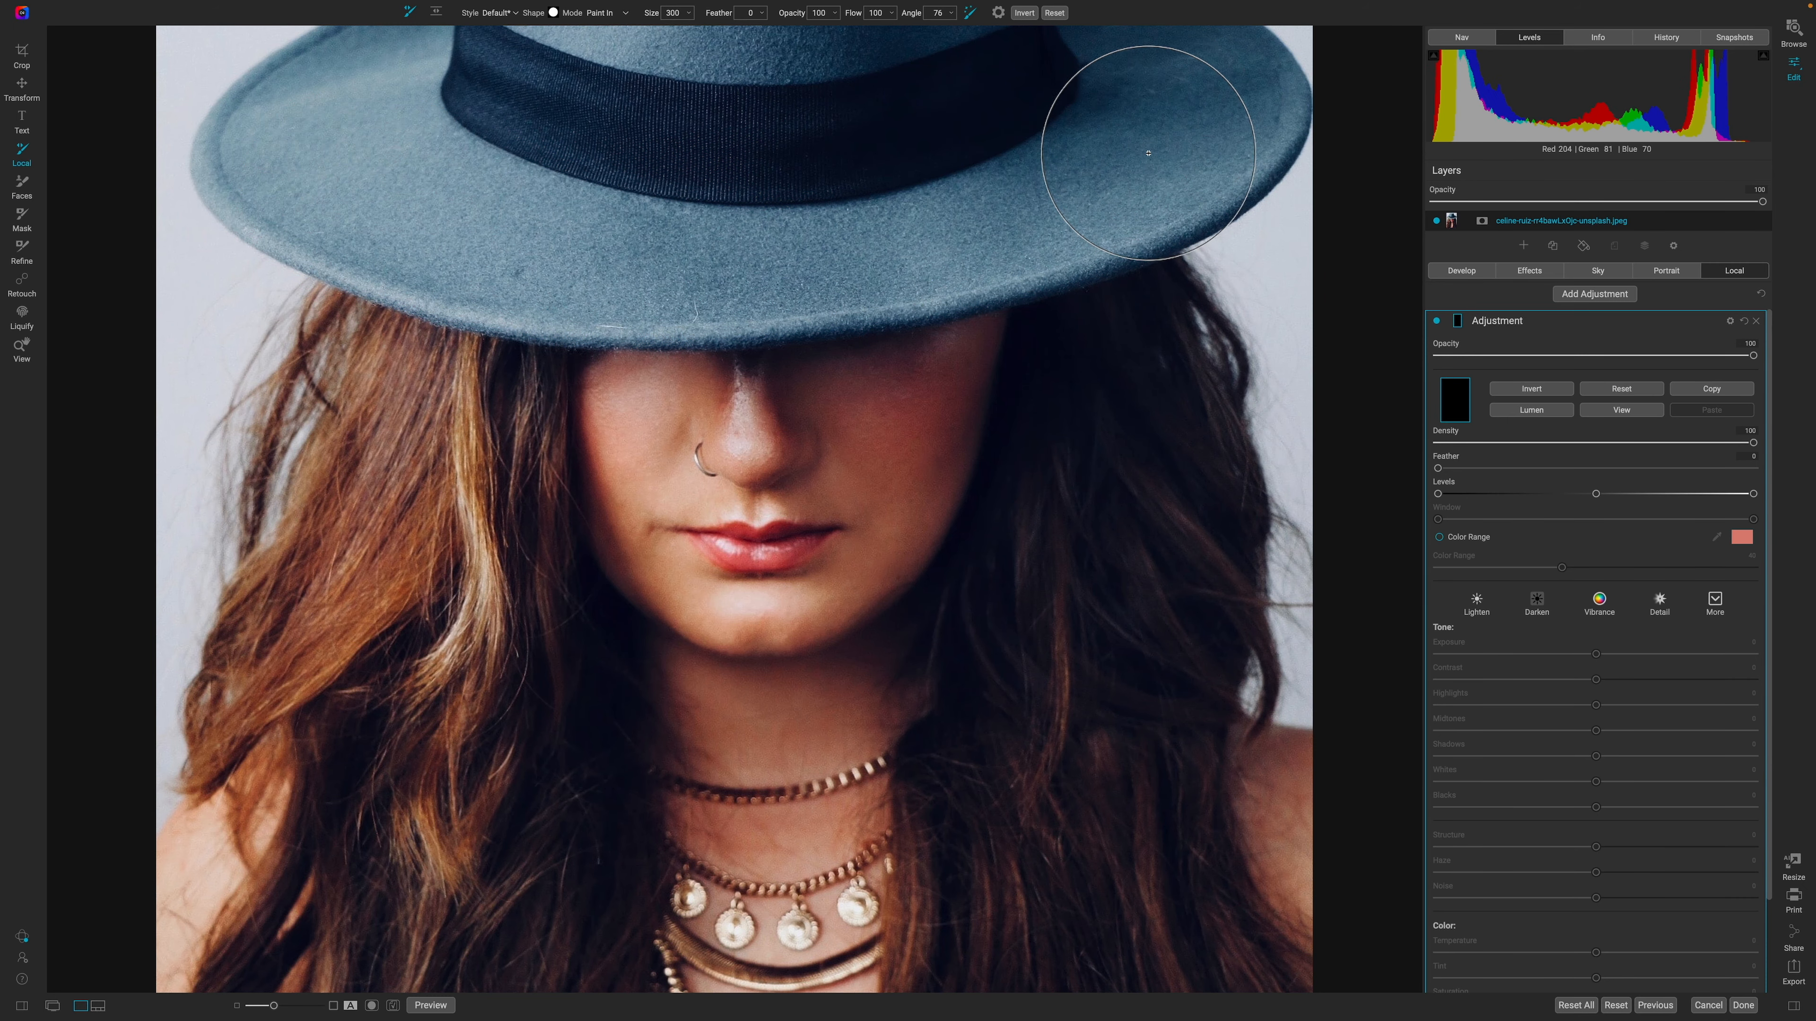
pyautogui.moveTo(1142, 153)
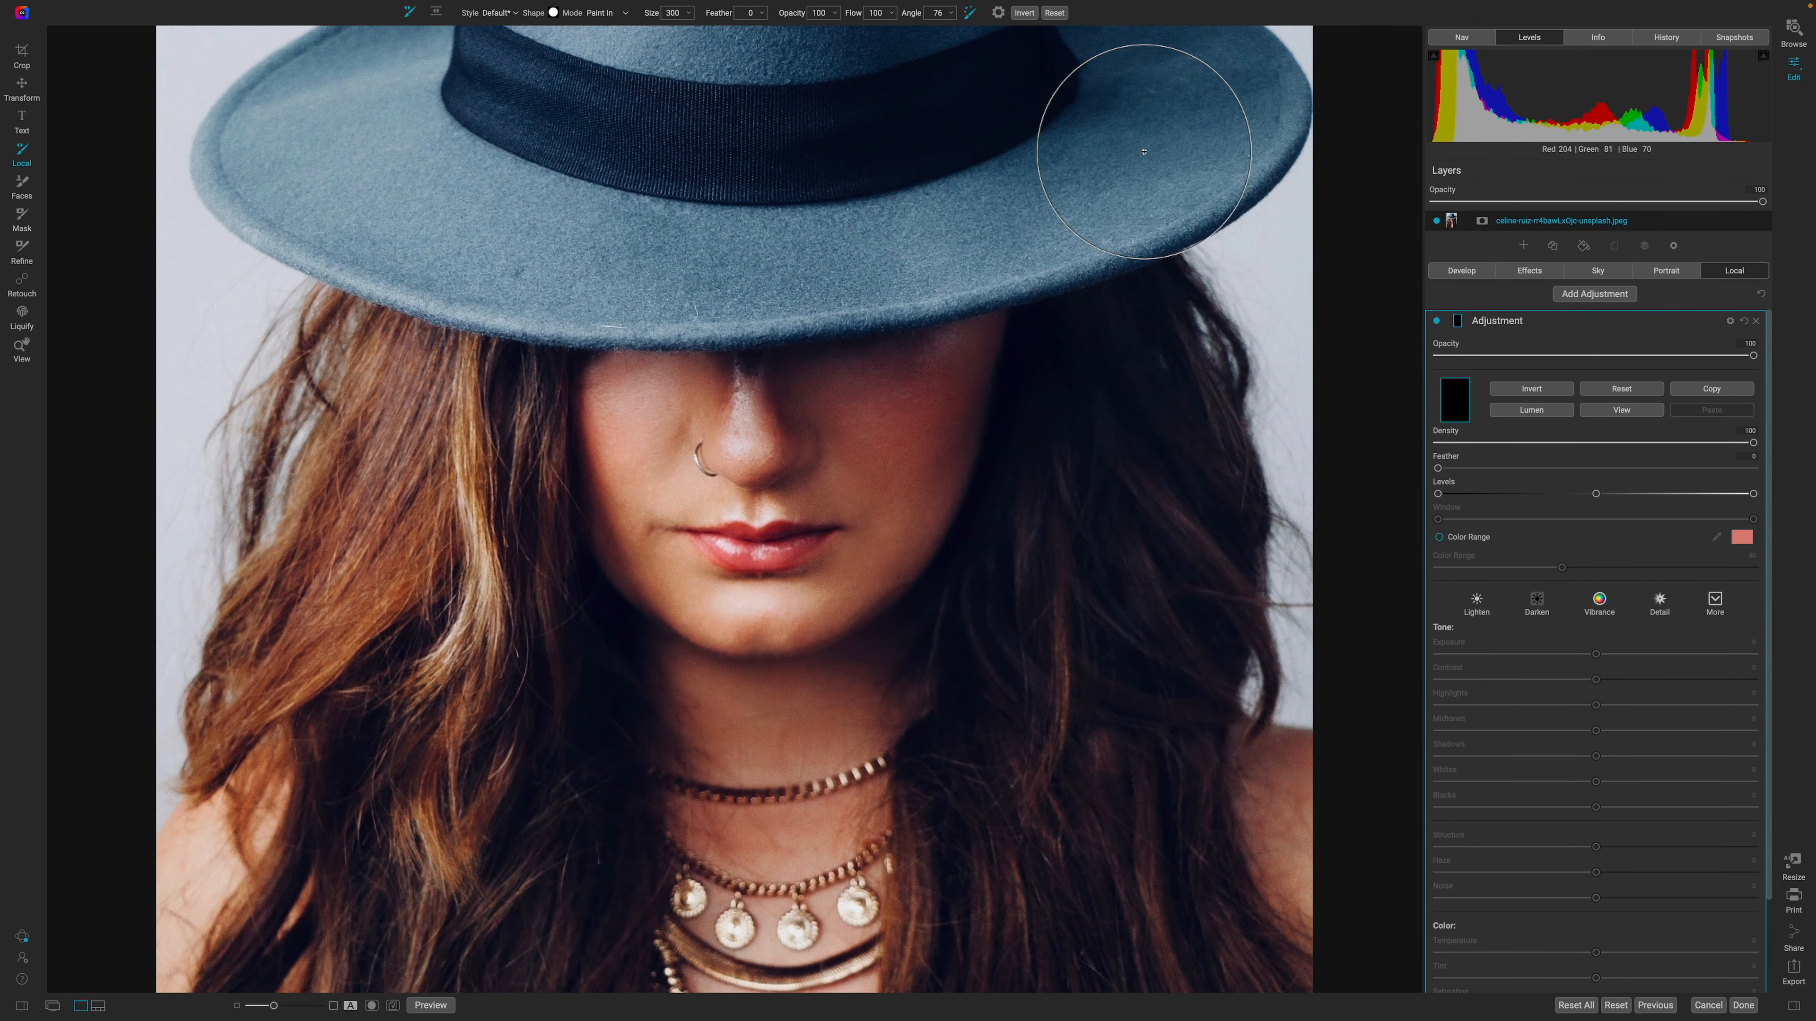
# Step: Paint a hard-edged mask (Feather 0) over the right, left and front of the brim and touch up gaps
pyautogui.moveTo(1140, 152); pyautogui.dragTo(623, 250)
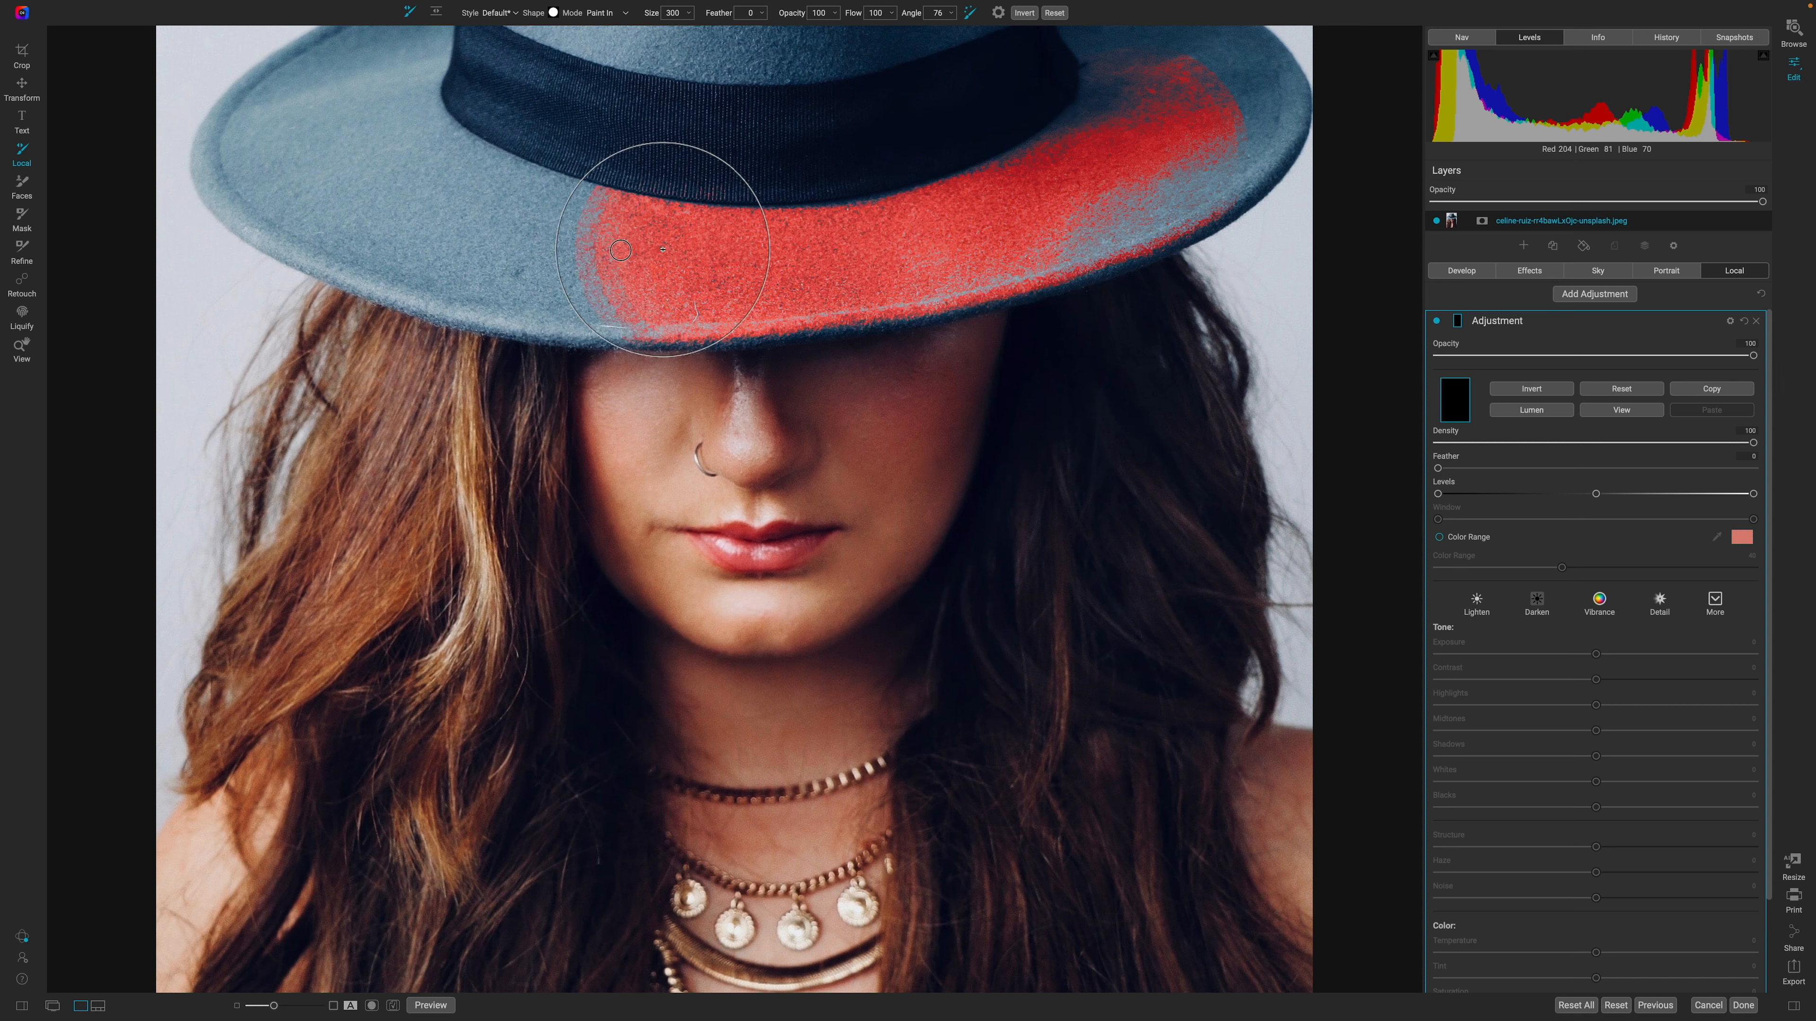
pyautogui.moveTo(623, 250); pyautogui.dragTo(342, 158)
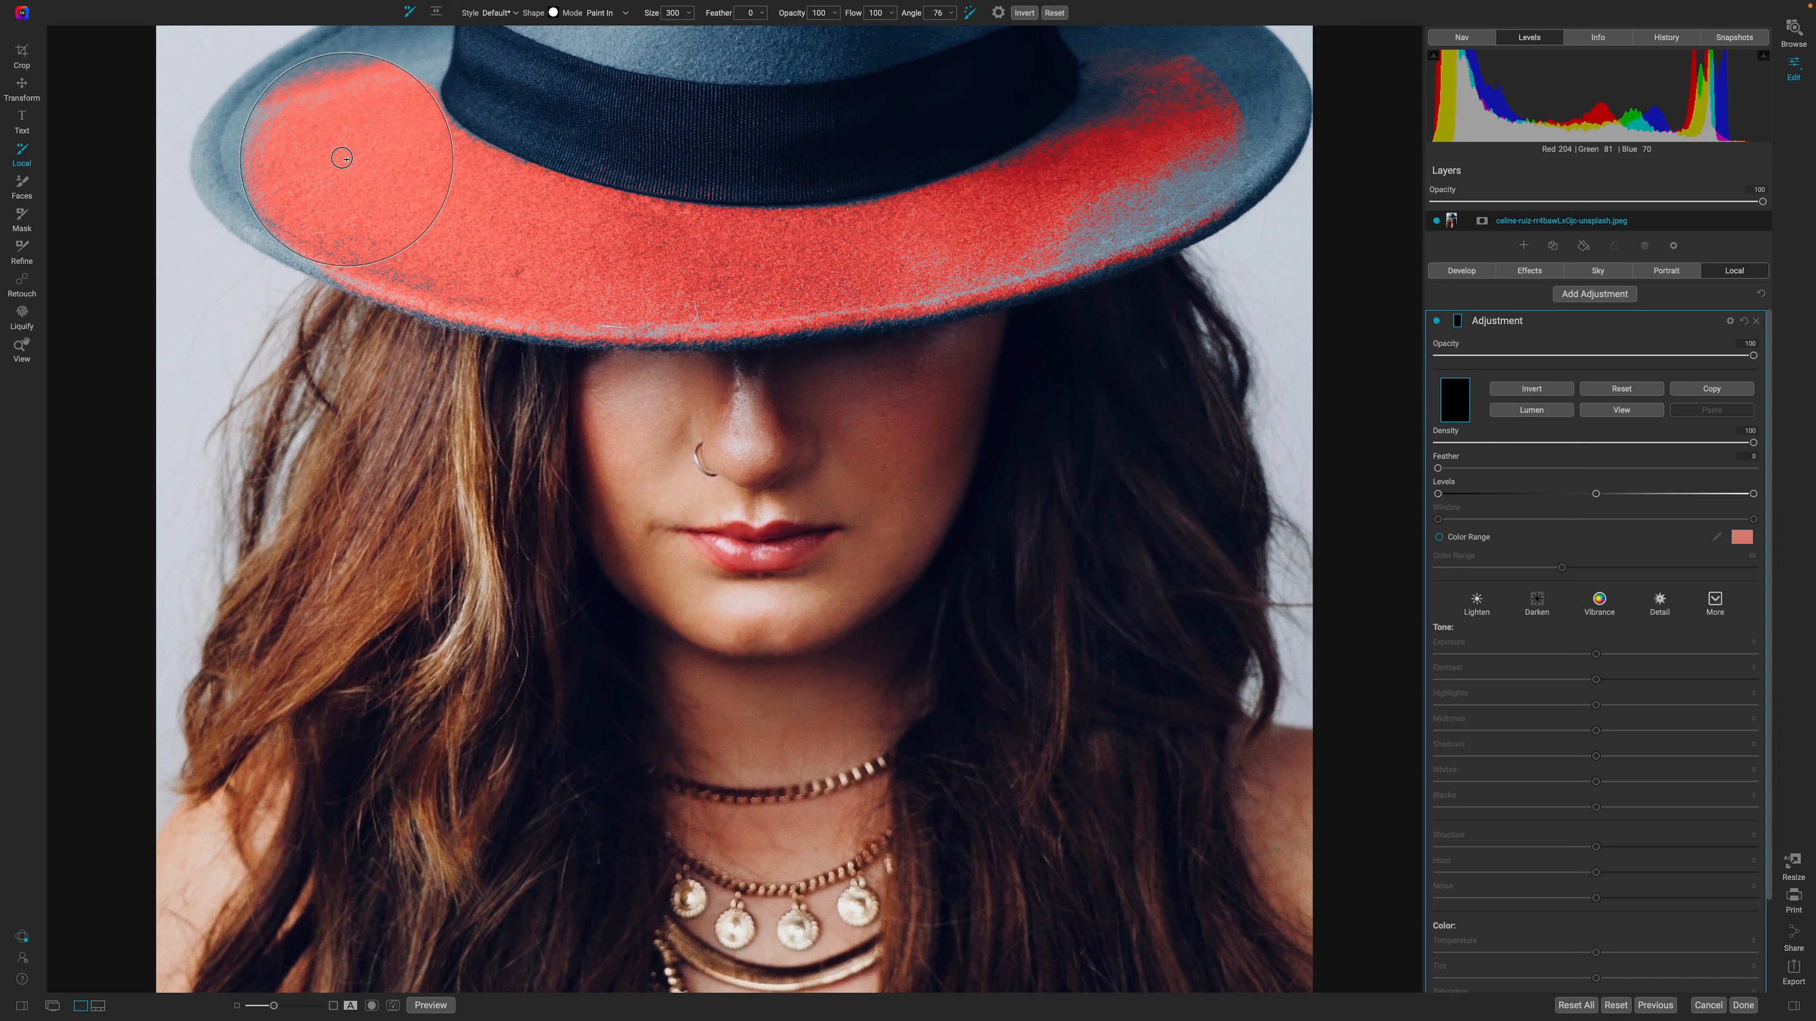
pyautogui.moveTo(341, 156); pyautogui.dragTo(685, 267)
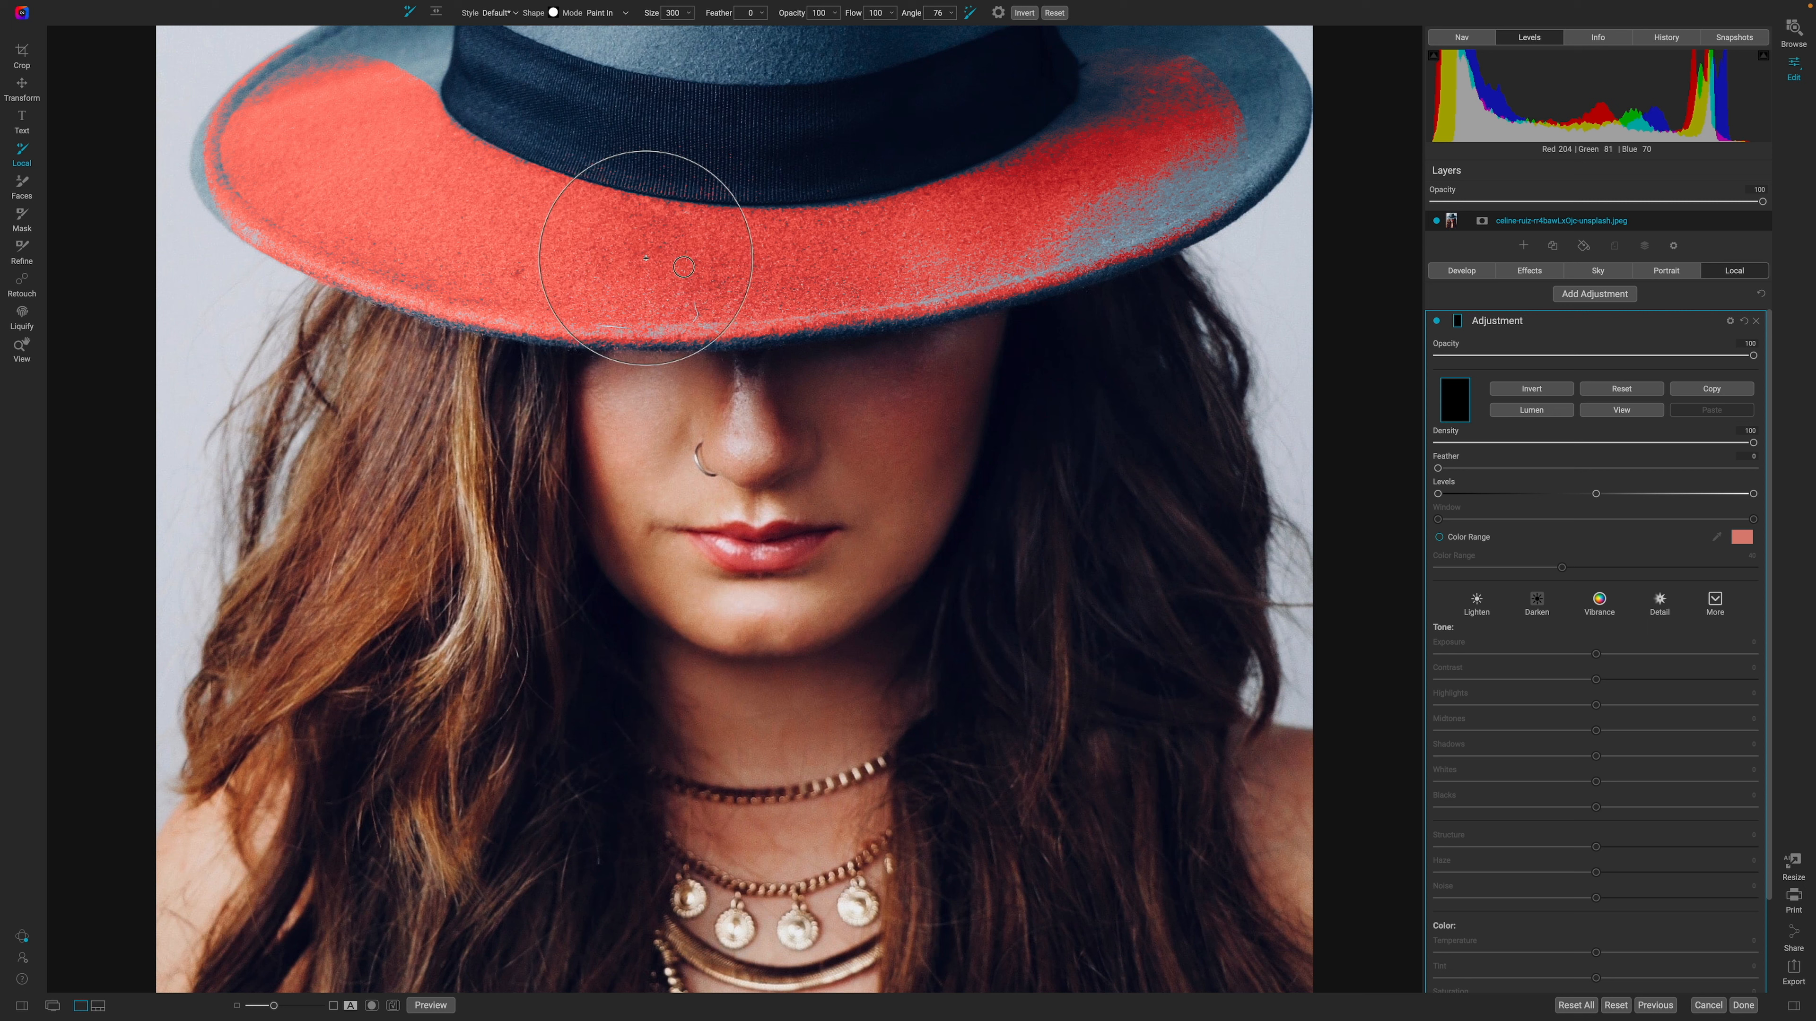
pyautogui.moveTo(645, 263); pyautogui.dragTo(1146, 135)
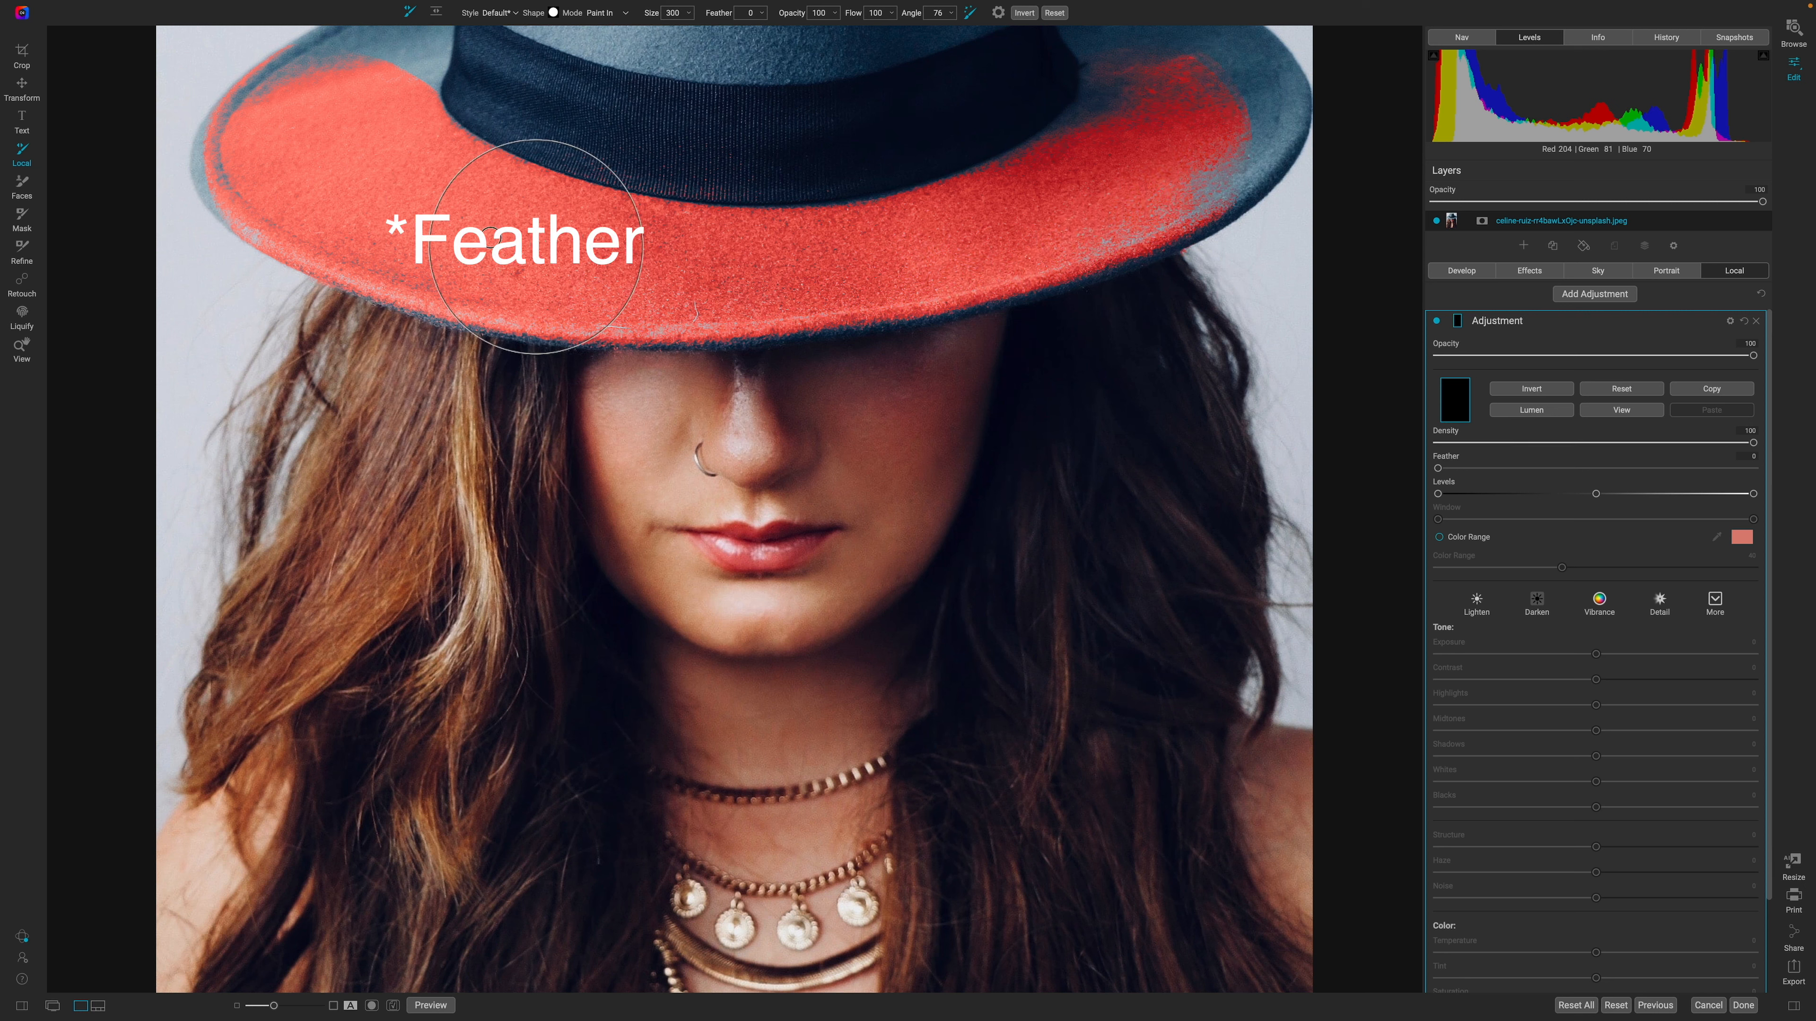
pyautogui.moveTo(308, 159)
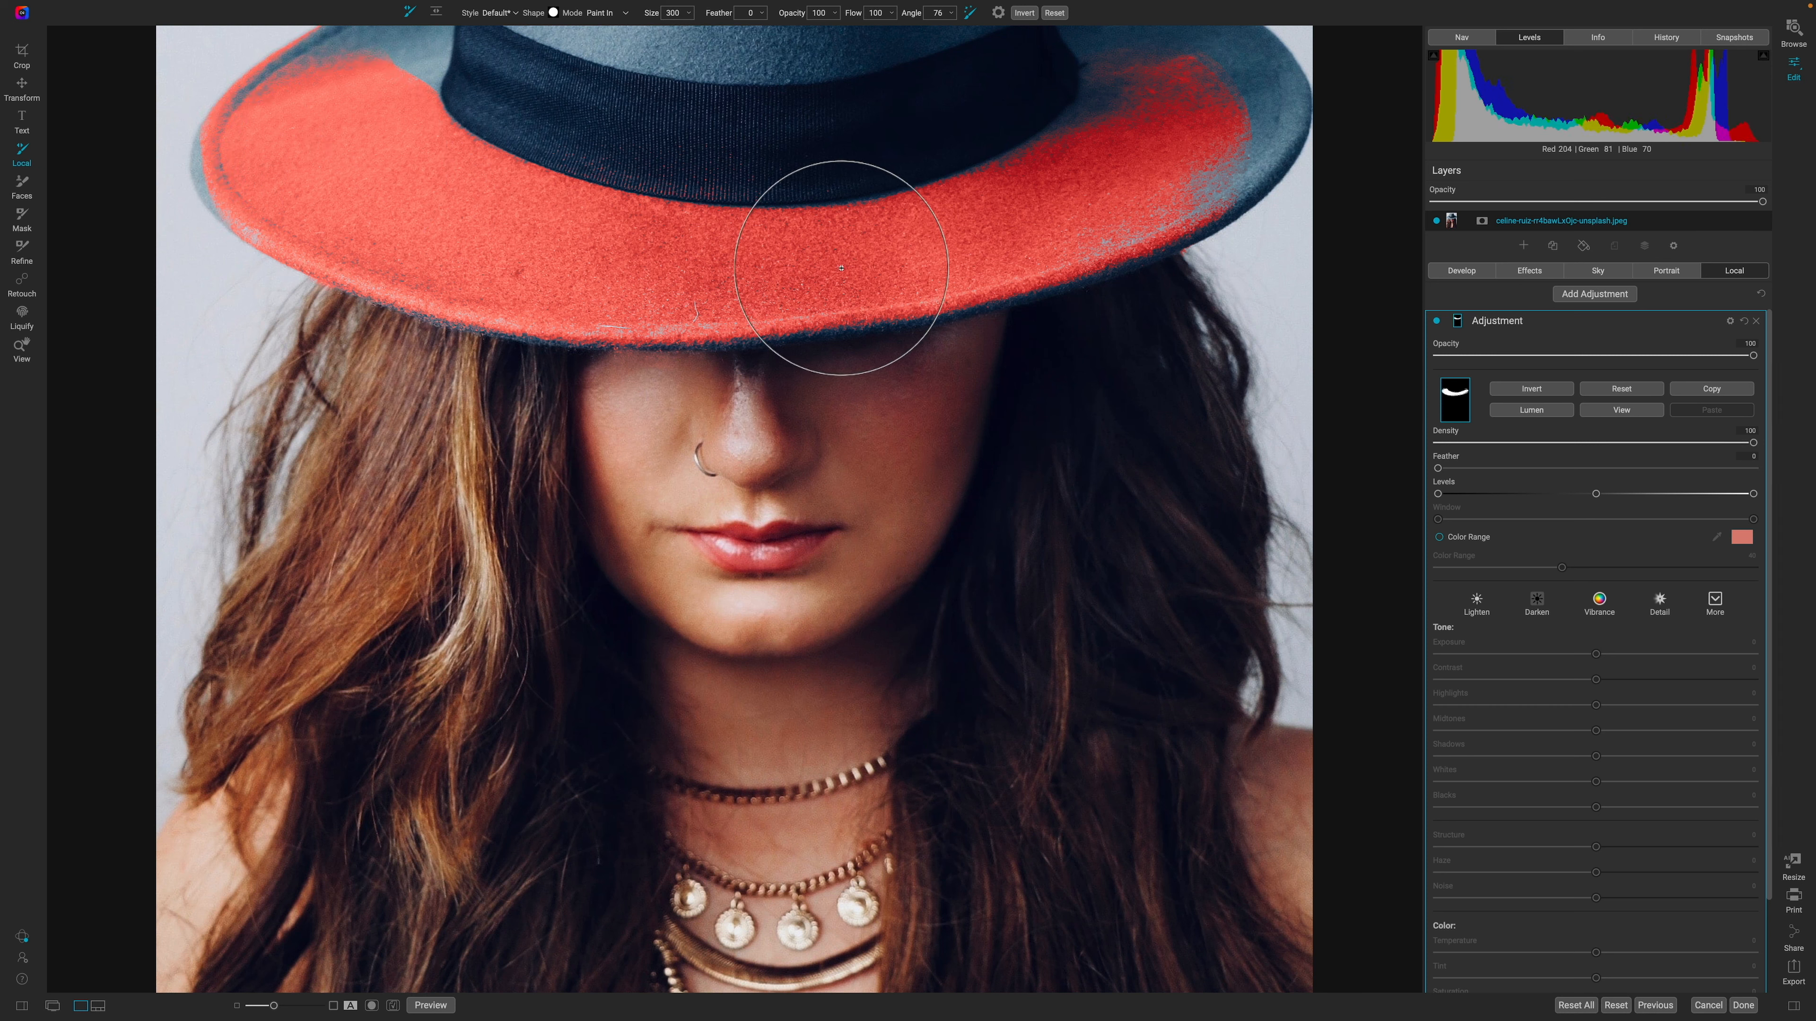
pyautogui.moveTo(767, 157)
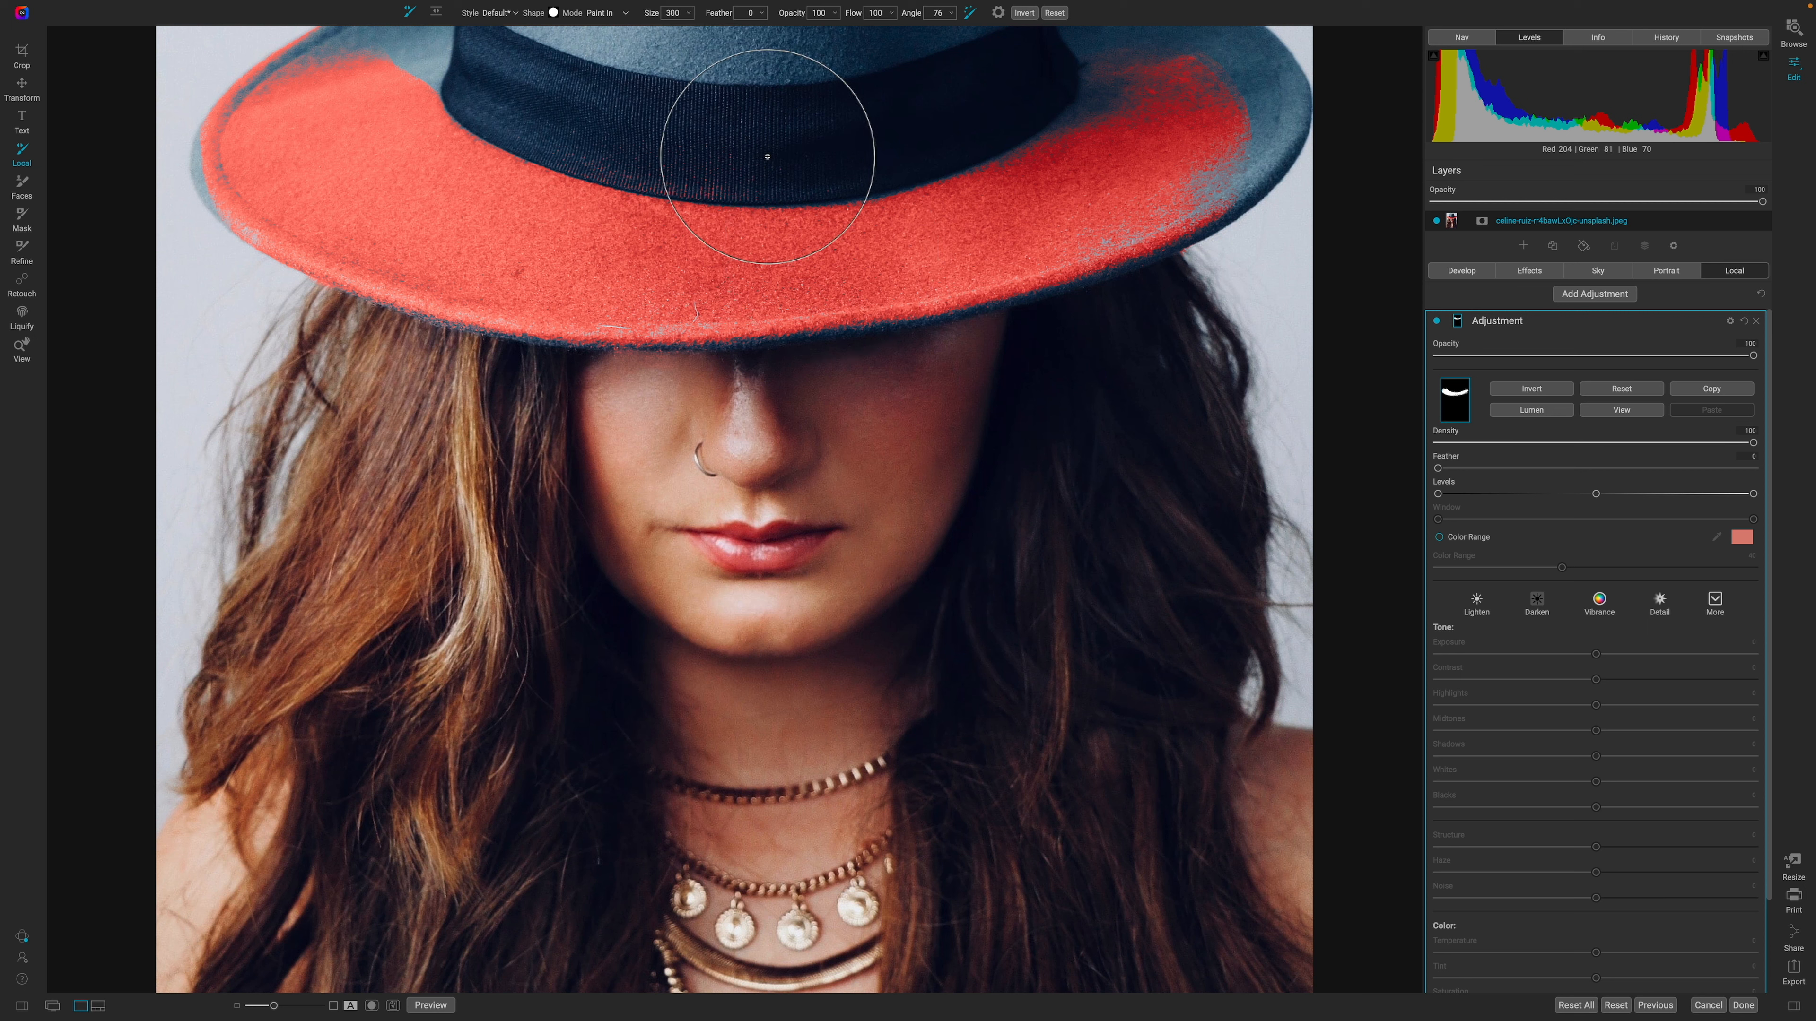
pyautogui.moveTo(679, 323)
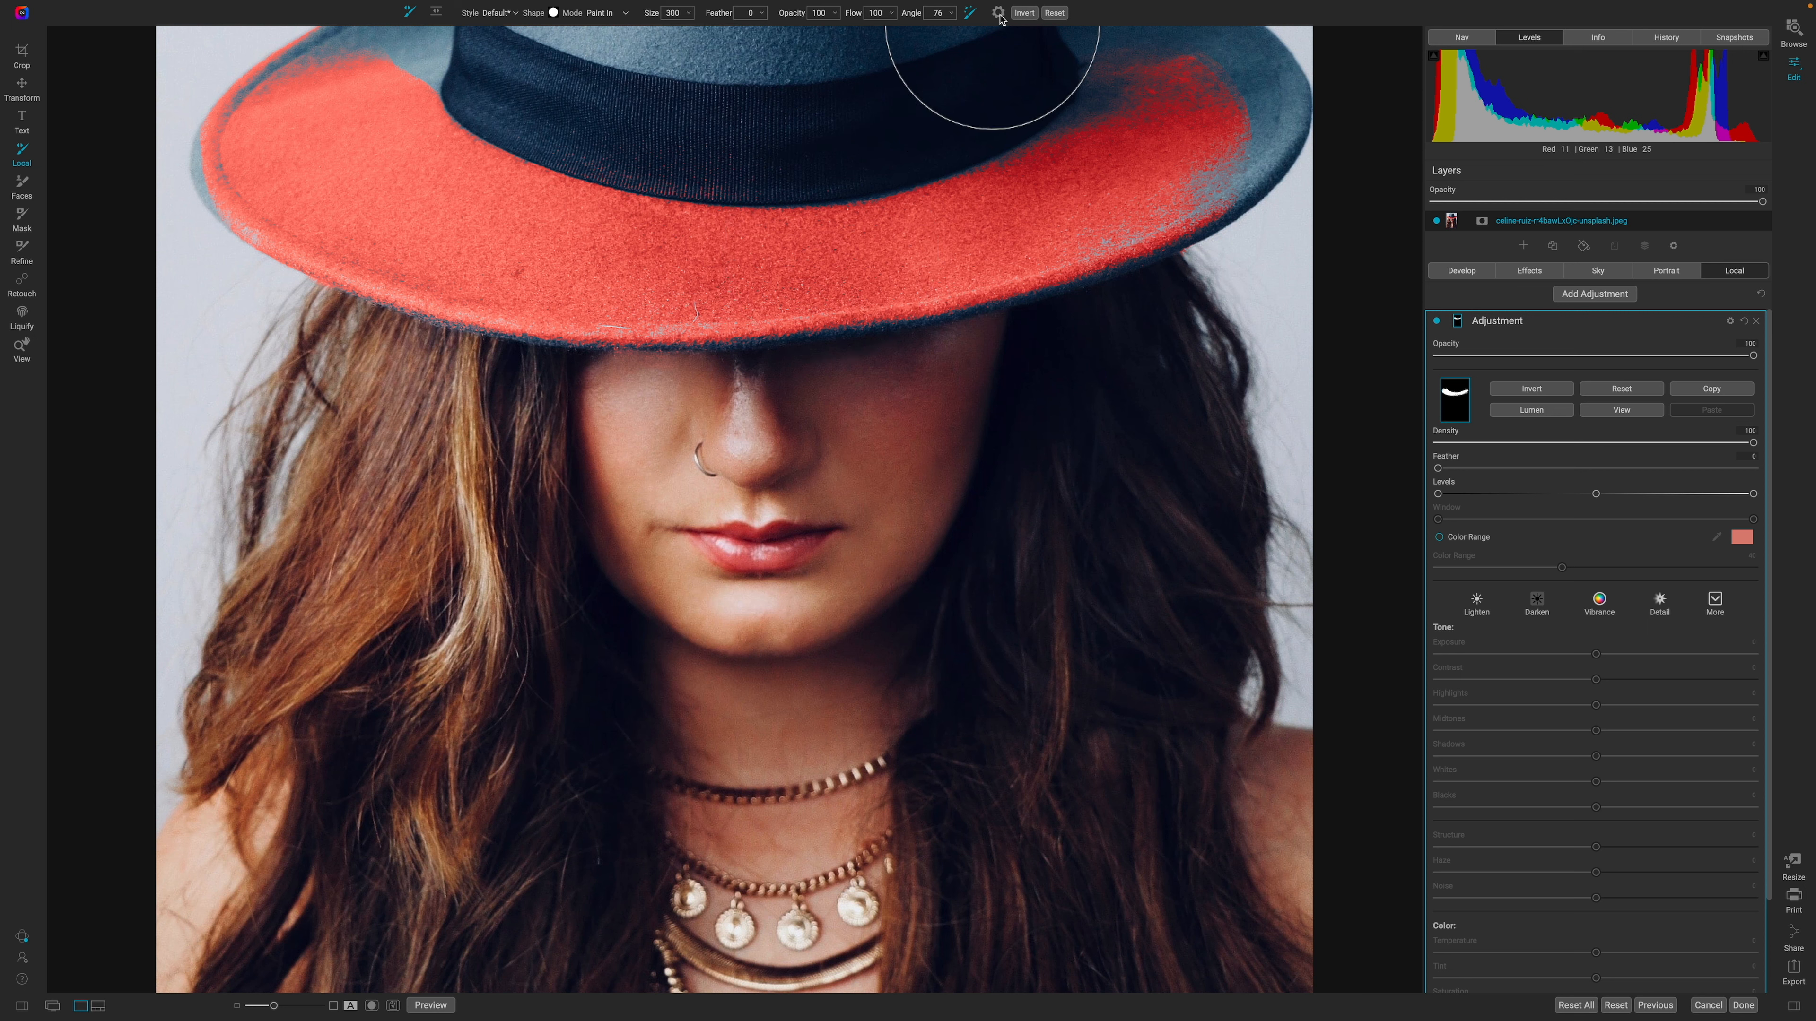
pyautogui.click(998, 13)
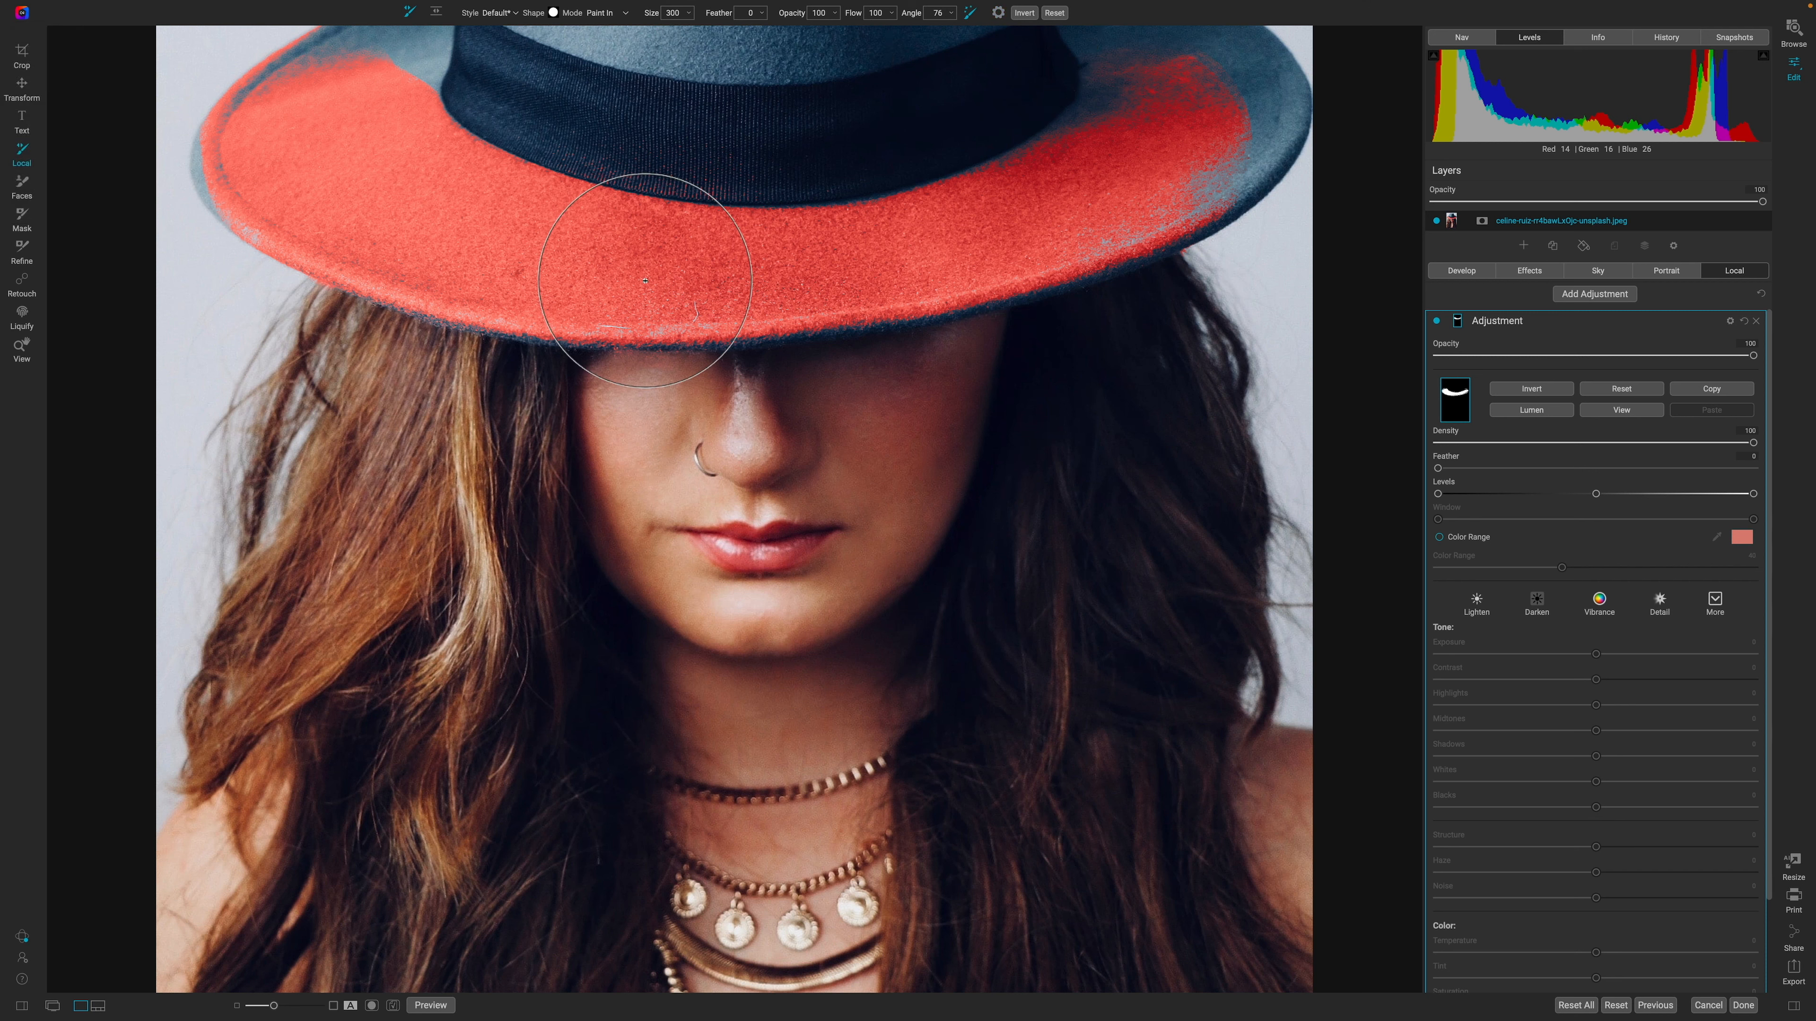
pyautogui.moveTo(644, 284); pyautogui.dragTo(861, 246)
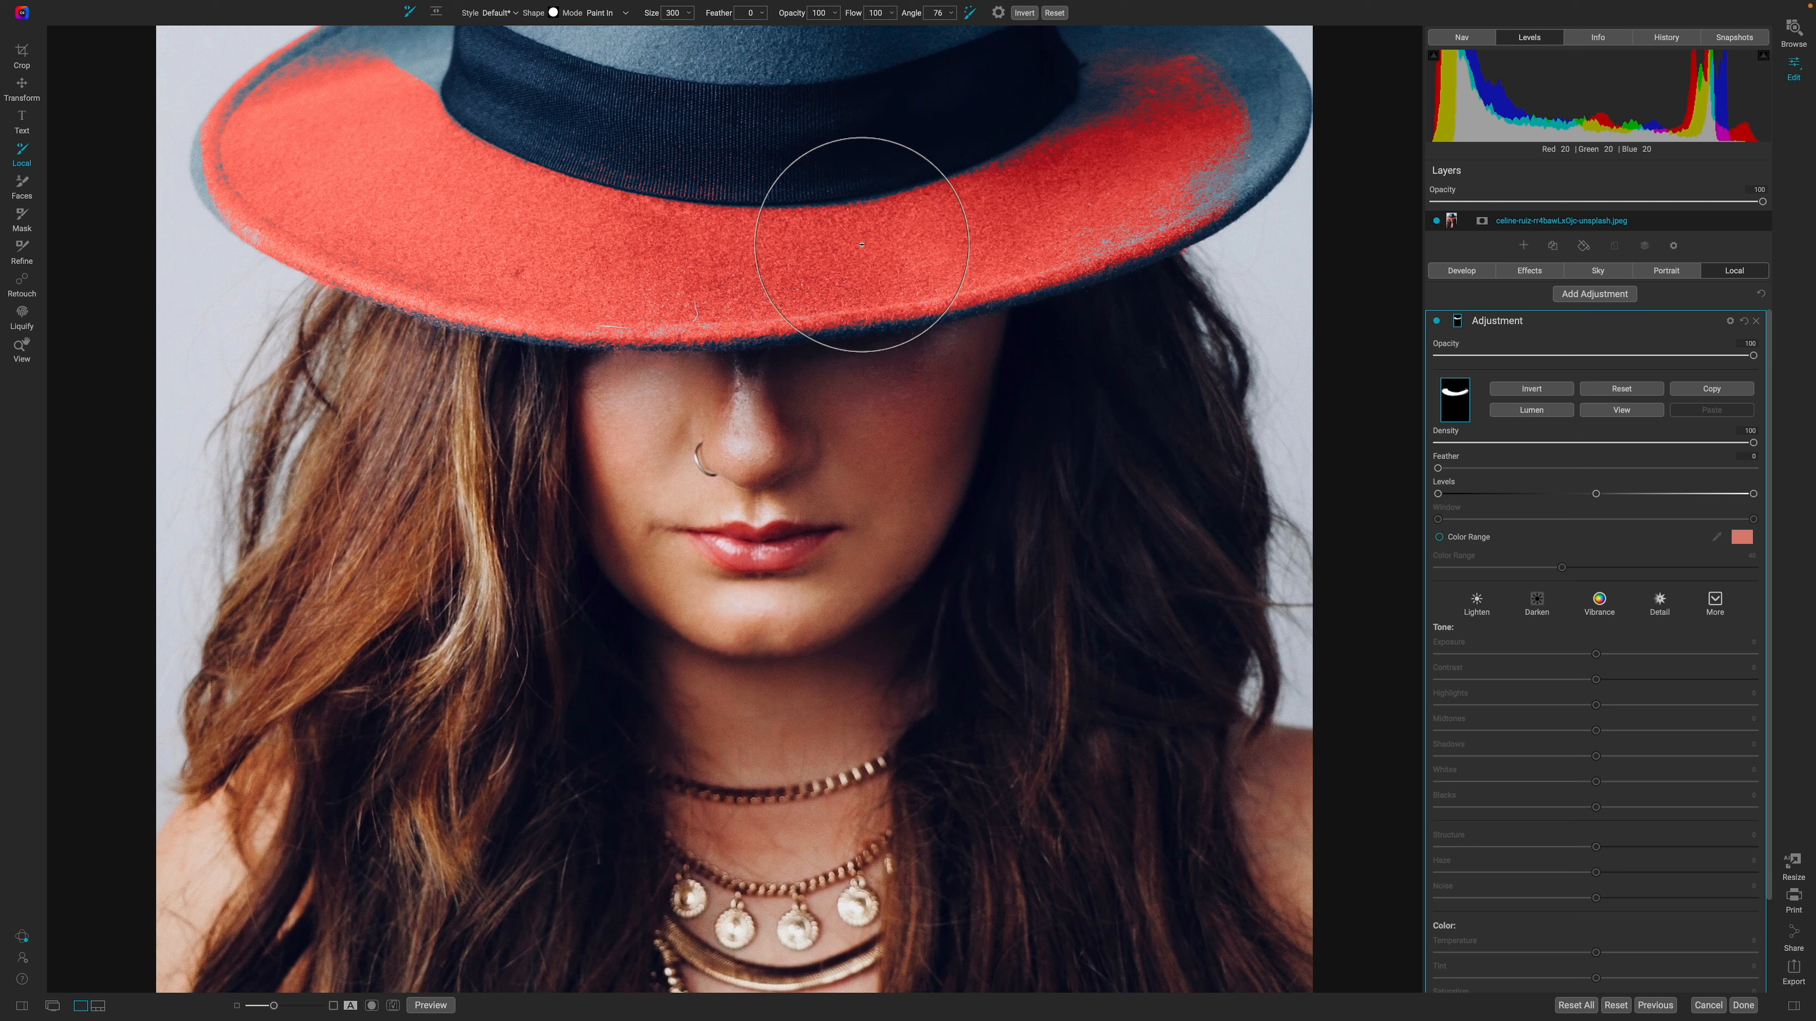
pyautogui.moveTo(528, 233)
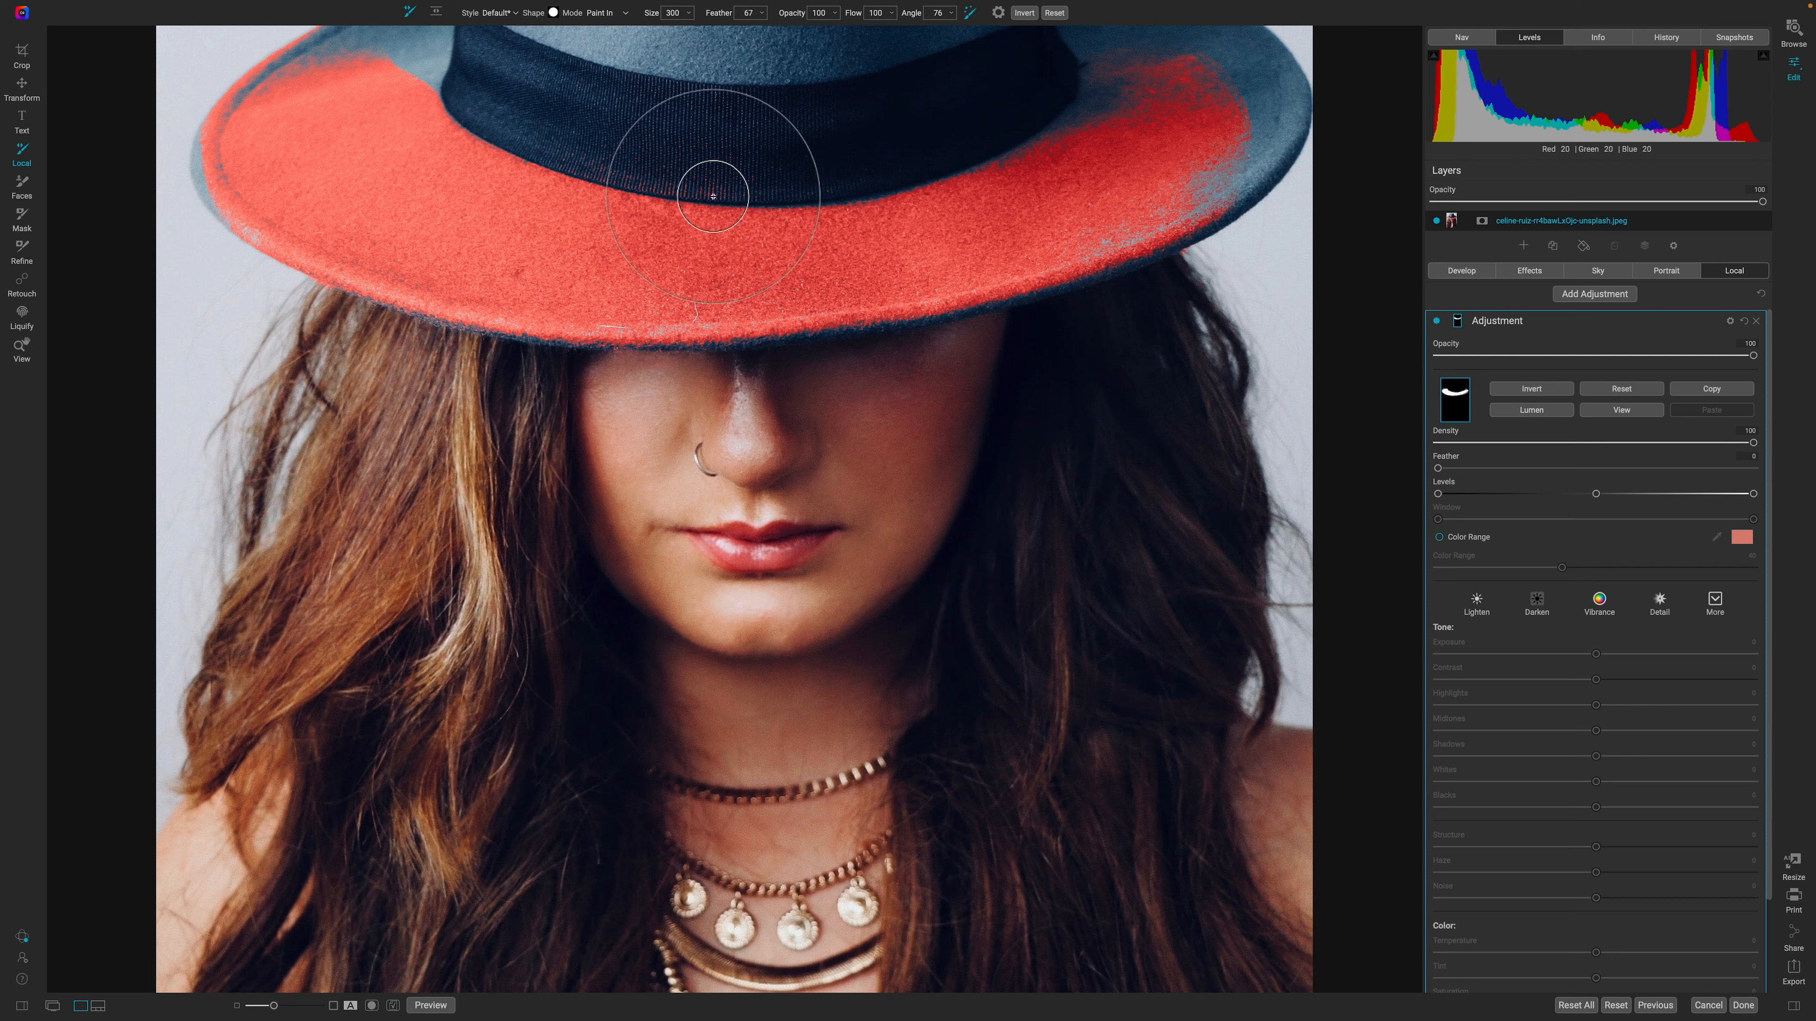
pyautogui.moveTo(300, 112)
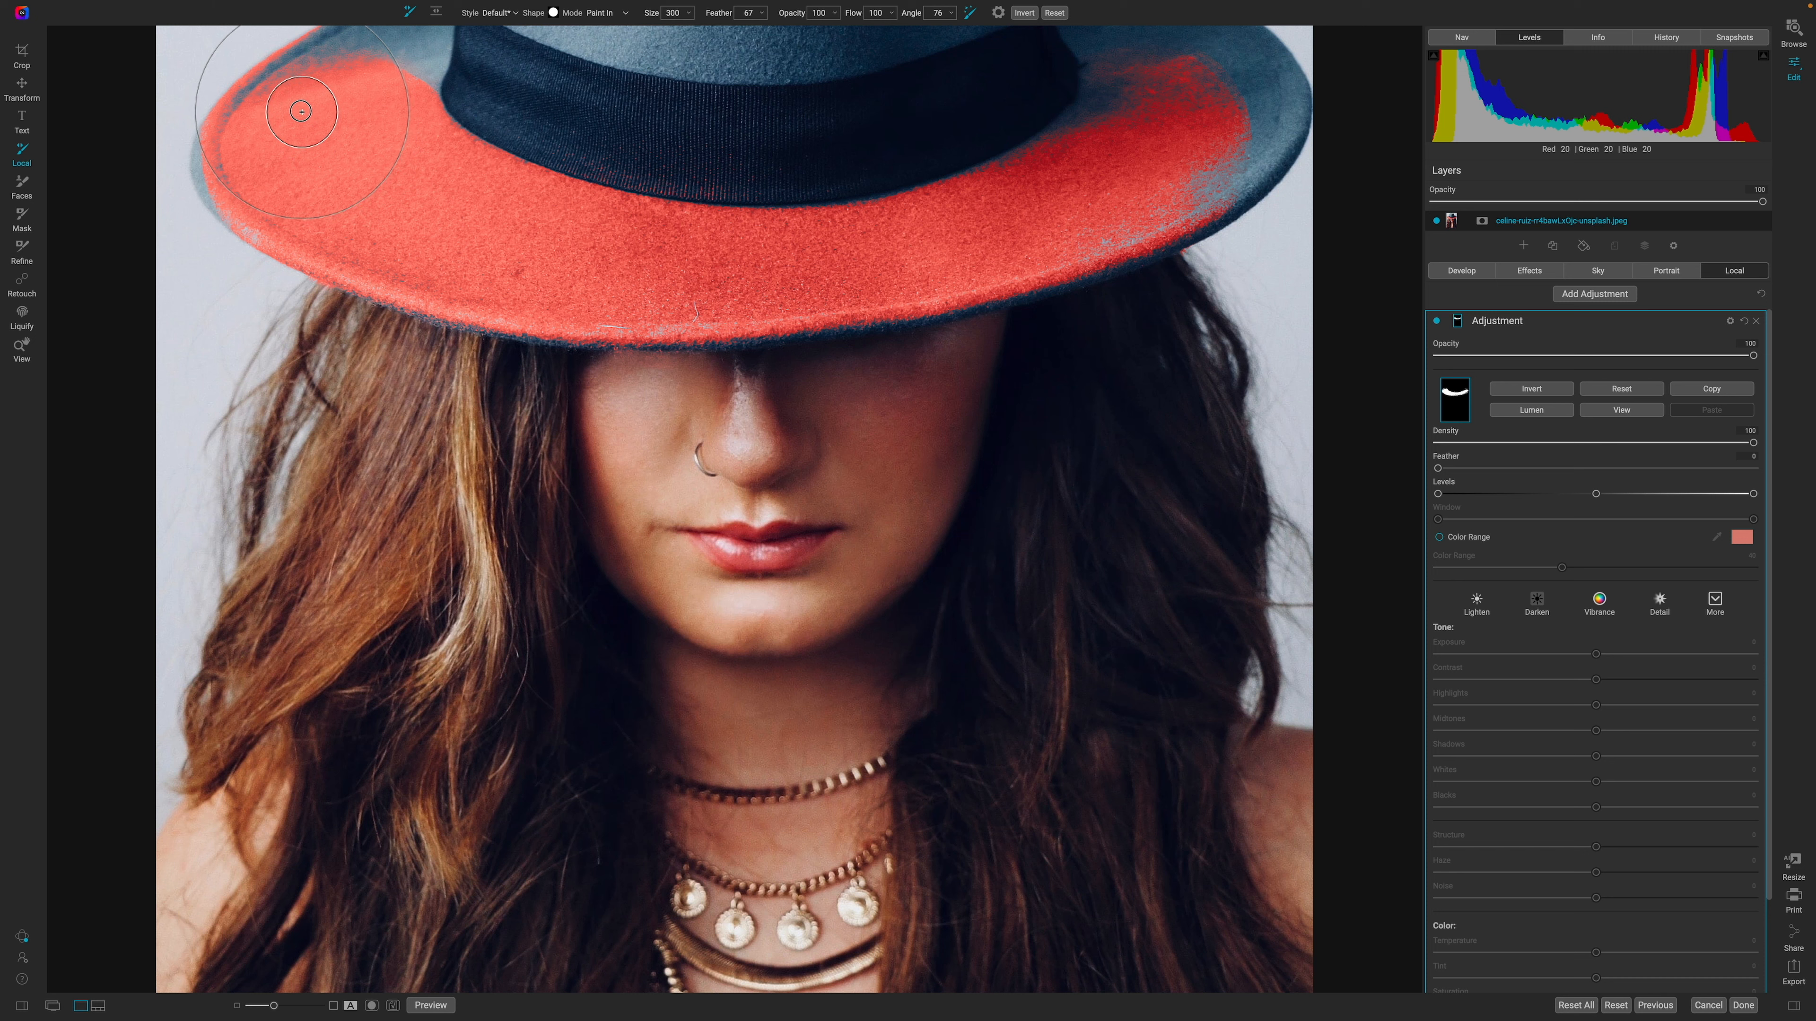
pyautogui.moveTo(670, 324)
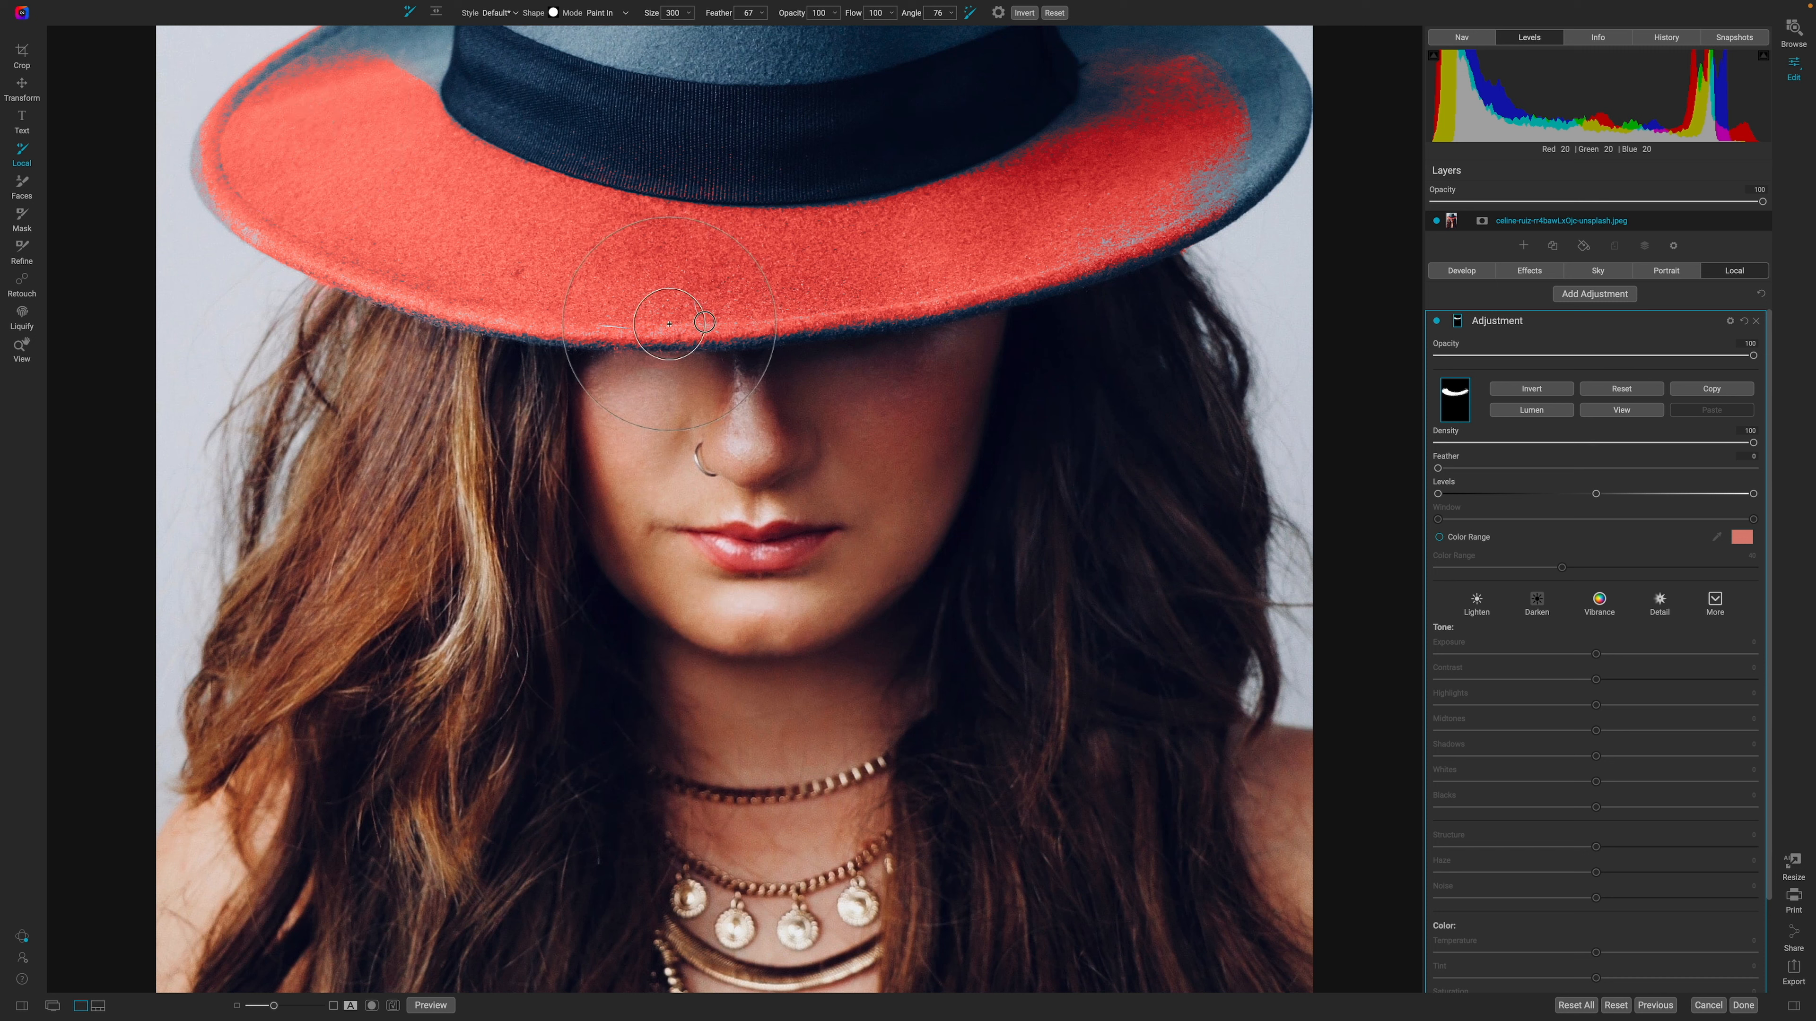
# Step: Repaint the whole brim with a feather-67 mask, covering right, left and front softly
pyautogui.moveTo(671, 319); pyautogui.dragTo(1133, 185)
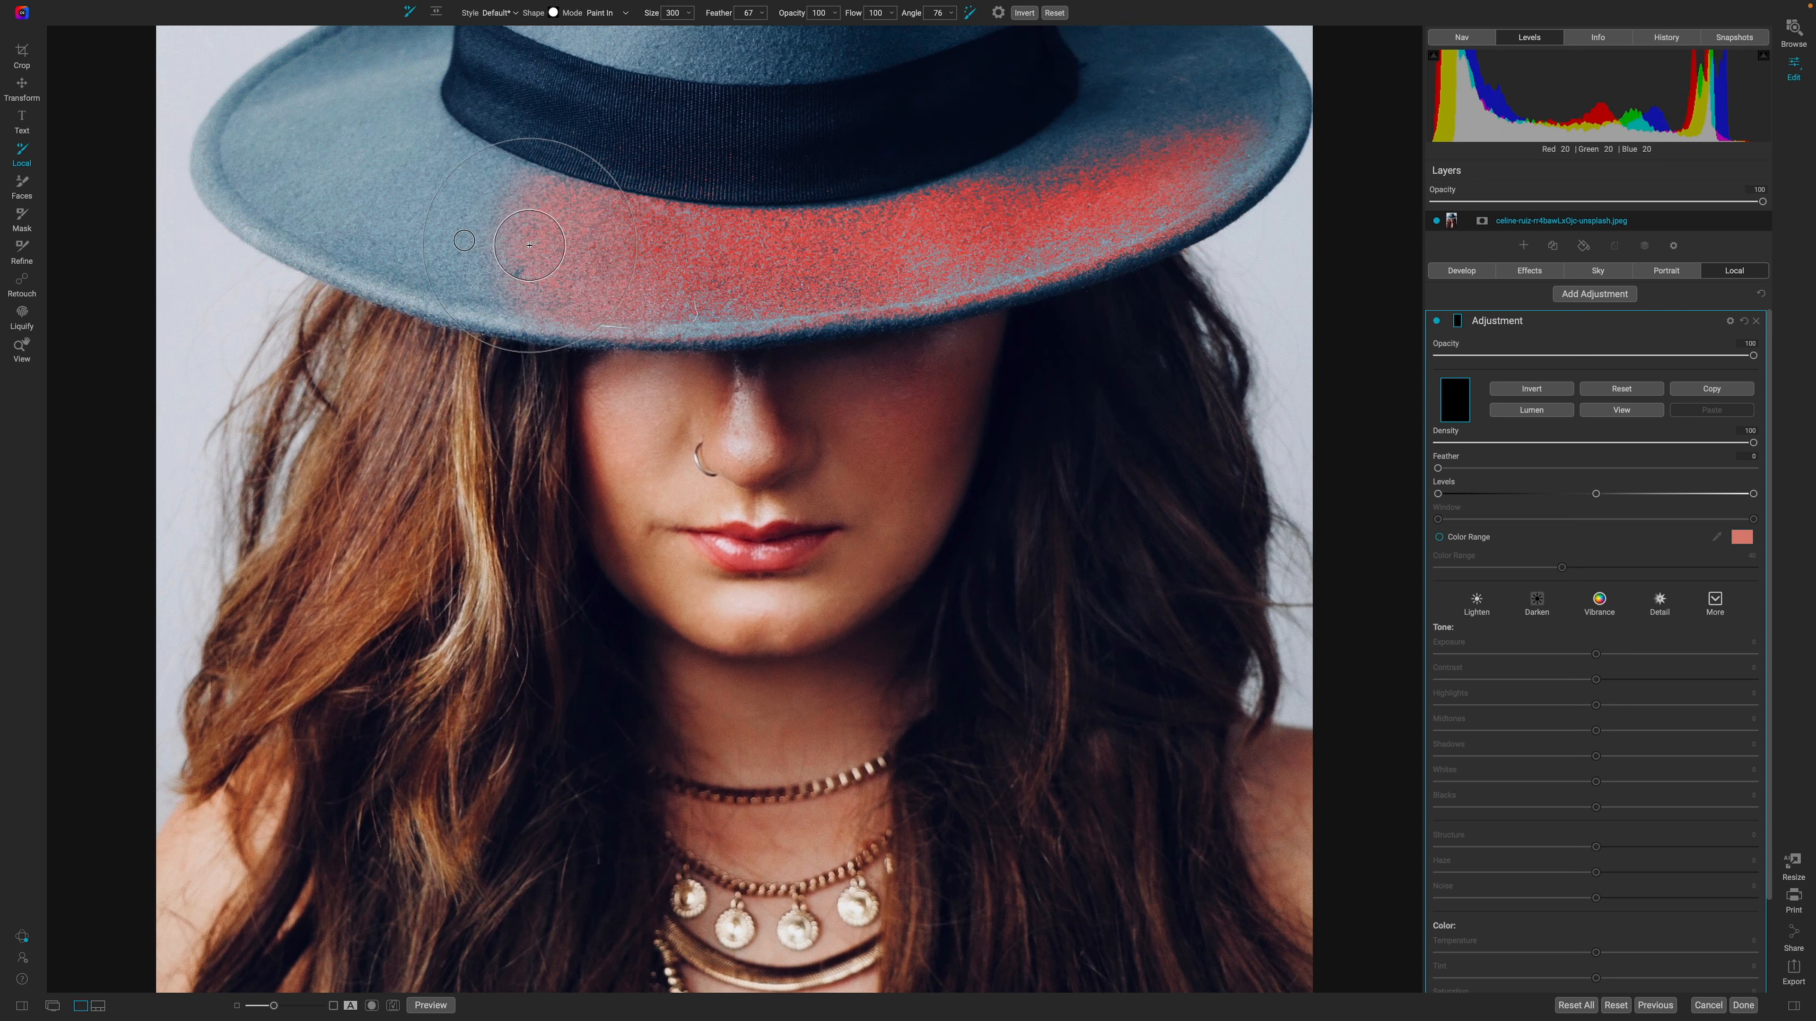
pyautogui.moveTo(530, 244); pyautogui.dragTo(1154, 112)
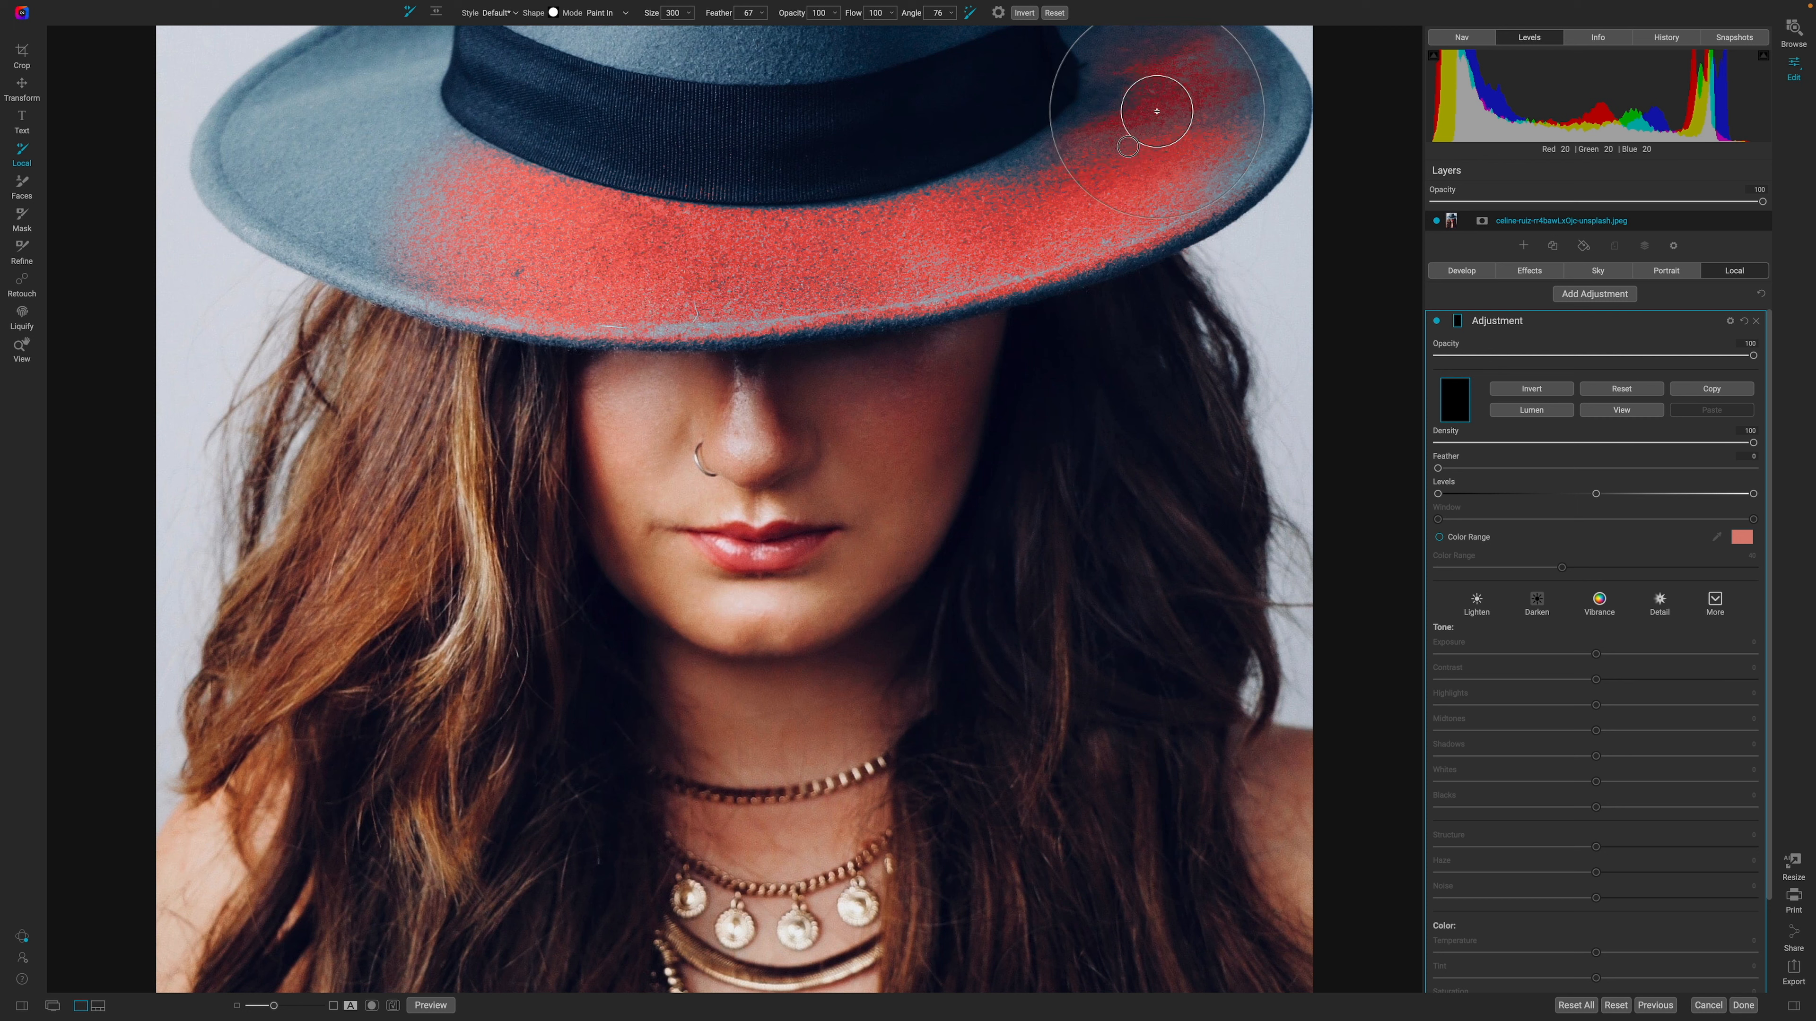
pyautogui.moveTo(1154, 110); pyautogui.dragTo(313, 128)
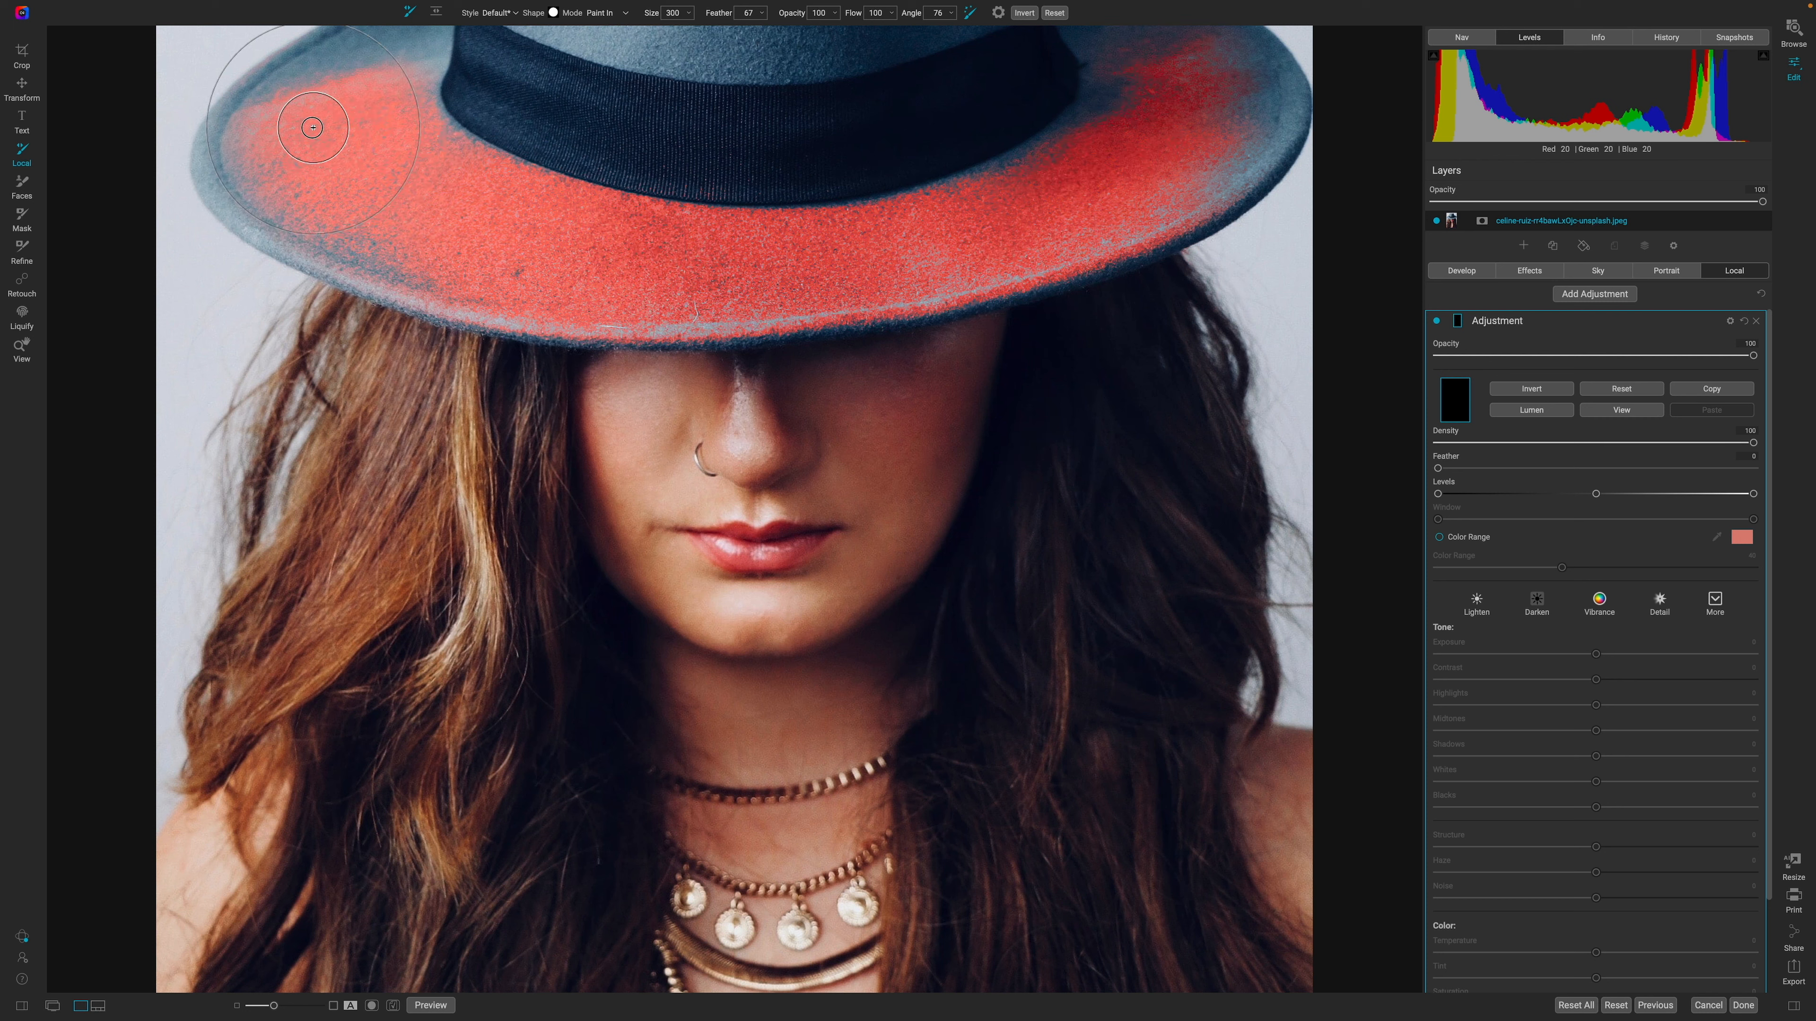
pyautogui.moveTo(313, 128); pyautogui.dragTo(469, 218)
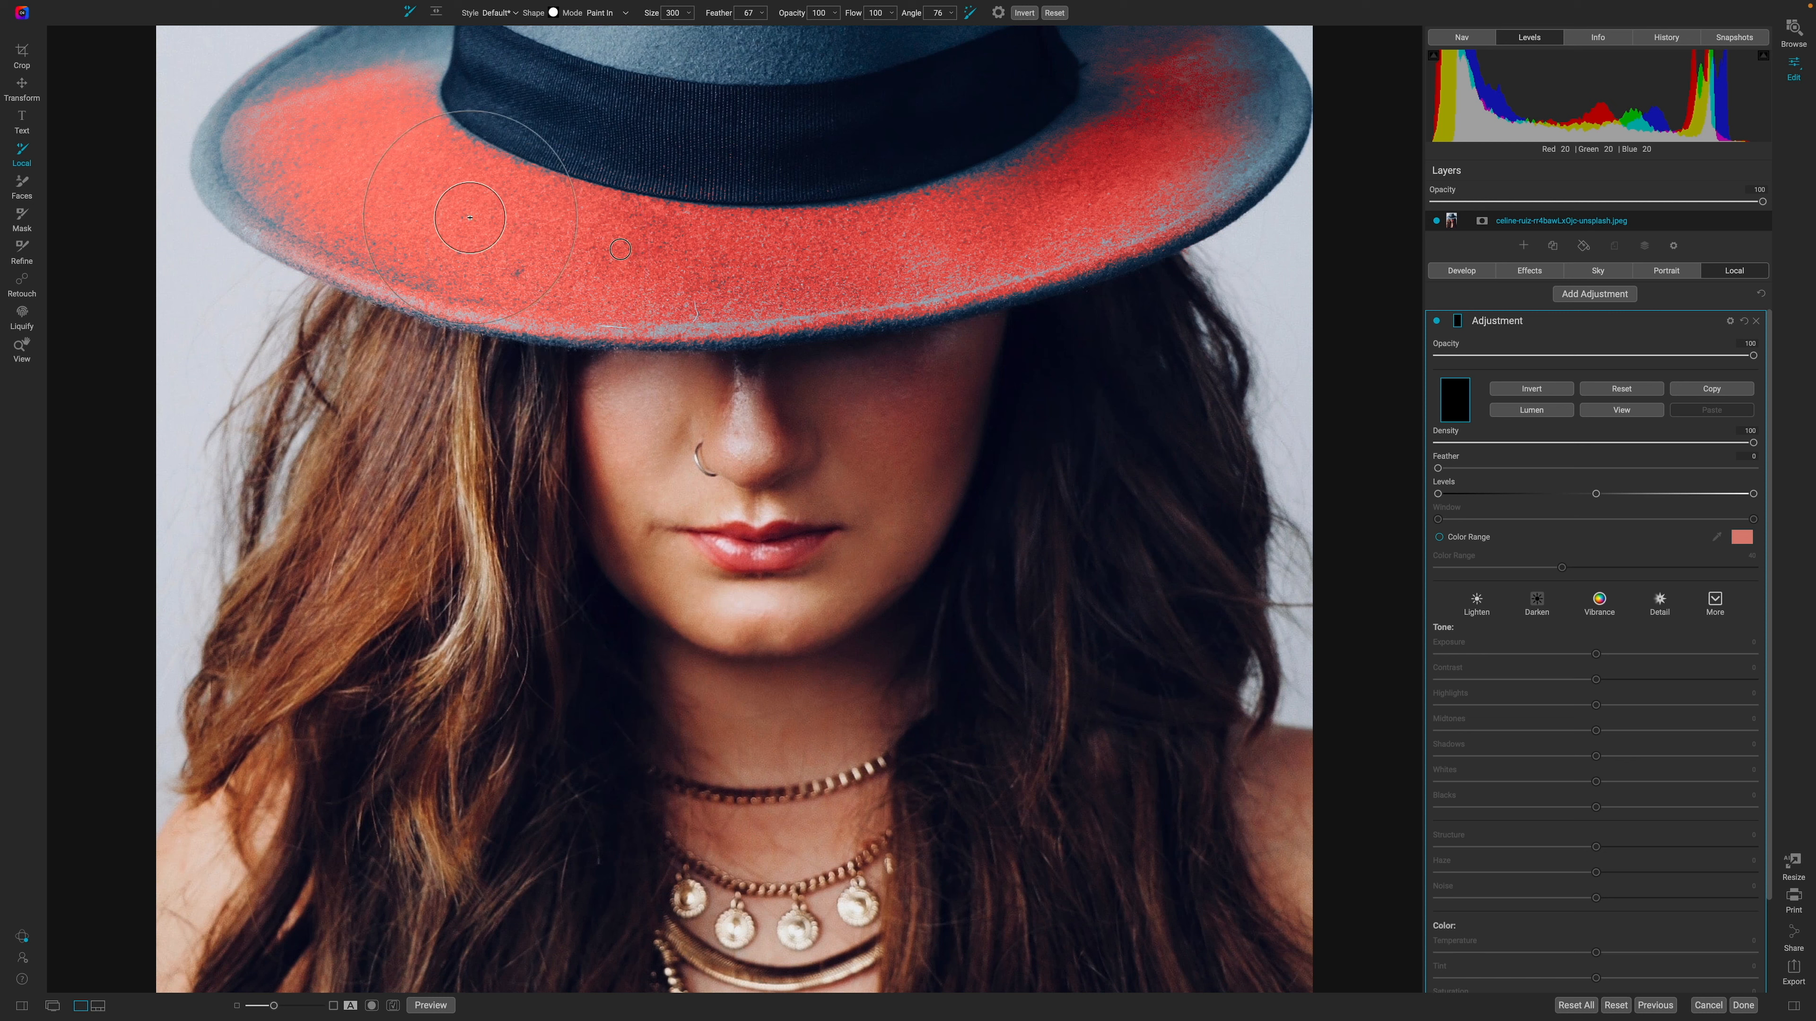
pyautogui.moveTo(469, 217); pyautogui.dragTo(629, 239)
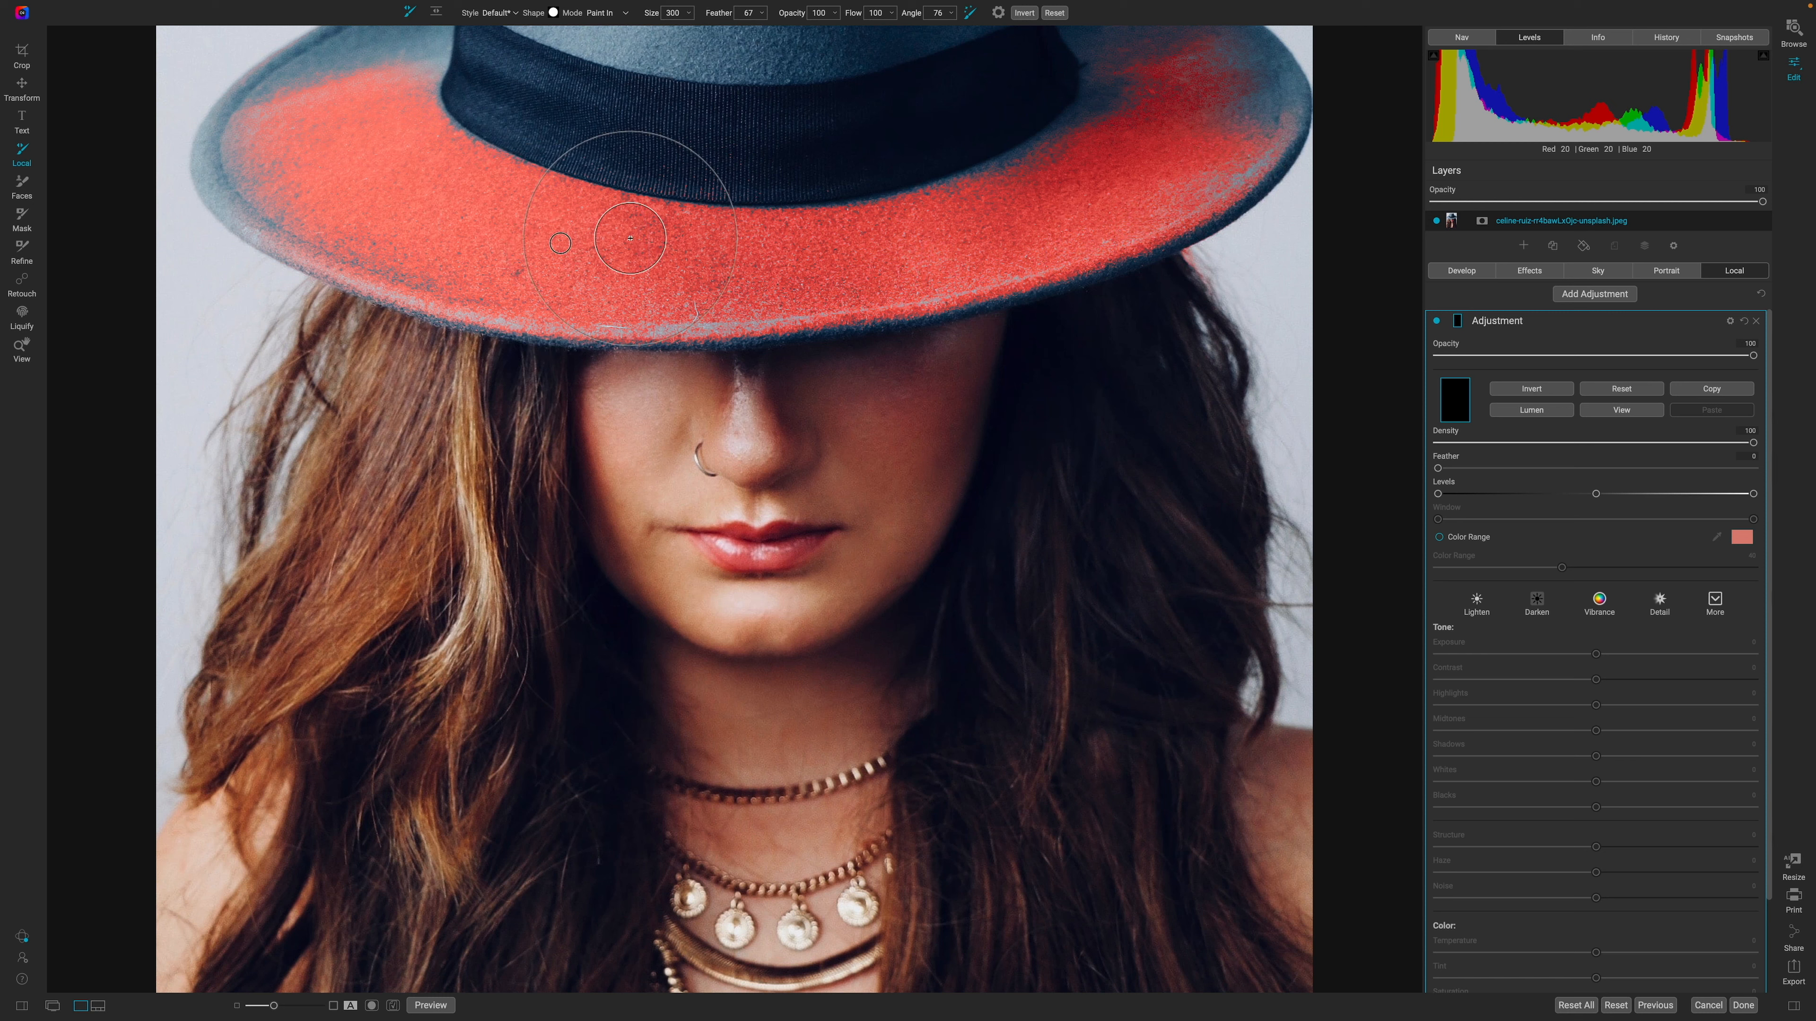
pyautogui.moveTo(630, 237); pyautogui.dragTo(829, 278)
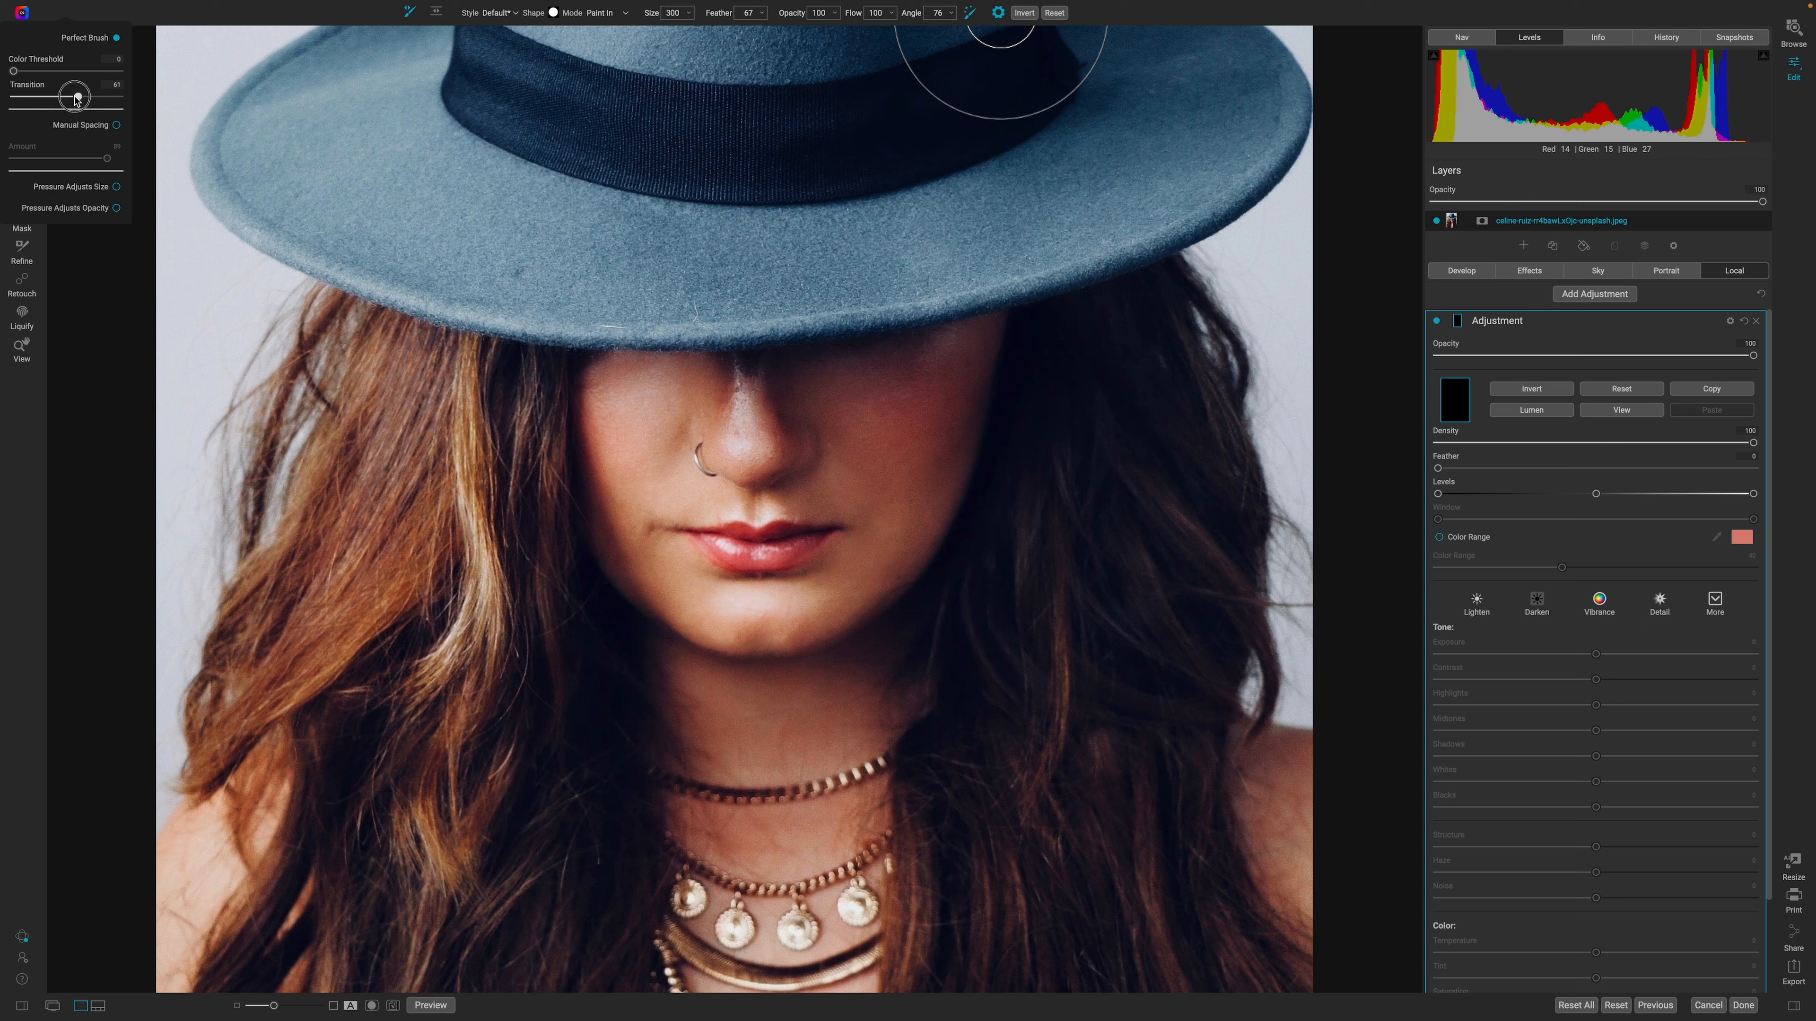
# Step: Bring the Perfect Brush Transition down to about 18
pyautogui.moveTo(75, 98); pyautogui.dragTo(17, 97)
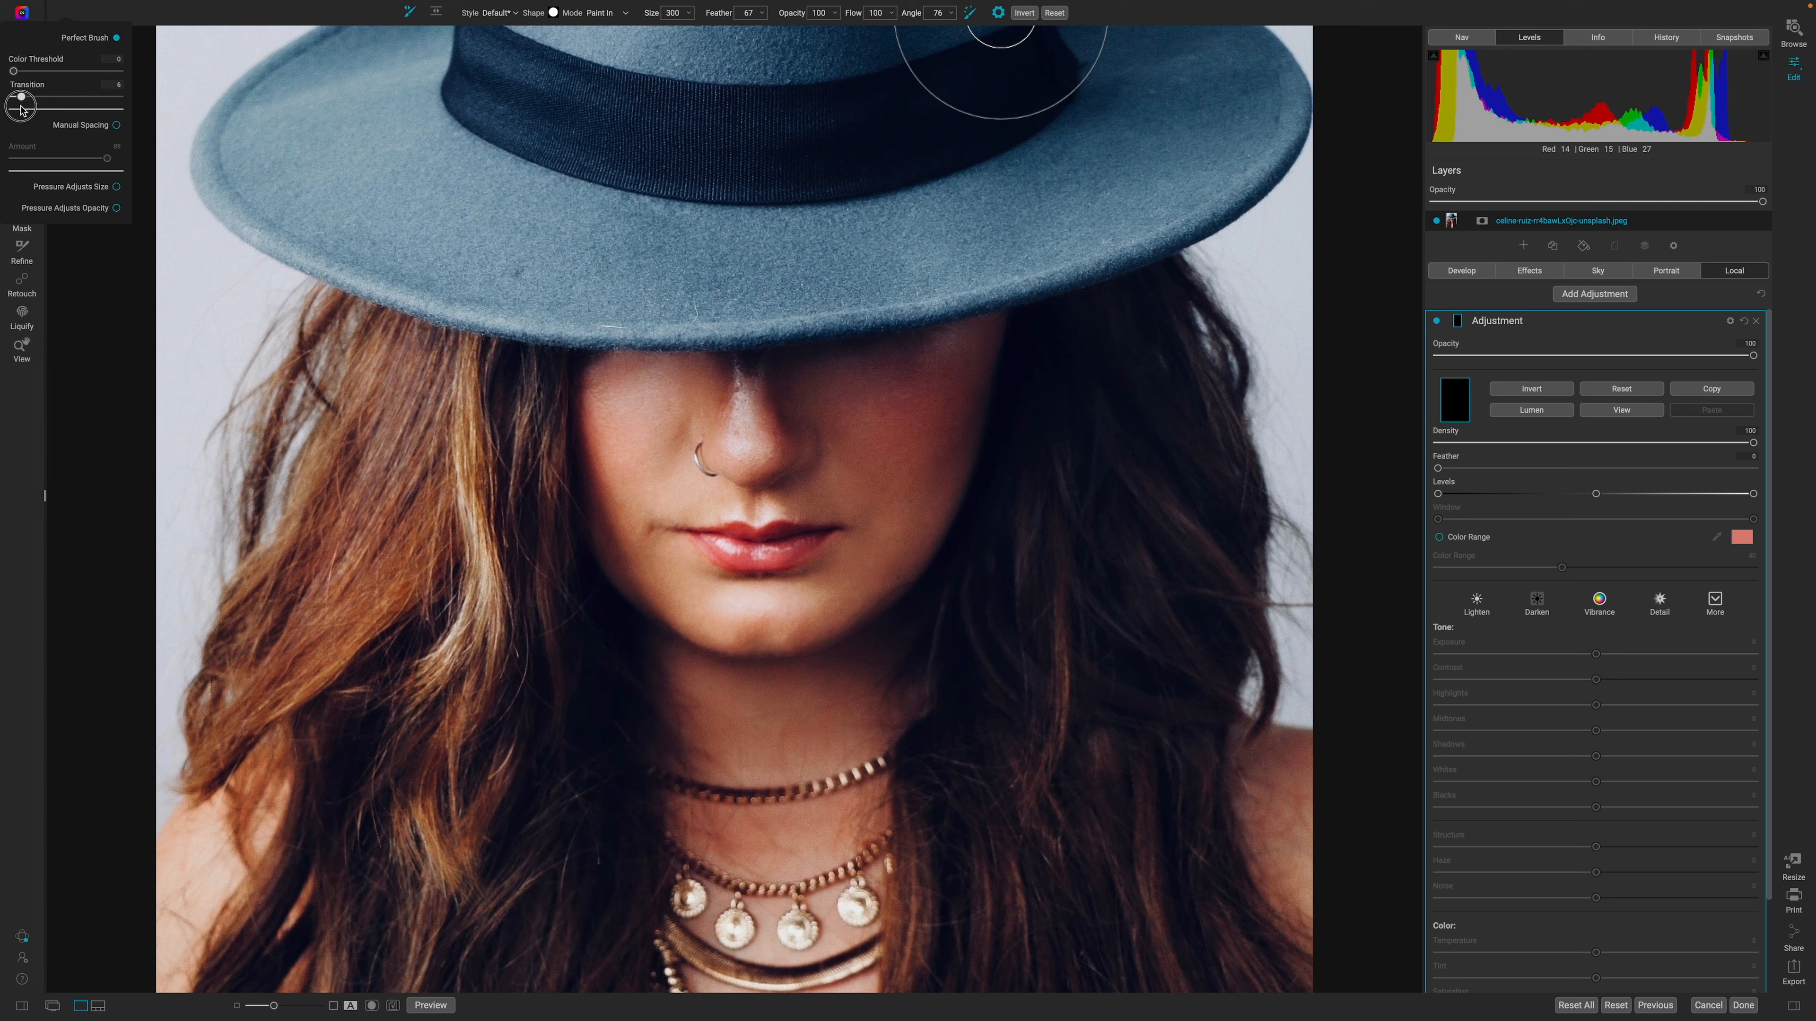
pyautogui.moveTo(15, 96); pyautogui.dragTo(24, 96)
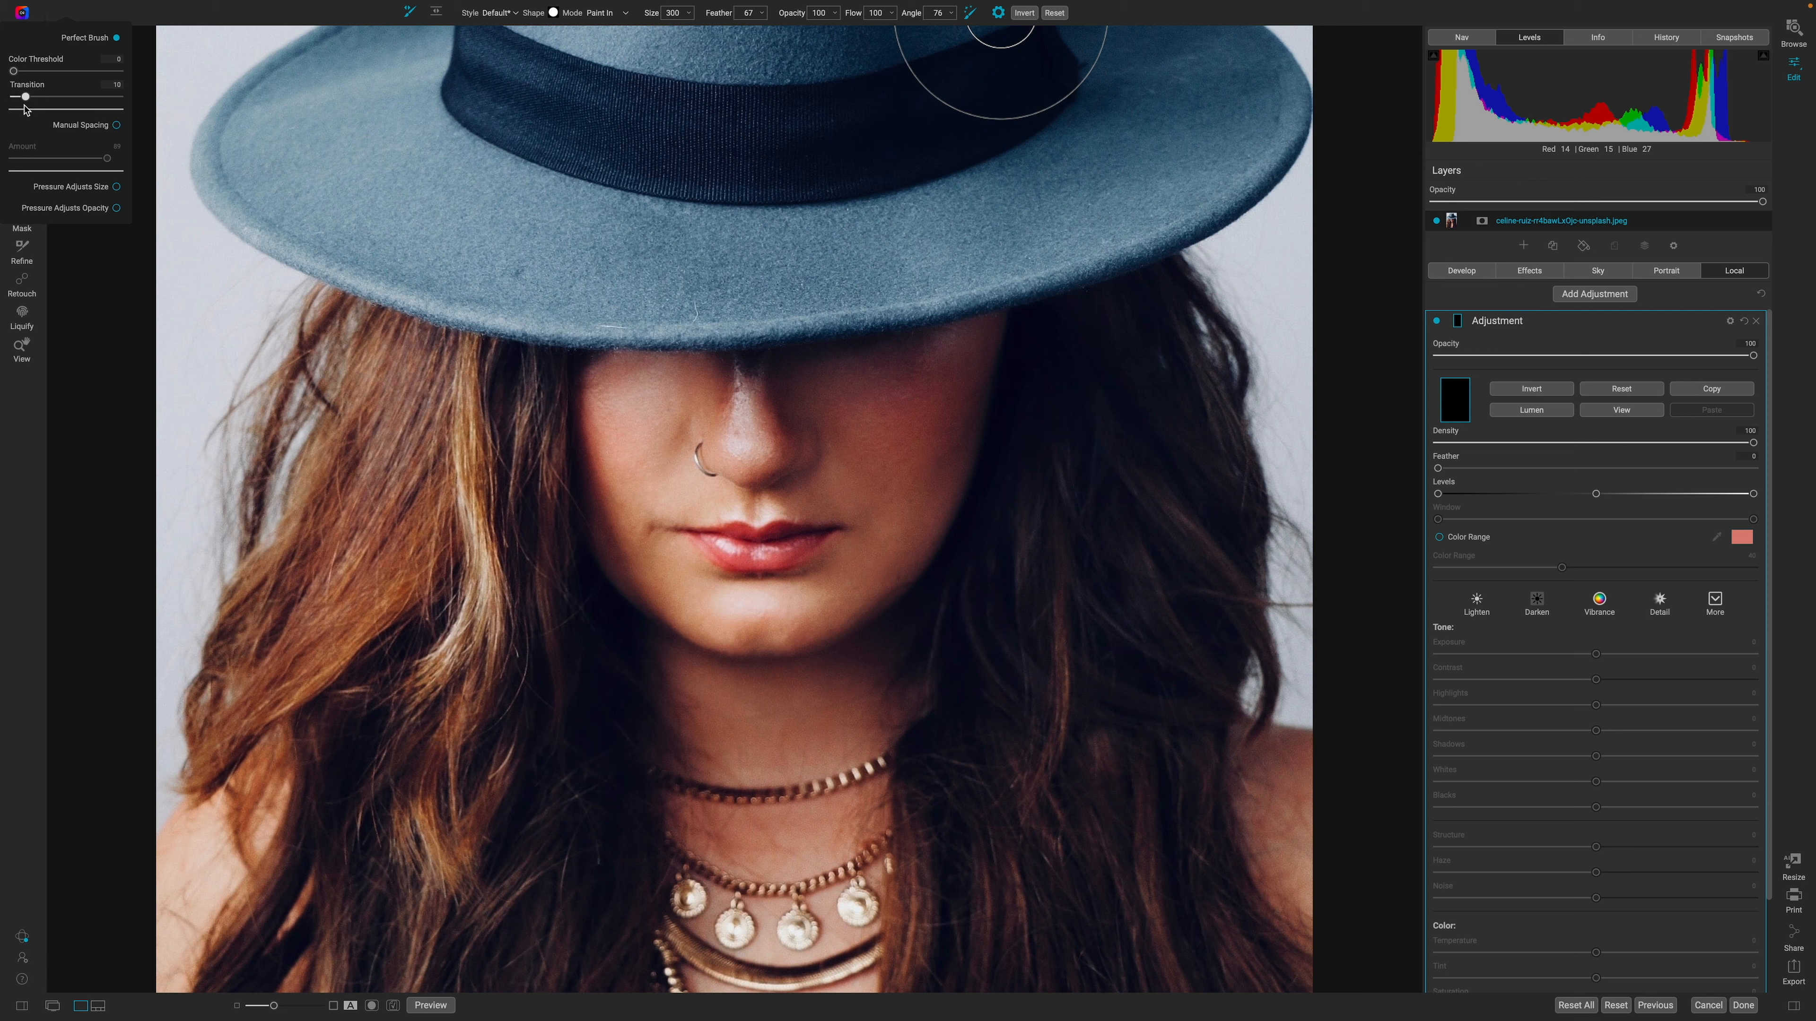
pyautogui.moveTo(12, 71); pyautogui.dragTo(19, 71)
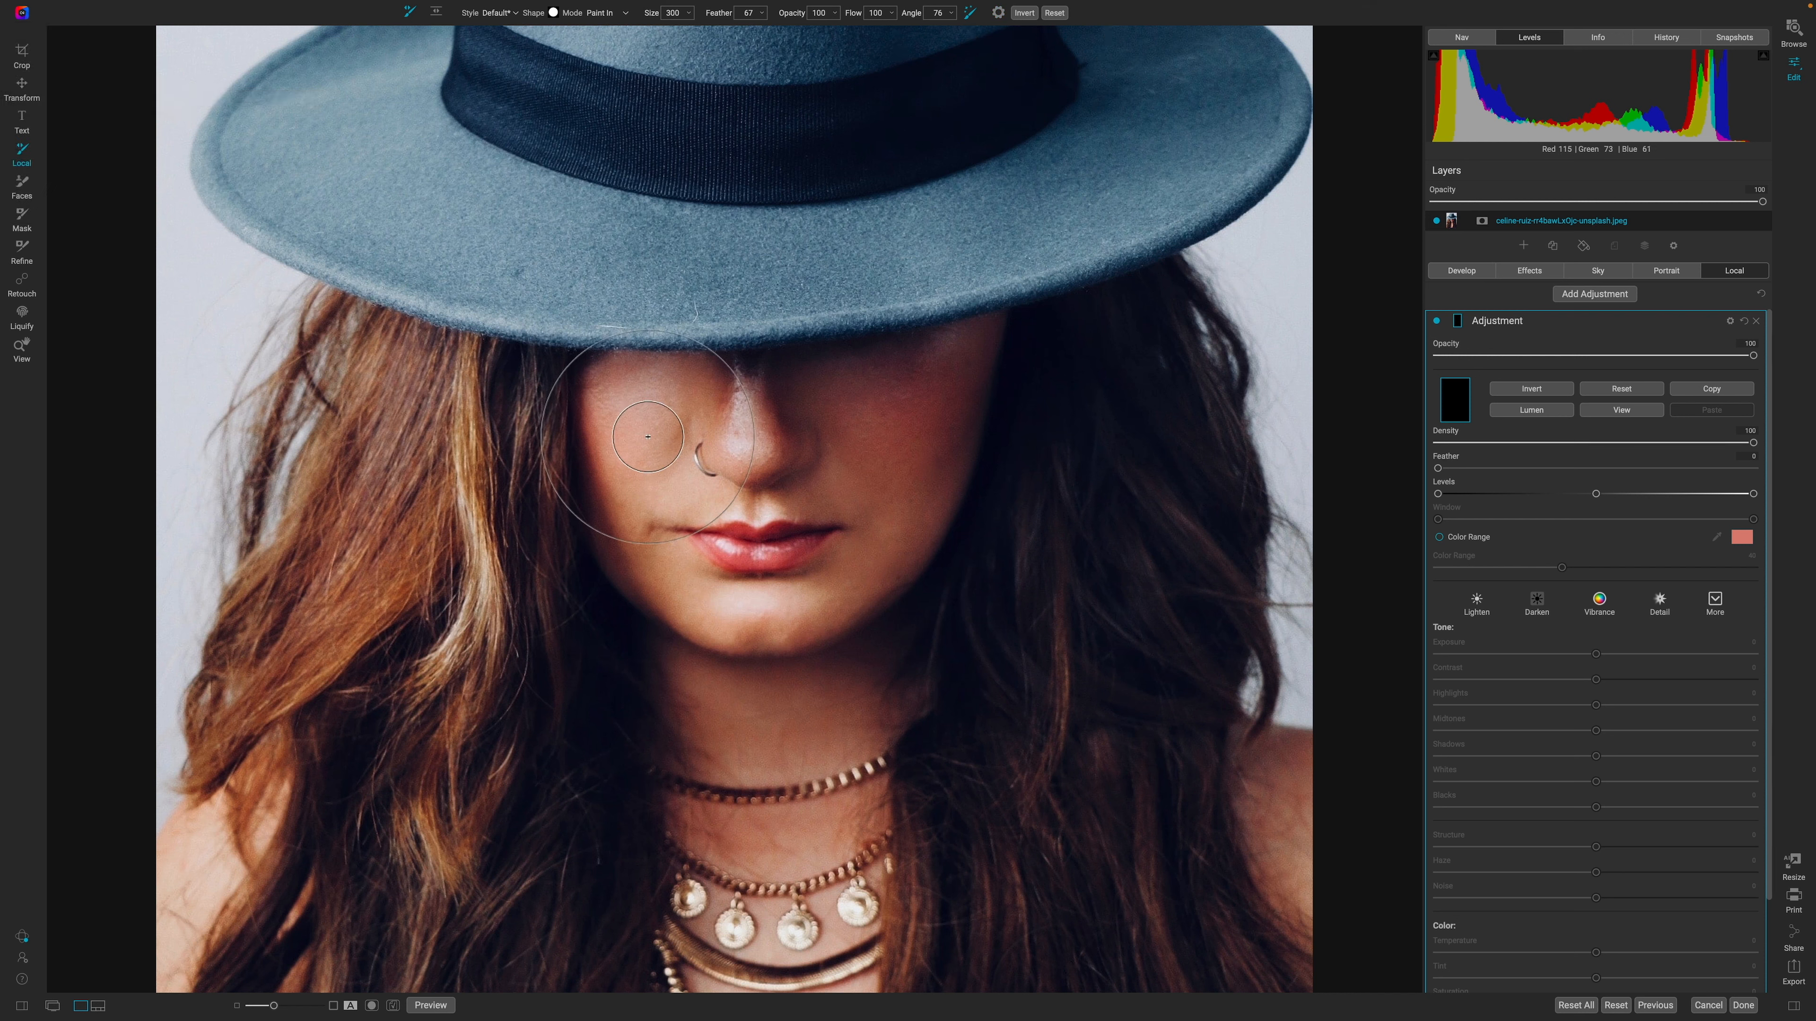
# Step: Paint the mask over the left cheek and across the face, adjusting the Color Threshold midway
pyautogui.moveTo(649, 434); pyautogui.dragTo(695, 463)
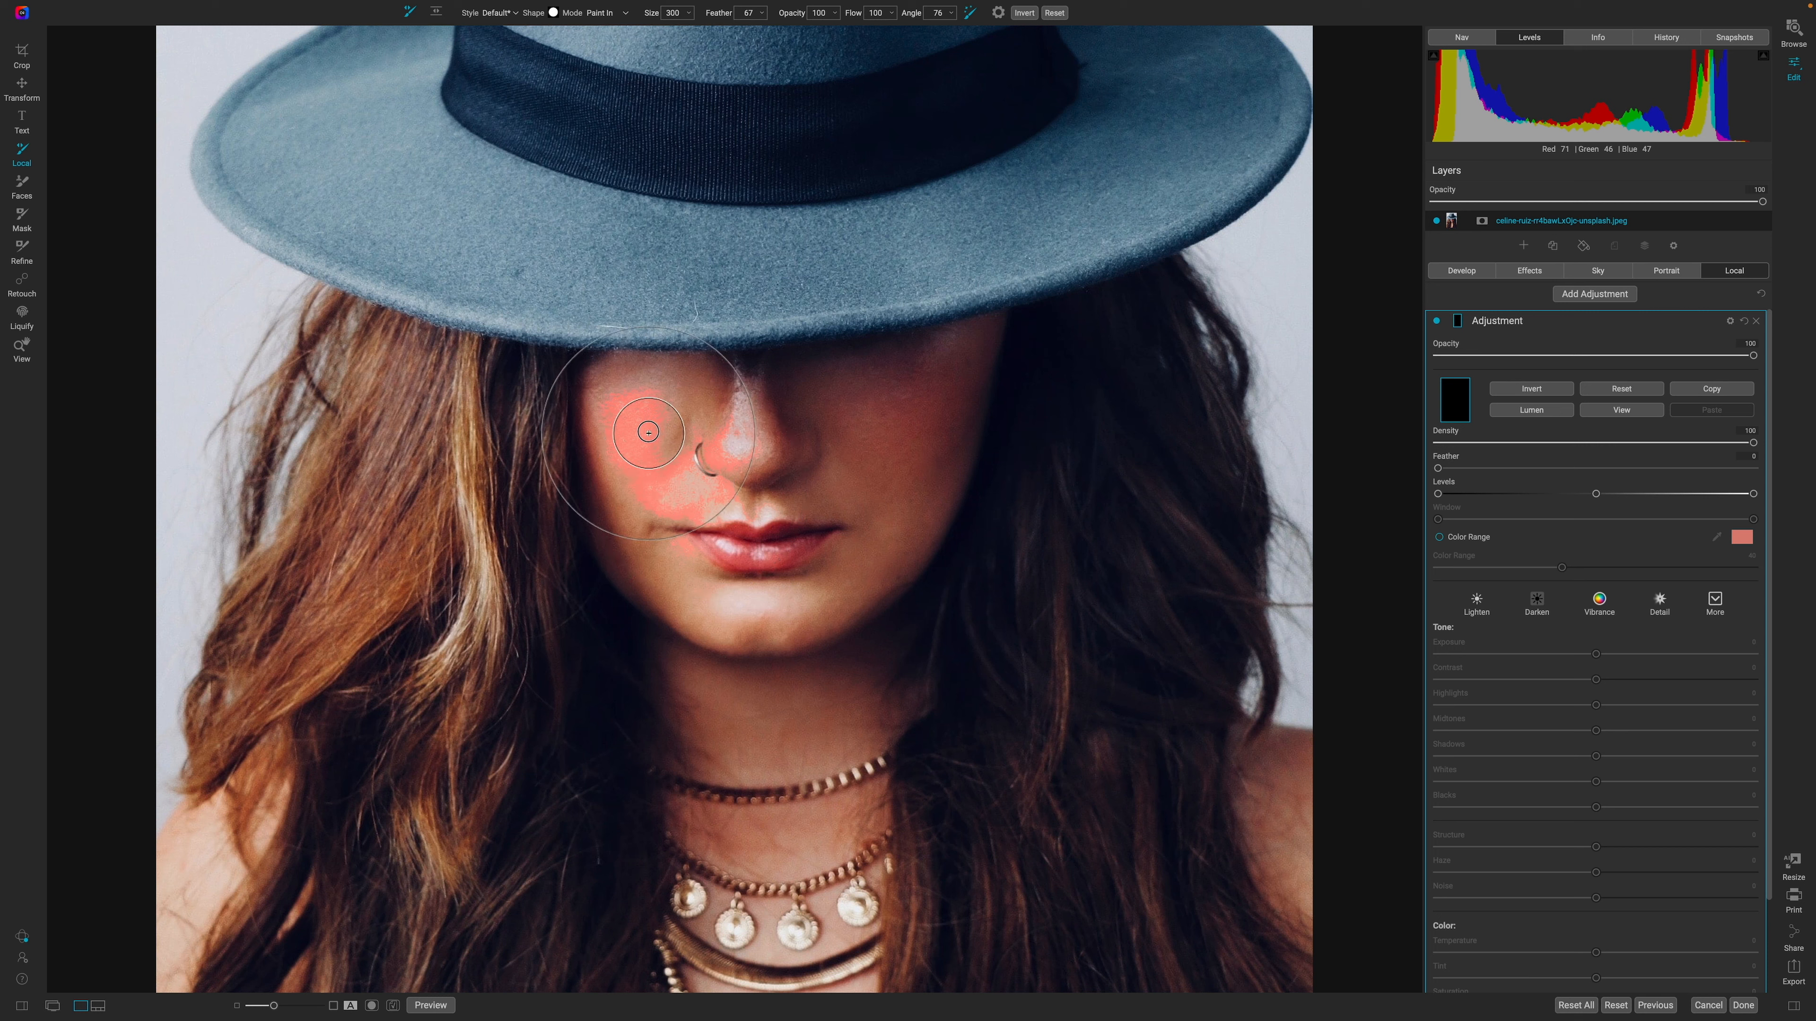
pyautogui.moveTo(649, 432); pyautogui.dragTo(857, 452)
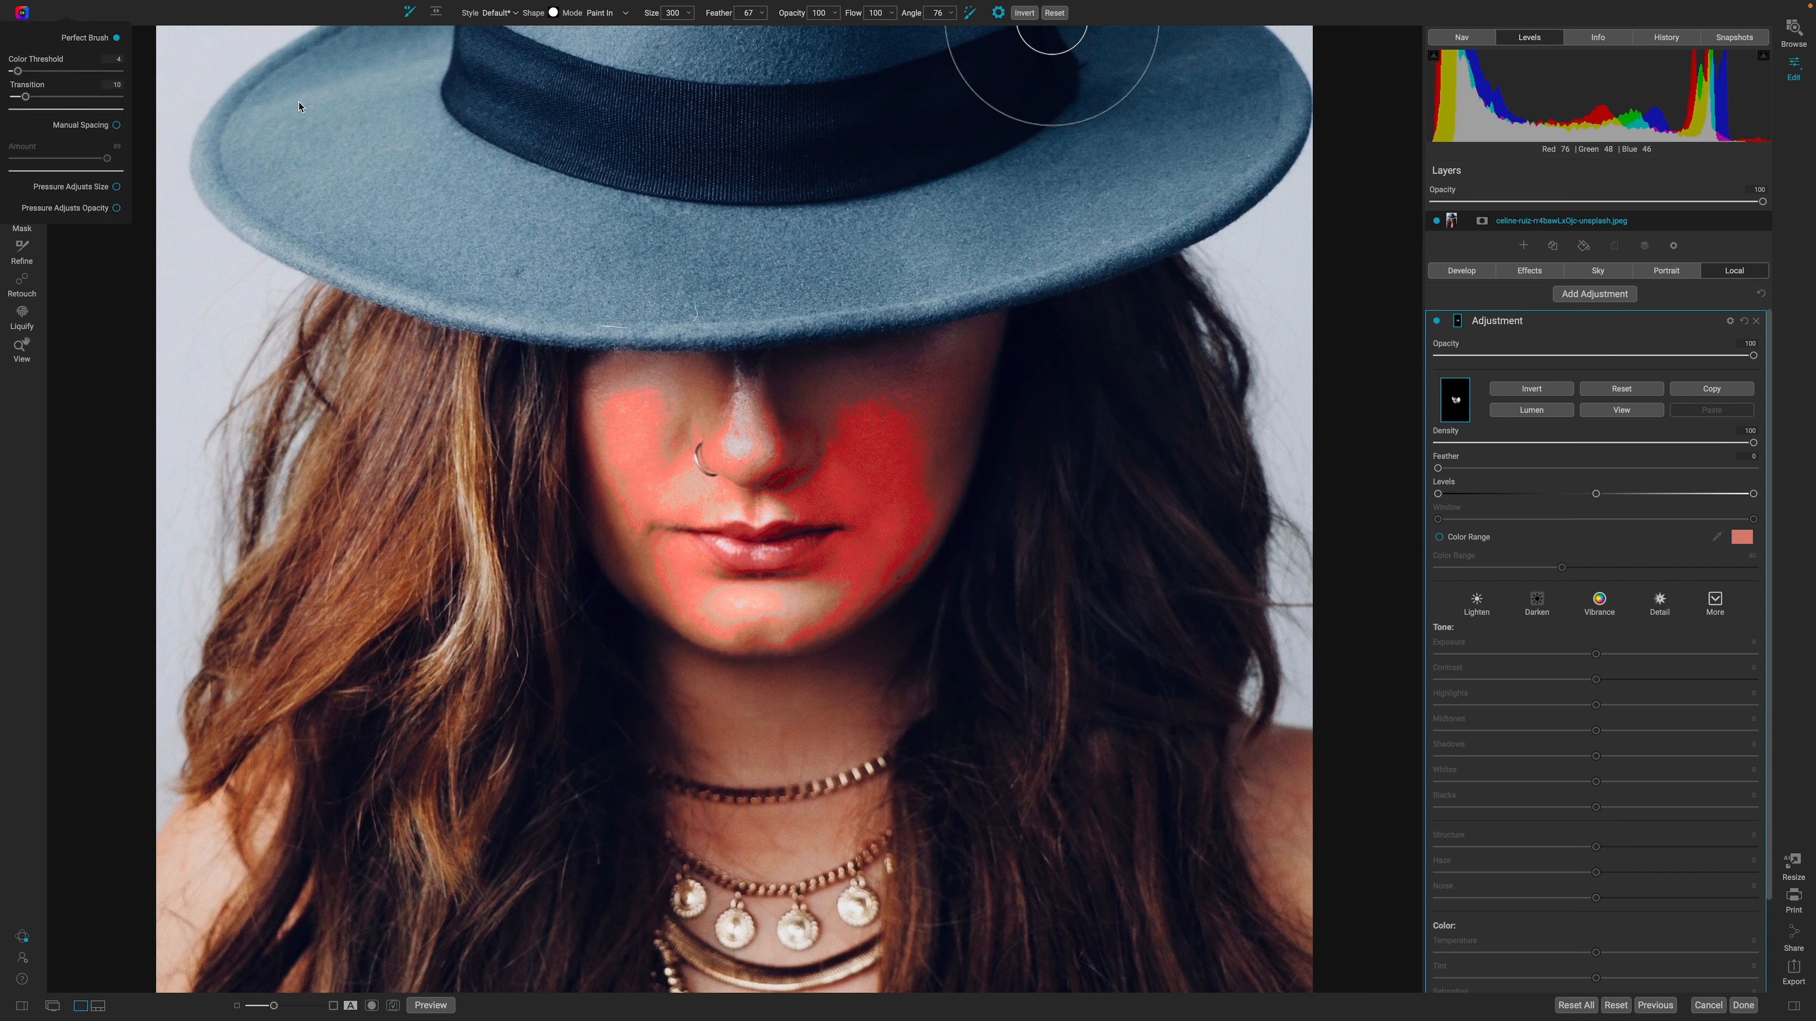
pyautogui.moveTo(17, 71); pyautogui.dragTo(29, 71)
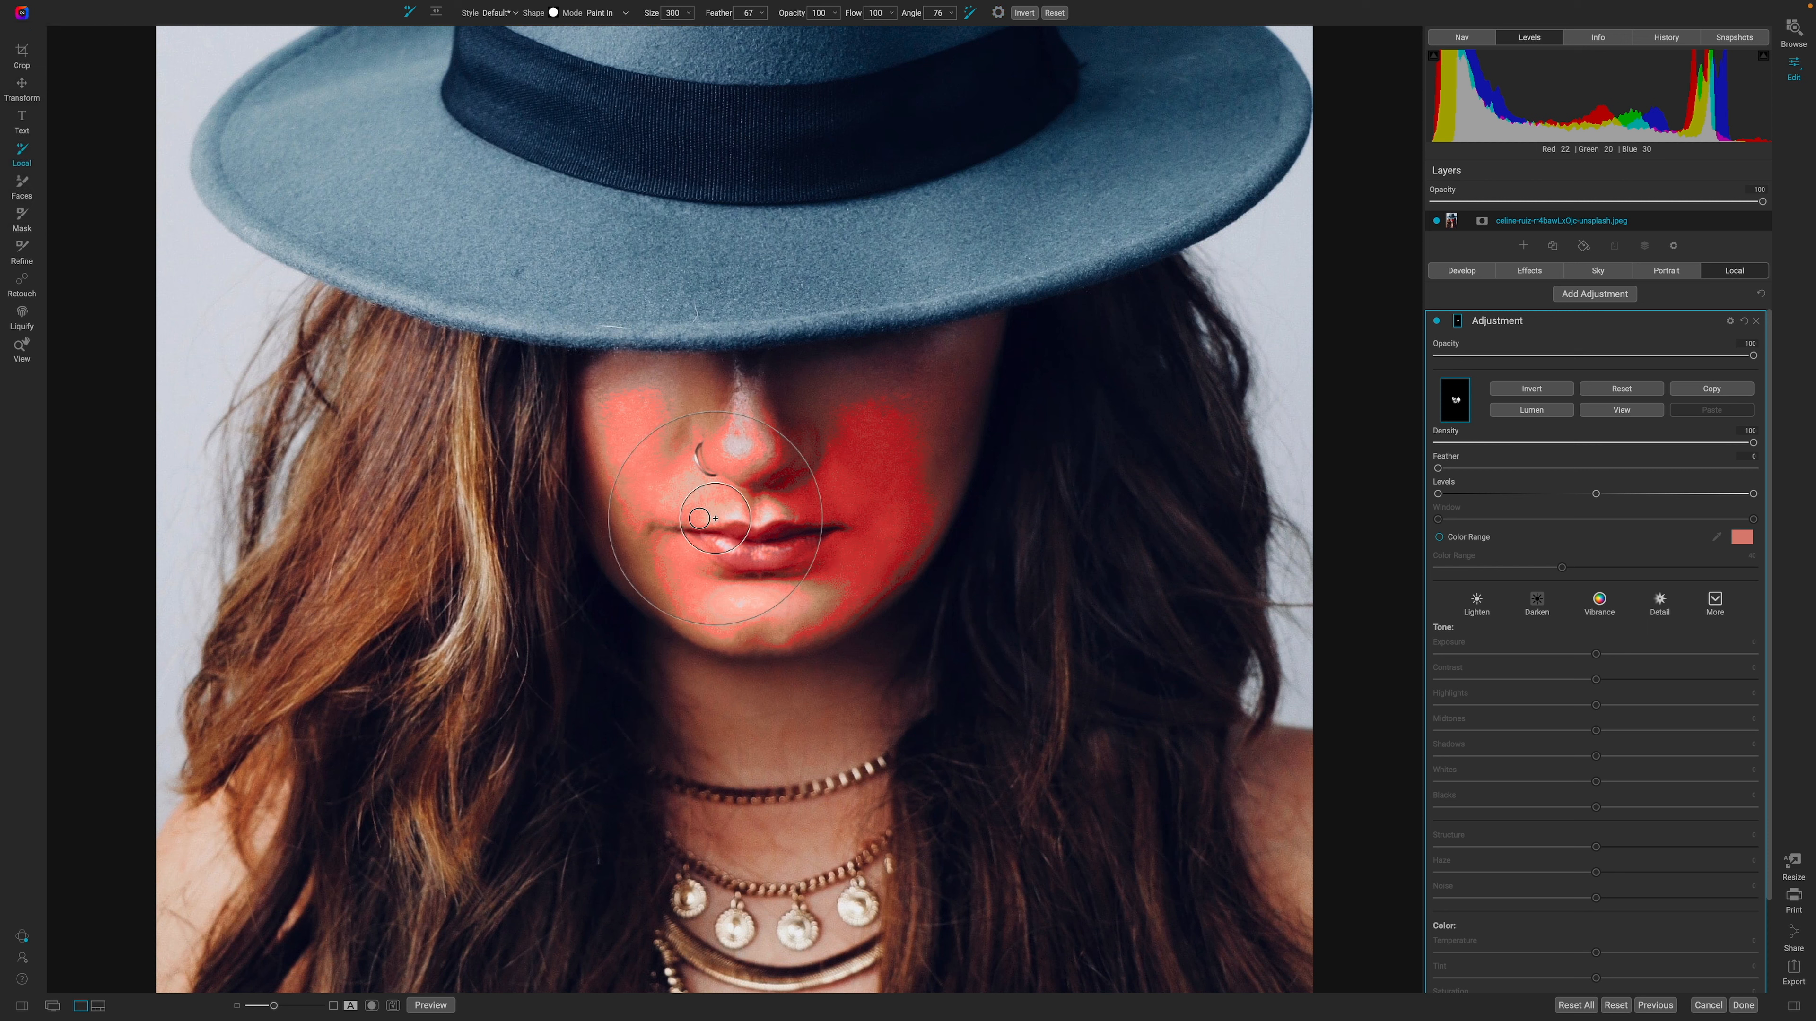
pyautogui.moveTo(712, 519); pyautogui.dragTo(706, 532)
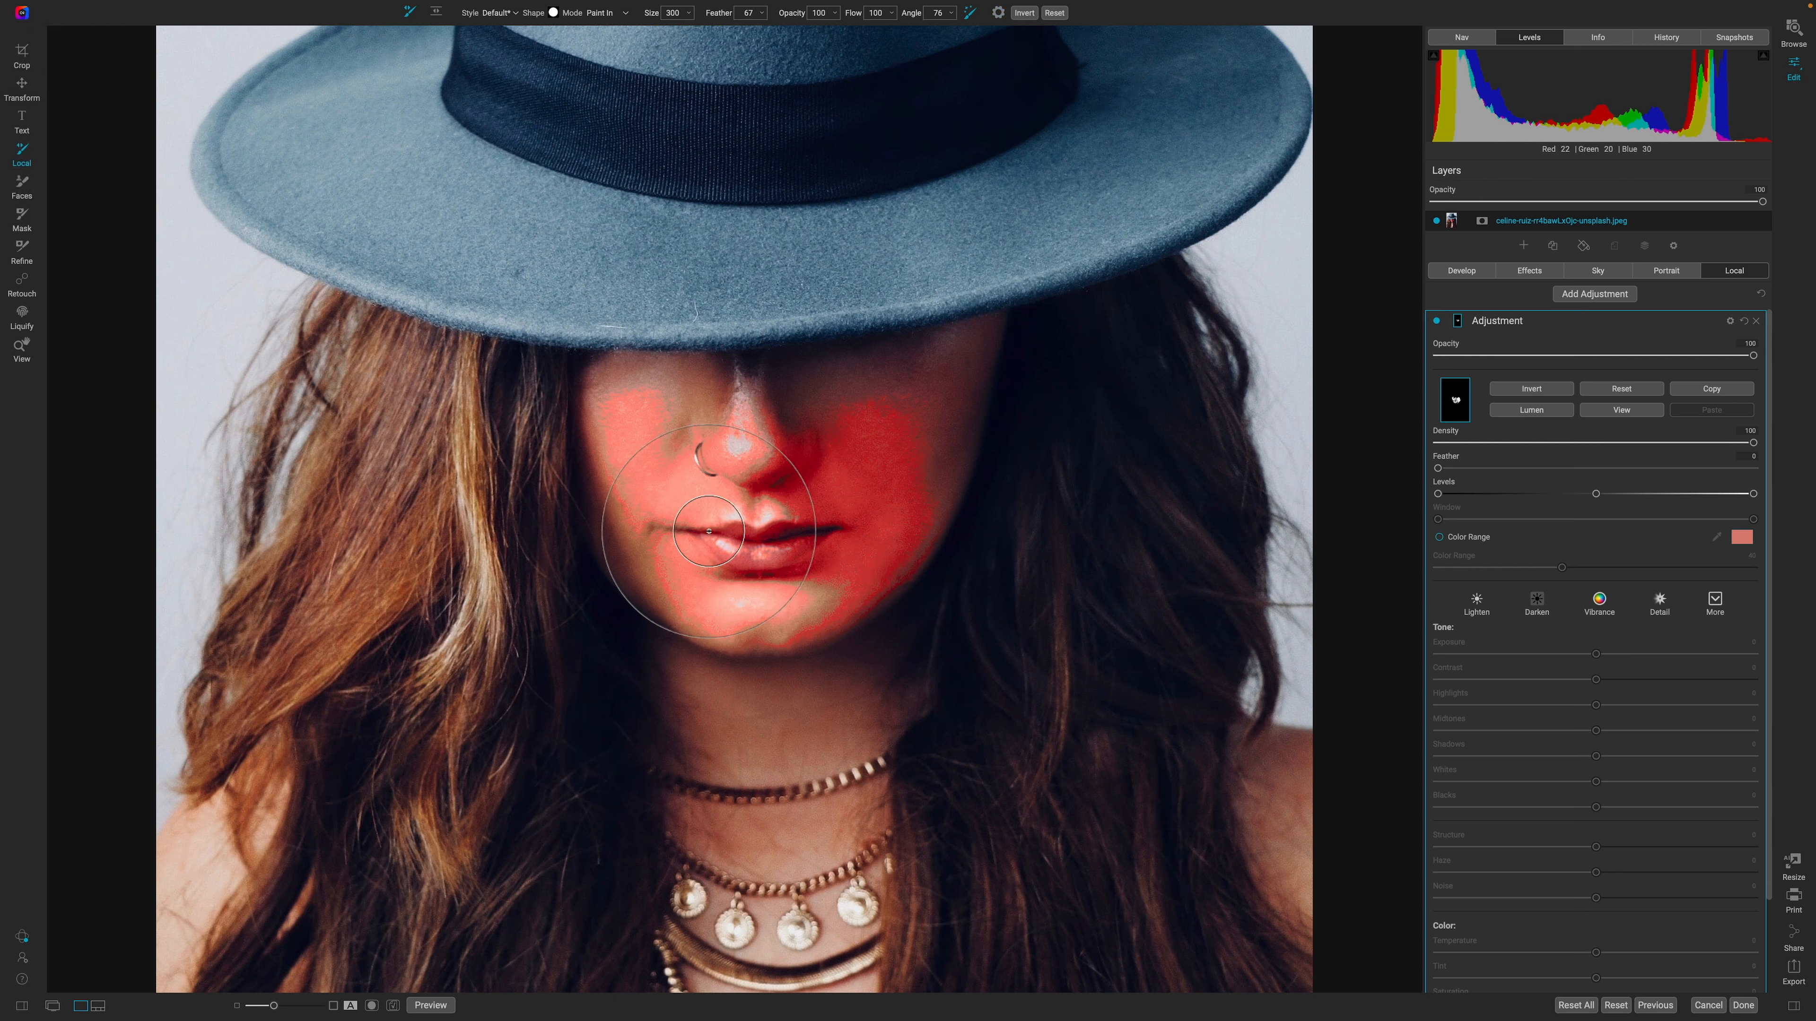
pyautogui.moveTo(701, 533); pyautogui.dragTo(665, 452)
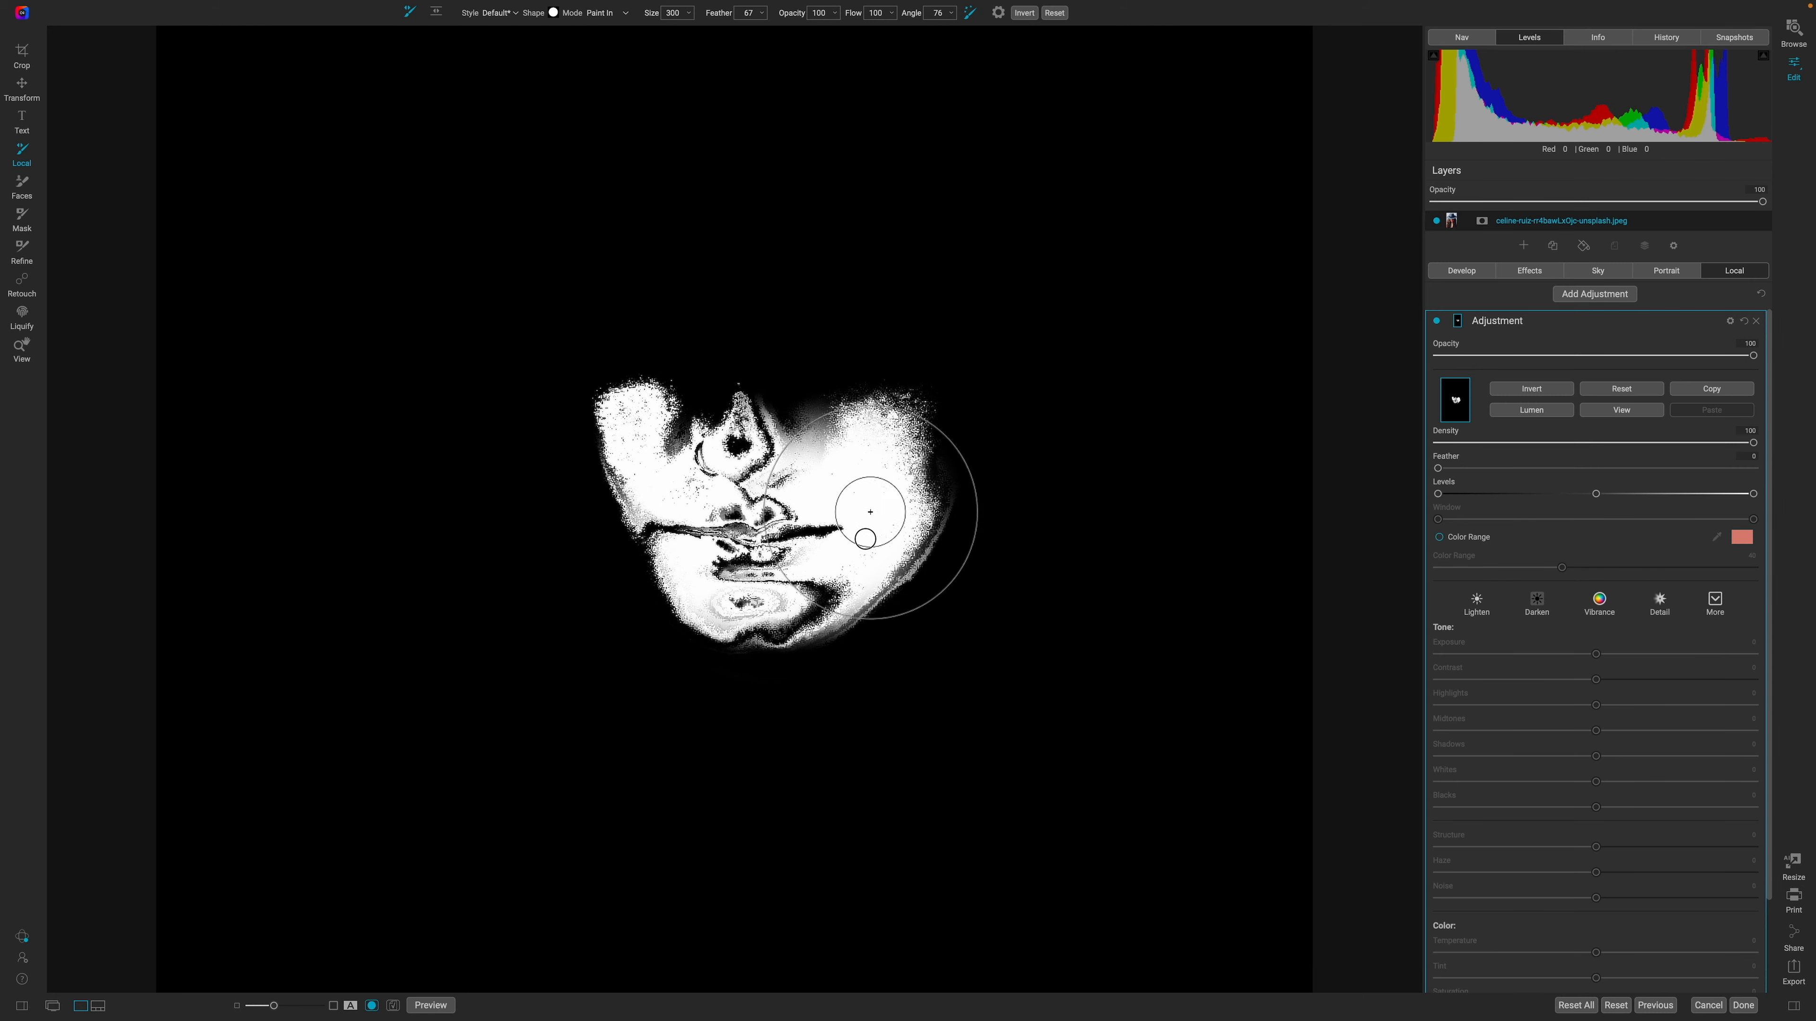
# Step: Add the cheek and lips to the face mask, then reset the mask to empty
pyautogui.moveTo(871, 512); pyautogui.dragTo(855, 431)
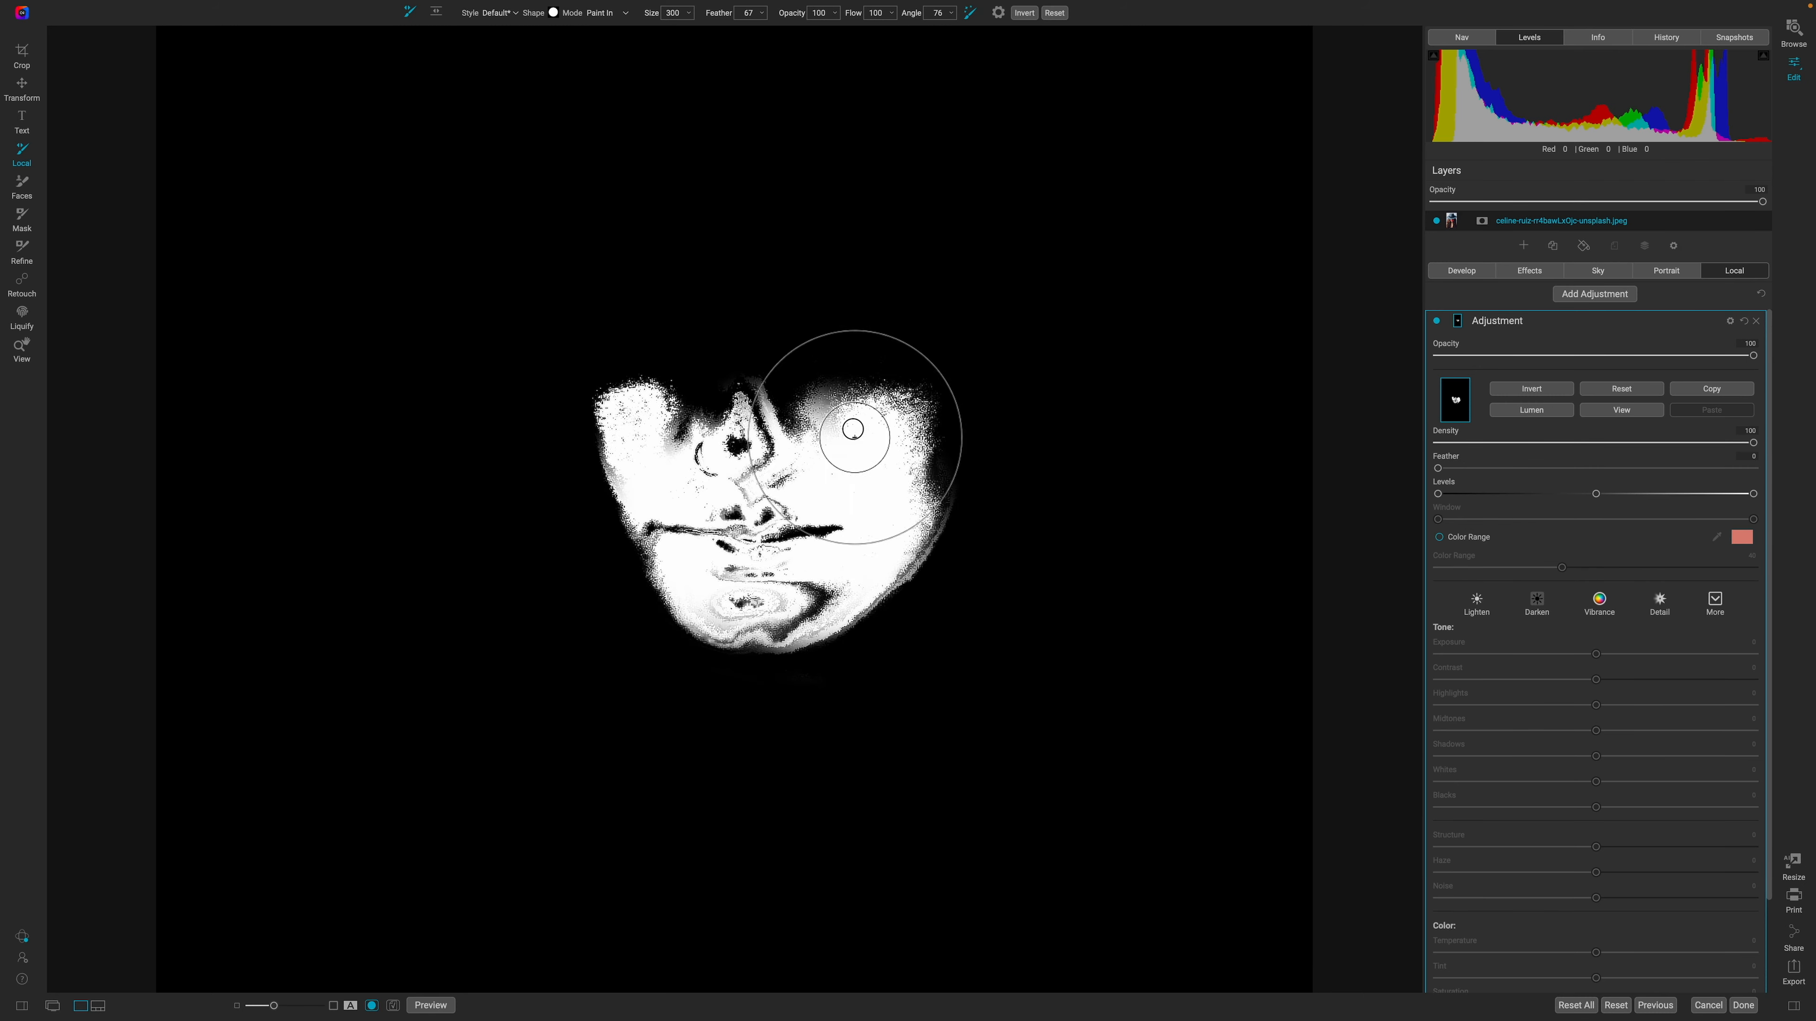
pyautogui.moveTo(855, 431); pyautogui.dragTo(757, 522)
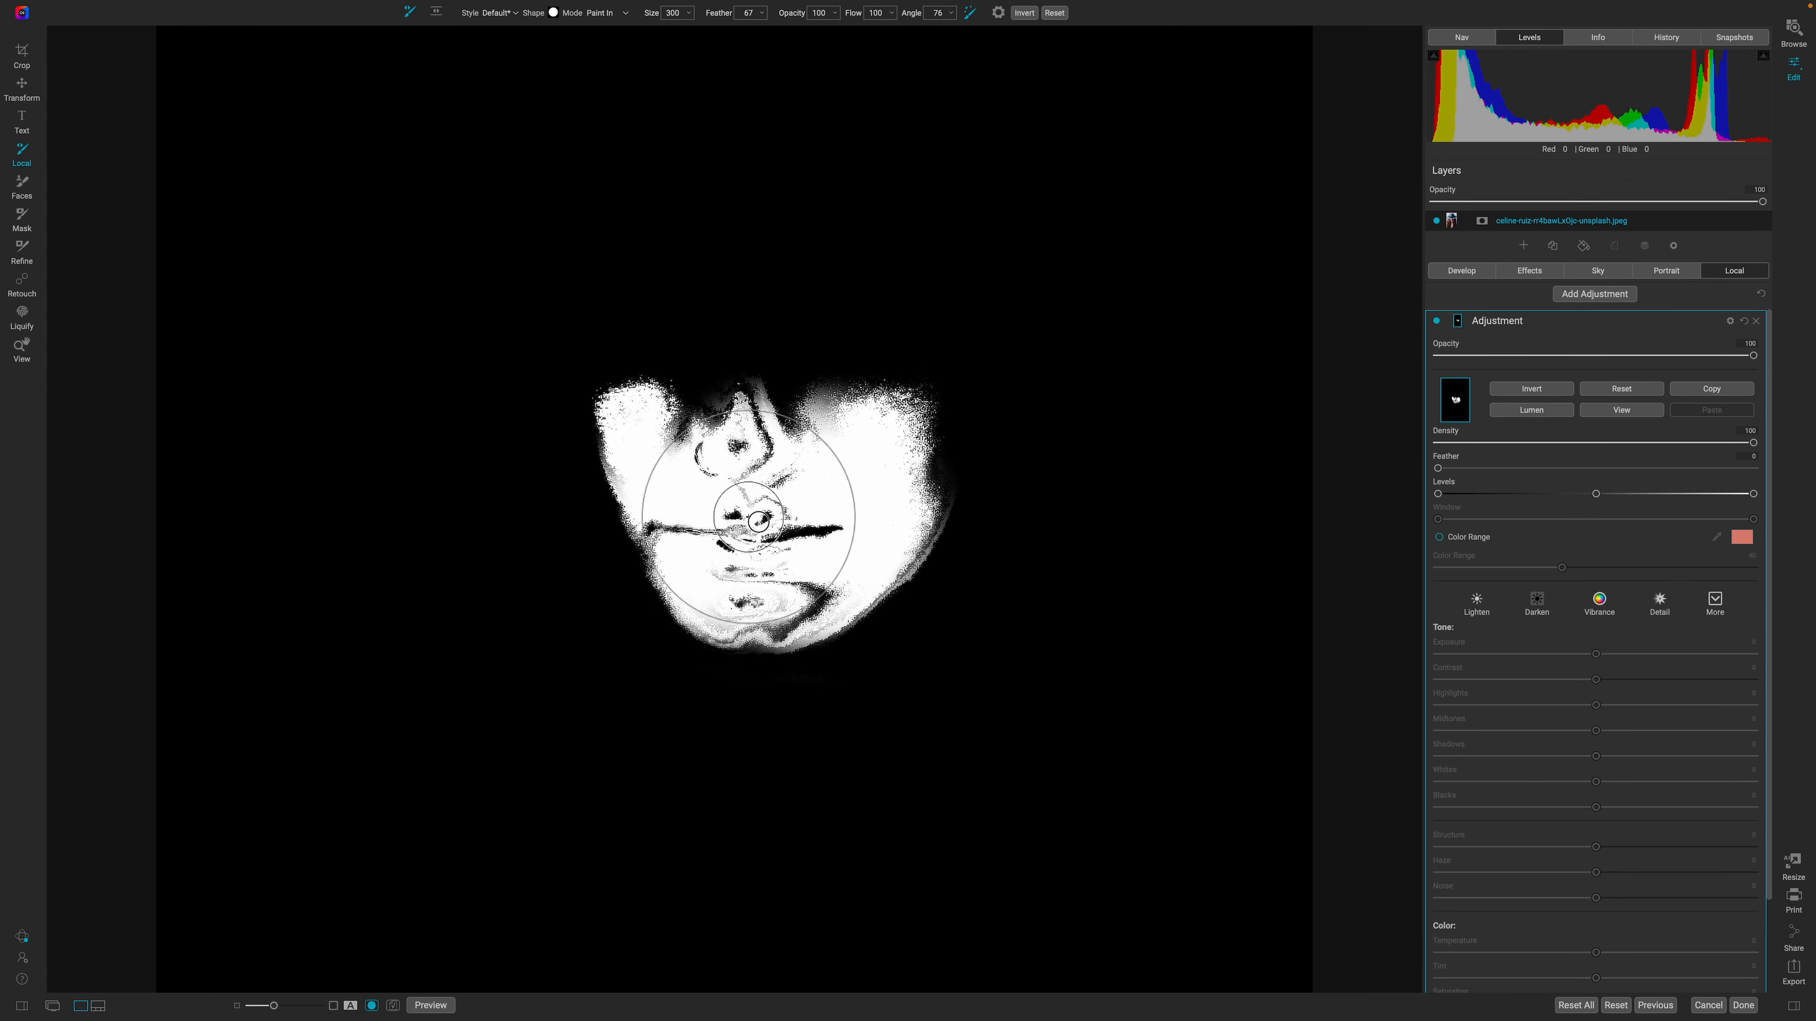
pyautogui.moveTo(758, 521); pyautogui.dragTo(701, 507)
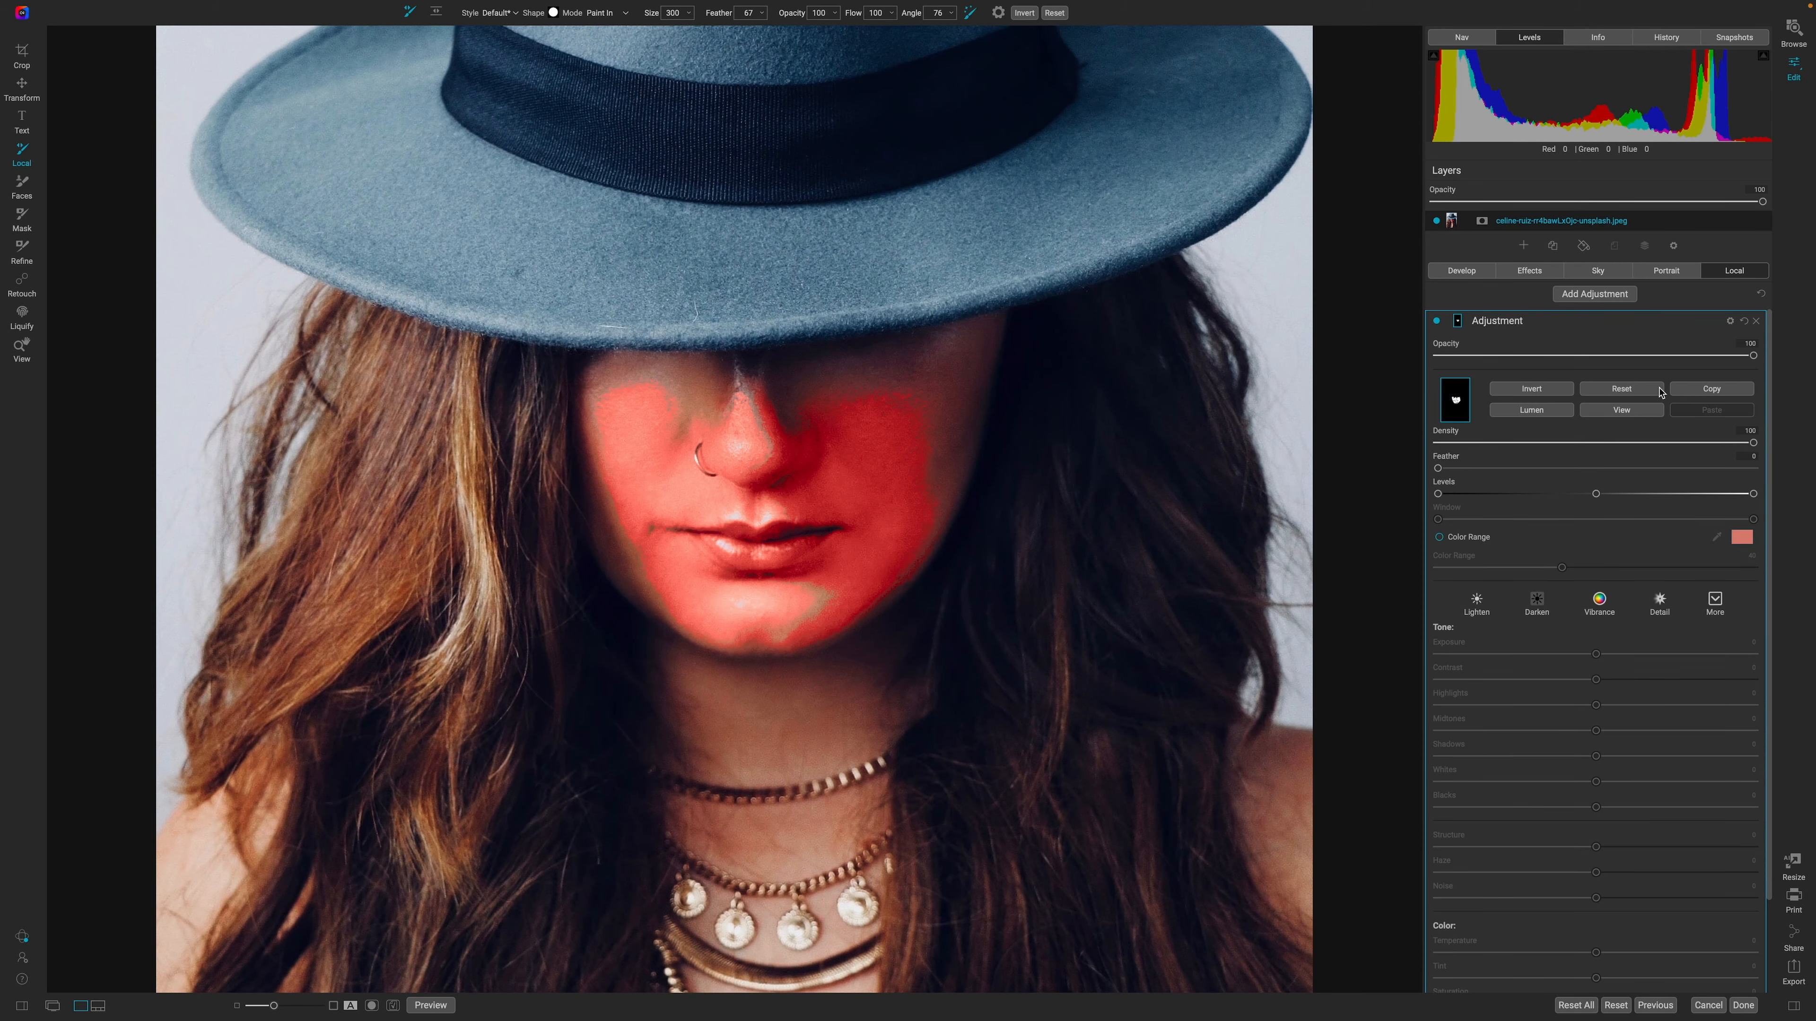
pyautogui.click(1621, 388)
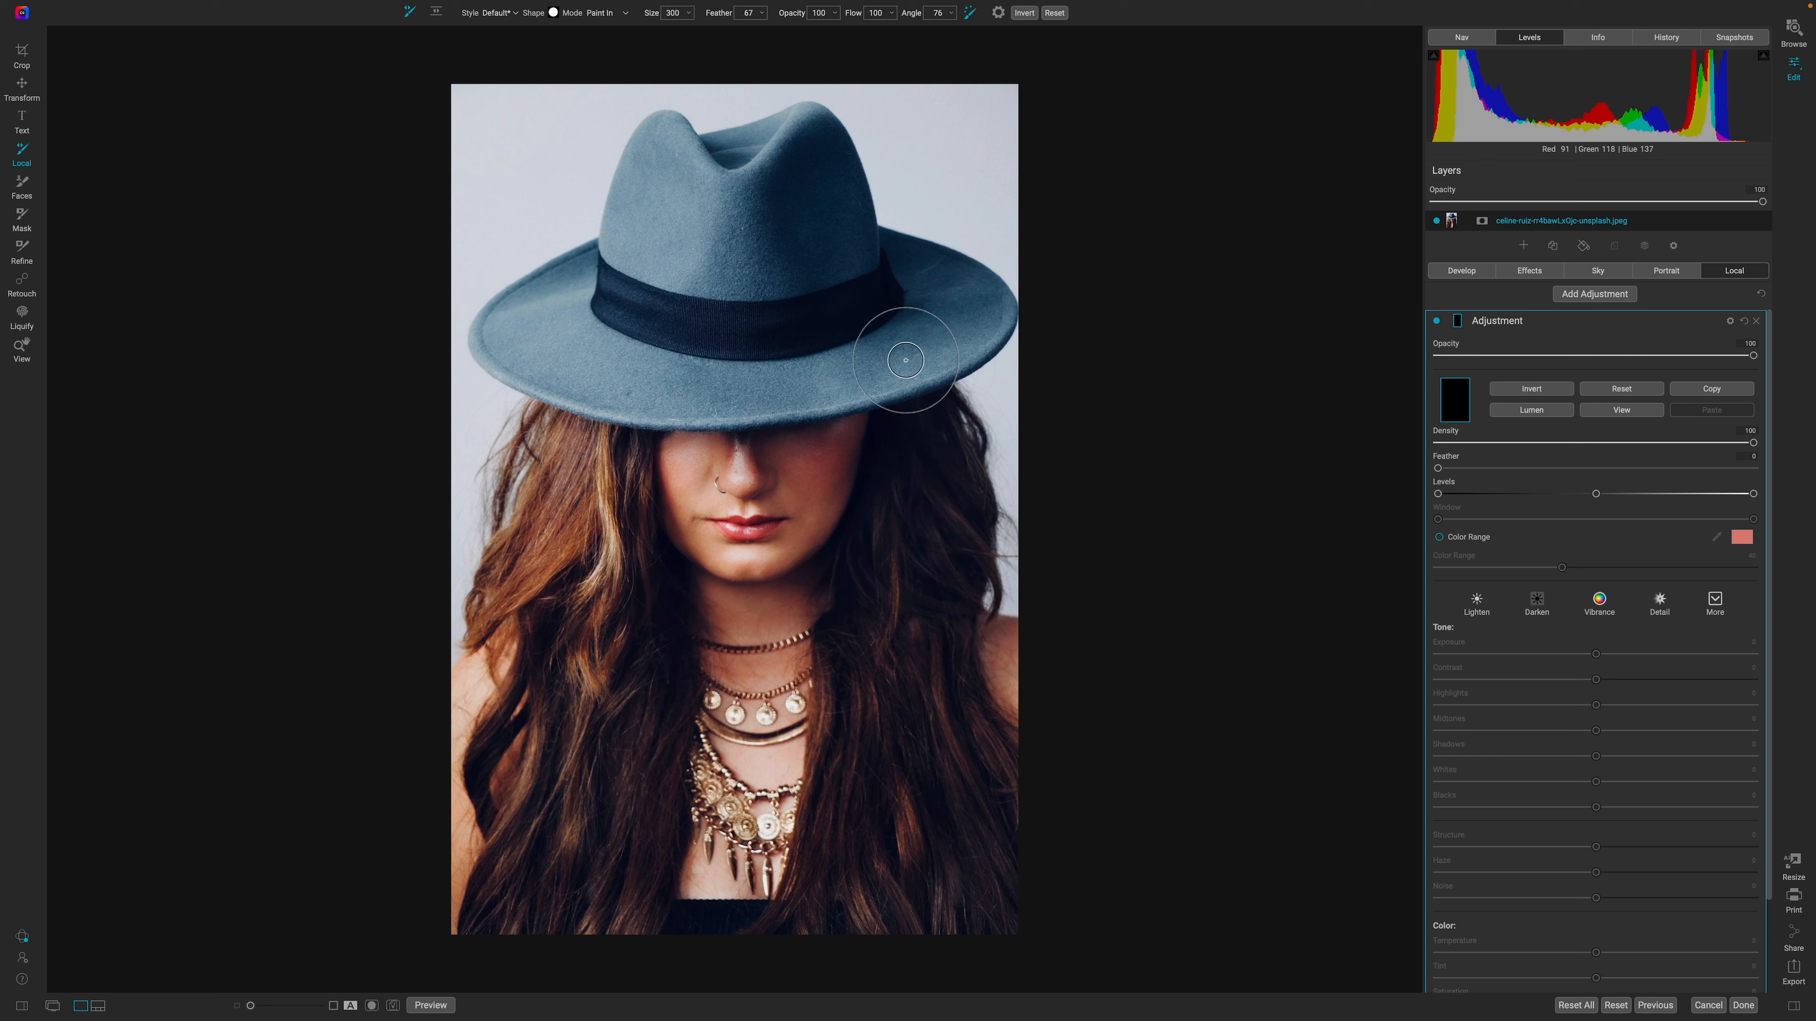
pyautogui.moveTo(742, 205)
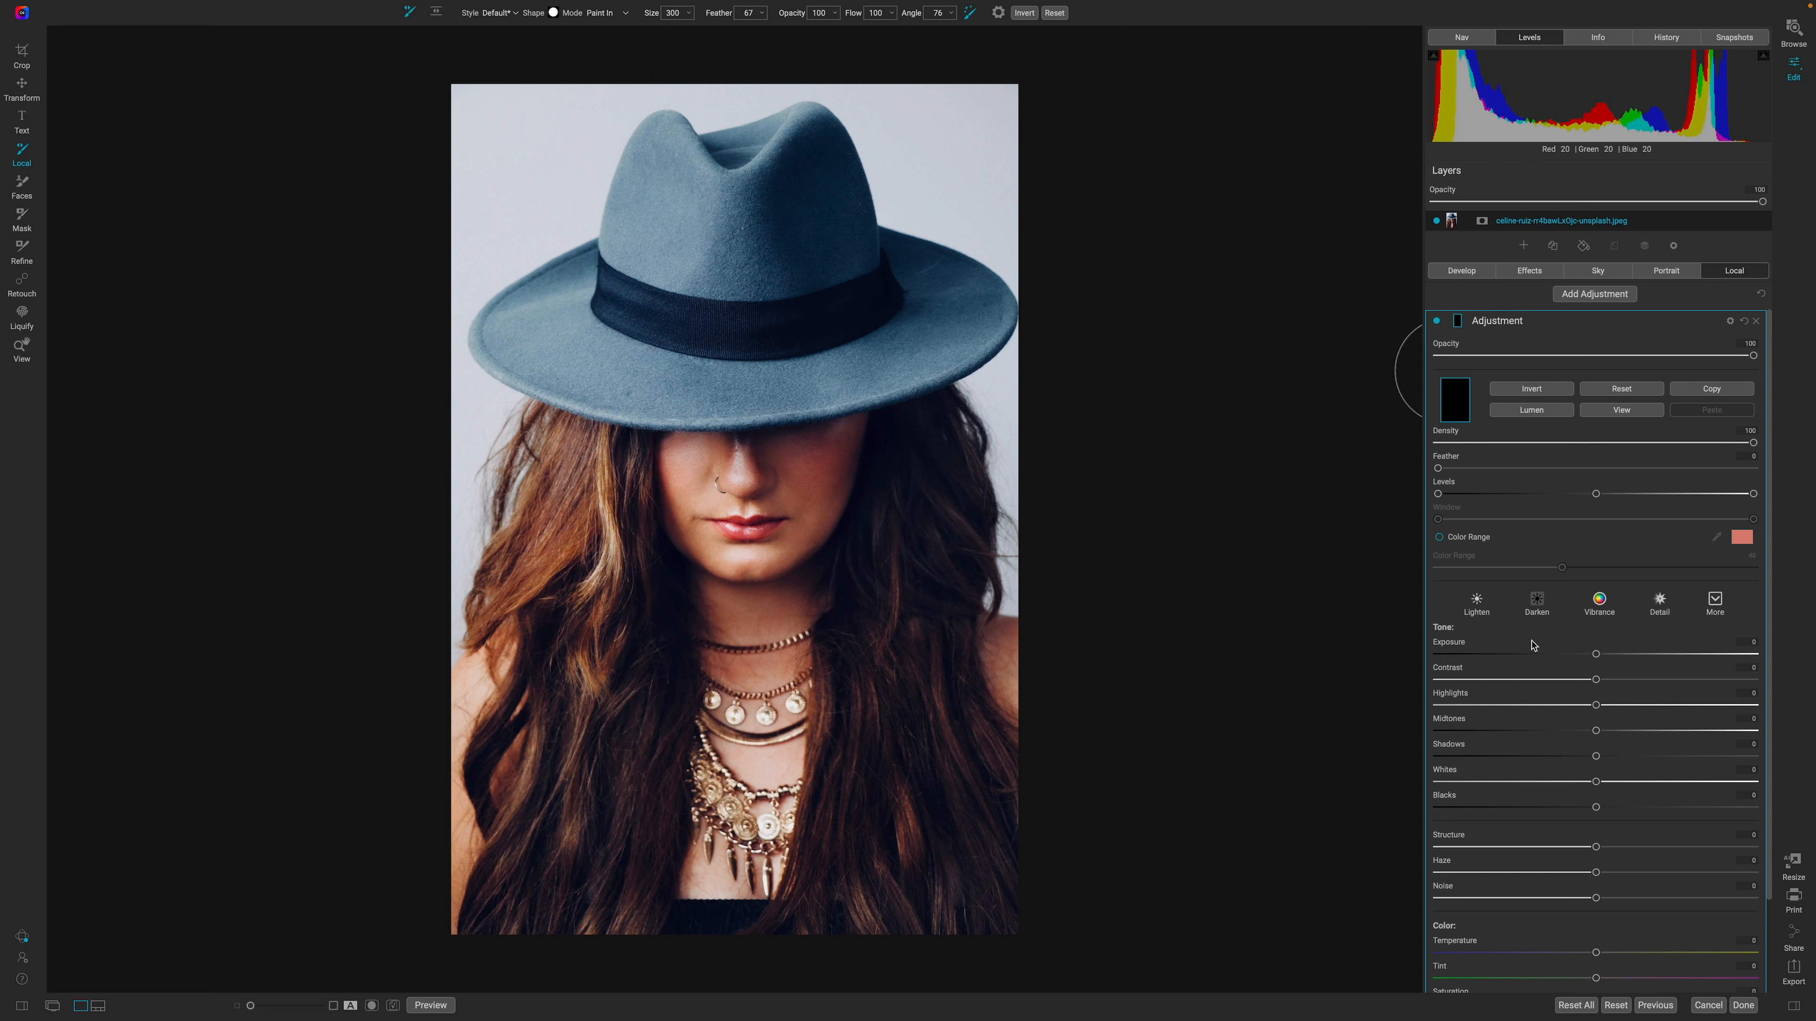
pyautogui.moveTo(760, 74)
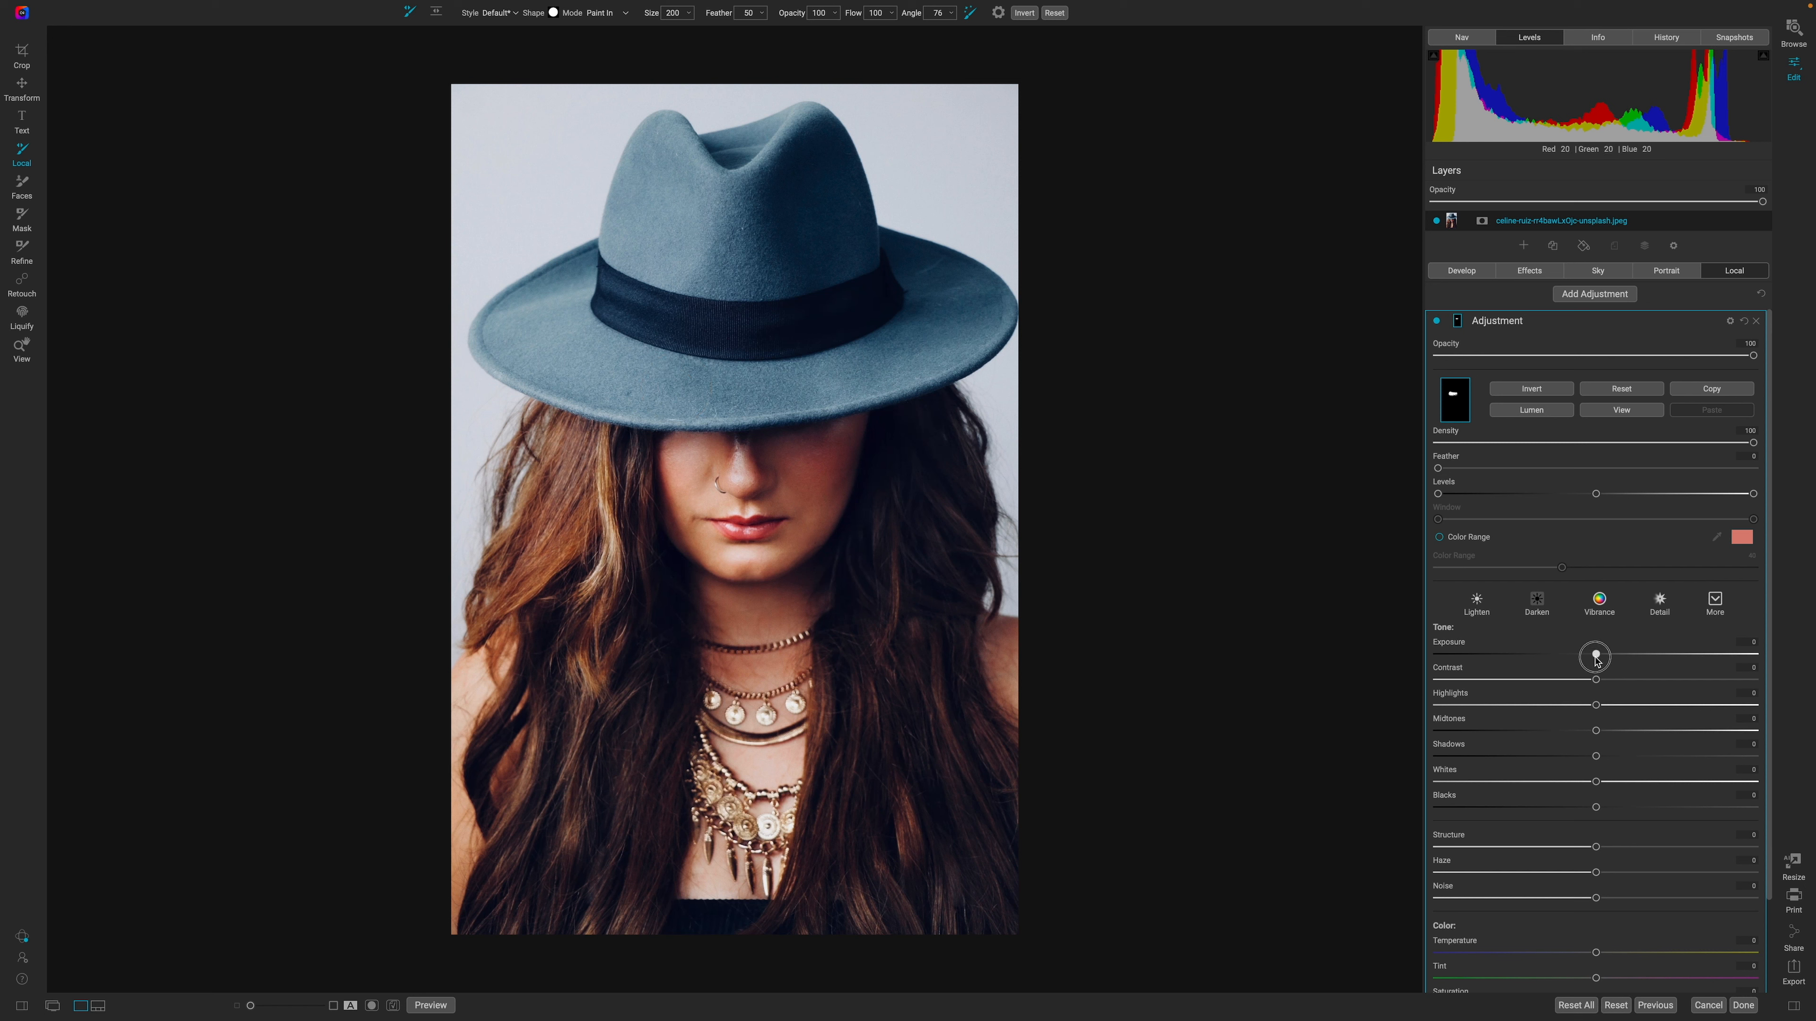
# Step: Lower the local adjustment's Exposure below zero to darken the painted brim patch
pyautogui.moveTo(1594, 655); pyautogui.dragTo(1556, 654)
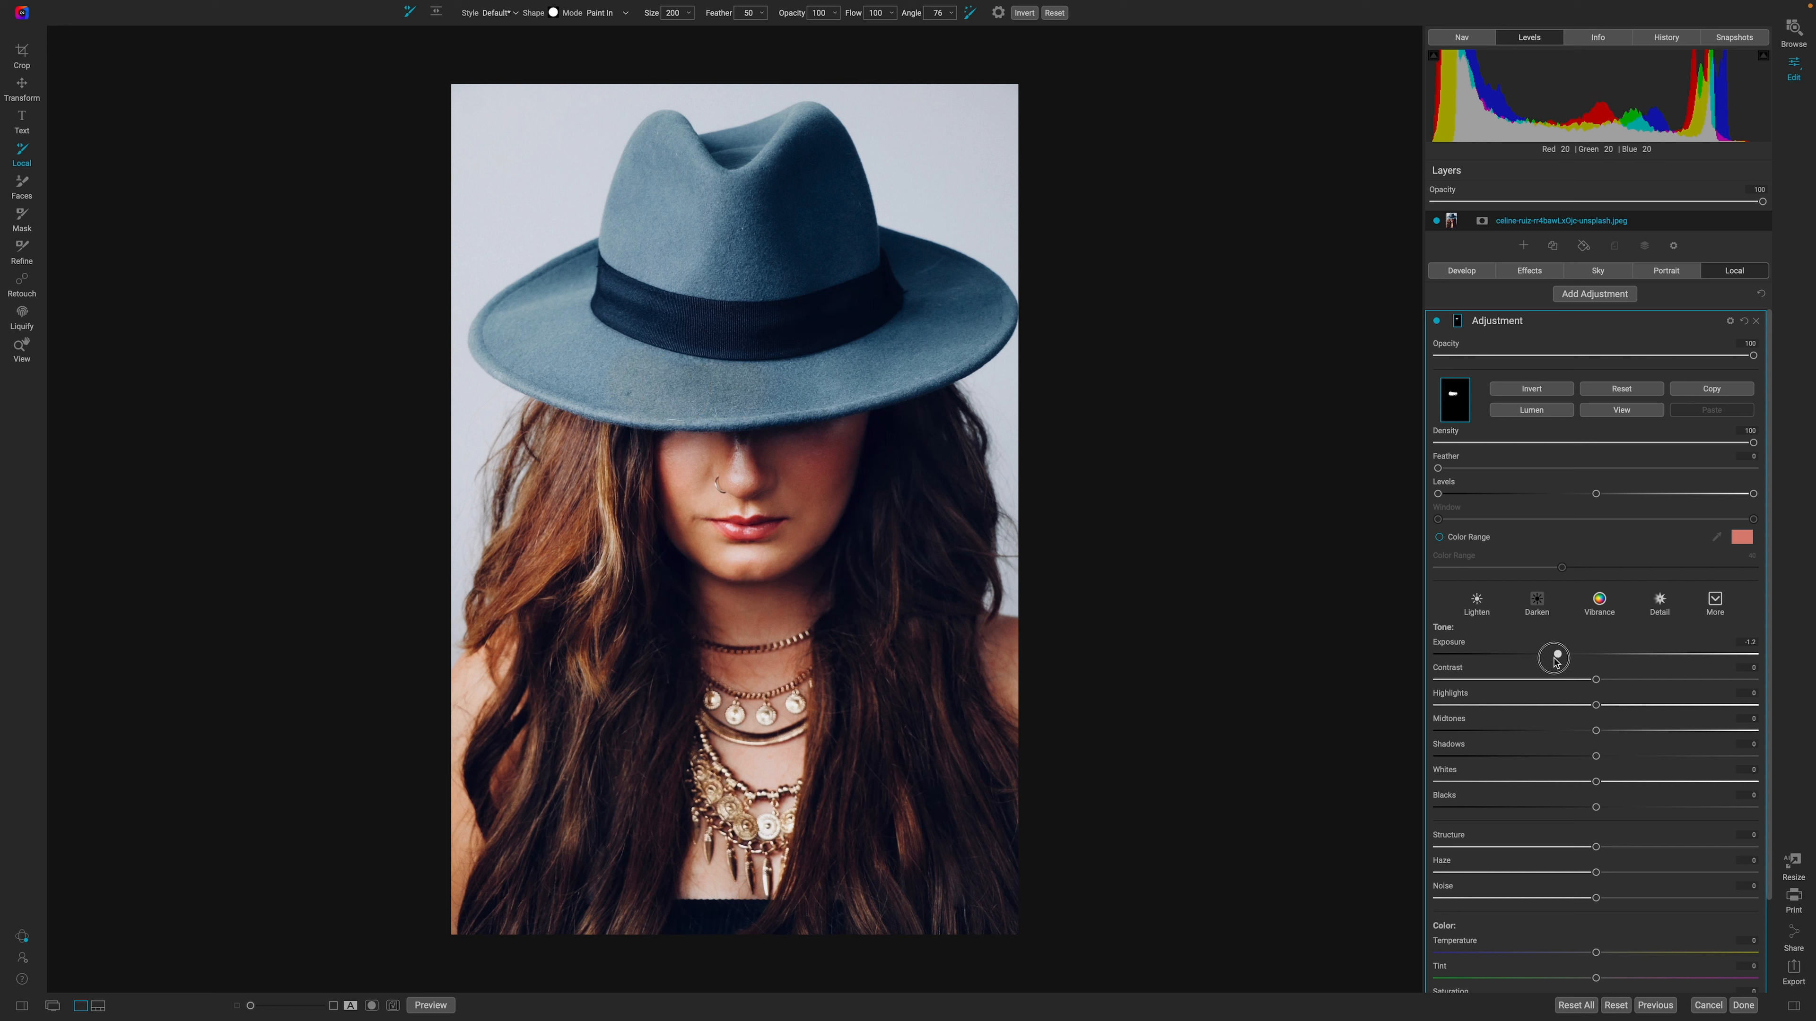
# Step: Push Exposure further down and set the adjustment's blend mode to Normal so the patch looks dark
pyautogui.moveTo(1555, 656); pyautogui.dragTo(1540, 656)
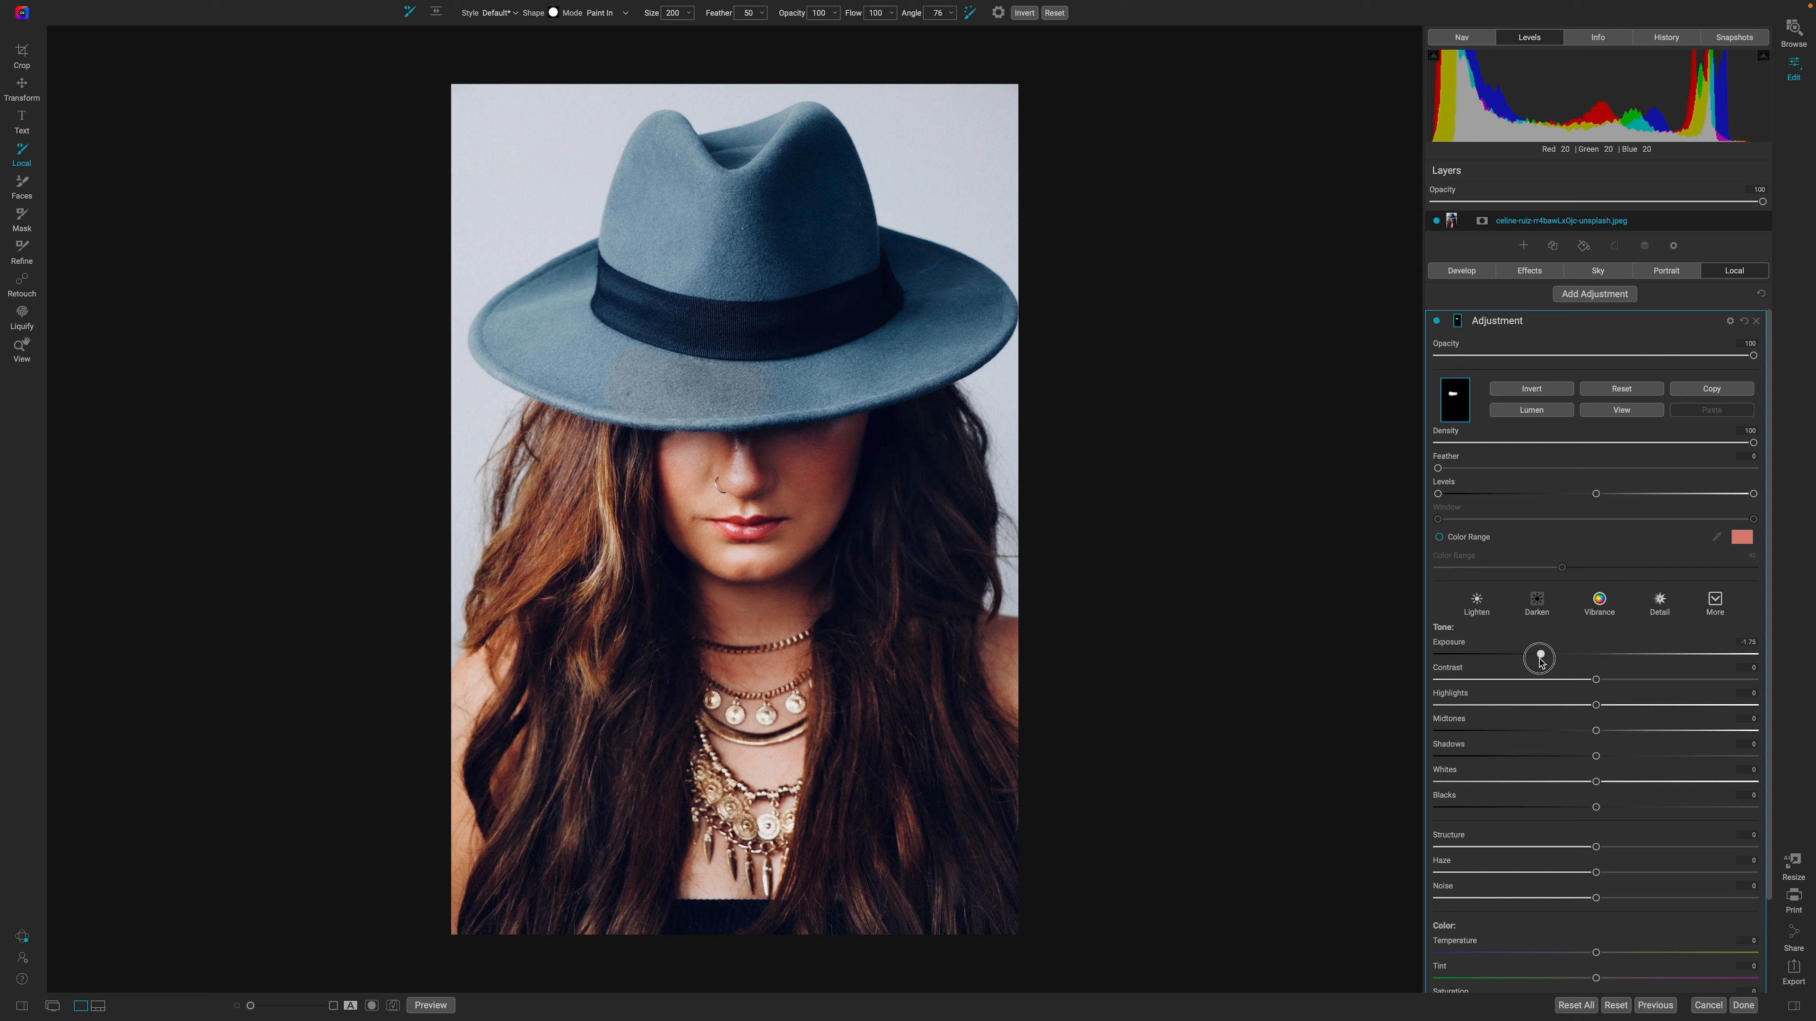
pyautogui.moveTo(1538, 657); pyautogui.dragTo(1502, 656)
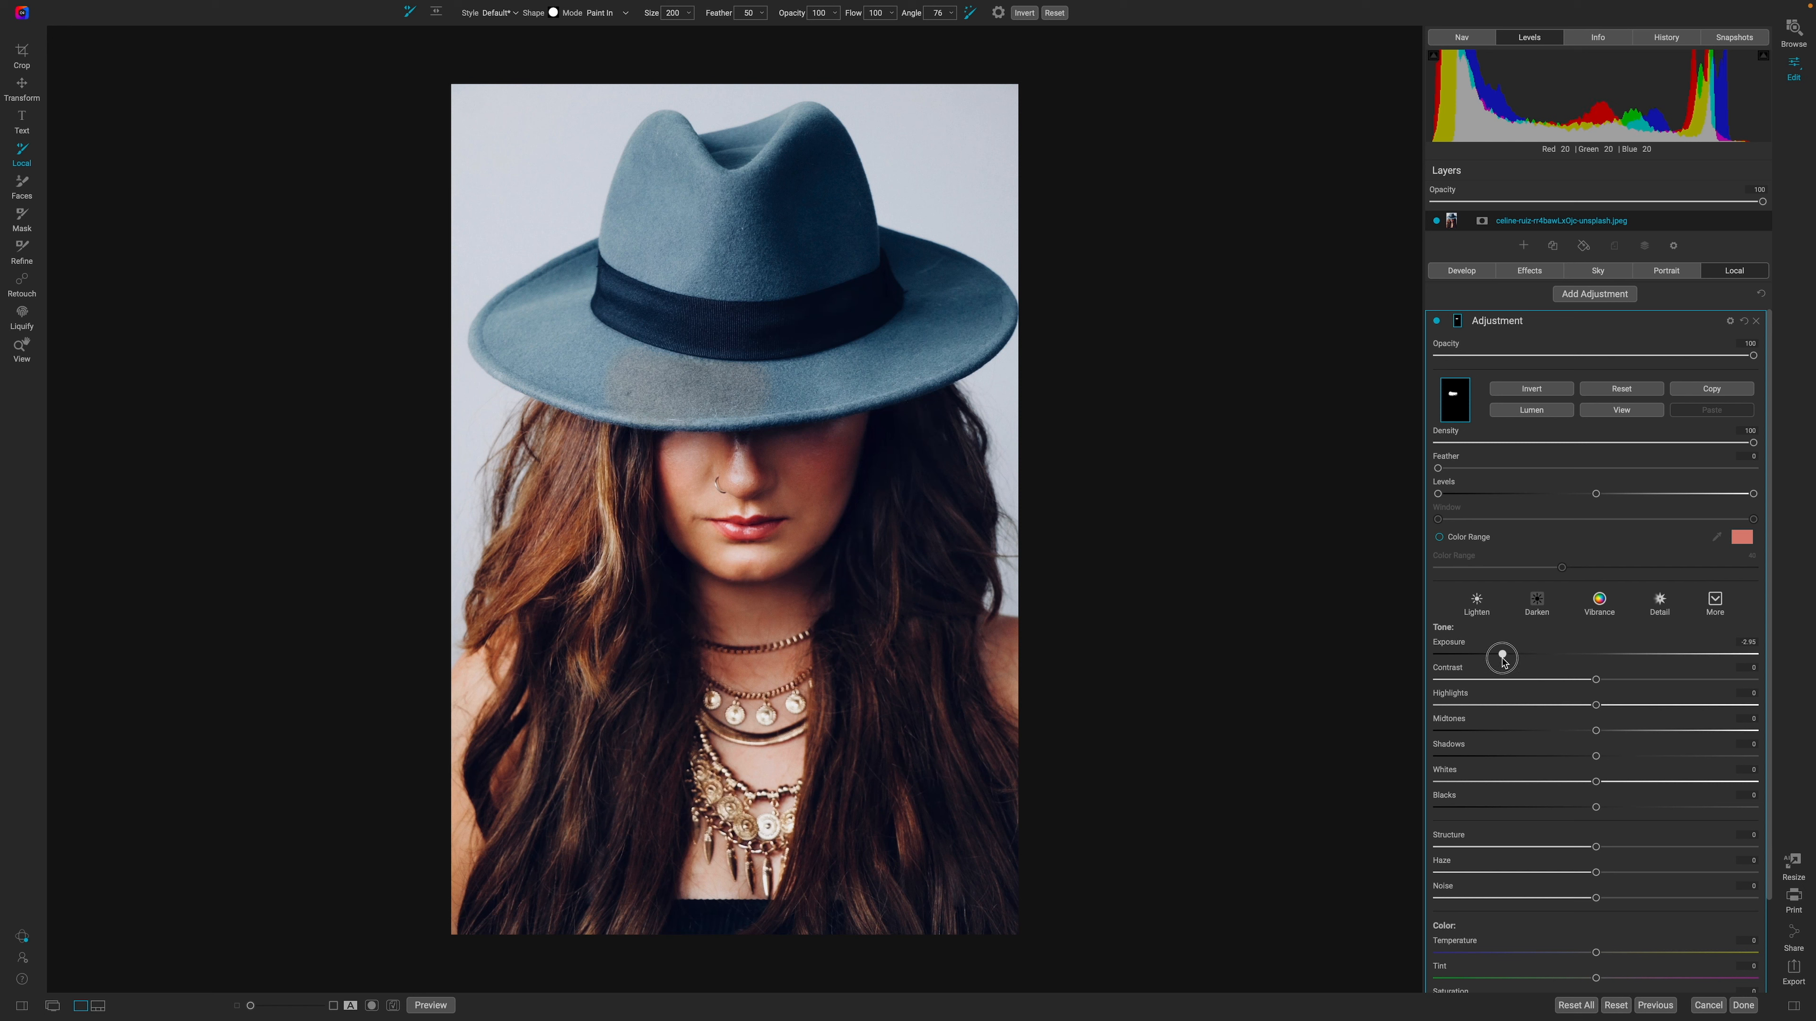
pyautogui.moveTo(1502, 654); pyautogui.dragTo(1506, 654)
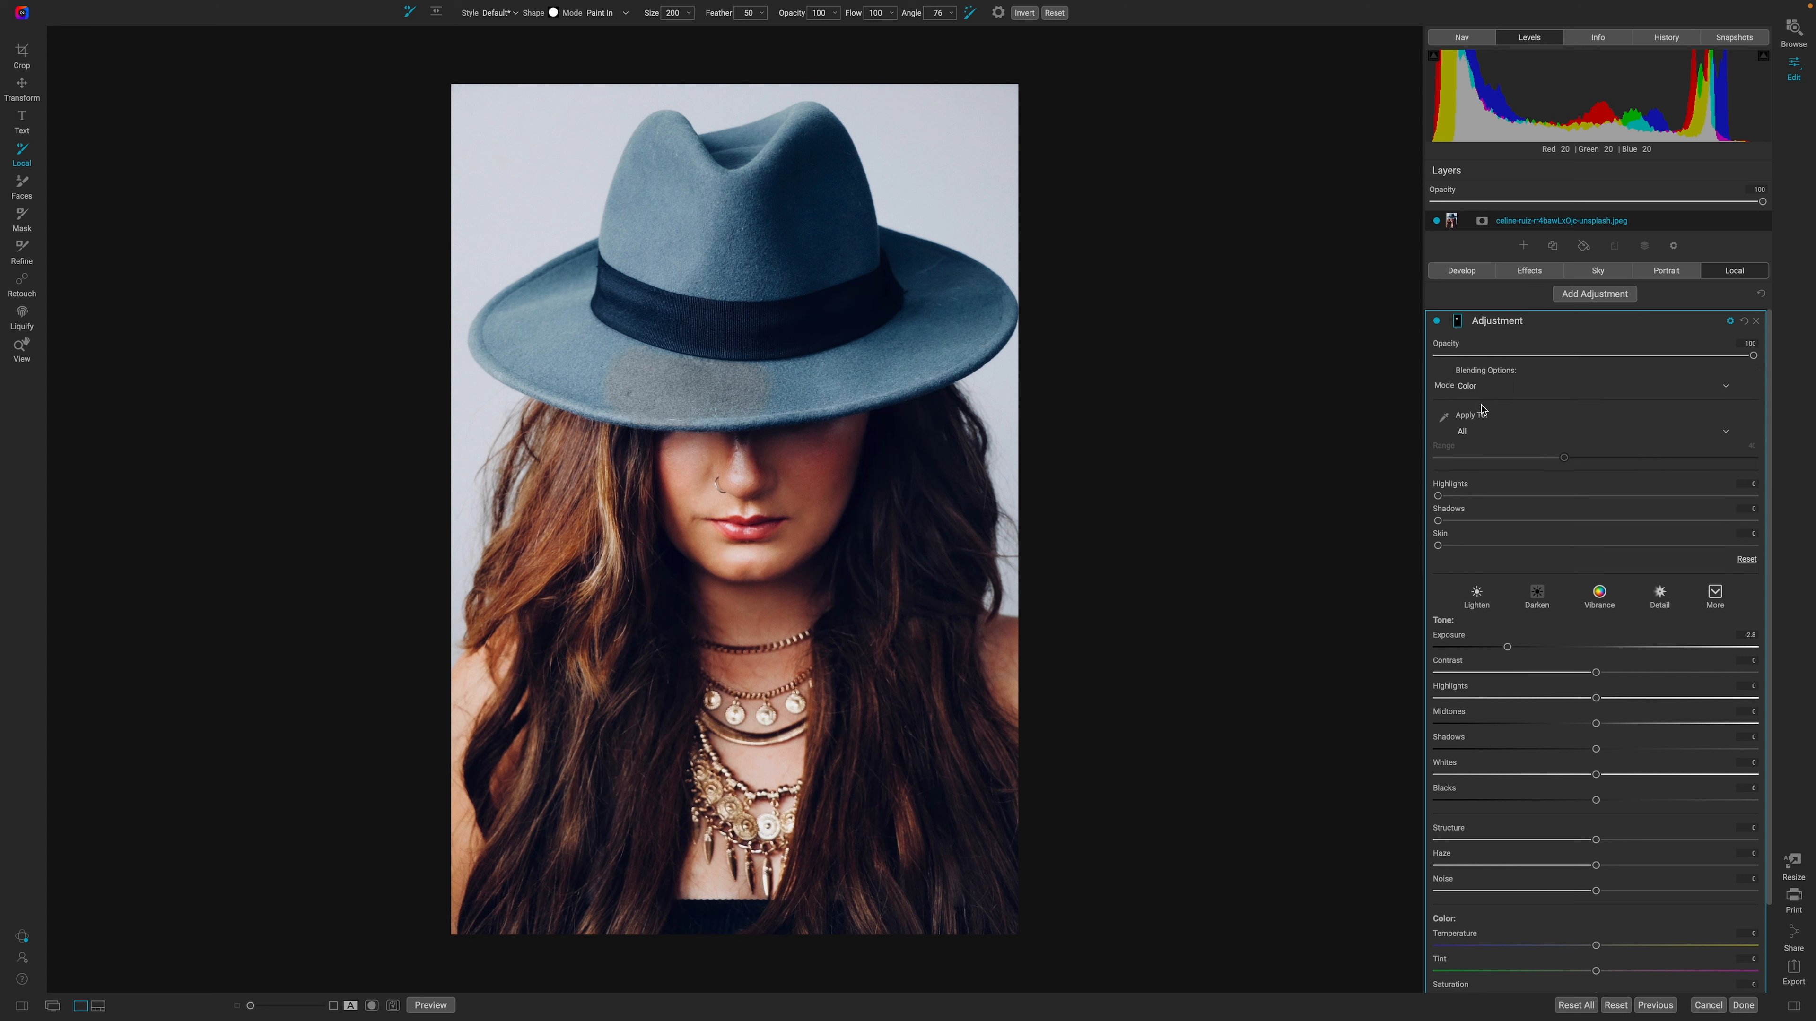
pyautogui.click(1586, 385)
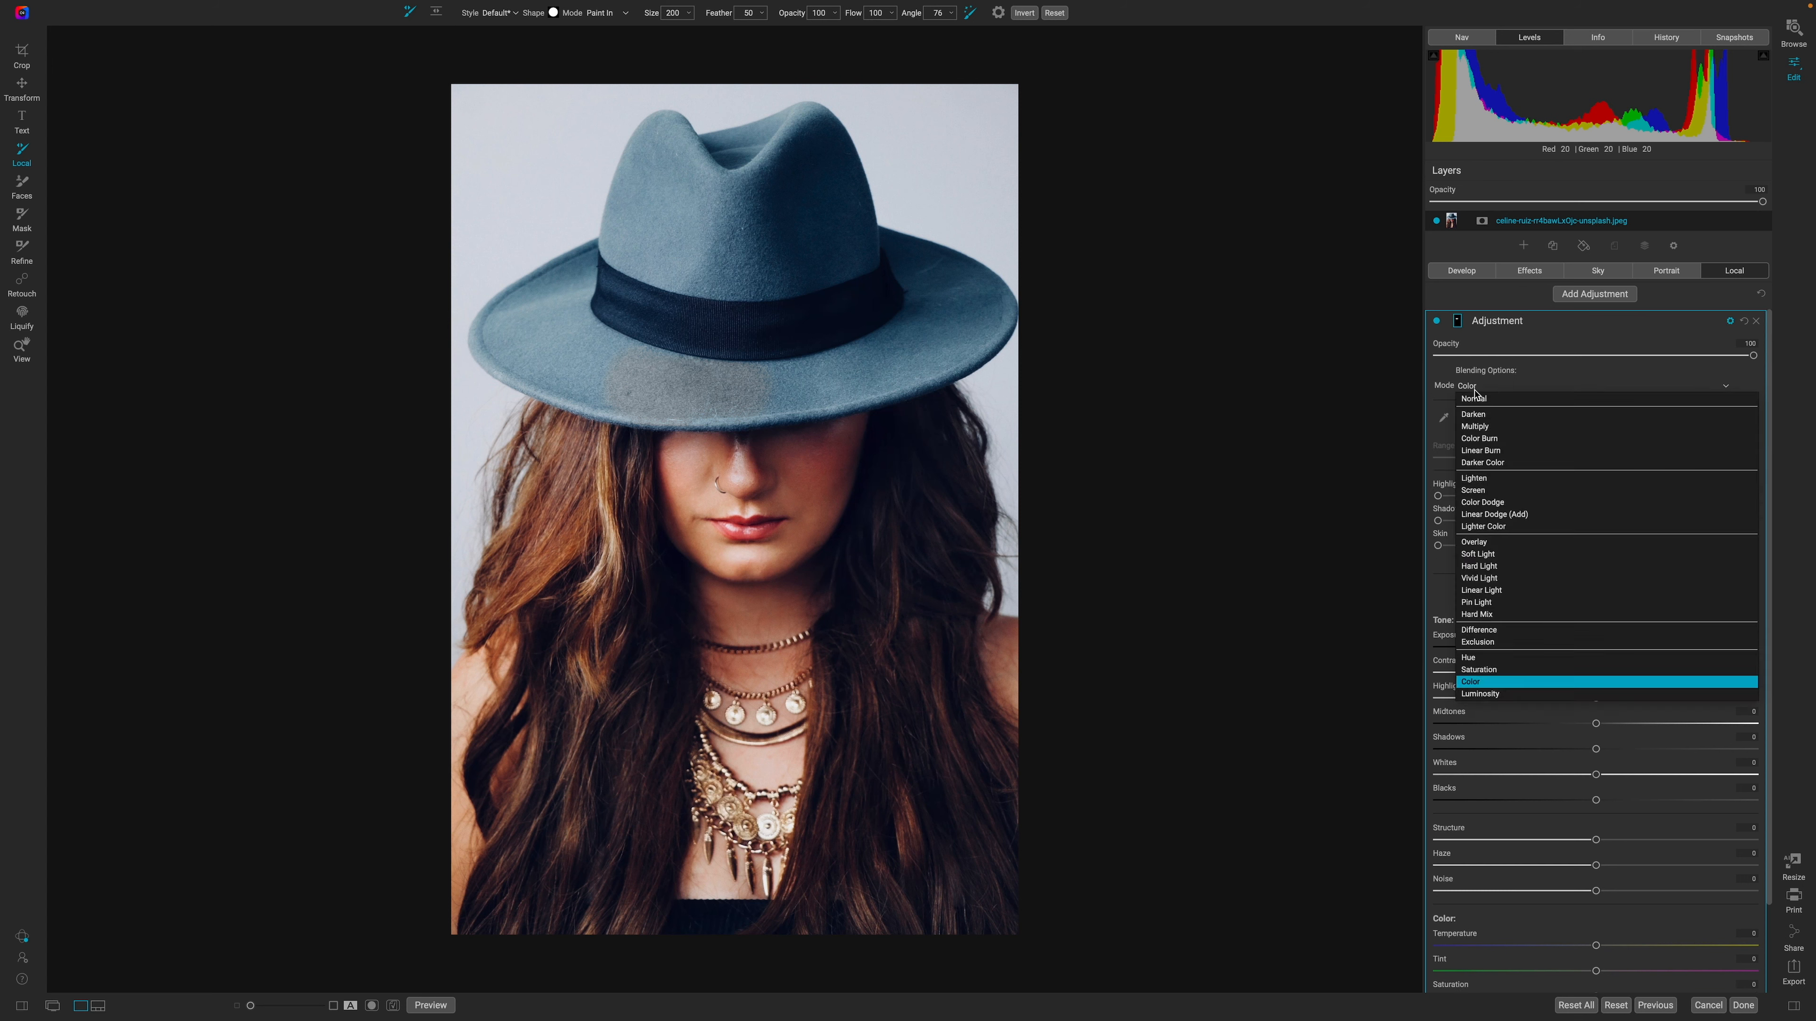
pyautogui.click(1474, 398)
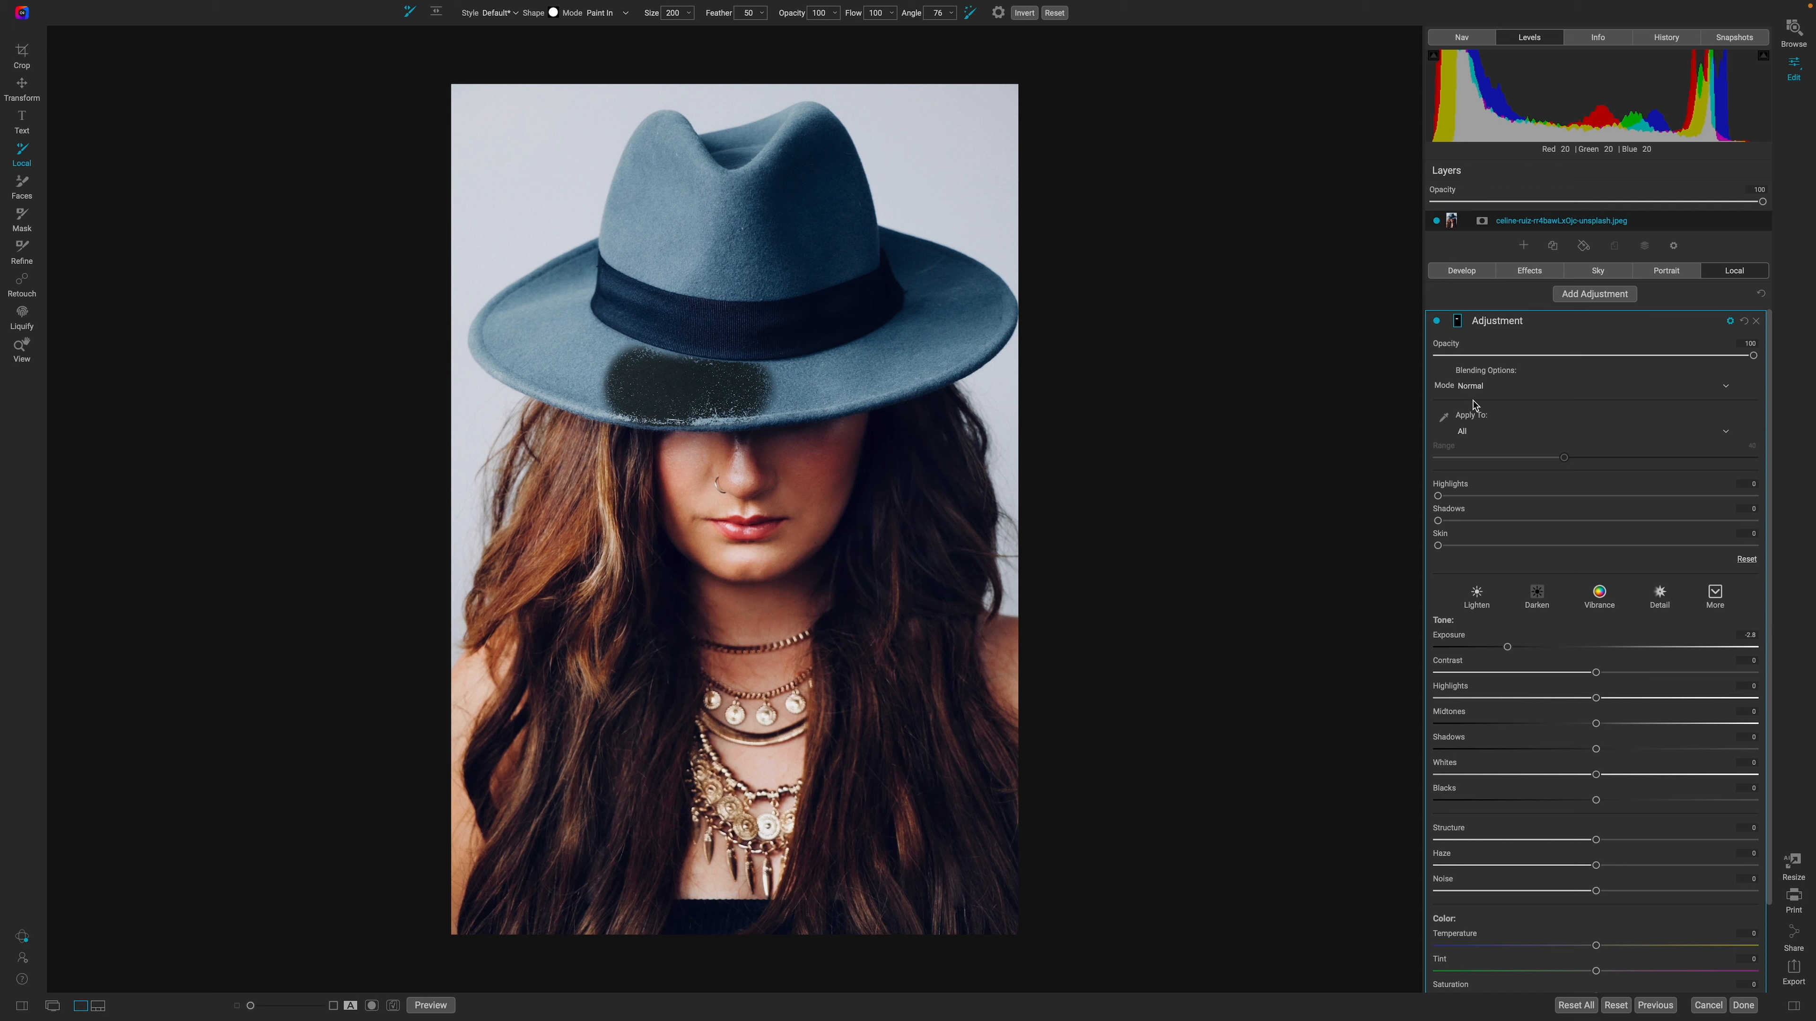
pyautogui.moveTo(1367, 595)
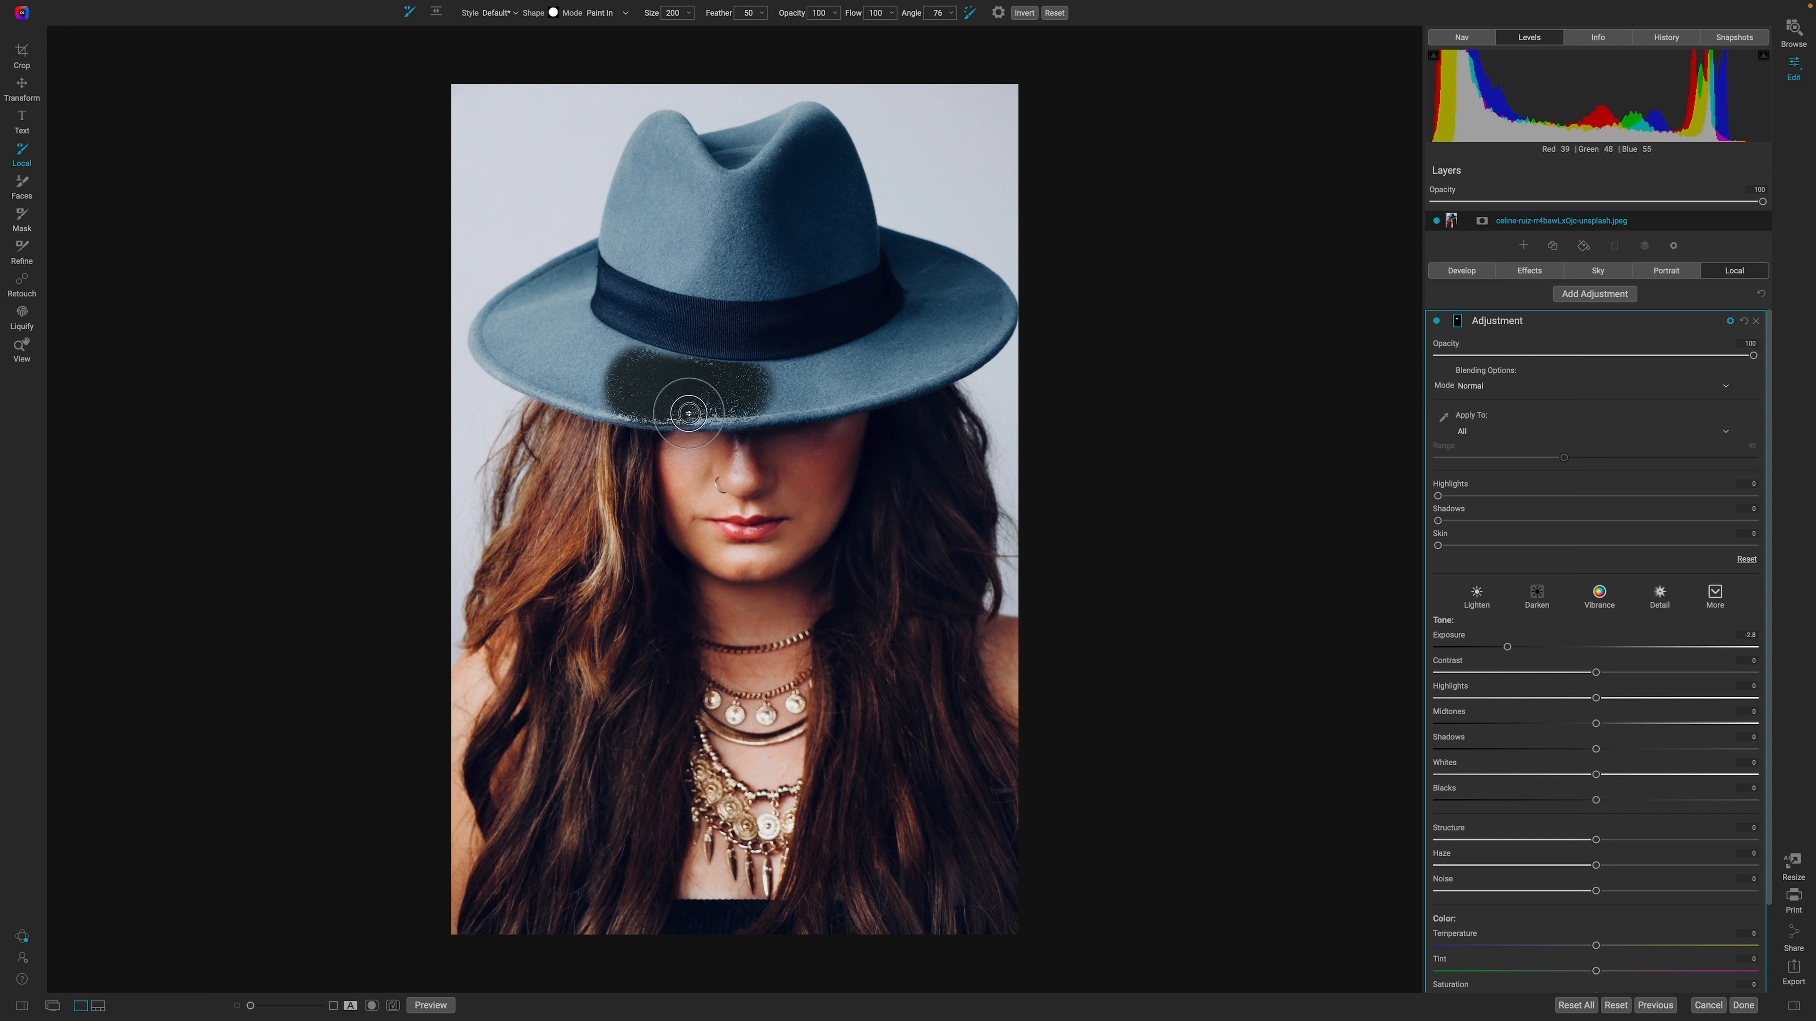
# Step: Paint the front and left side of the hat brim into the darkening mask
pyautogui.moveTo(686, 413); pyautogui.dragTo(651, 417)
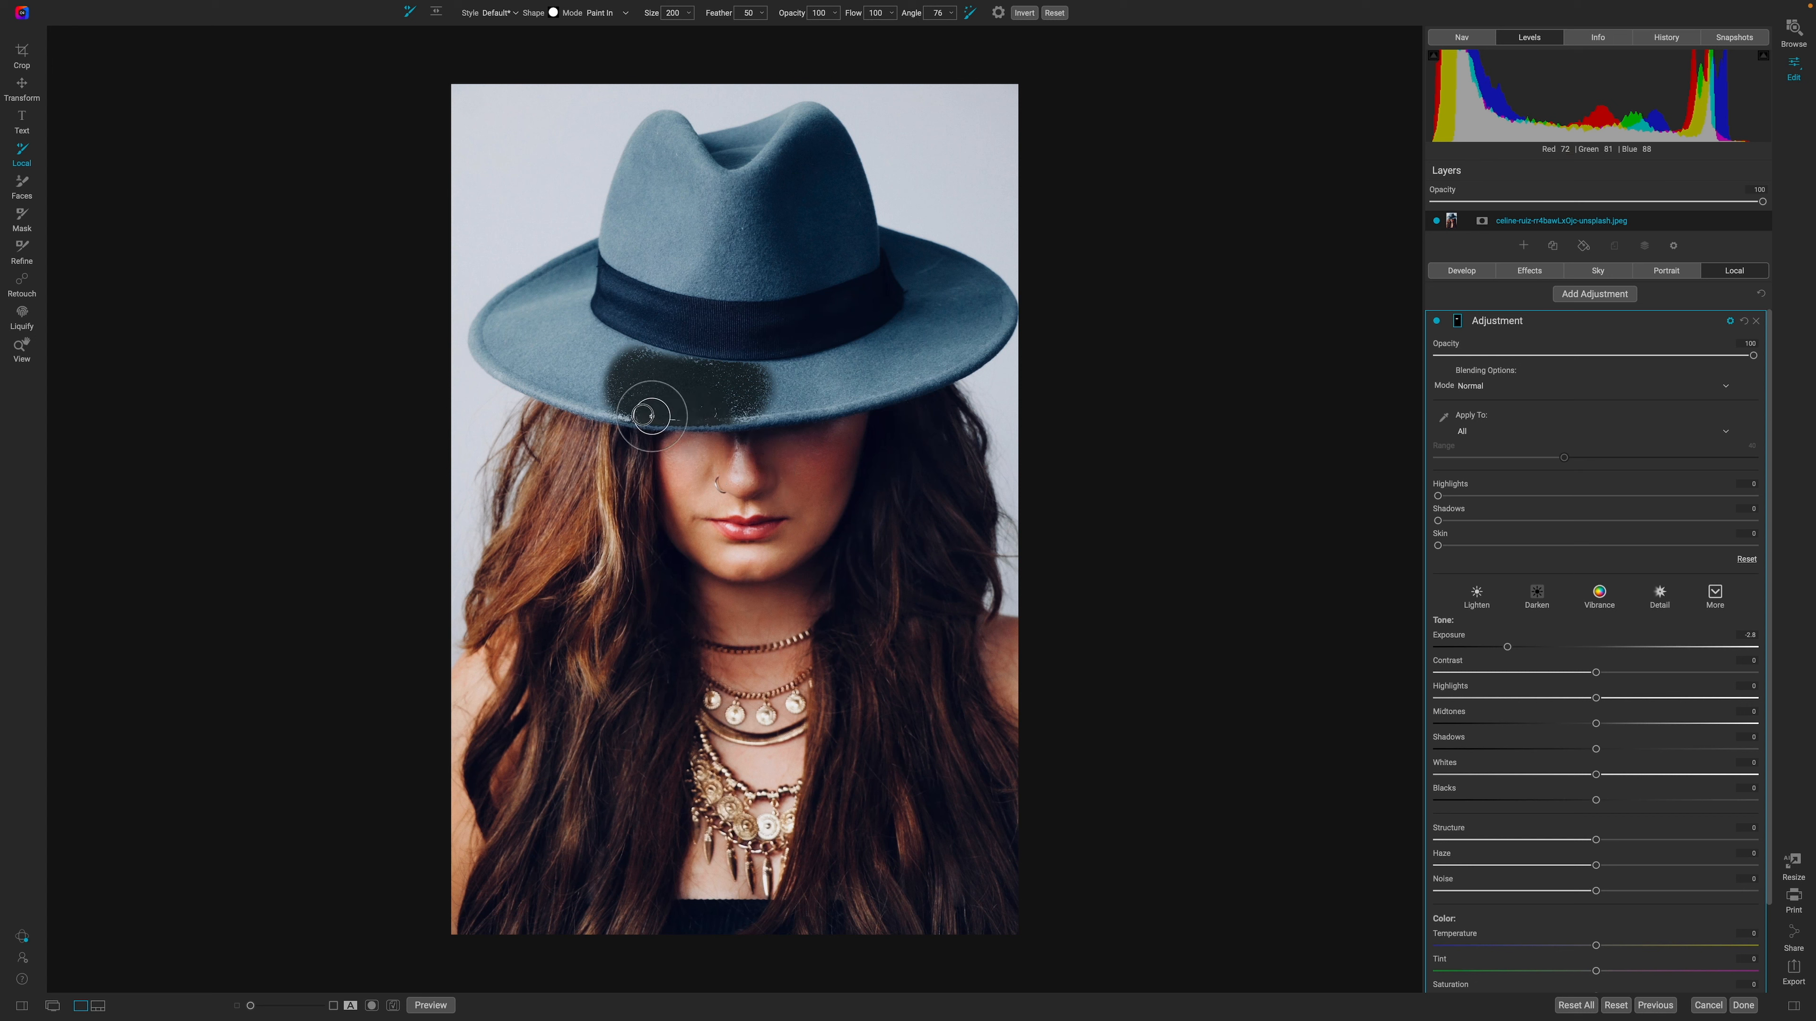
pyautogui.moveTo(649, 417); pyautogui.dragTo(545, 347)
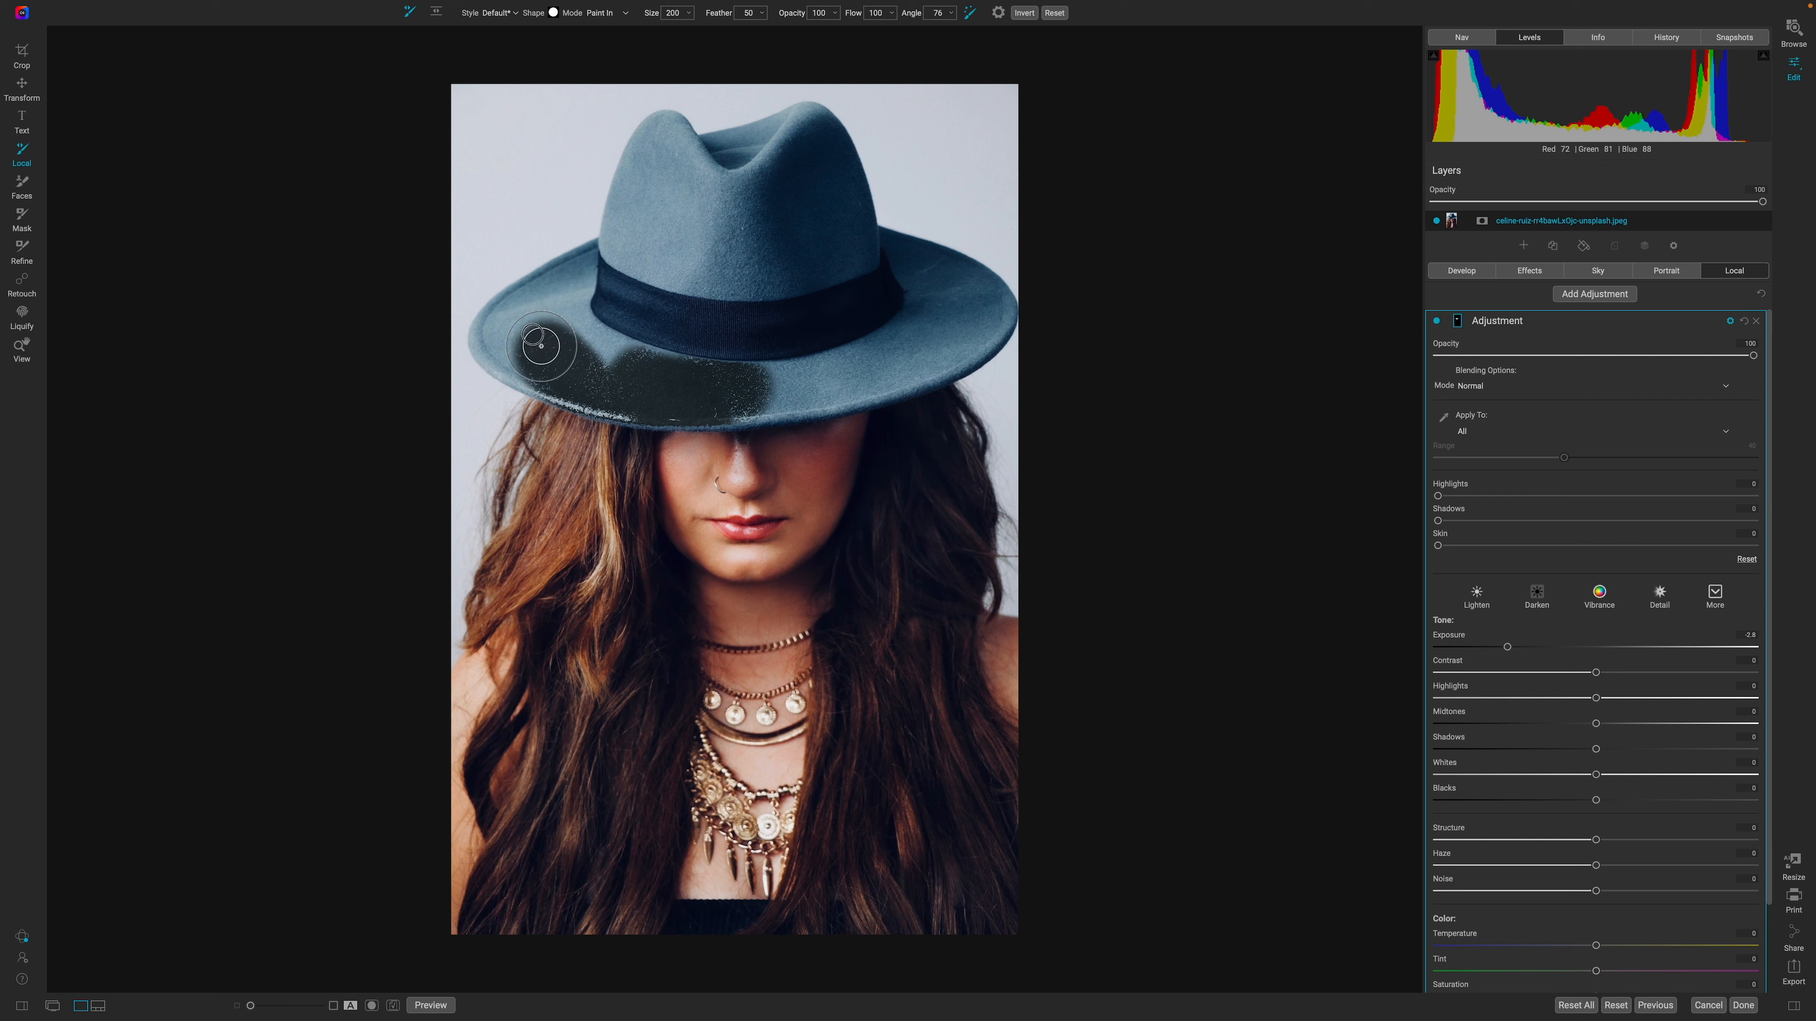
pyautogui.moveTo(538, 347); pyautogui.dragTo(559, 336)
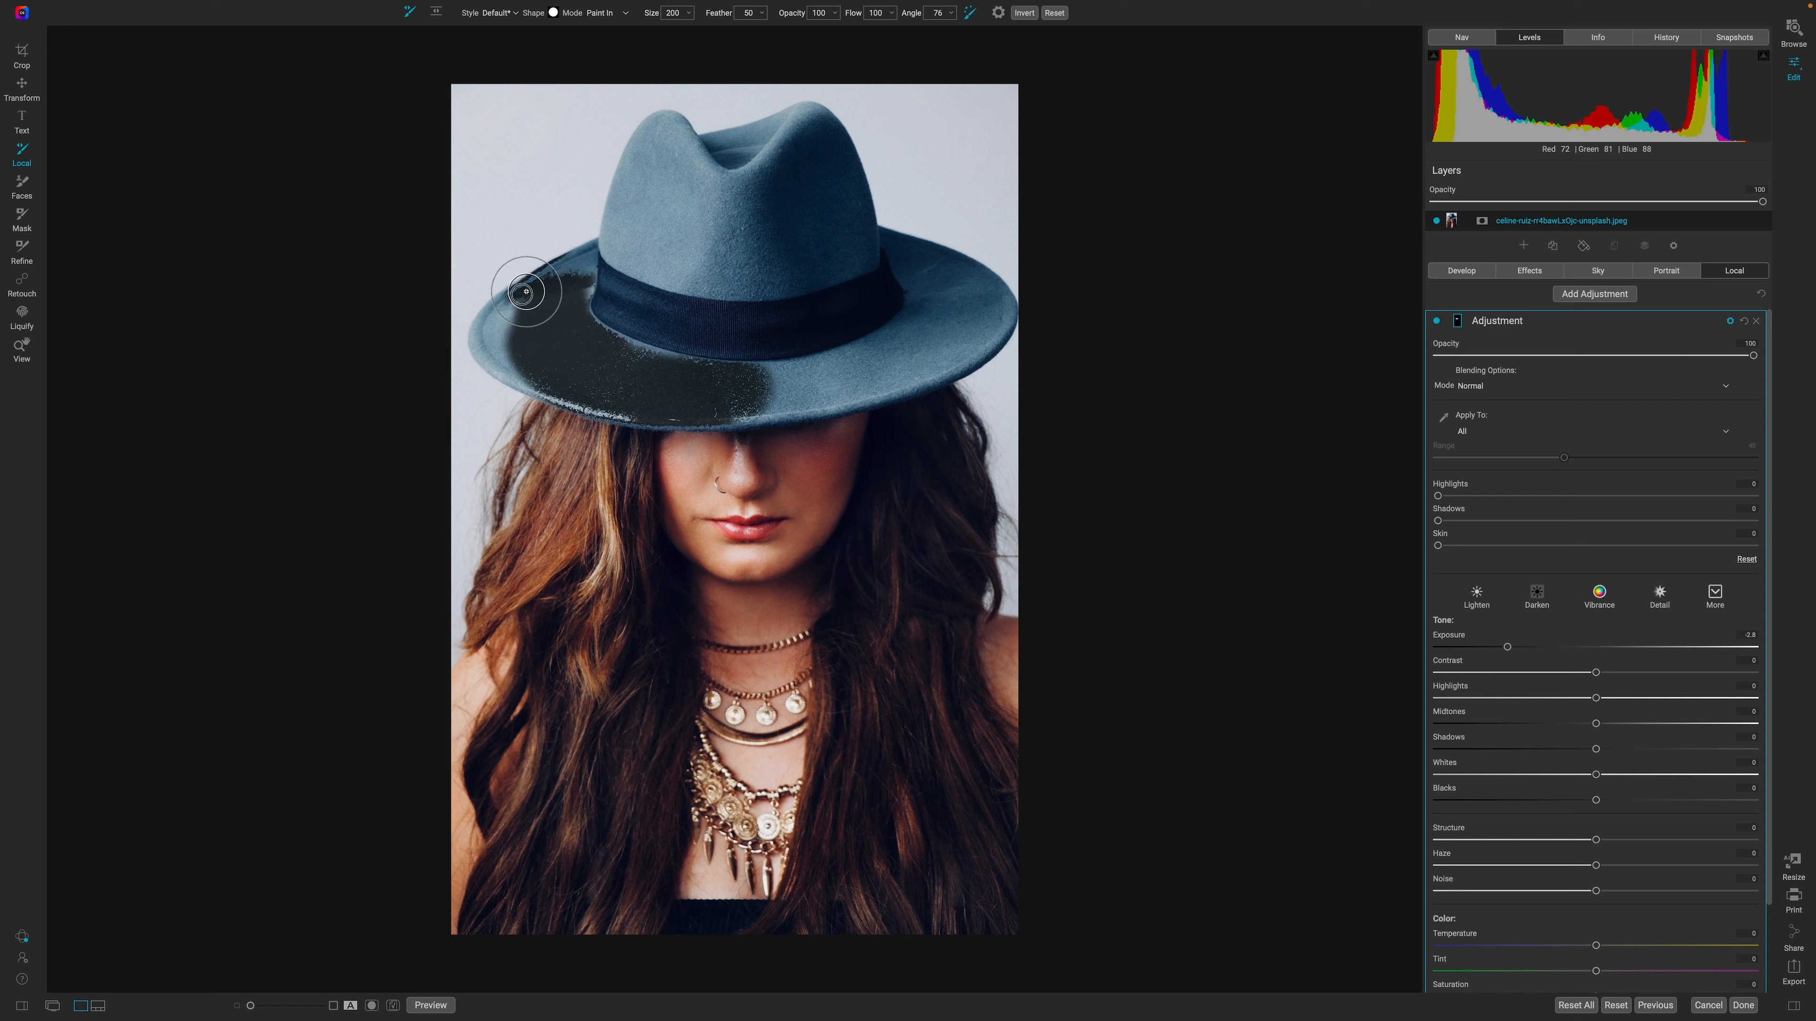
pyautogui.moveTo(525, 290); pyautogui.dragTo(505, 347)
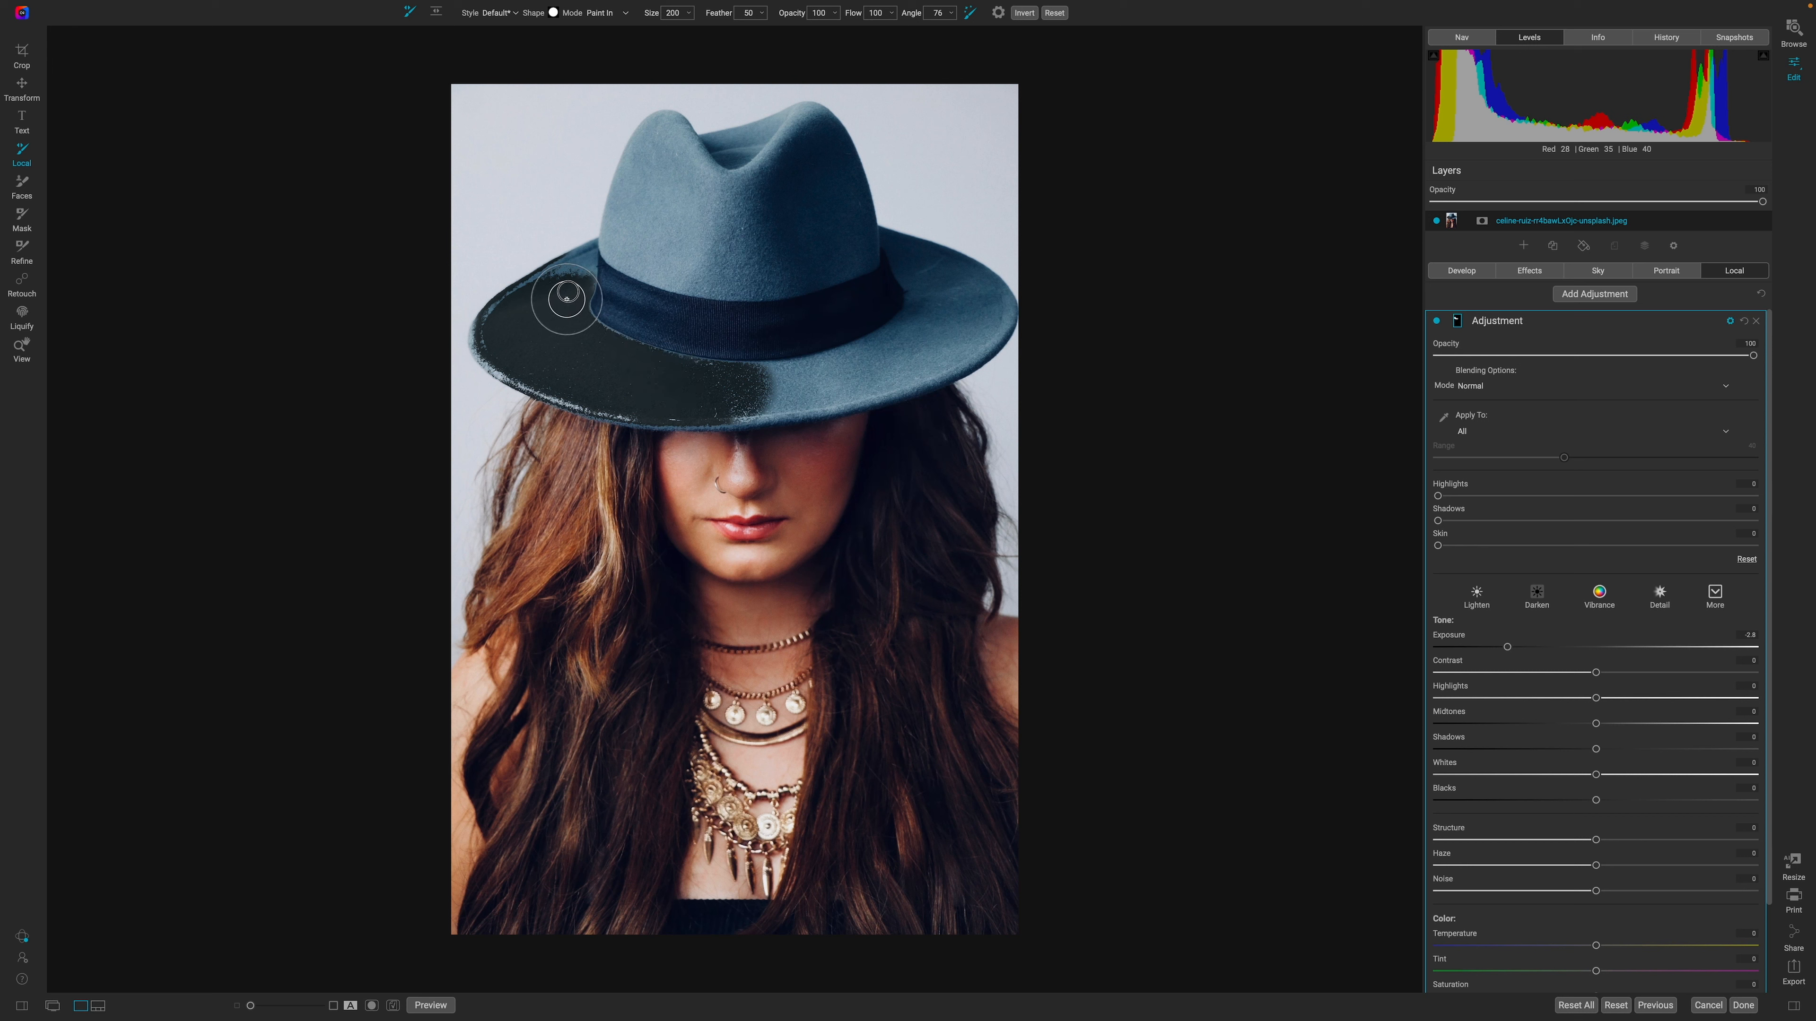
pyautogui.moveTo(578, 259)
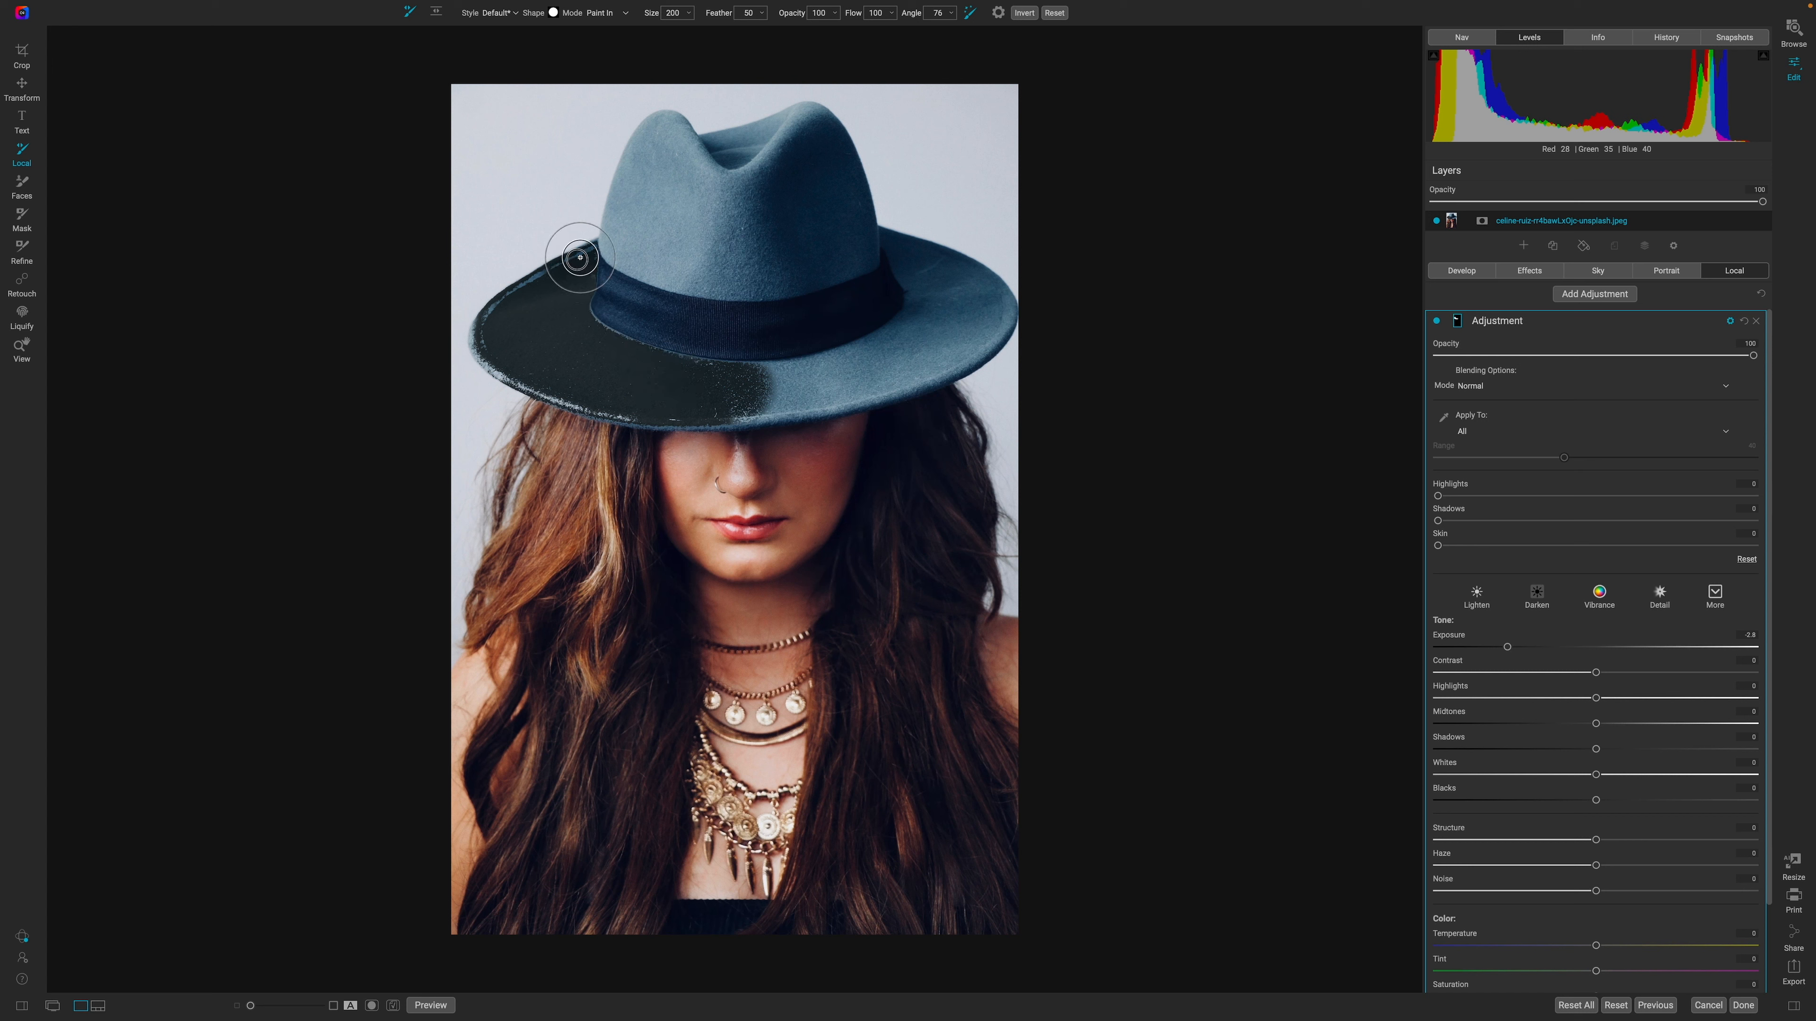
pyautogui.moveTo(578, 257); pyautogui.dragTo(521, 289)
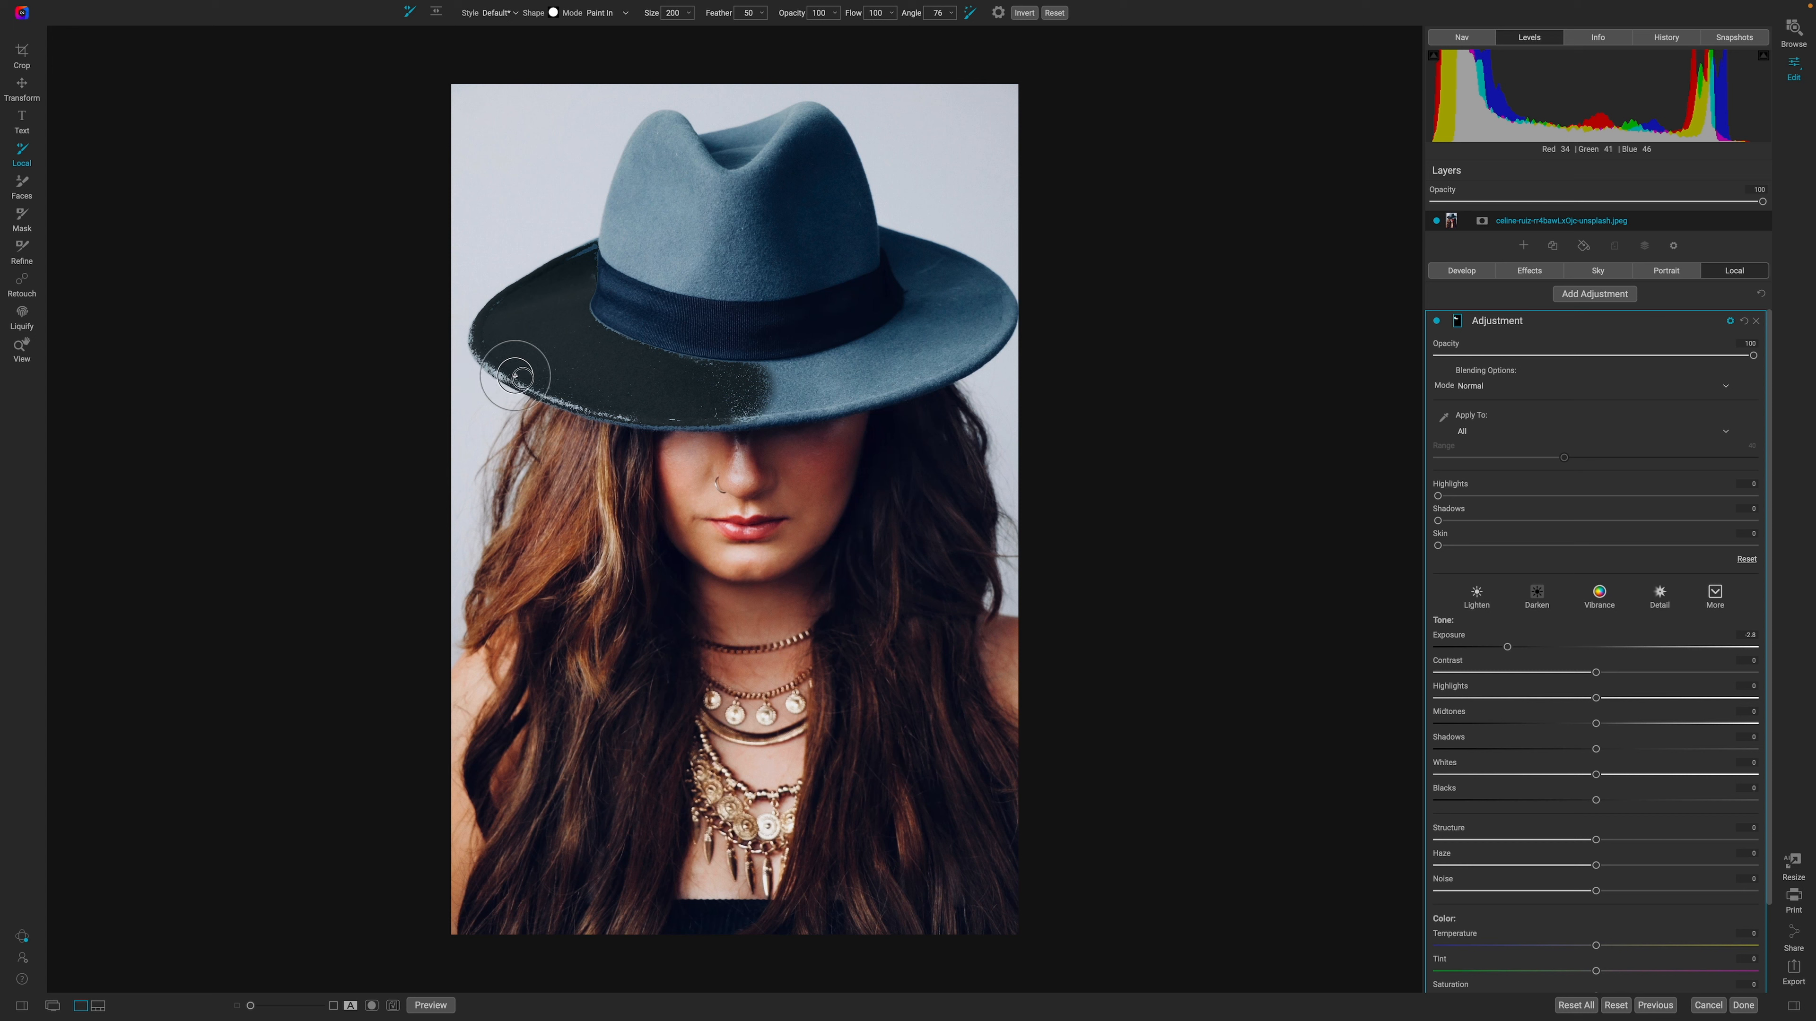
# Step: Extend the mask across the right side of the brim up to the band and its right edge
pyautogui.moveTo(521, 376); pyautogui.dragTo(730, 396)
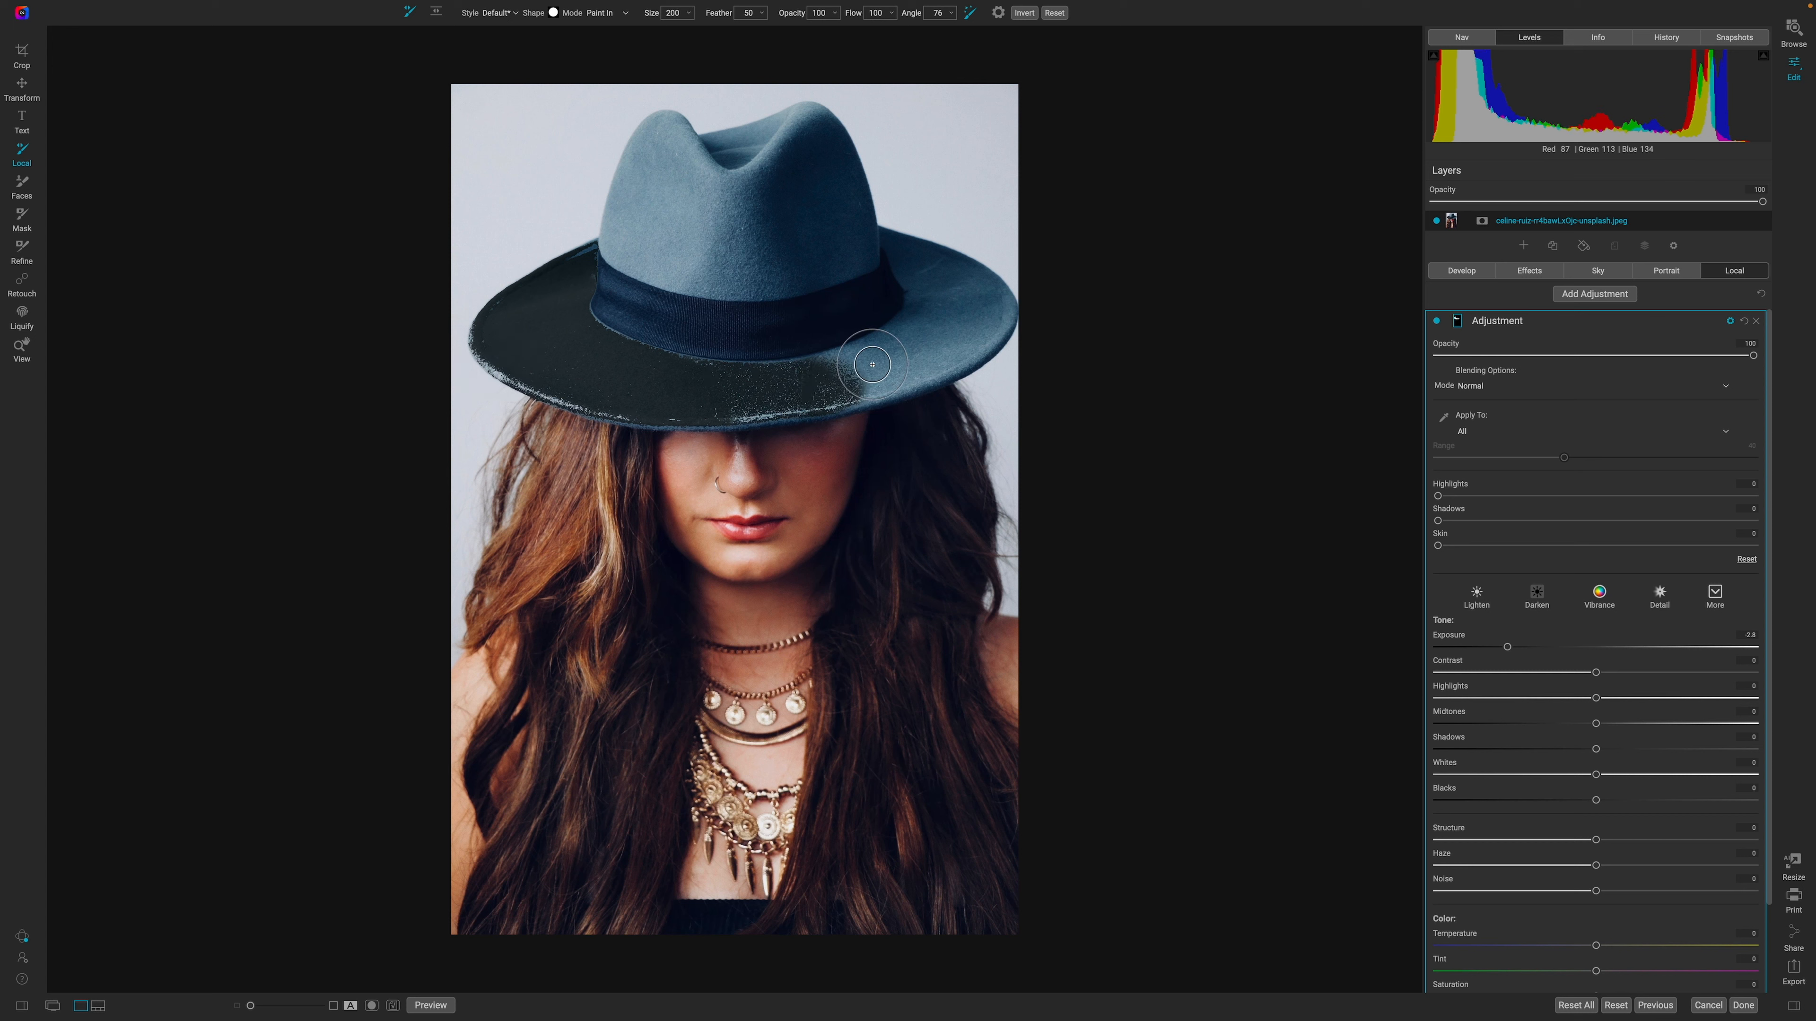
pyautogui.moveTo(872, 362); pyautogui.dragTo(829, 381)
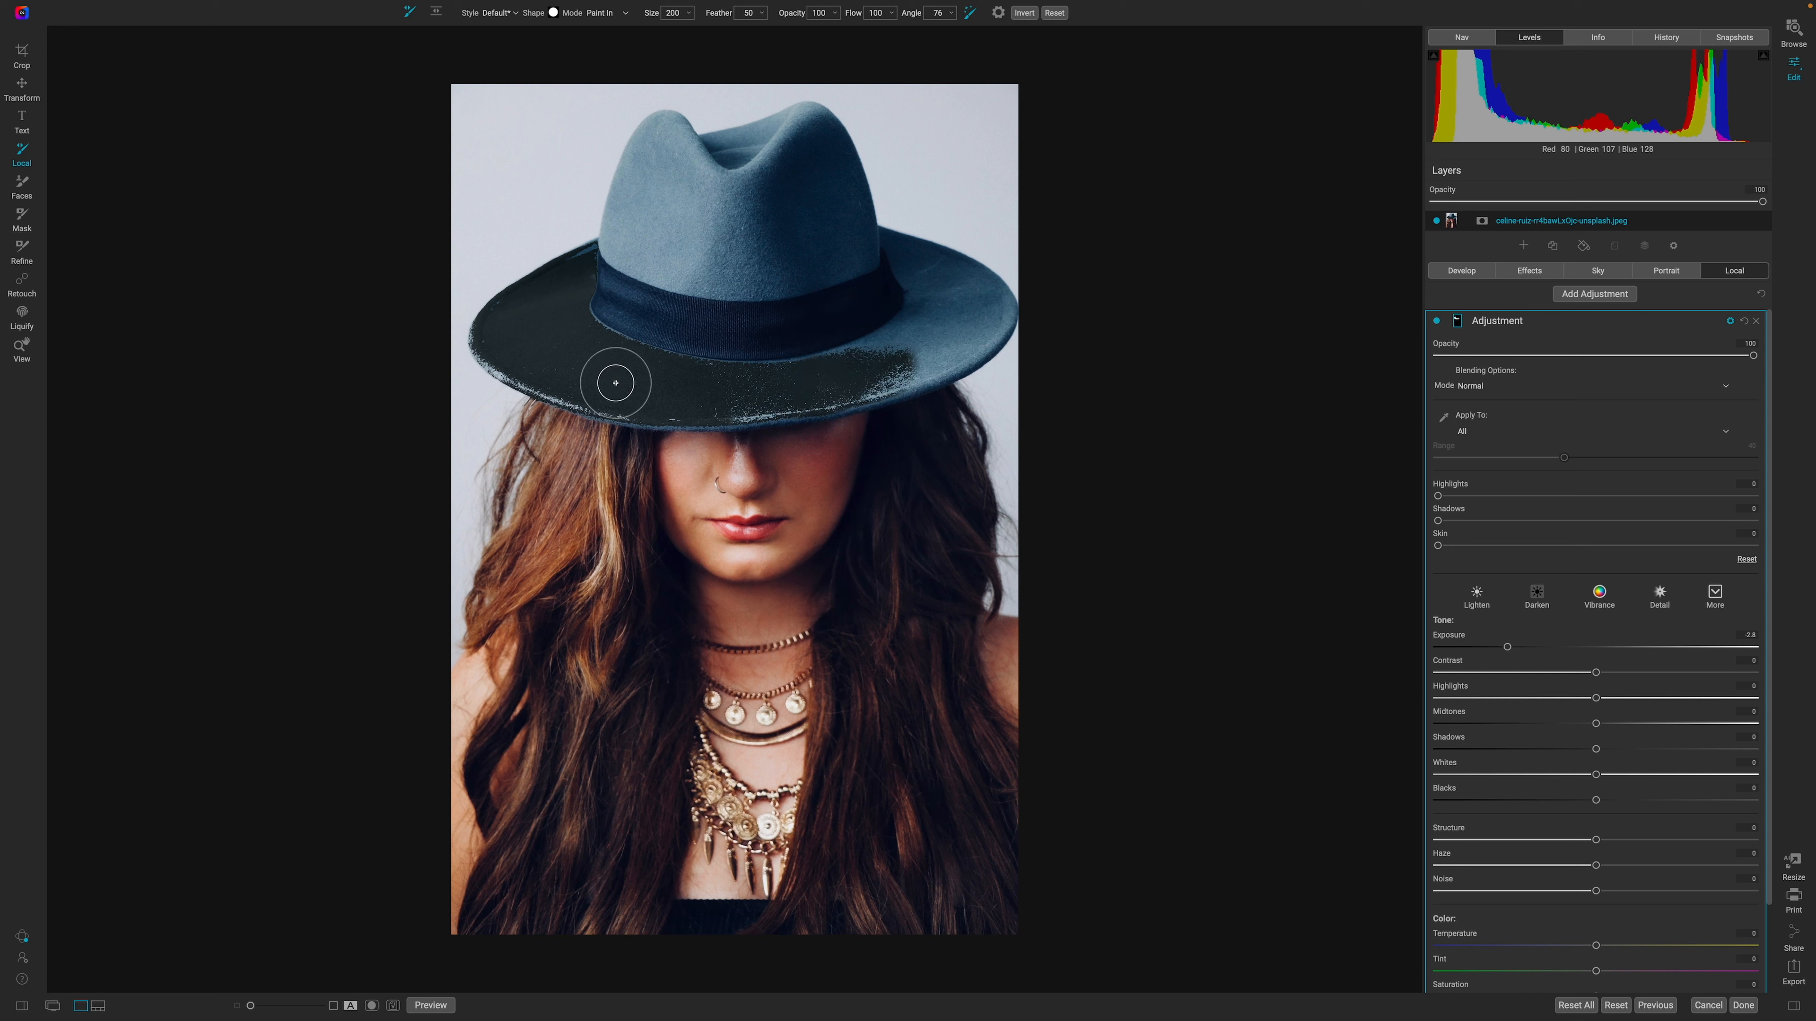
pyautogui.moveTo(615, 382); pyautogui.dragTo(885, 372)
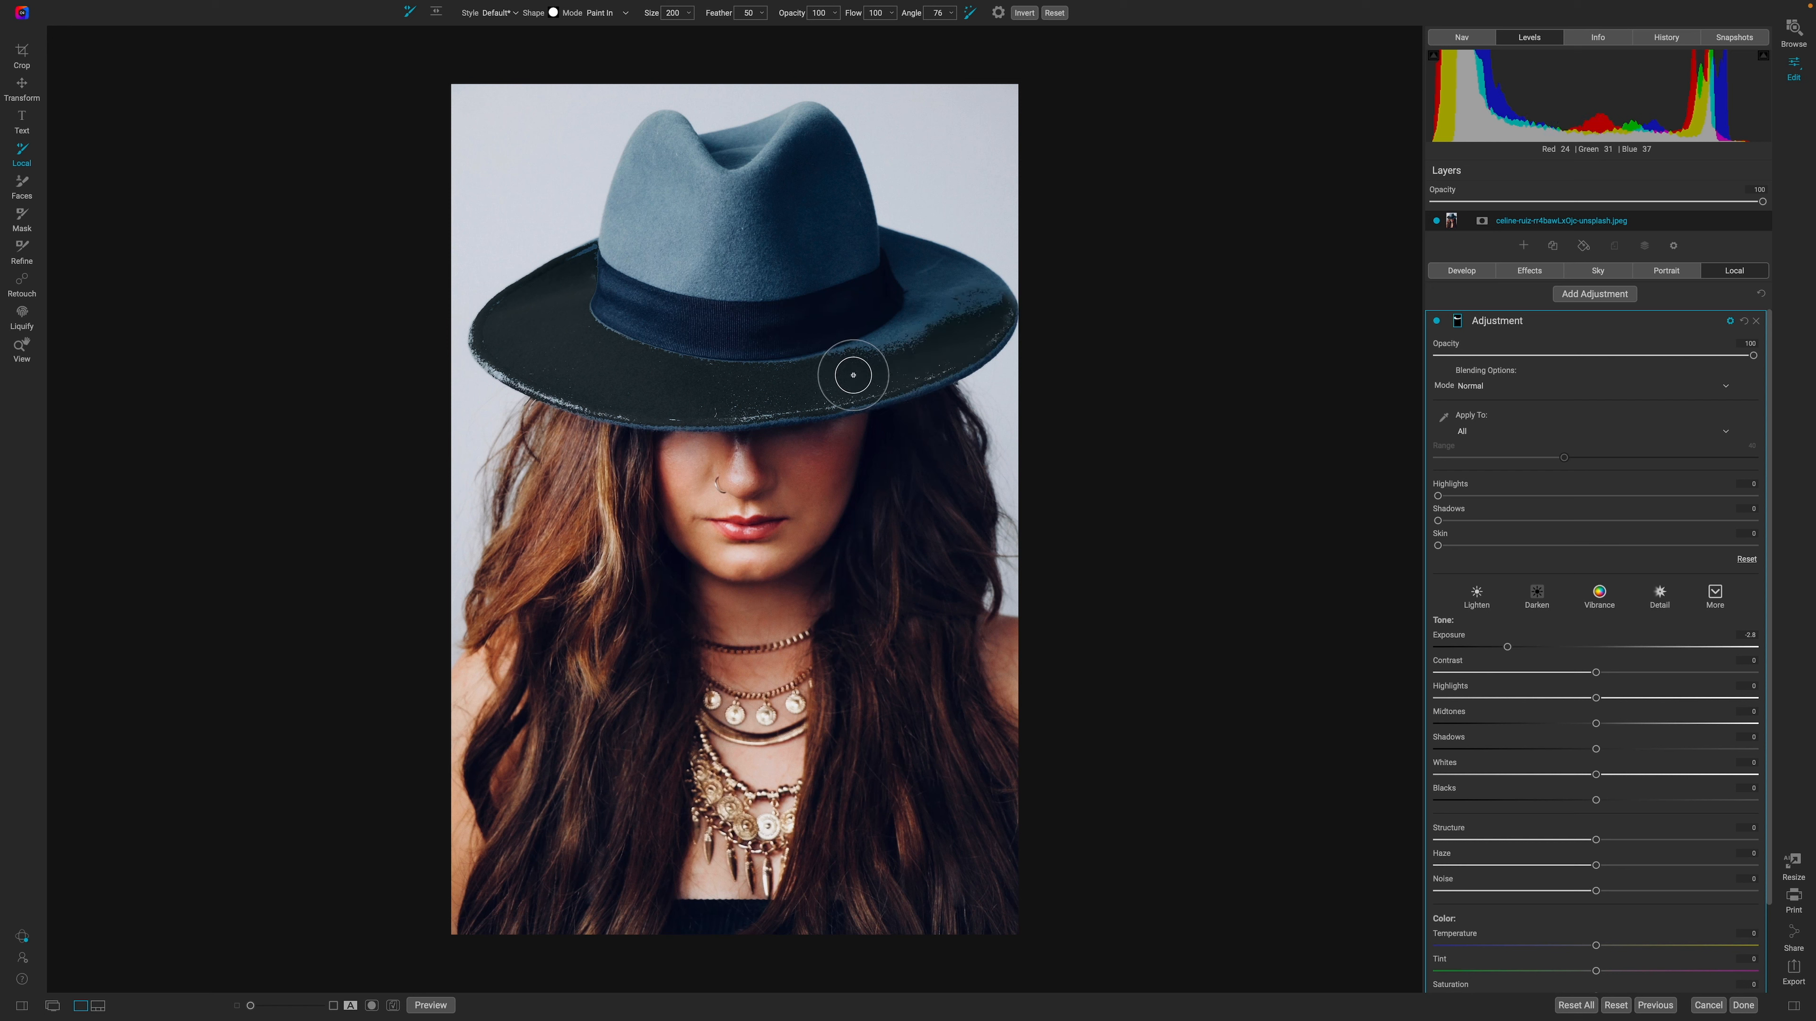
pyautogui.moveTo(836, 375)
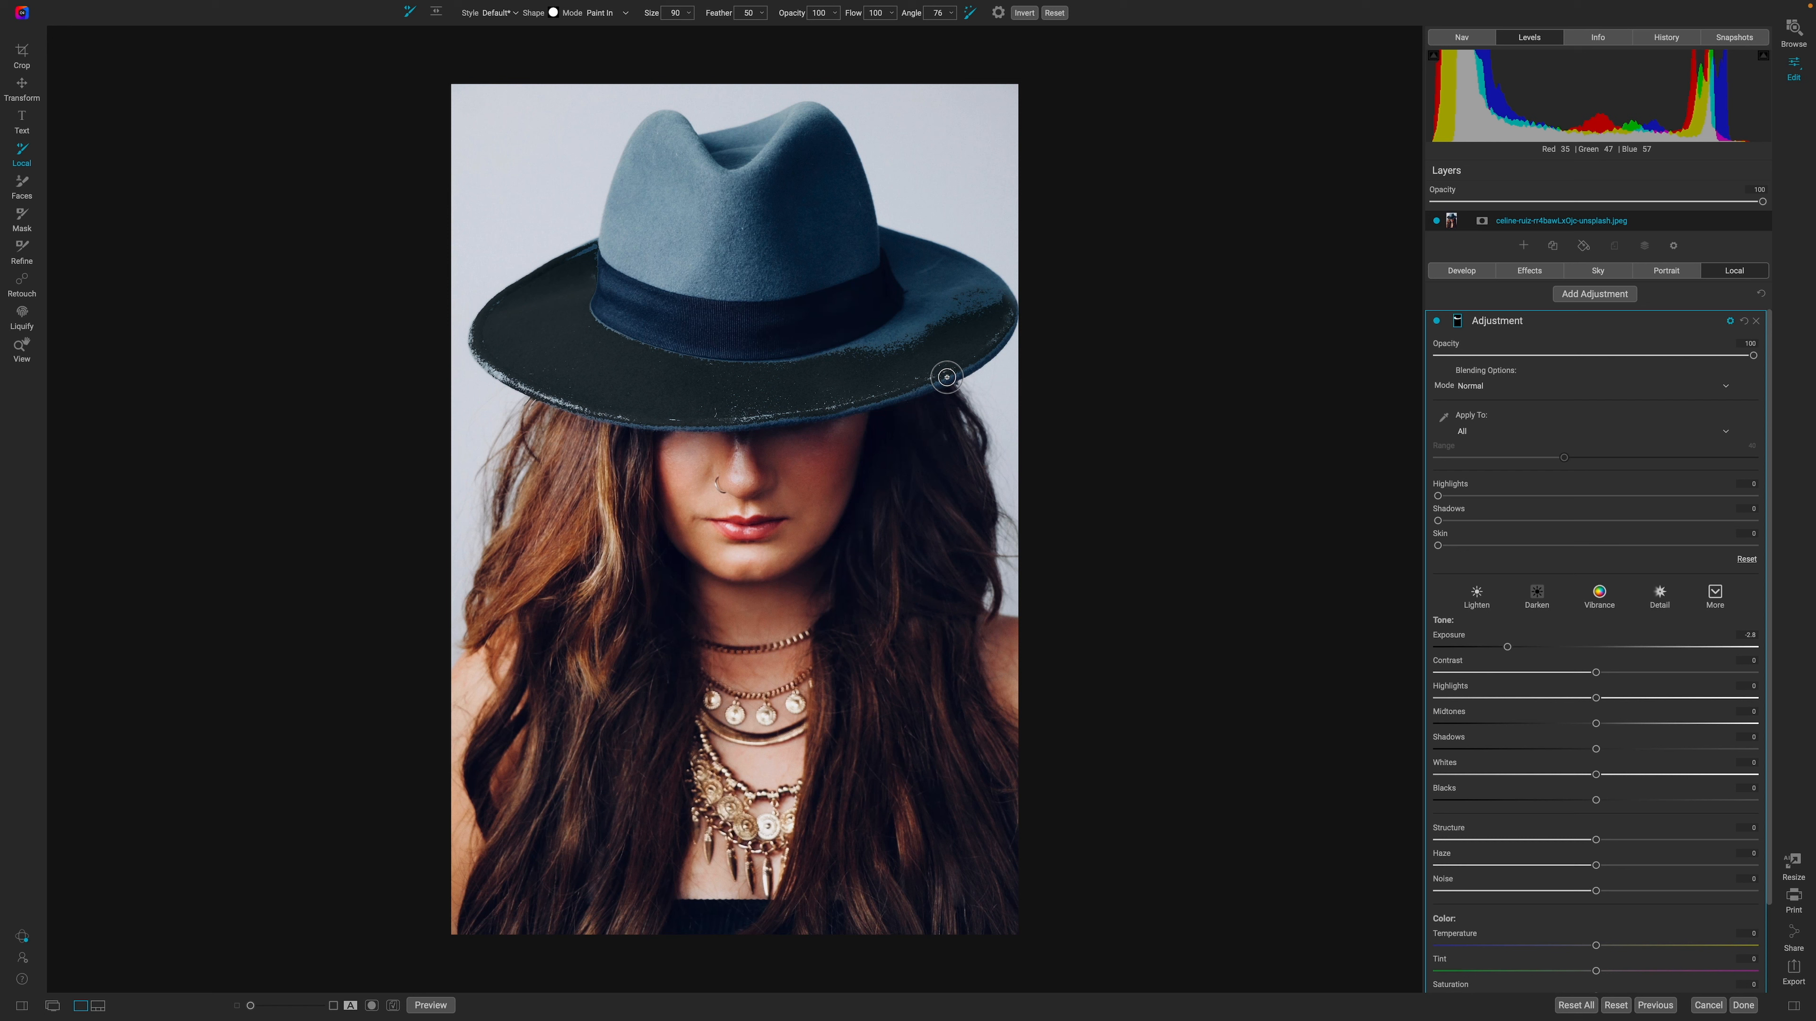
pyautogui.moveTo(945, 376); pyautogui.dragTo(878, 394)
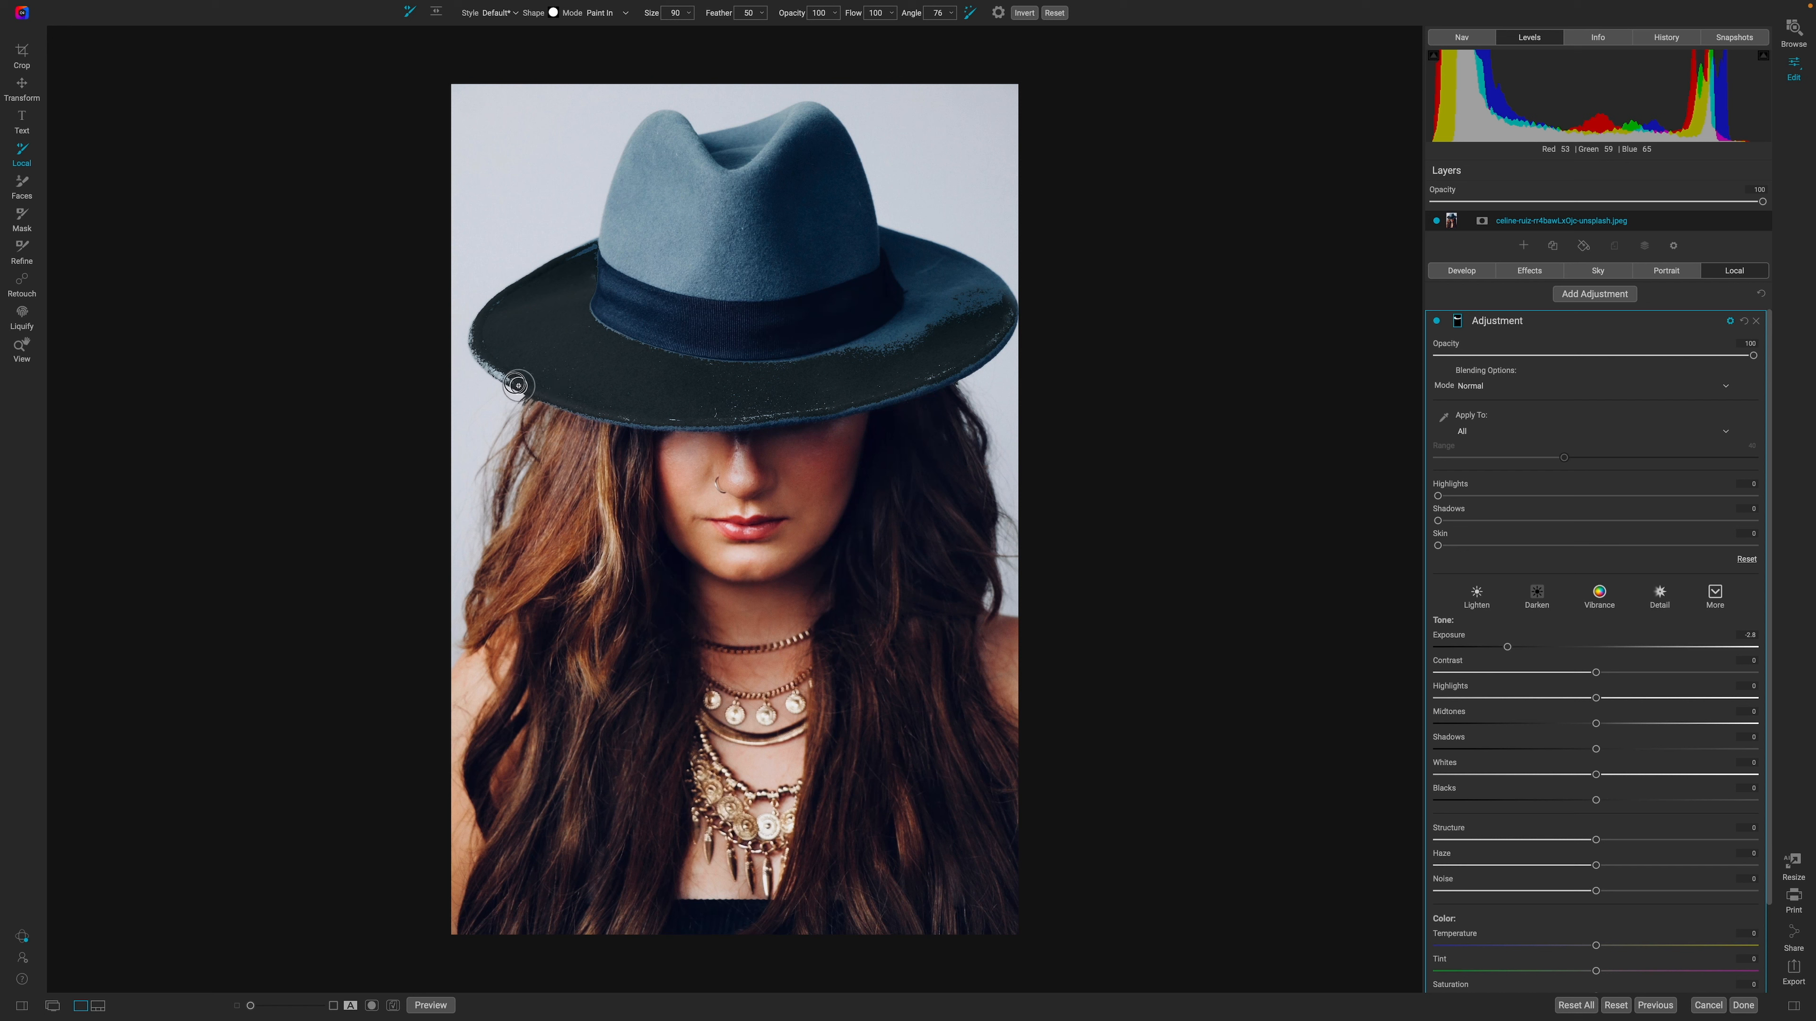
pyautogui.moveTo(477, 336)
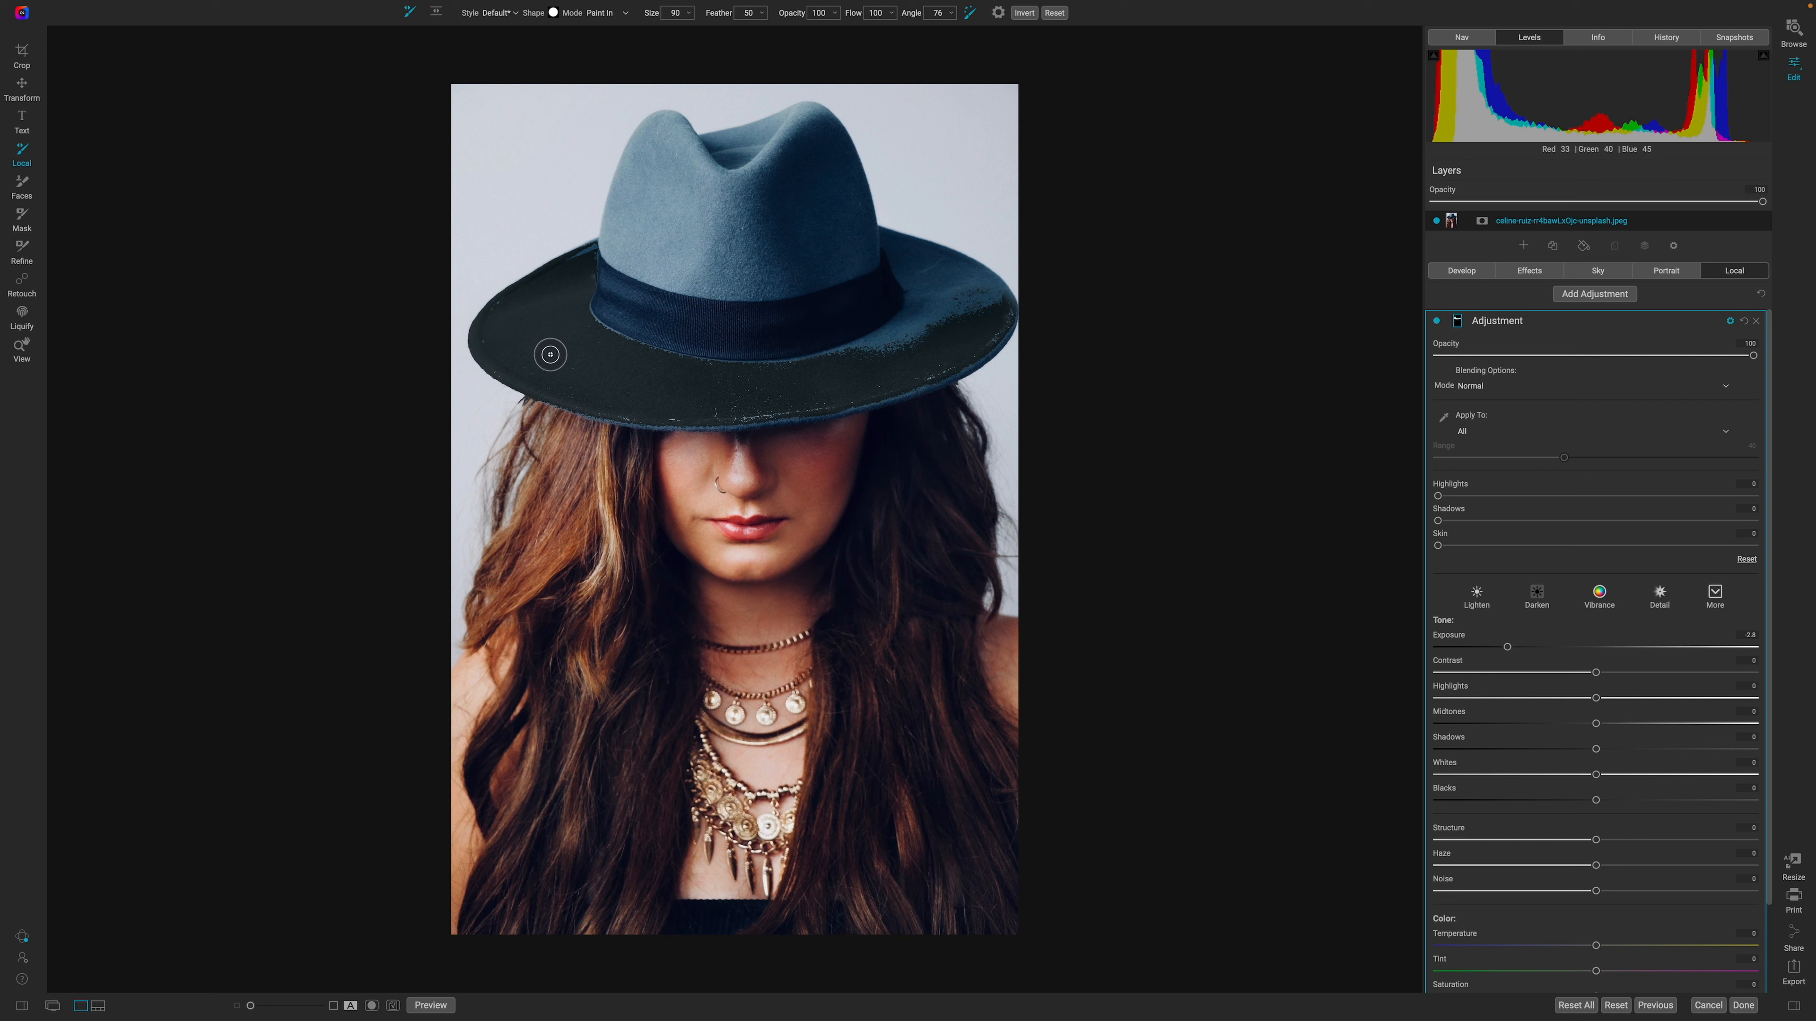
pyautogui.moveTo(552, 431)
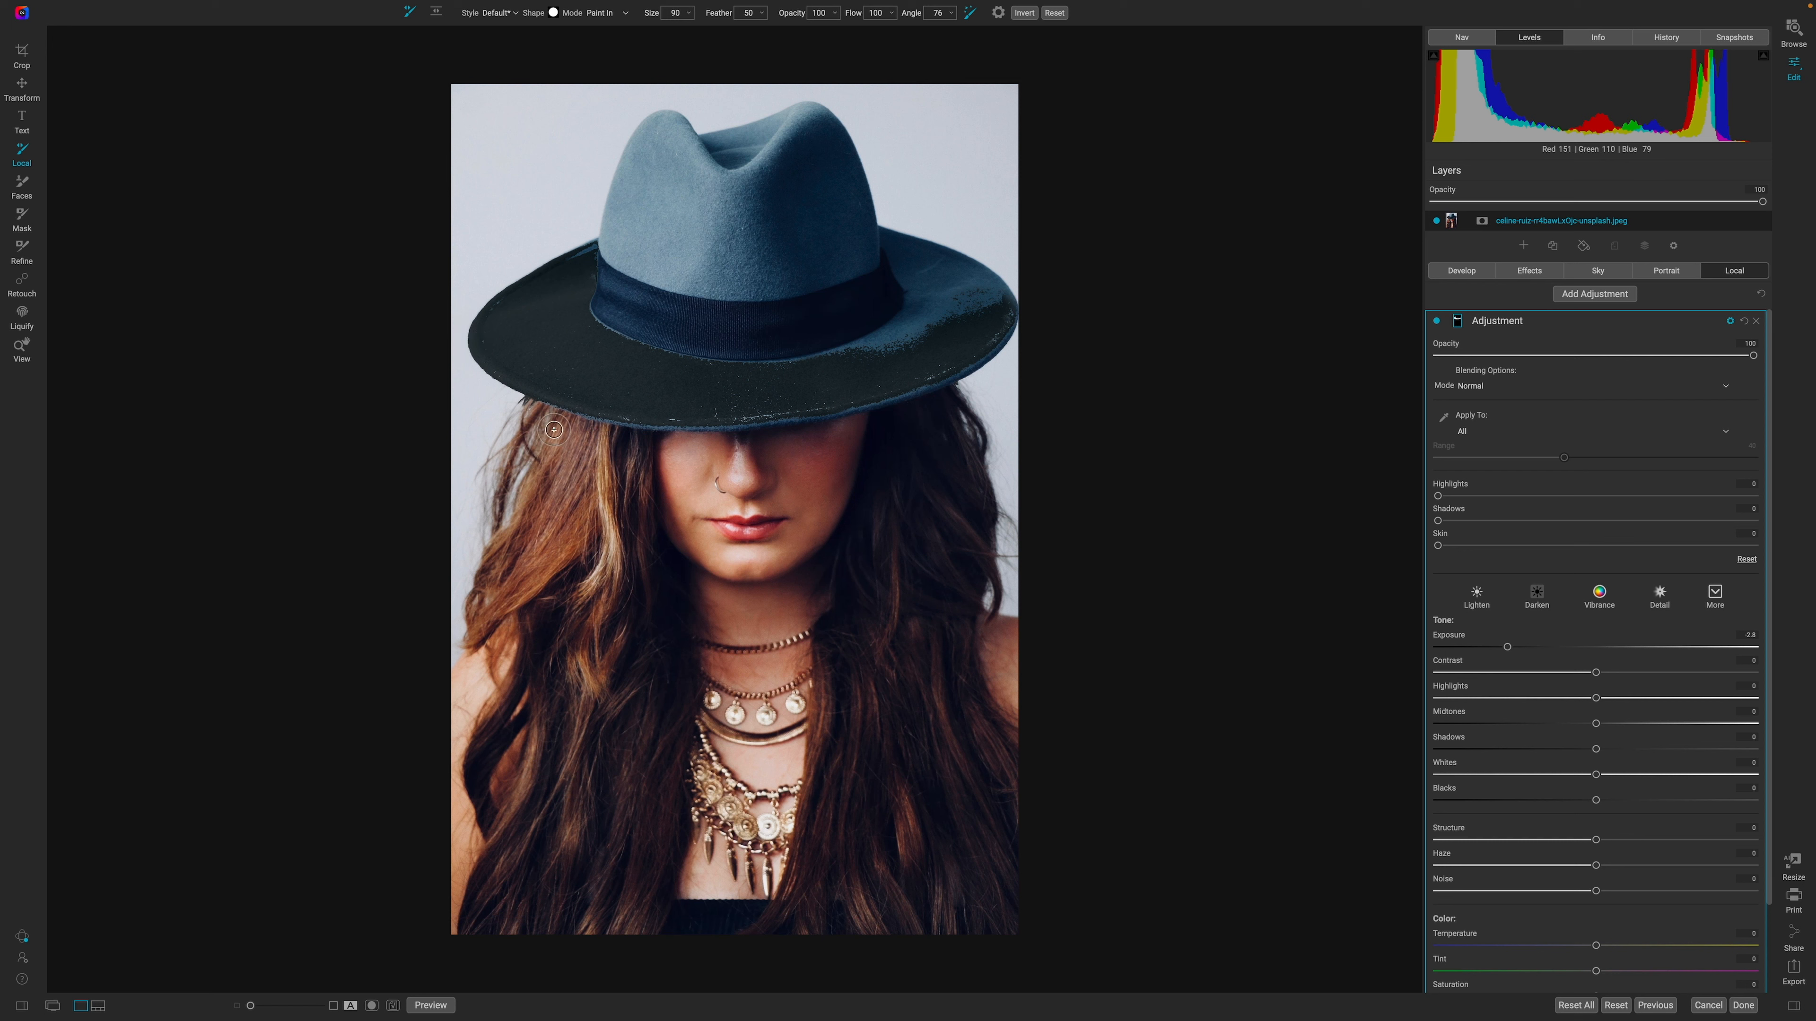
pyautogui.moveTo(580, 407)
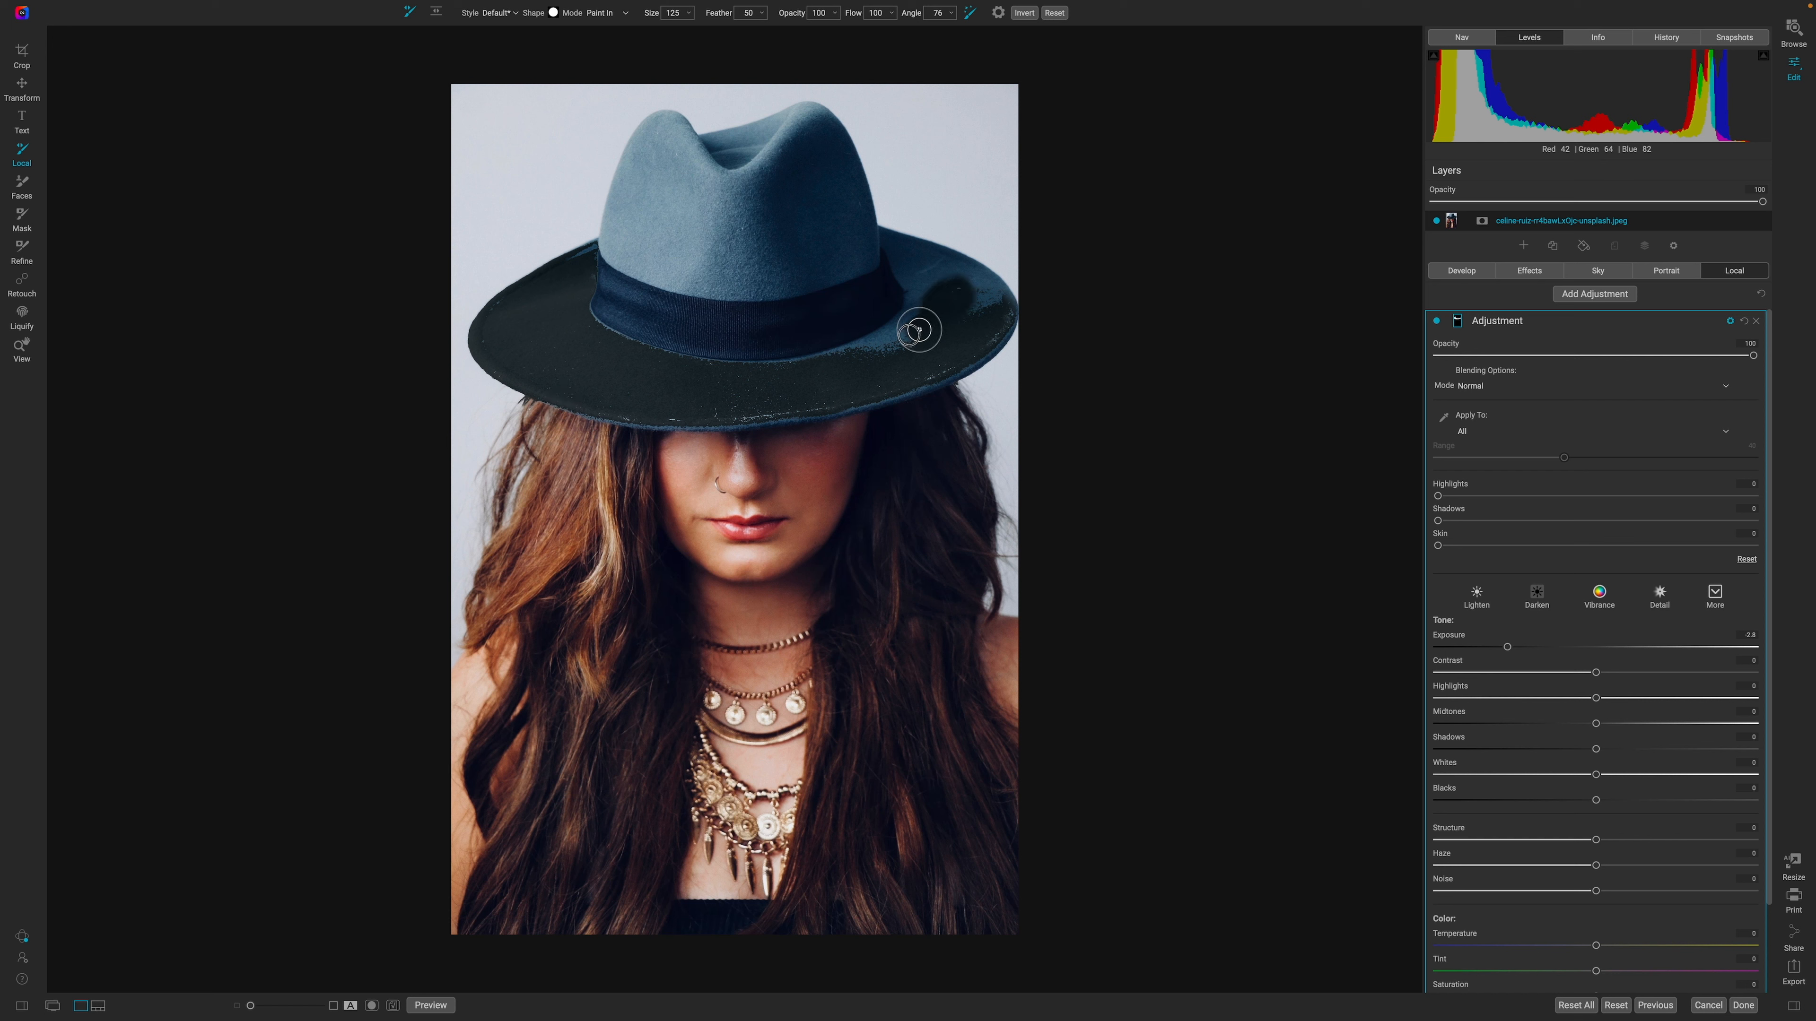
pyautogui.moveTo(917, 330); pyautogui.dragTo(792, 365)
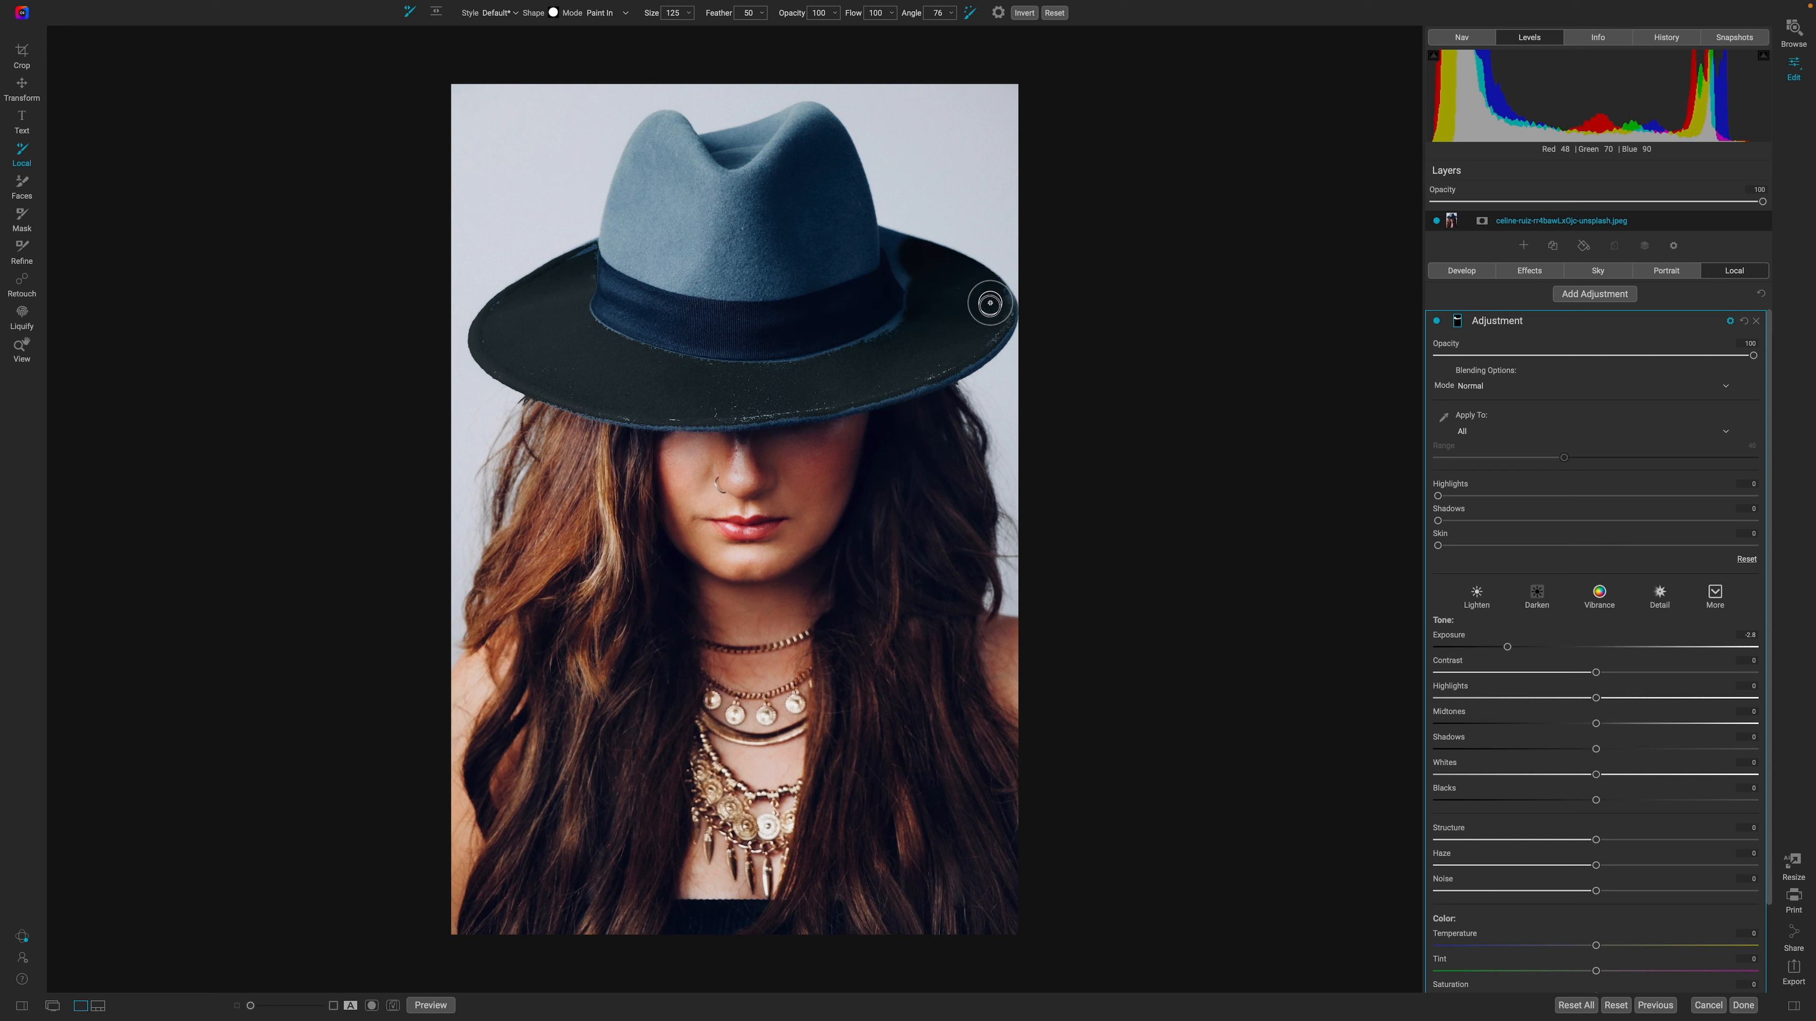
pyautogui.moveTo(934, 351)
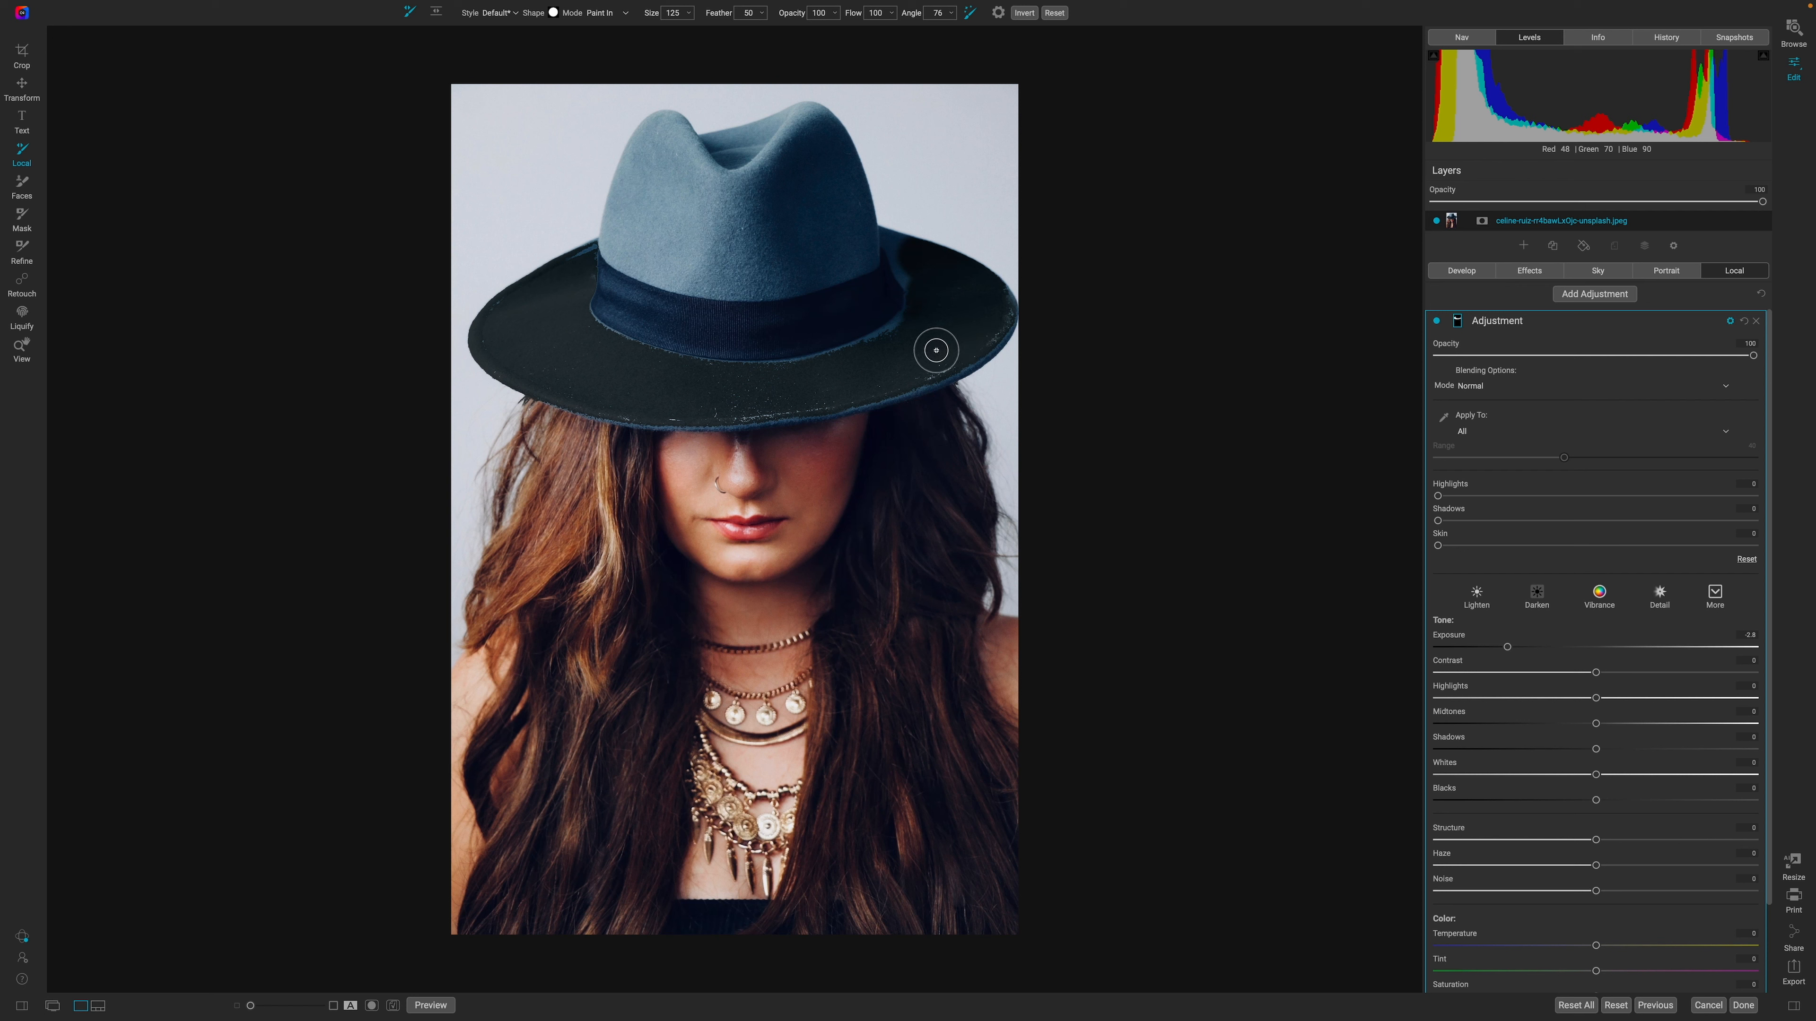
pyautogui.moveTo(927, 418)
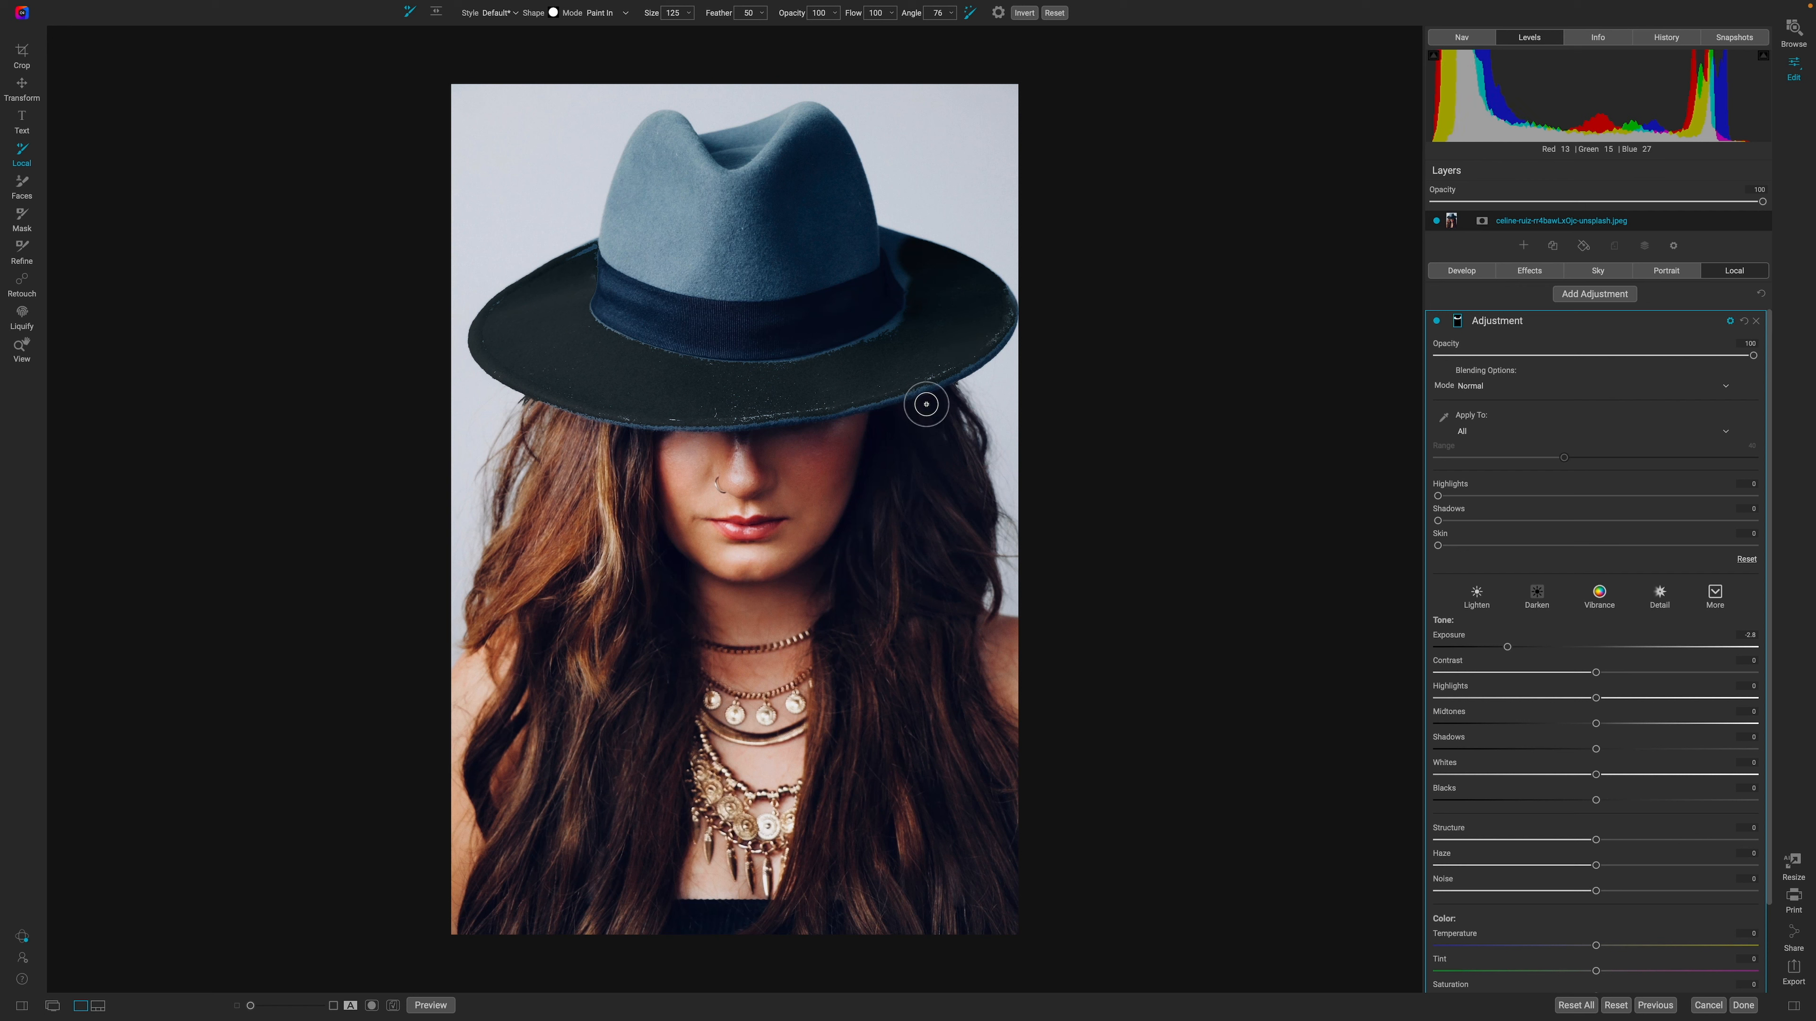
pyautogui.moveTo(1481, 489)
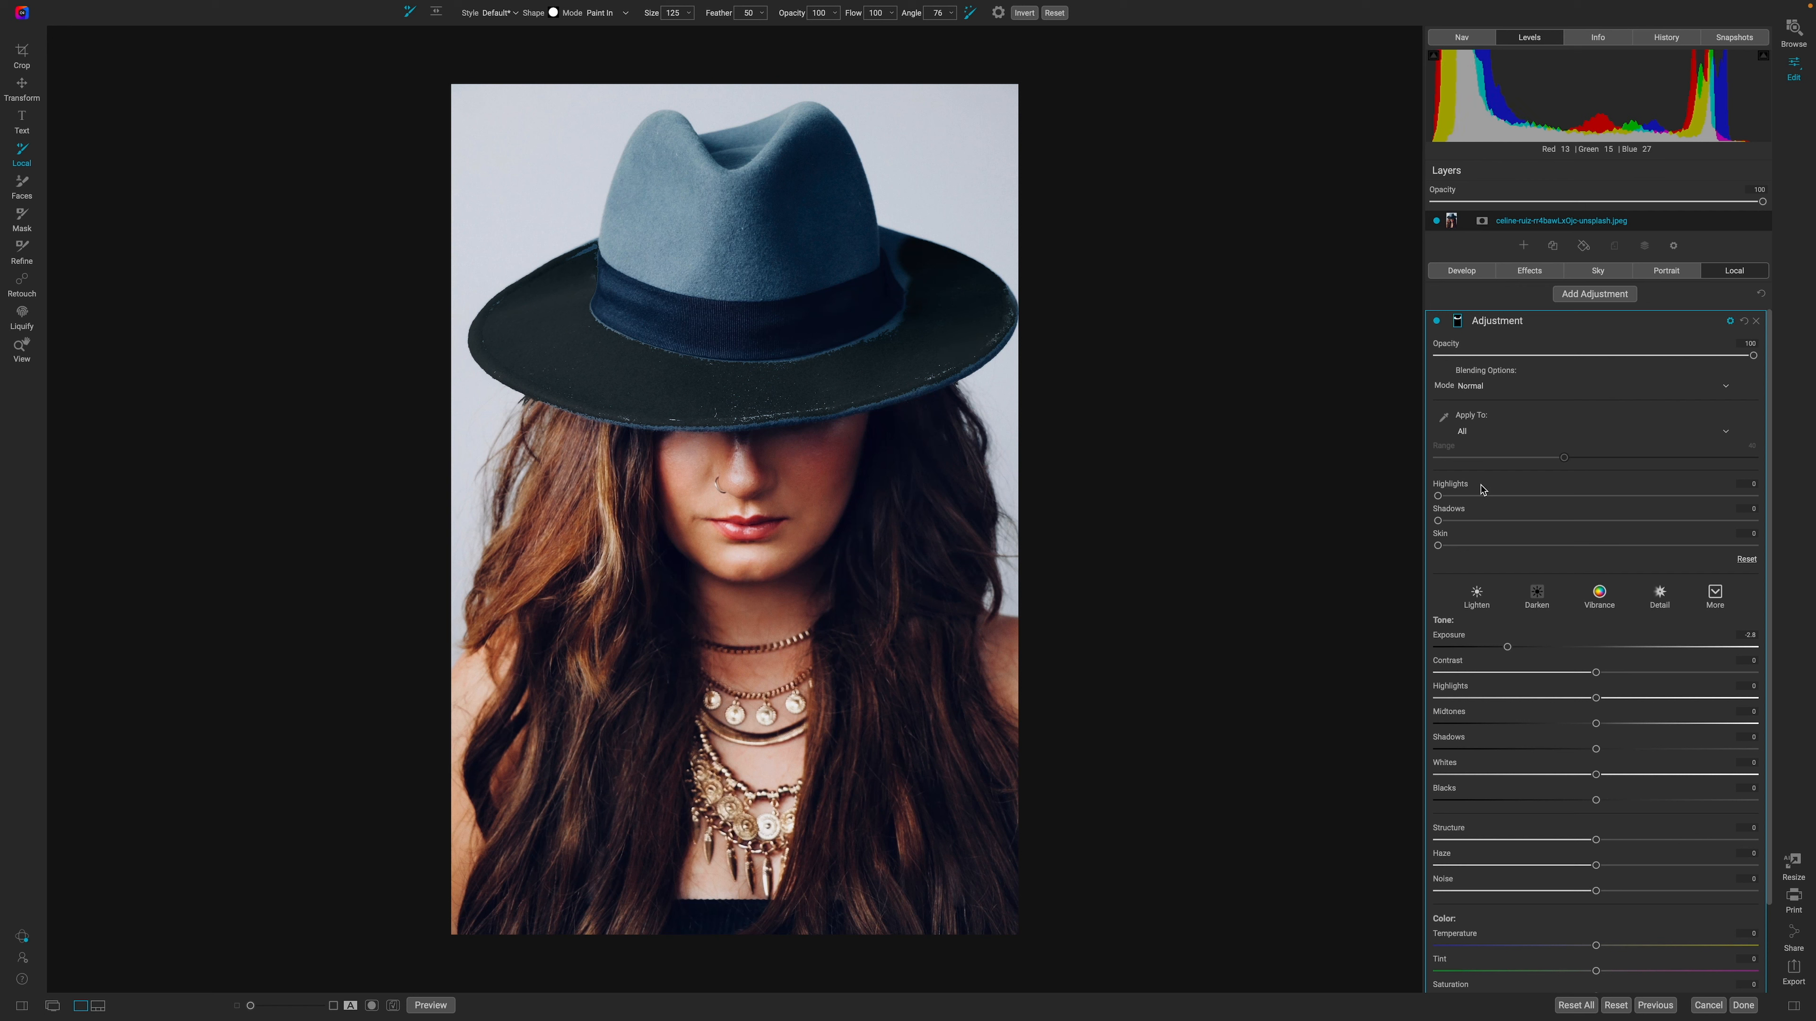
pyautogui.moveTo(1482, 490)
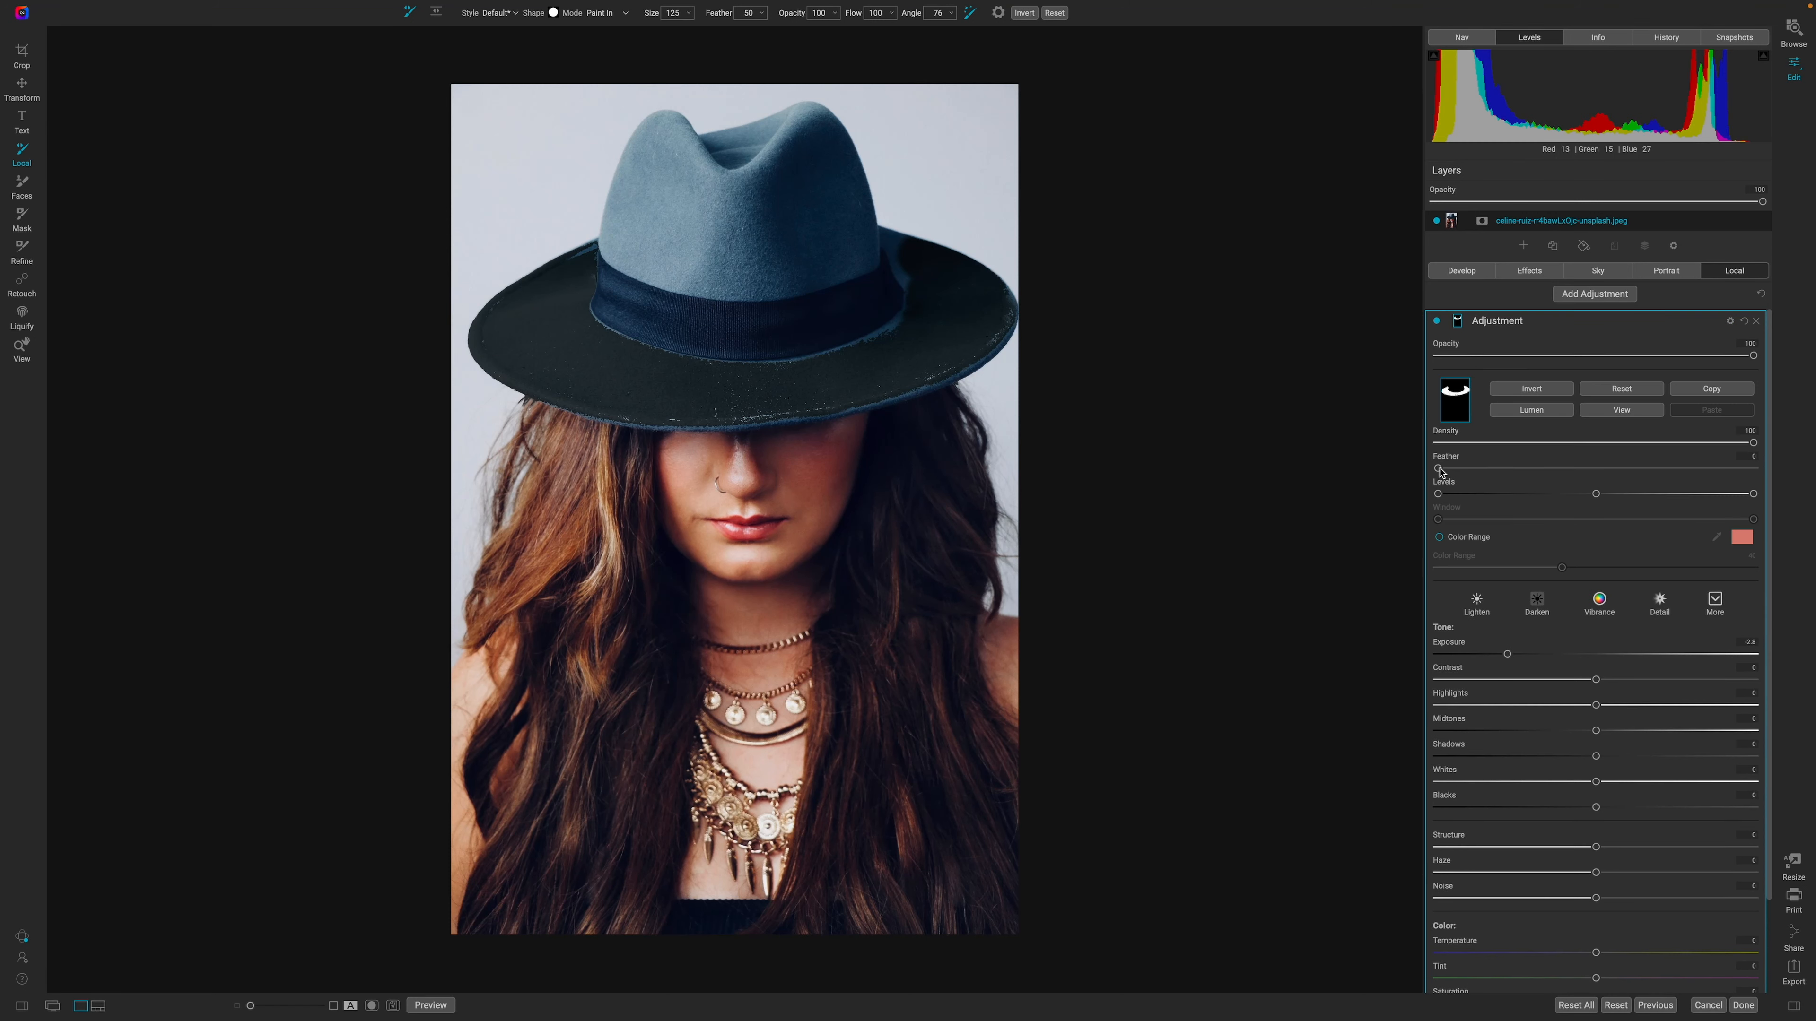
# Step: Raise the mask Feather slightly to soften edges and touch up the brim mask
pyautogui.moveTo(1438, 469); pyautogui.dragTo(1445, 469)
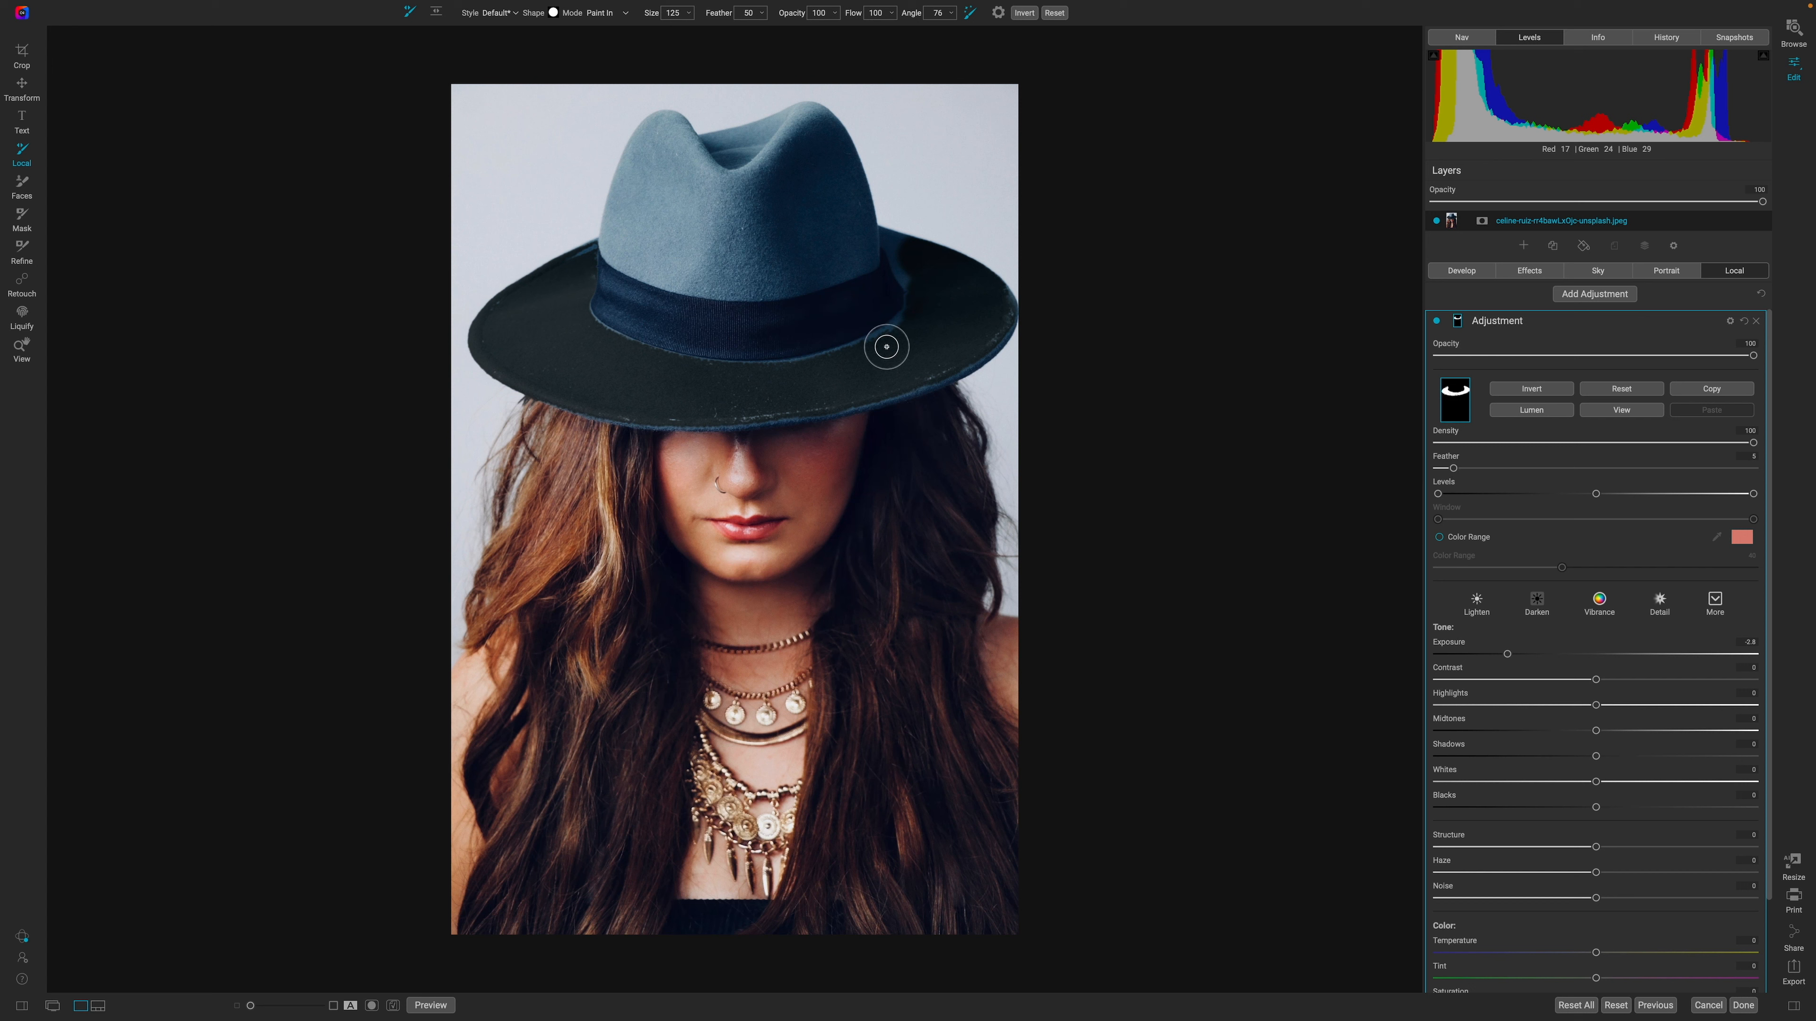
pyautogui.moveTo(886, 346); pyautogui.dragTo(877, 337)
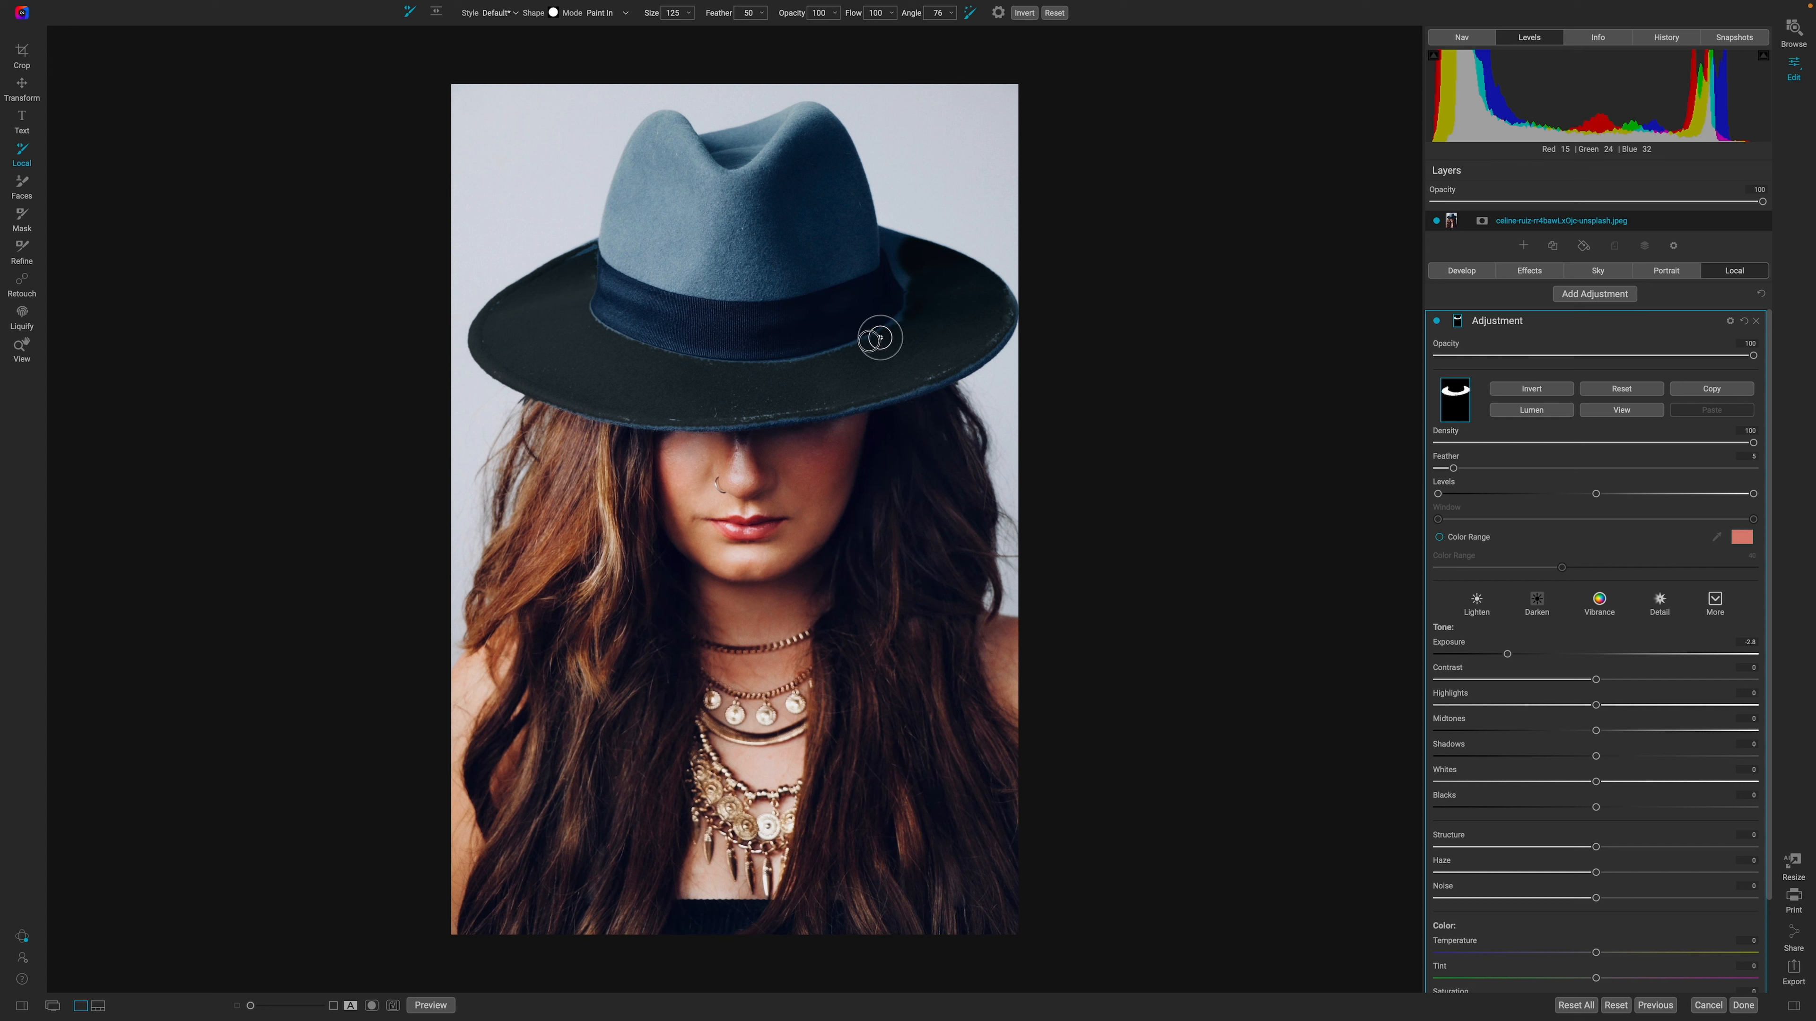
pyautogui.moveTo(770, 370)
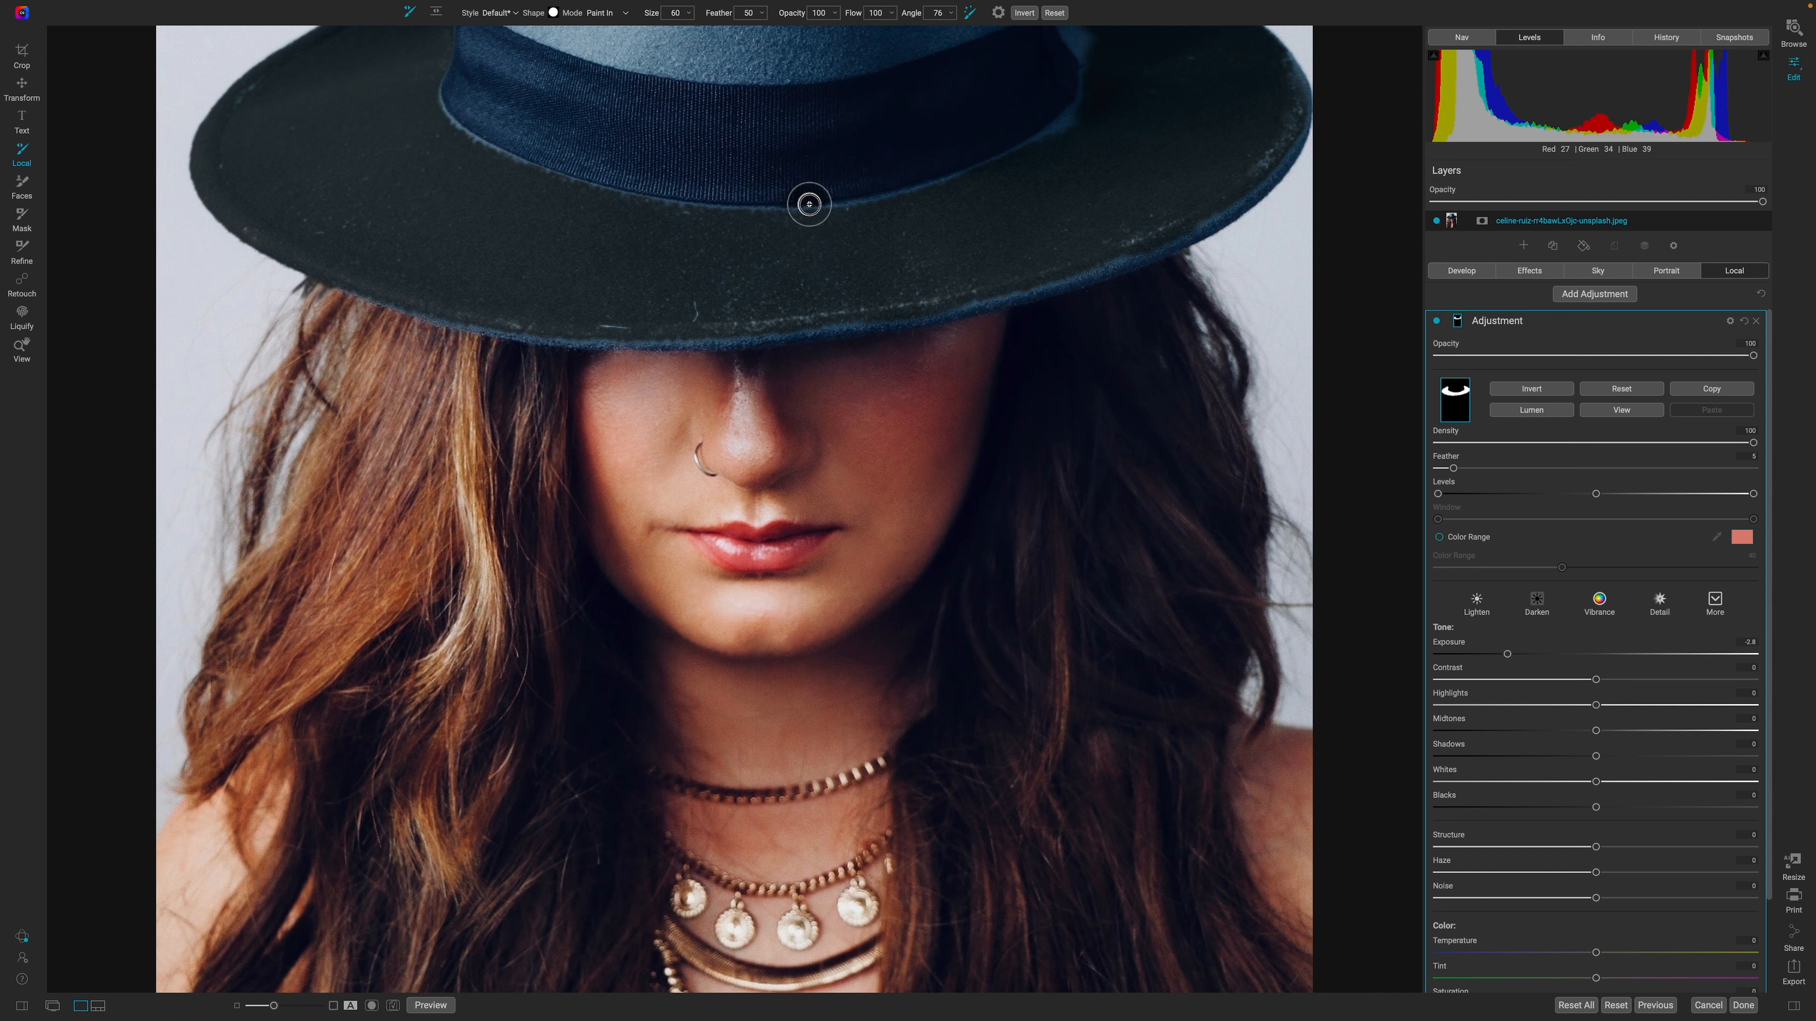
pyautogui.moveTo(894, 203)
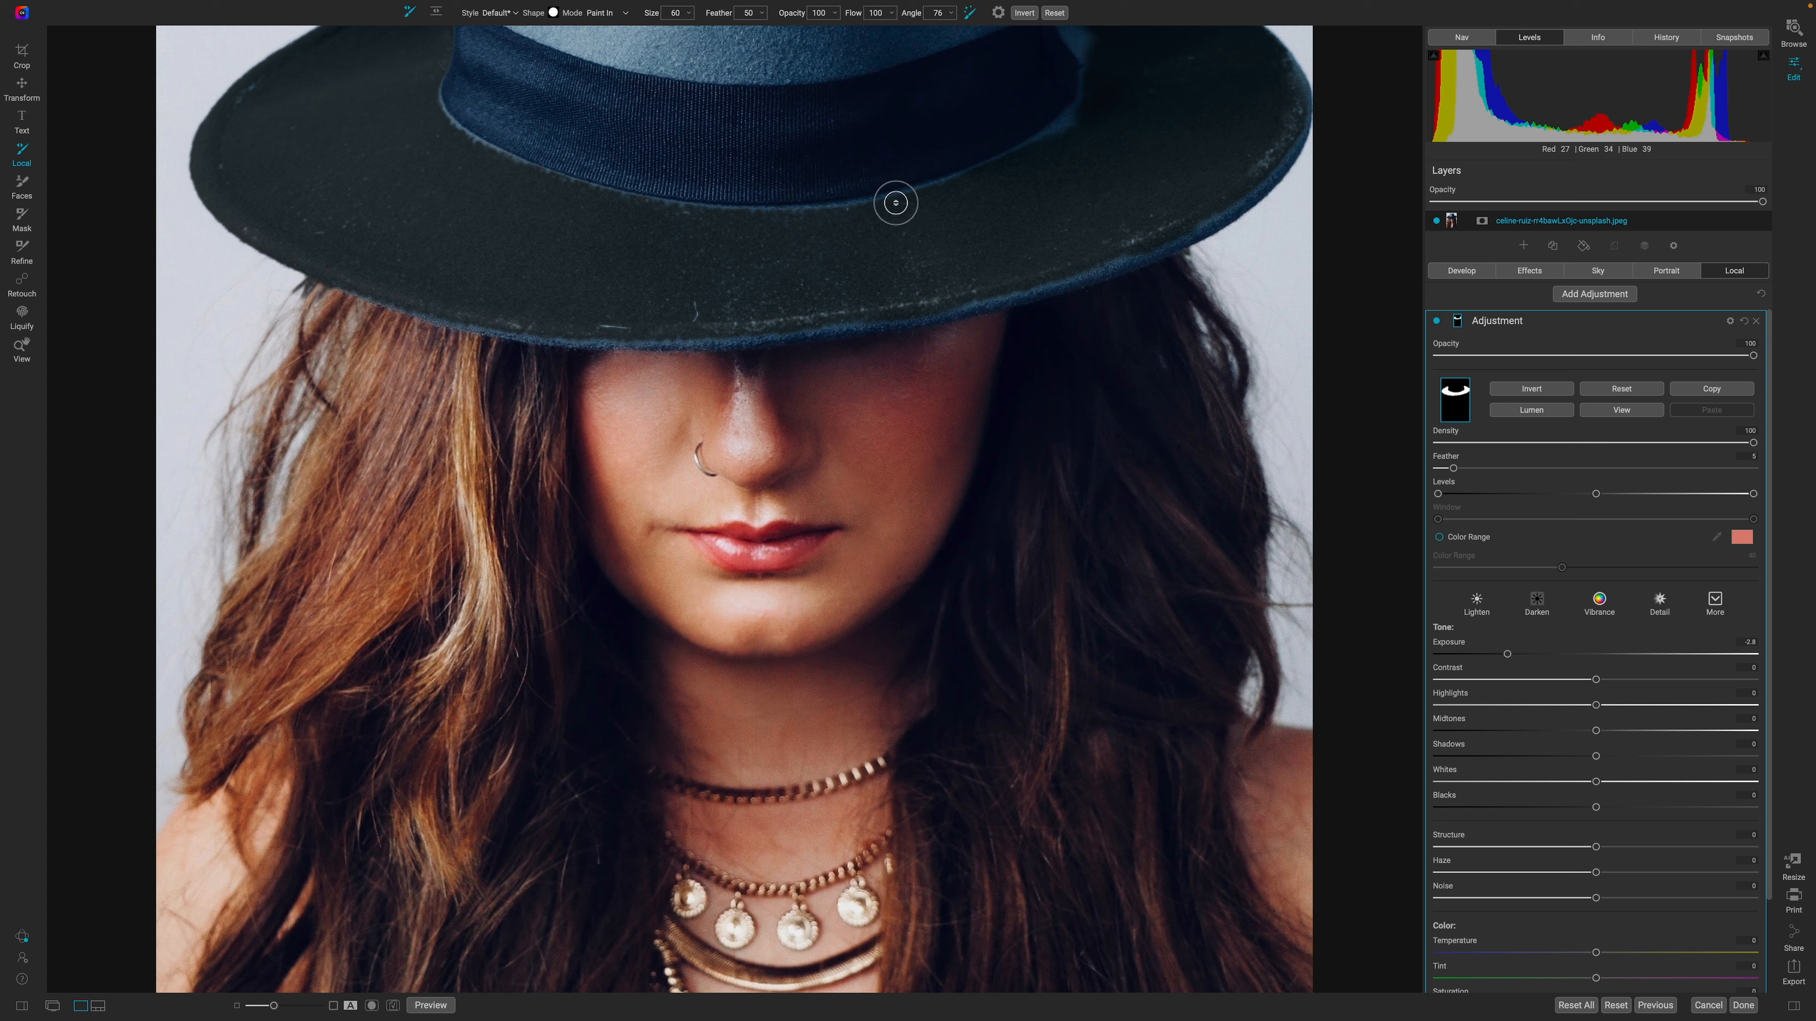
pyautogui.moveTo(853, 208)
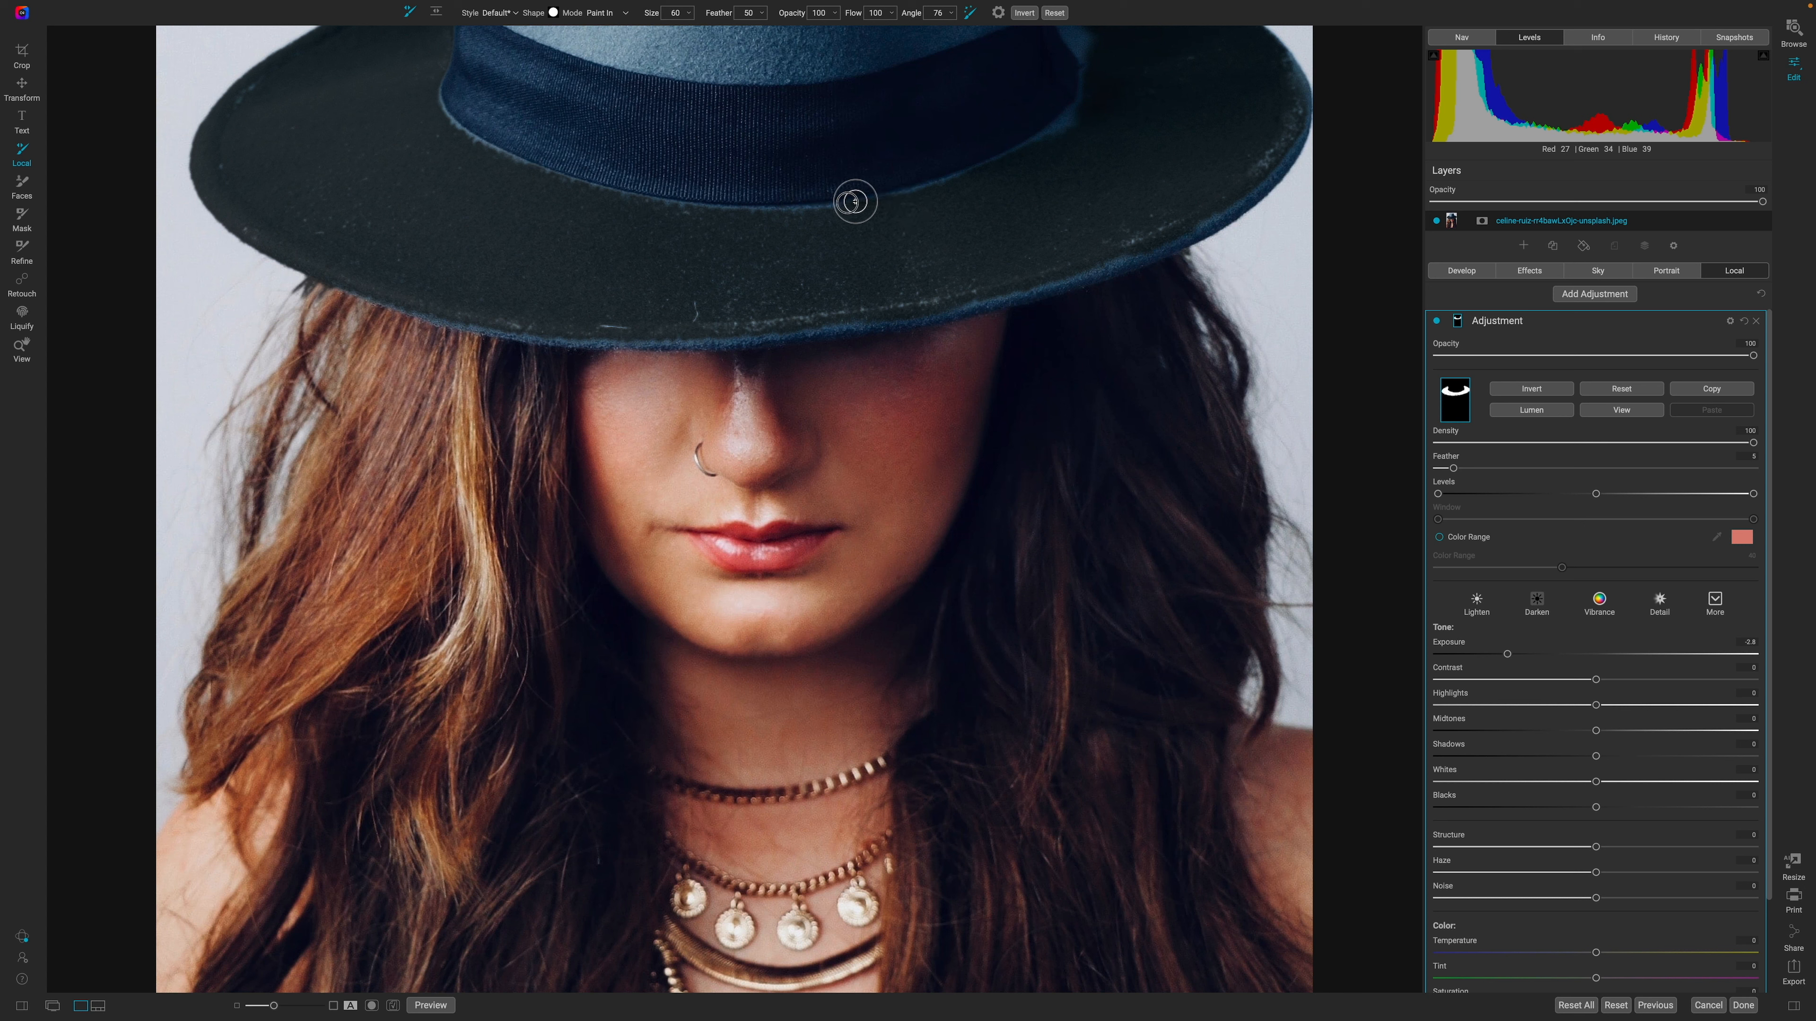
pyautogui.moveTo(872, 274)
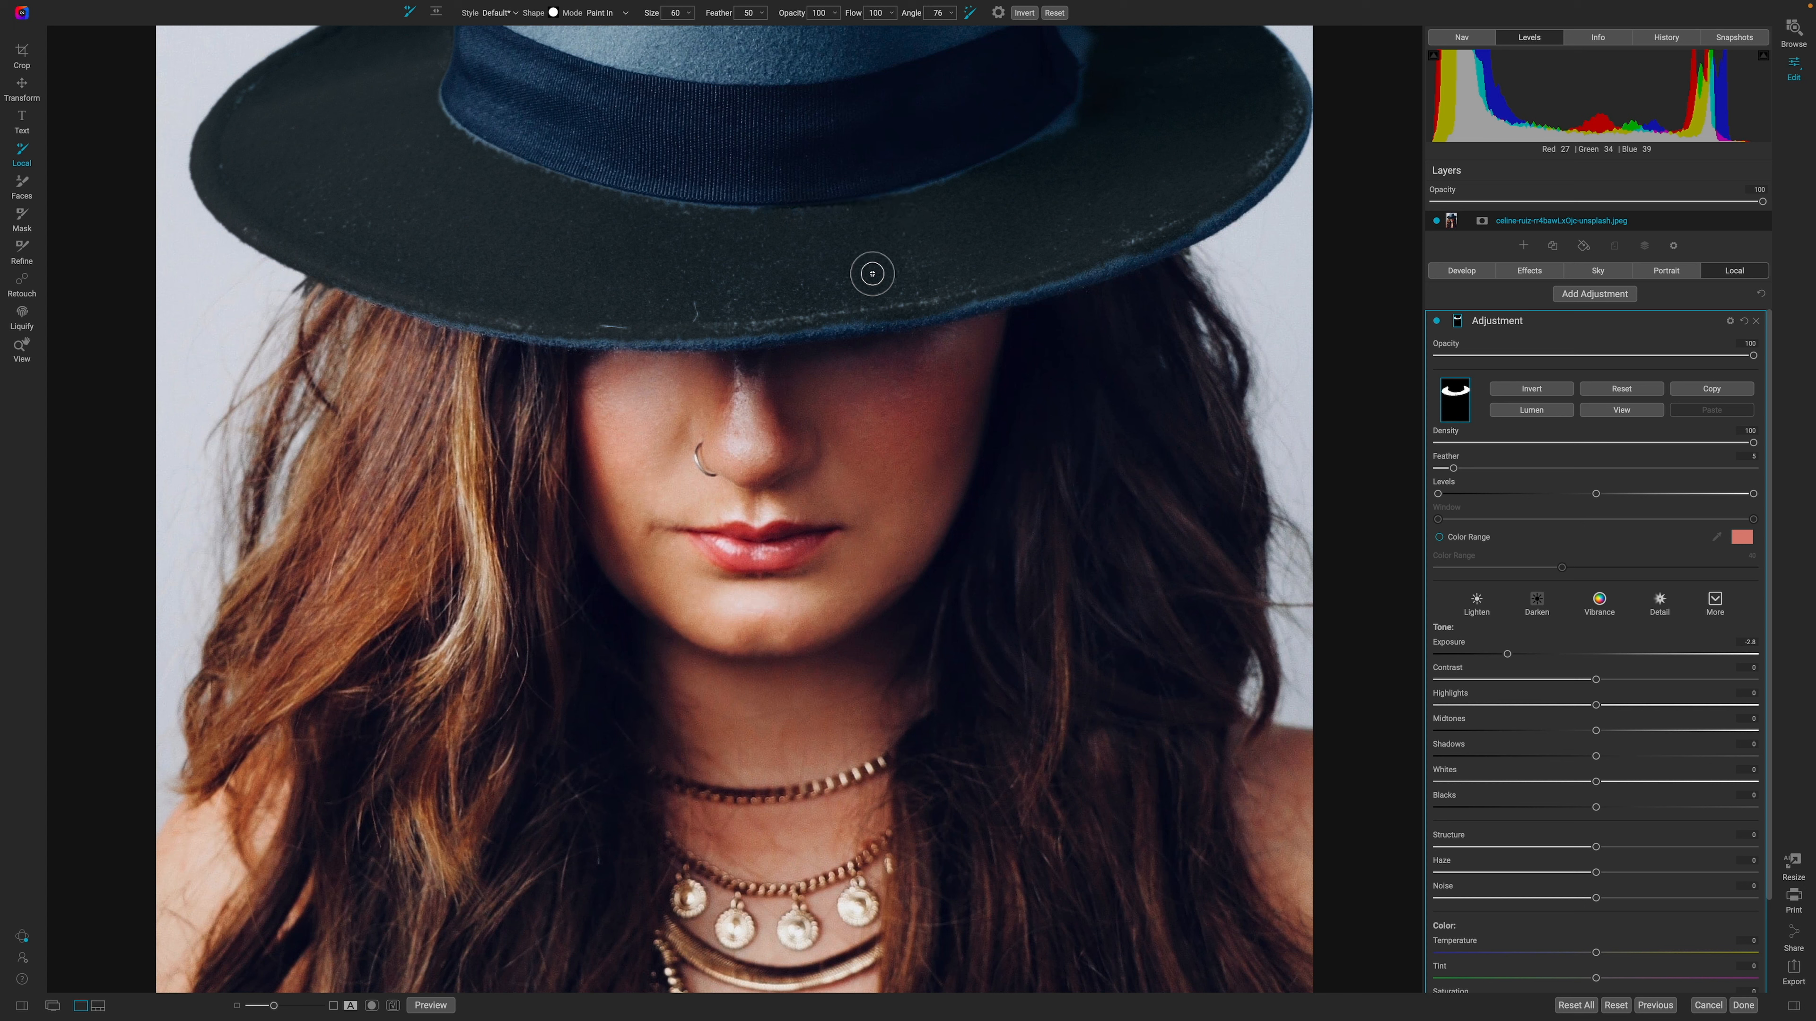
pyautogui.moveTo(921, 195)
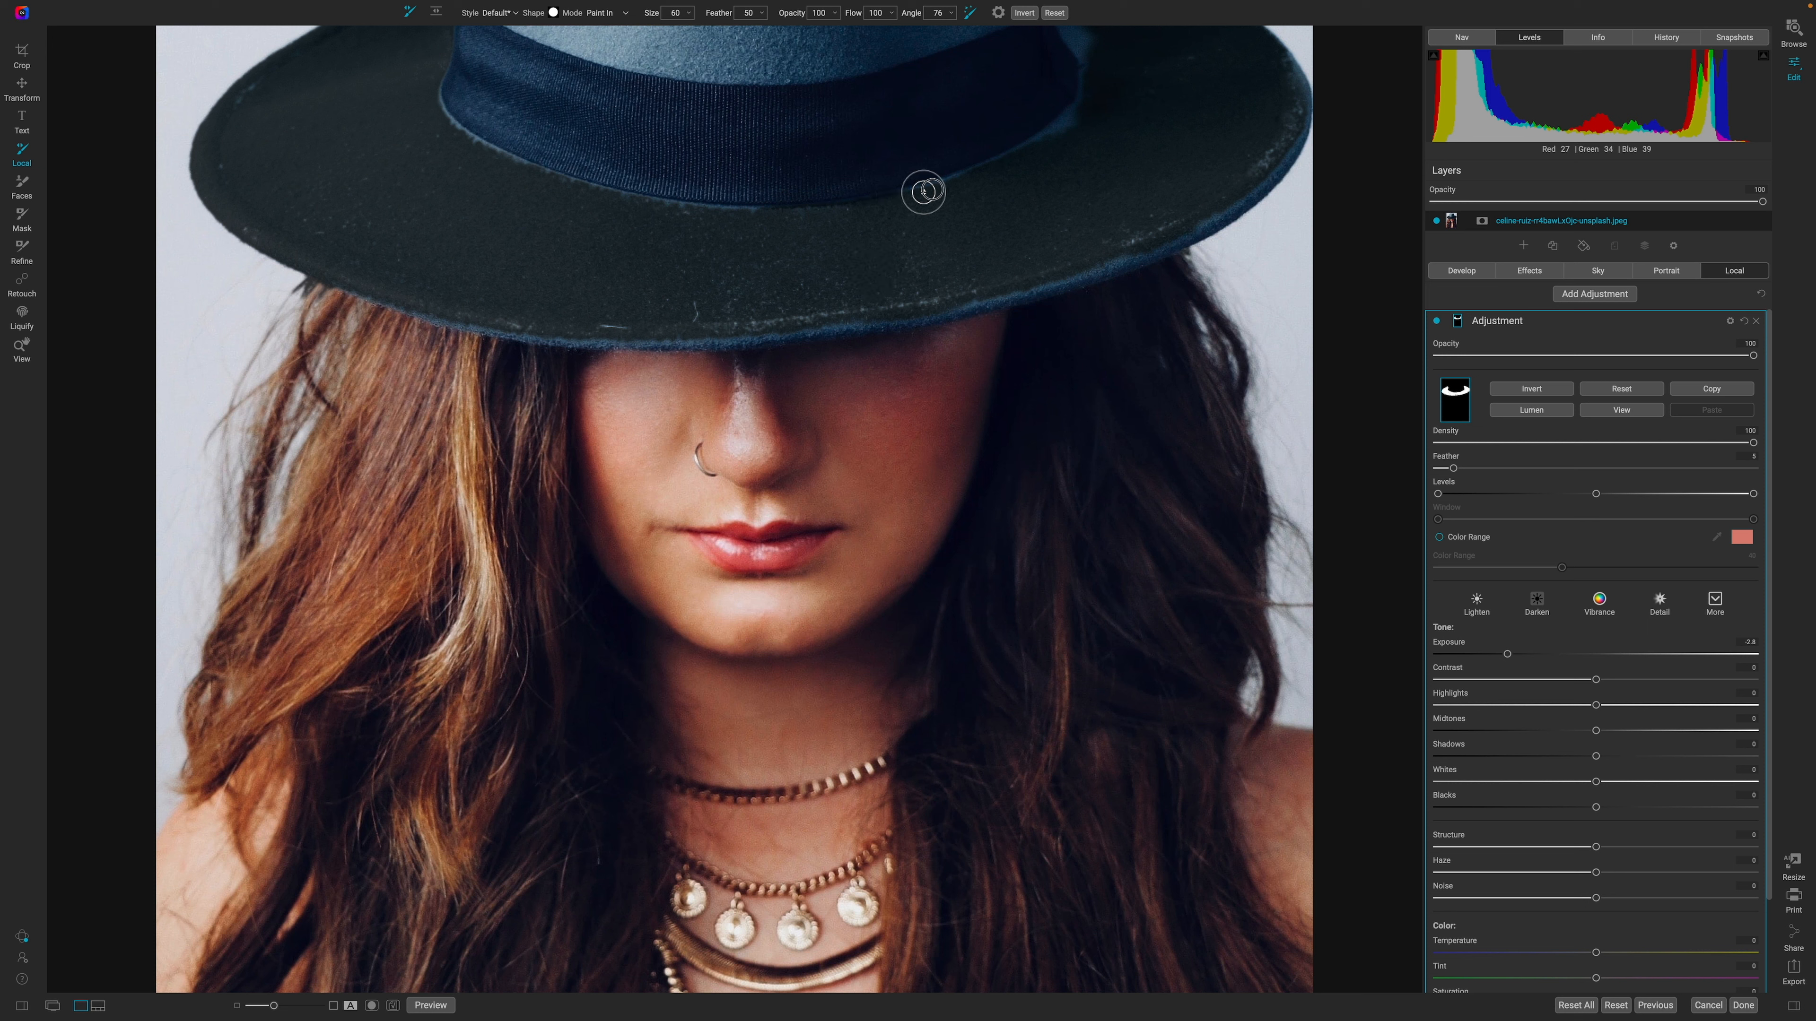
pyautogui.moveTo(900, 194)
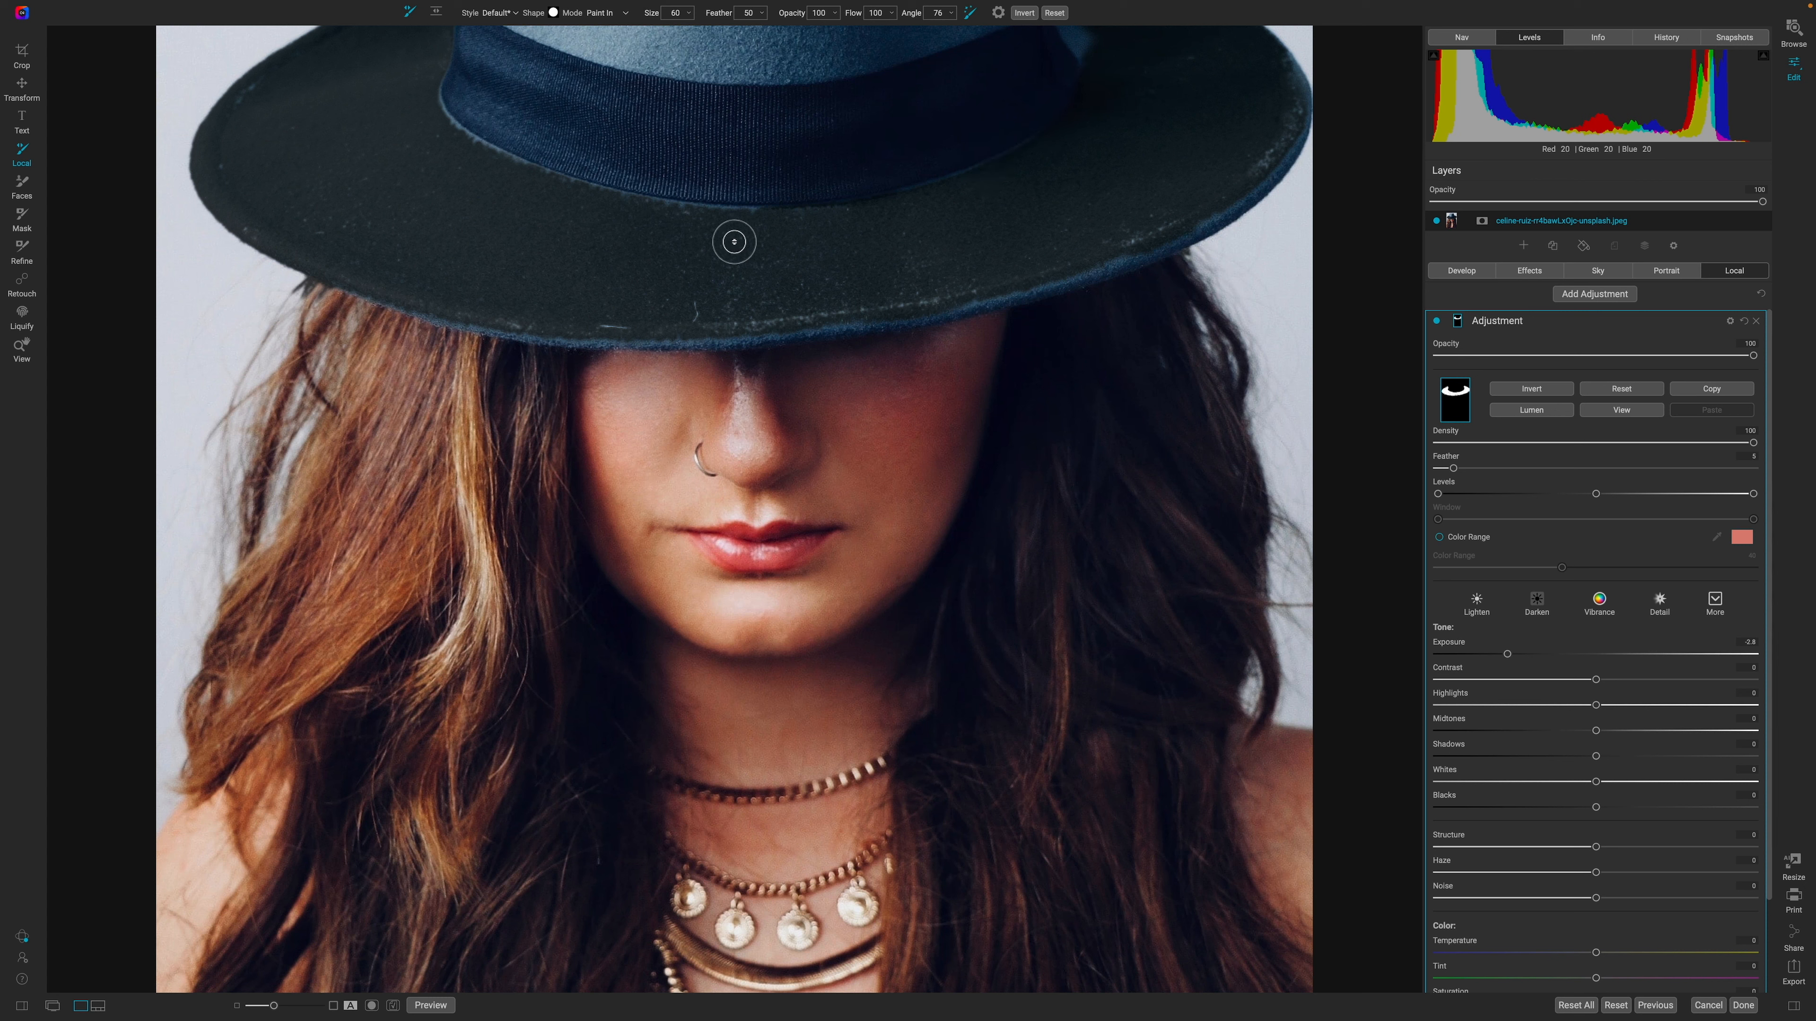
pyautogui.moveTo(690, 216)
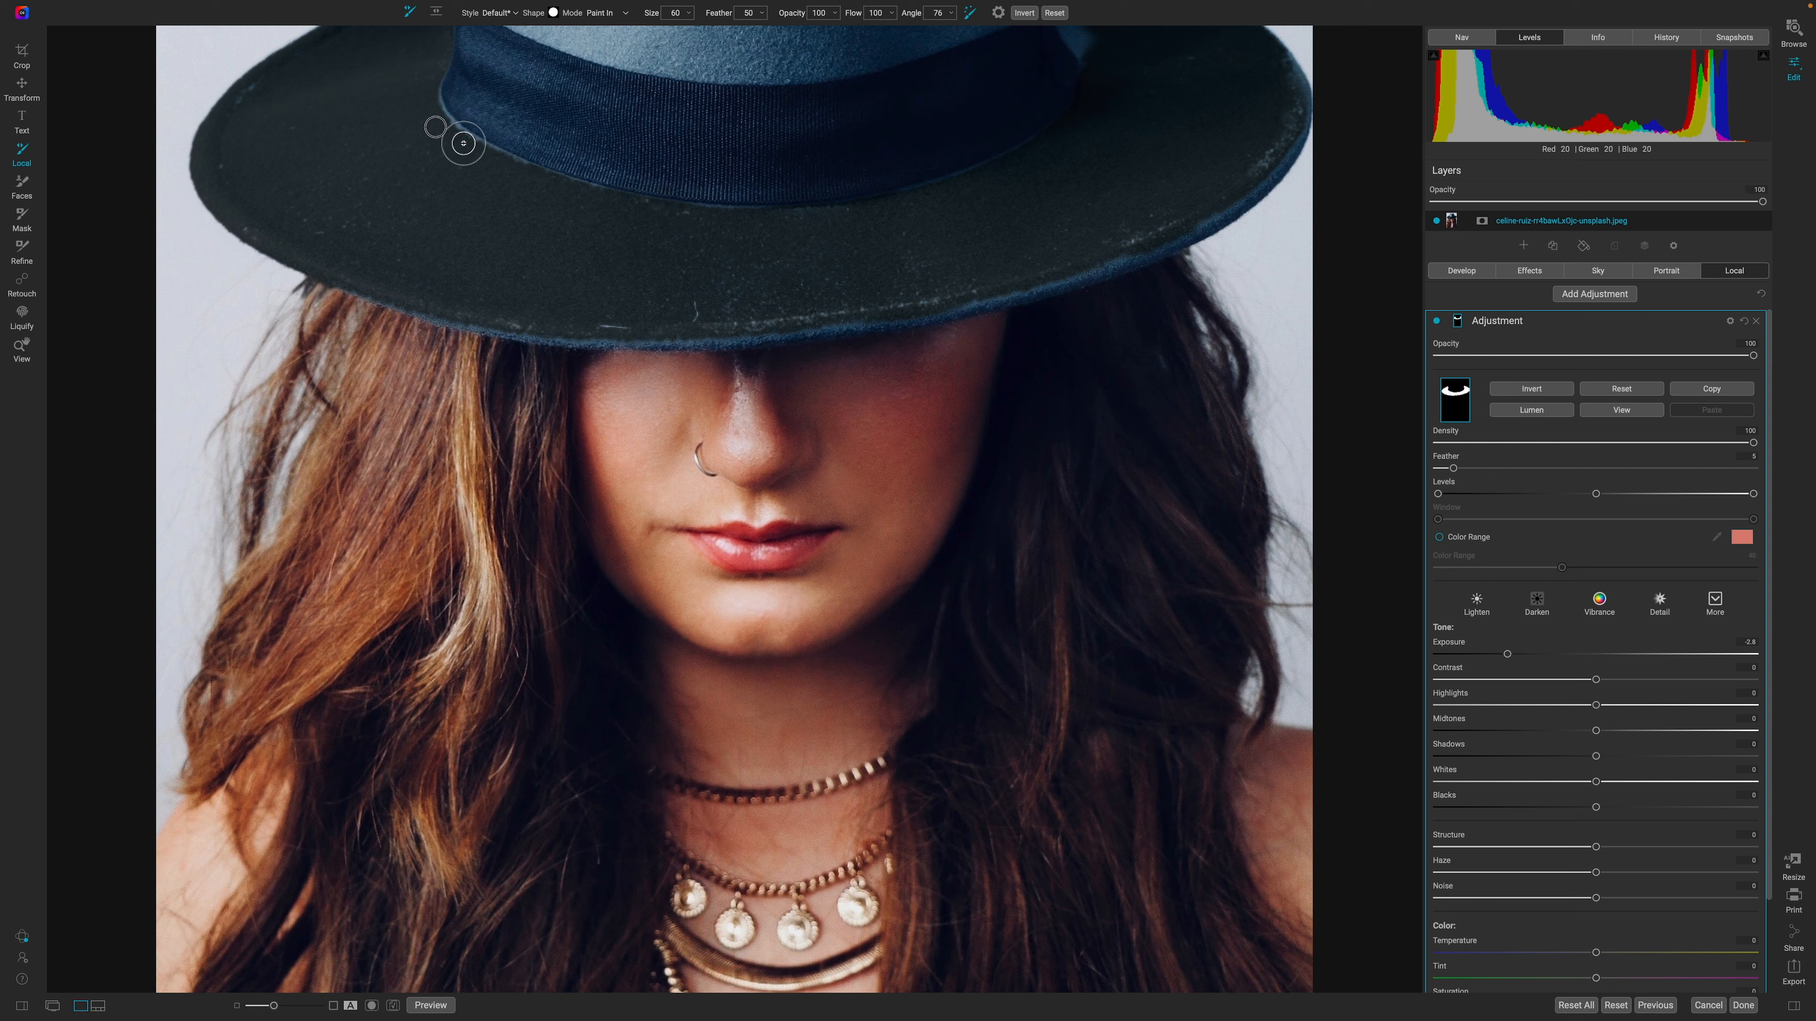
pyautogui.moveTo(955, 614)
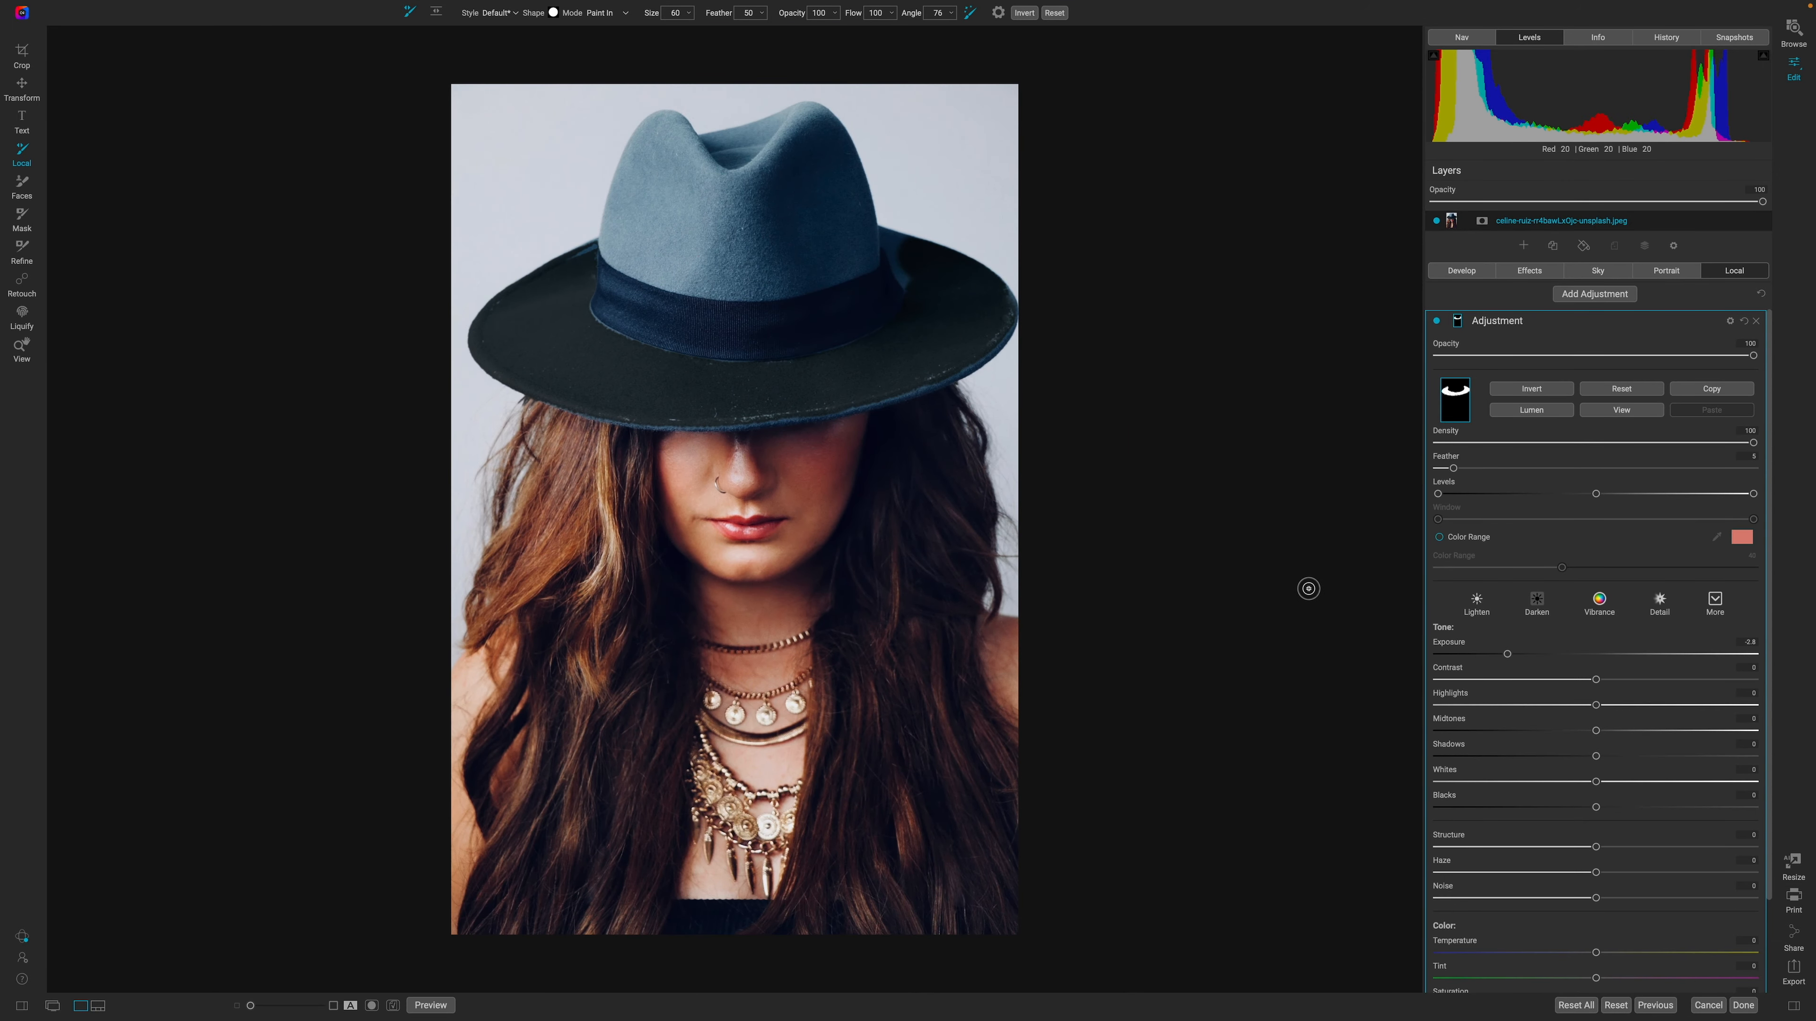
pyautogui.moveTo(1221, 588)
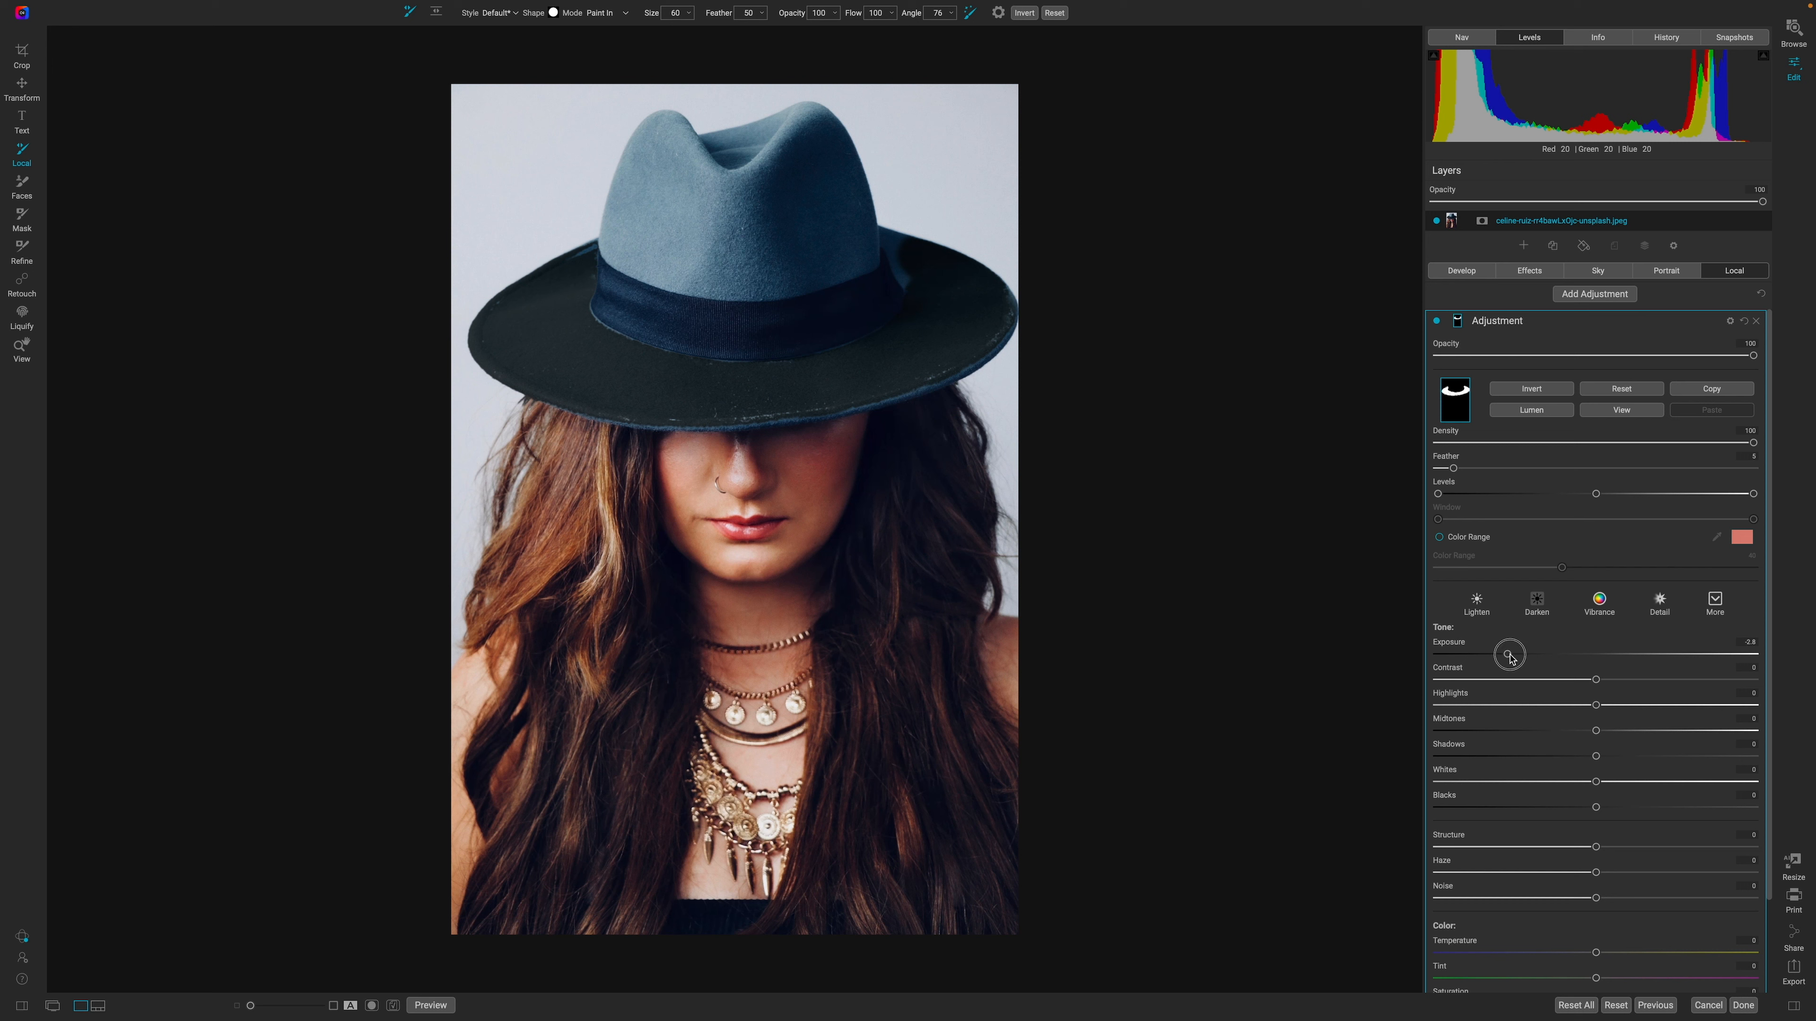
# Step: Ease the brim Exposure back toward zero and hide the adjustment to compare before/after
pyautogui.moveTo(1510, 654); pyautogui.dragTo(1561, 651)
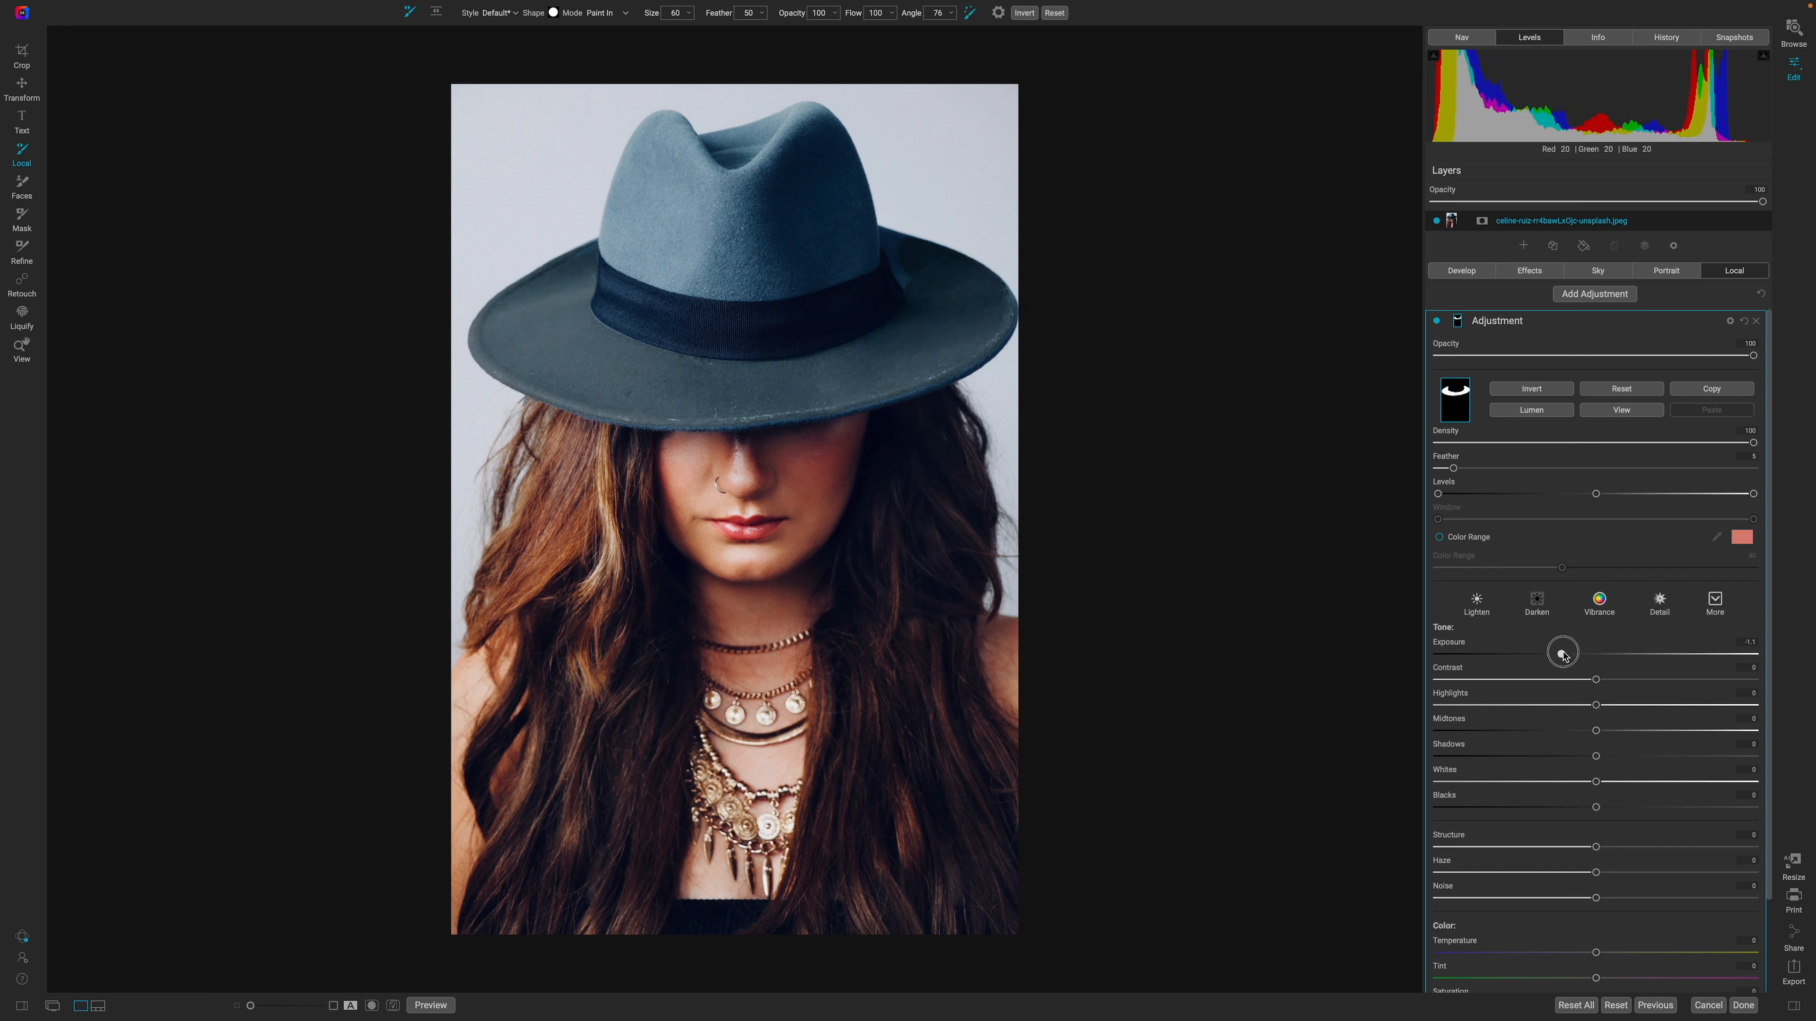
pyautogui.moveTo(1562, 650); pyautogui.dragTo(1583, 651)
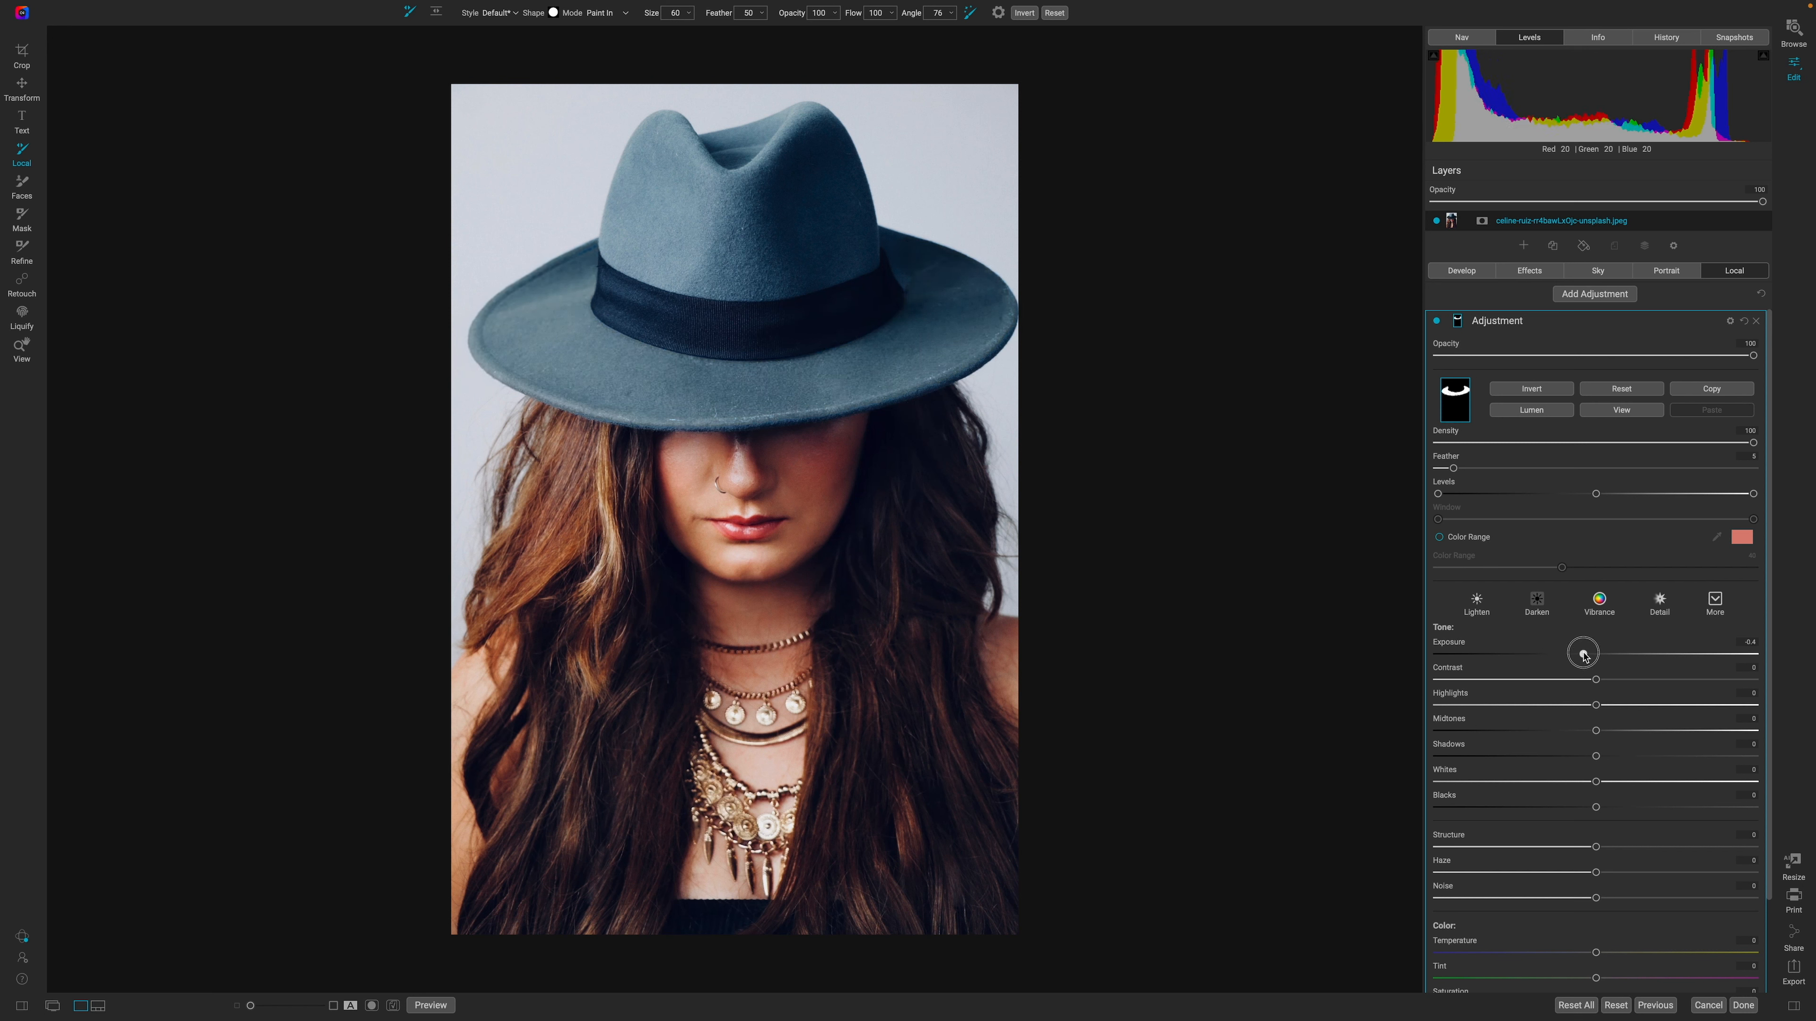
pyautogui.moveTo(1583, 653); pyautogui.dragTo(1572, 653)
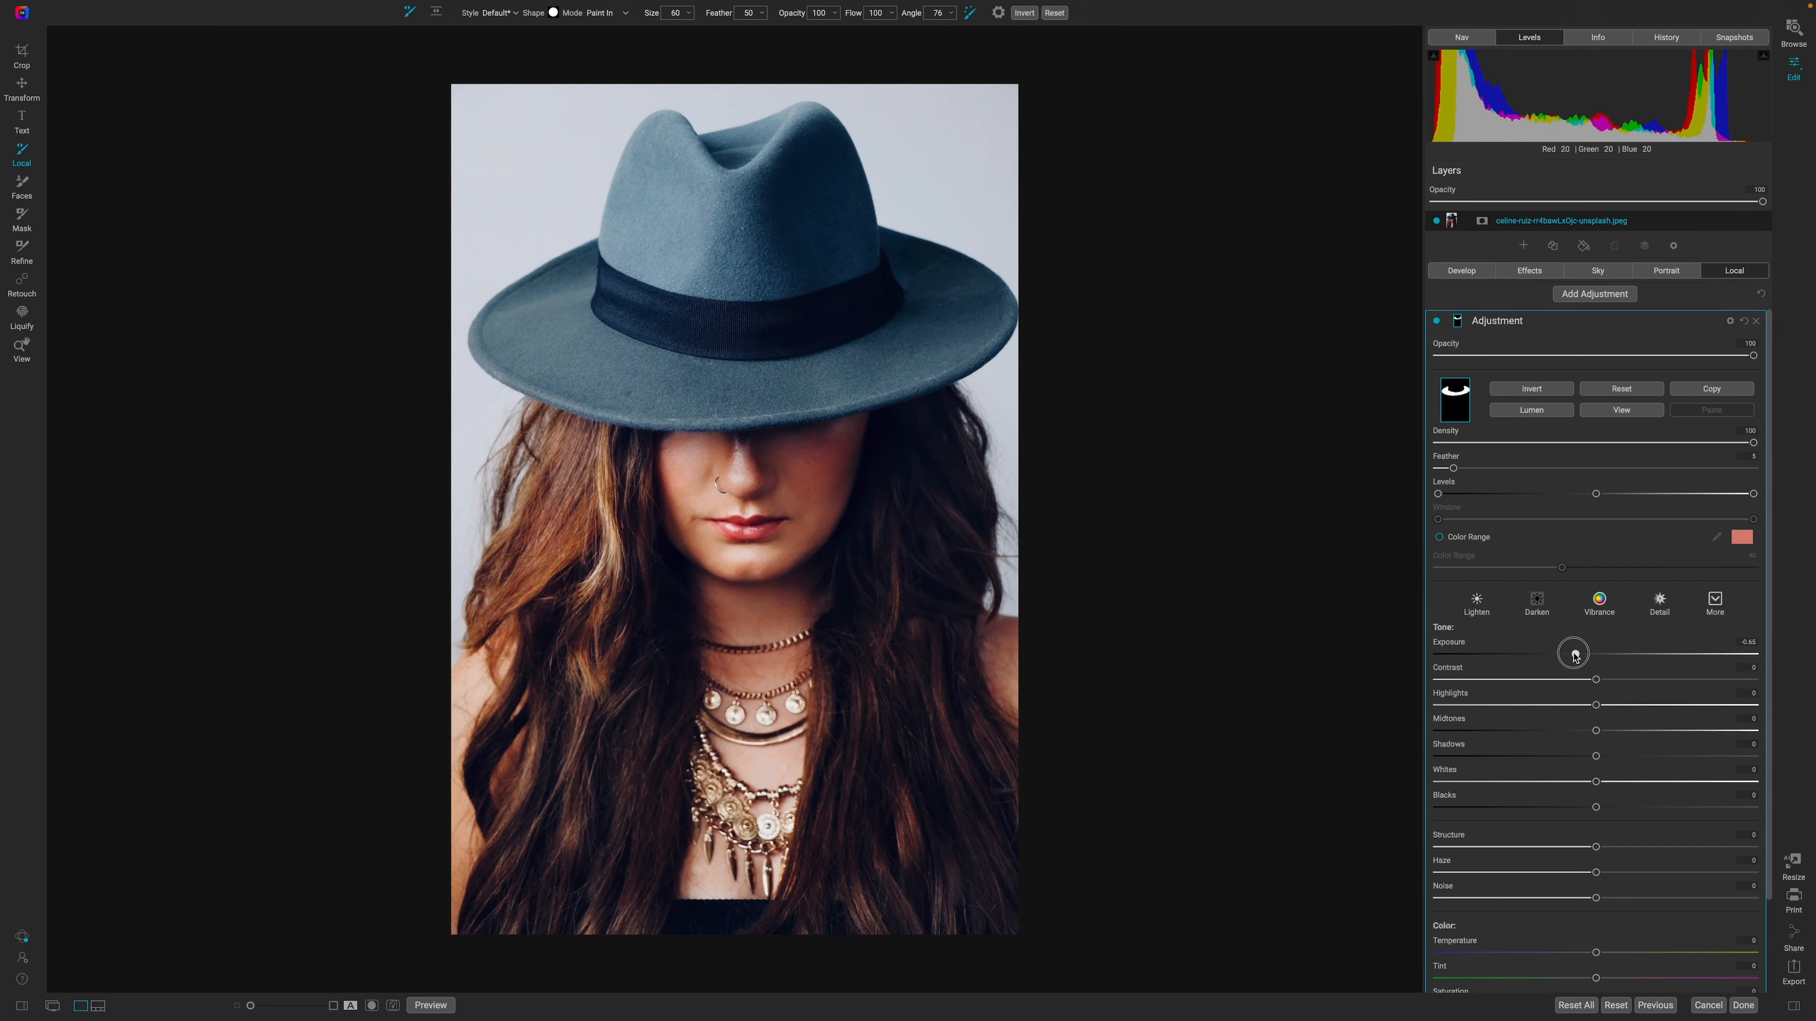
pyautogui.moveTo(1573, 654); pyautogui.dragTo(1572, 653)
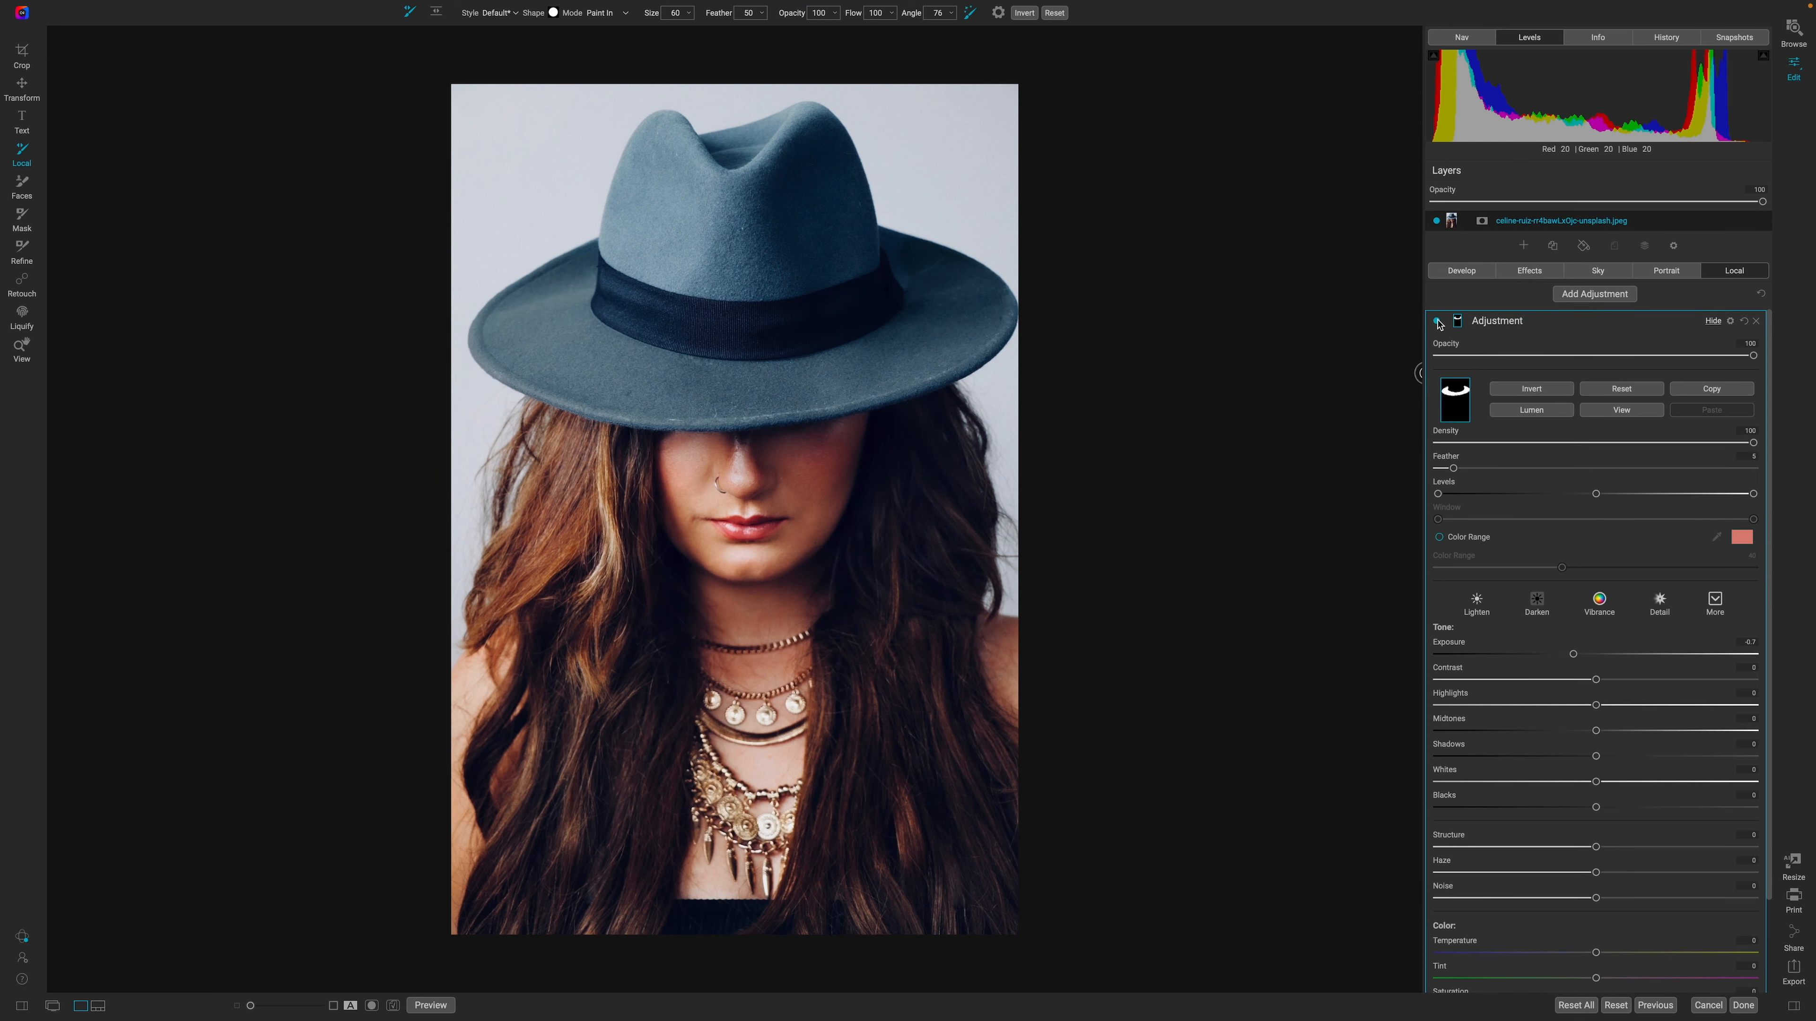
pyautogui.click(1436, 320)
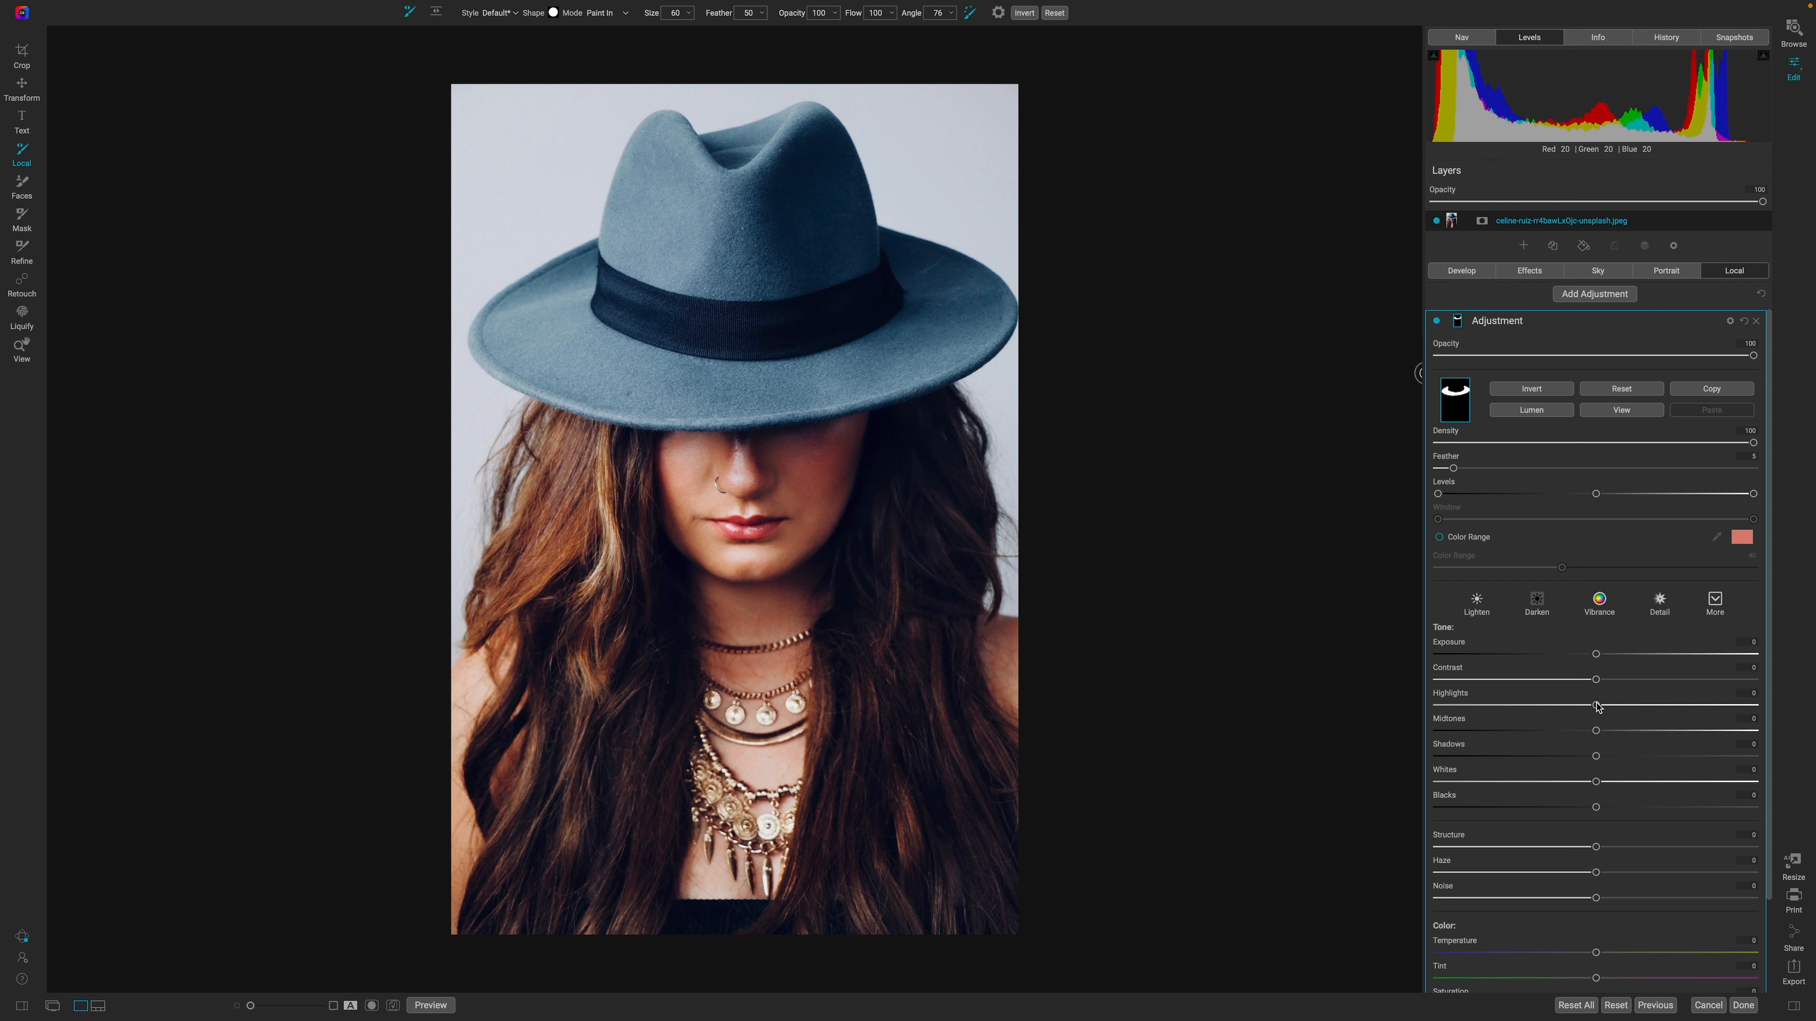
# Step: Pull the Highlights slider well down so the brim darkens subtly with Exposure at zero
pyautogui.moveTo(1595, 704); pyautogui.dragTo(1517, 704)
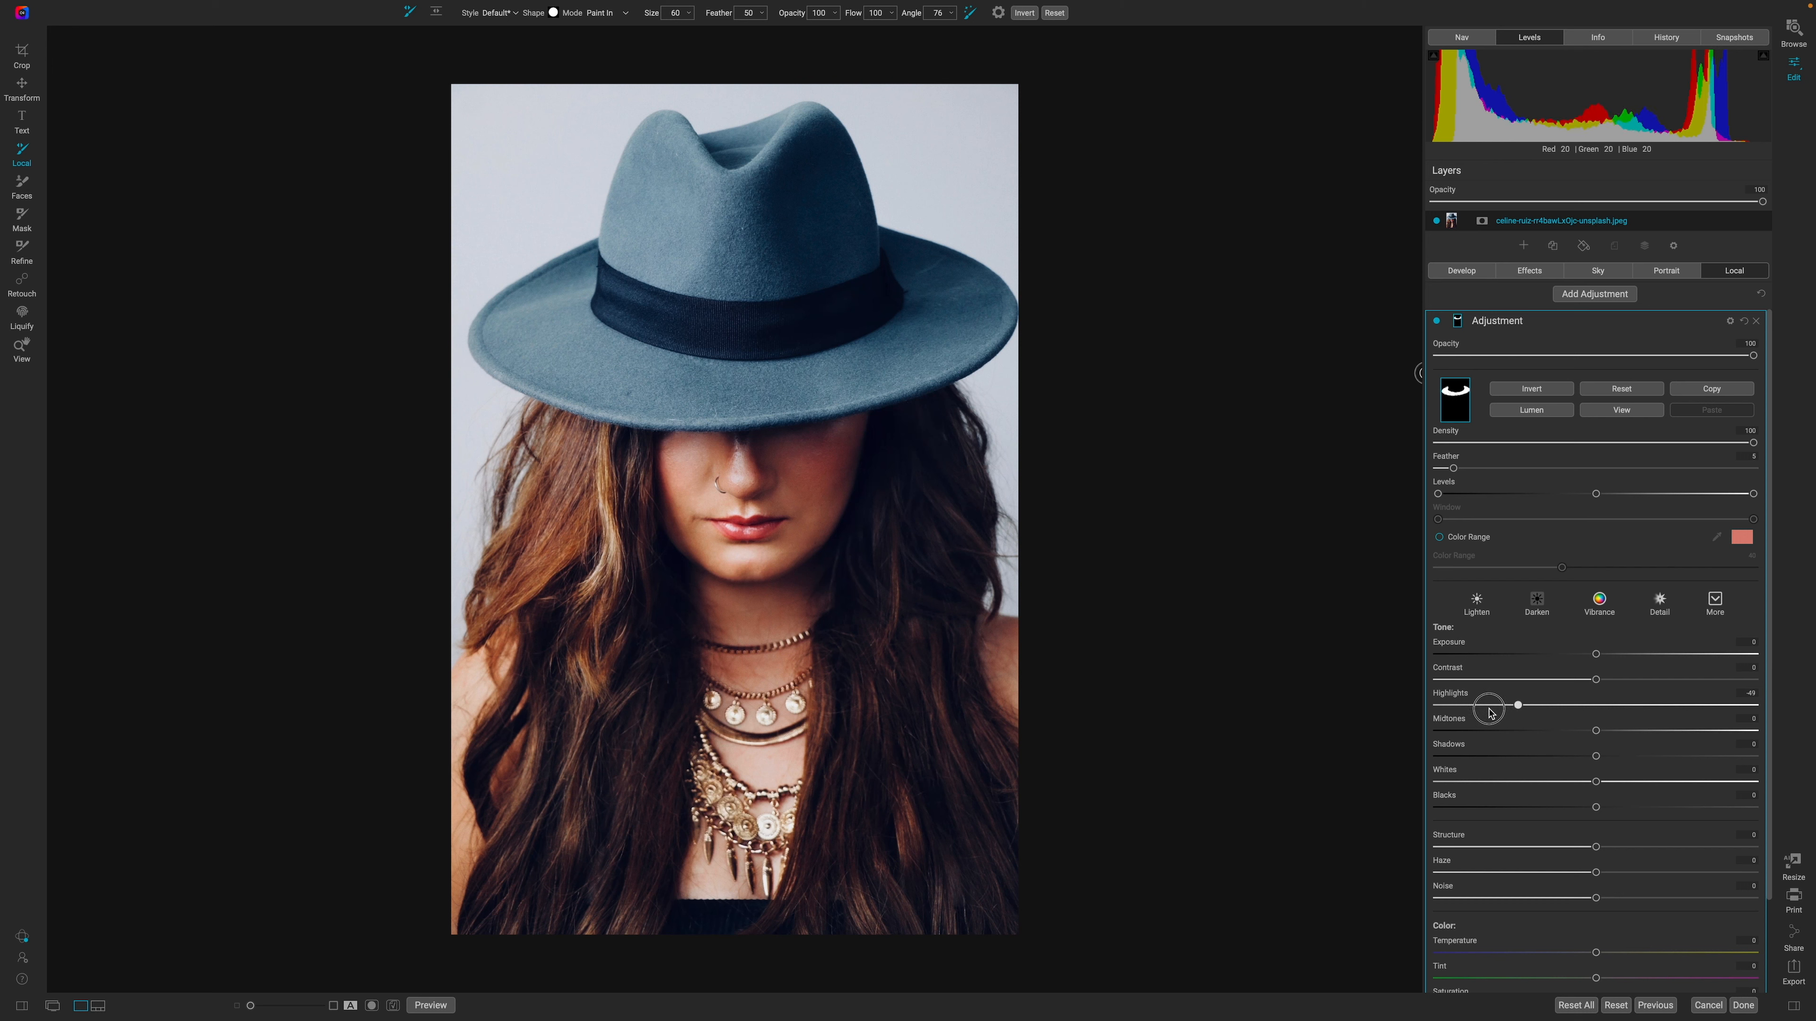
pyautogui.moveTo(1517, 705); pyautogui.dragTo(1469, 706)
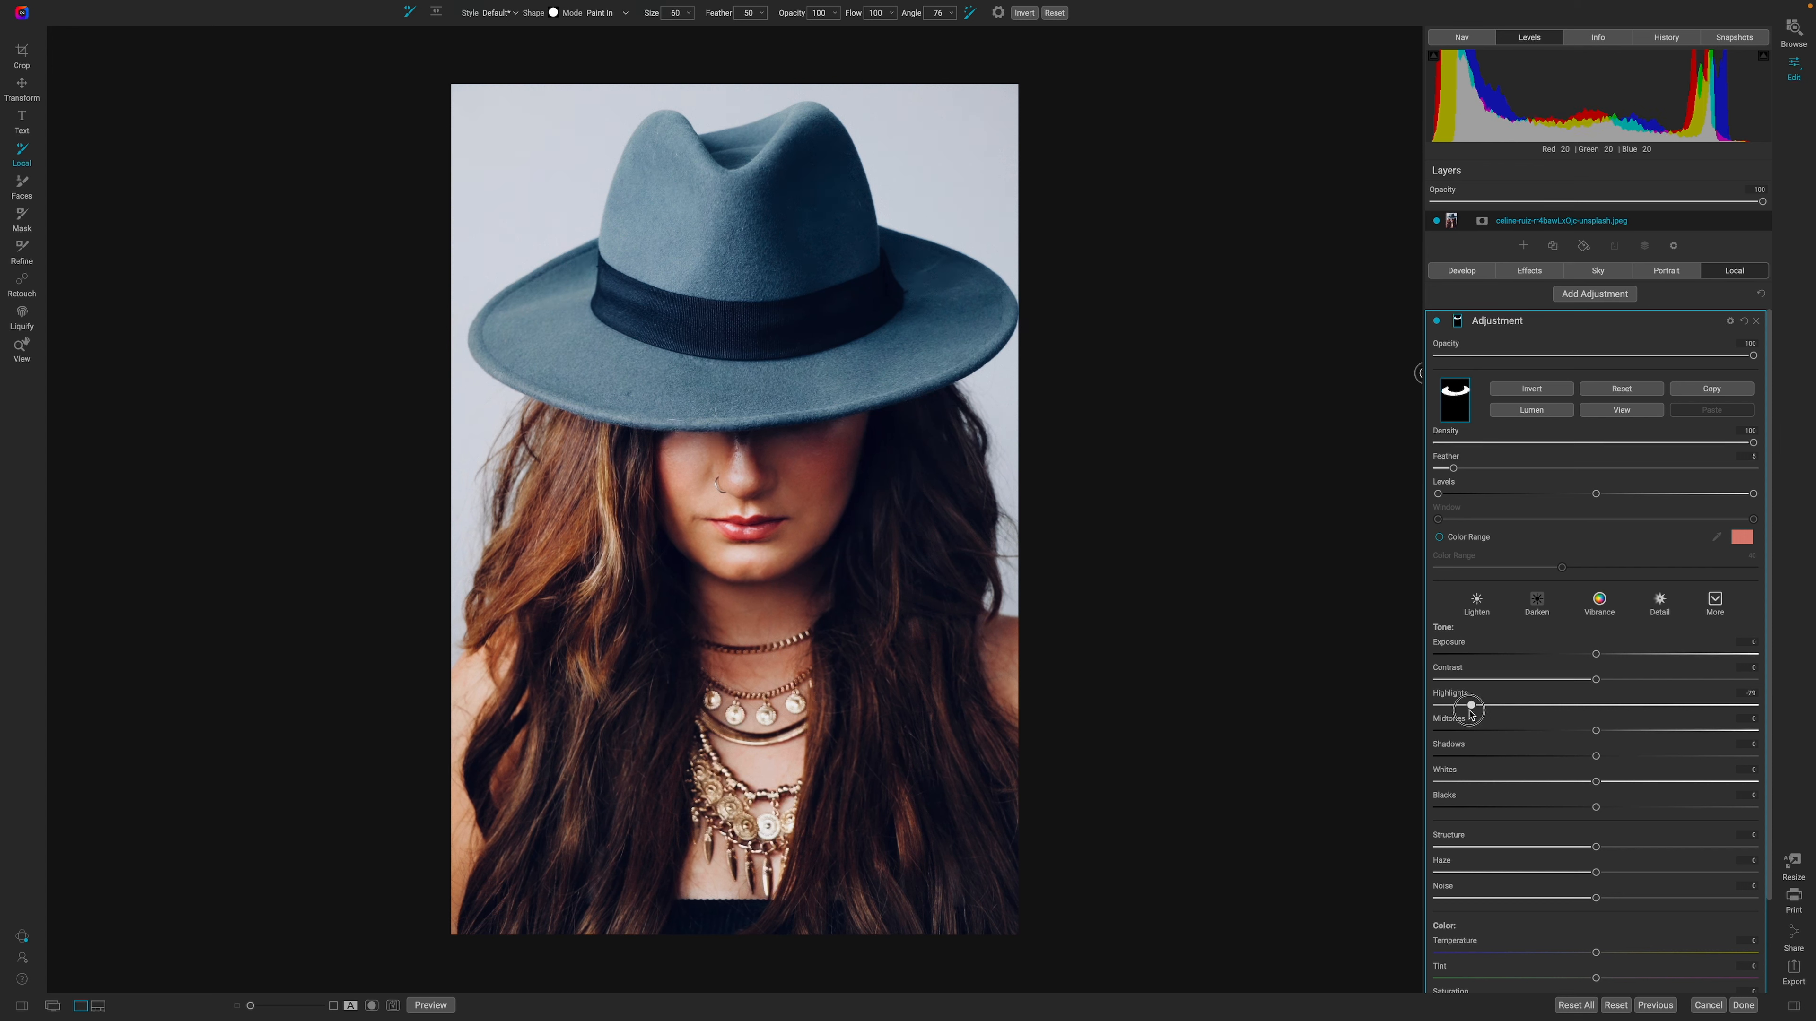
pyautogui.moveTo(1471, 704); pyautogui.dragTo(1470, 704)
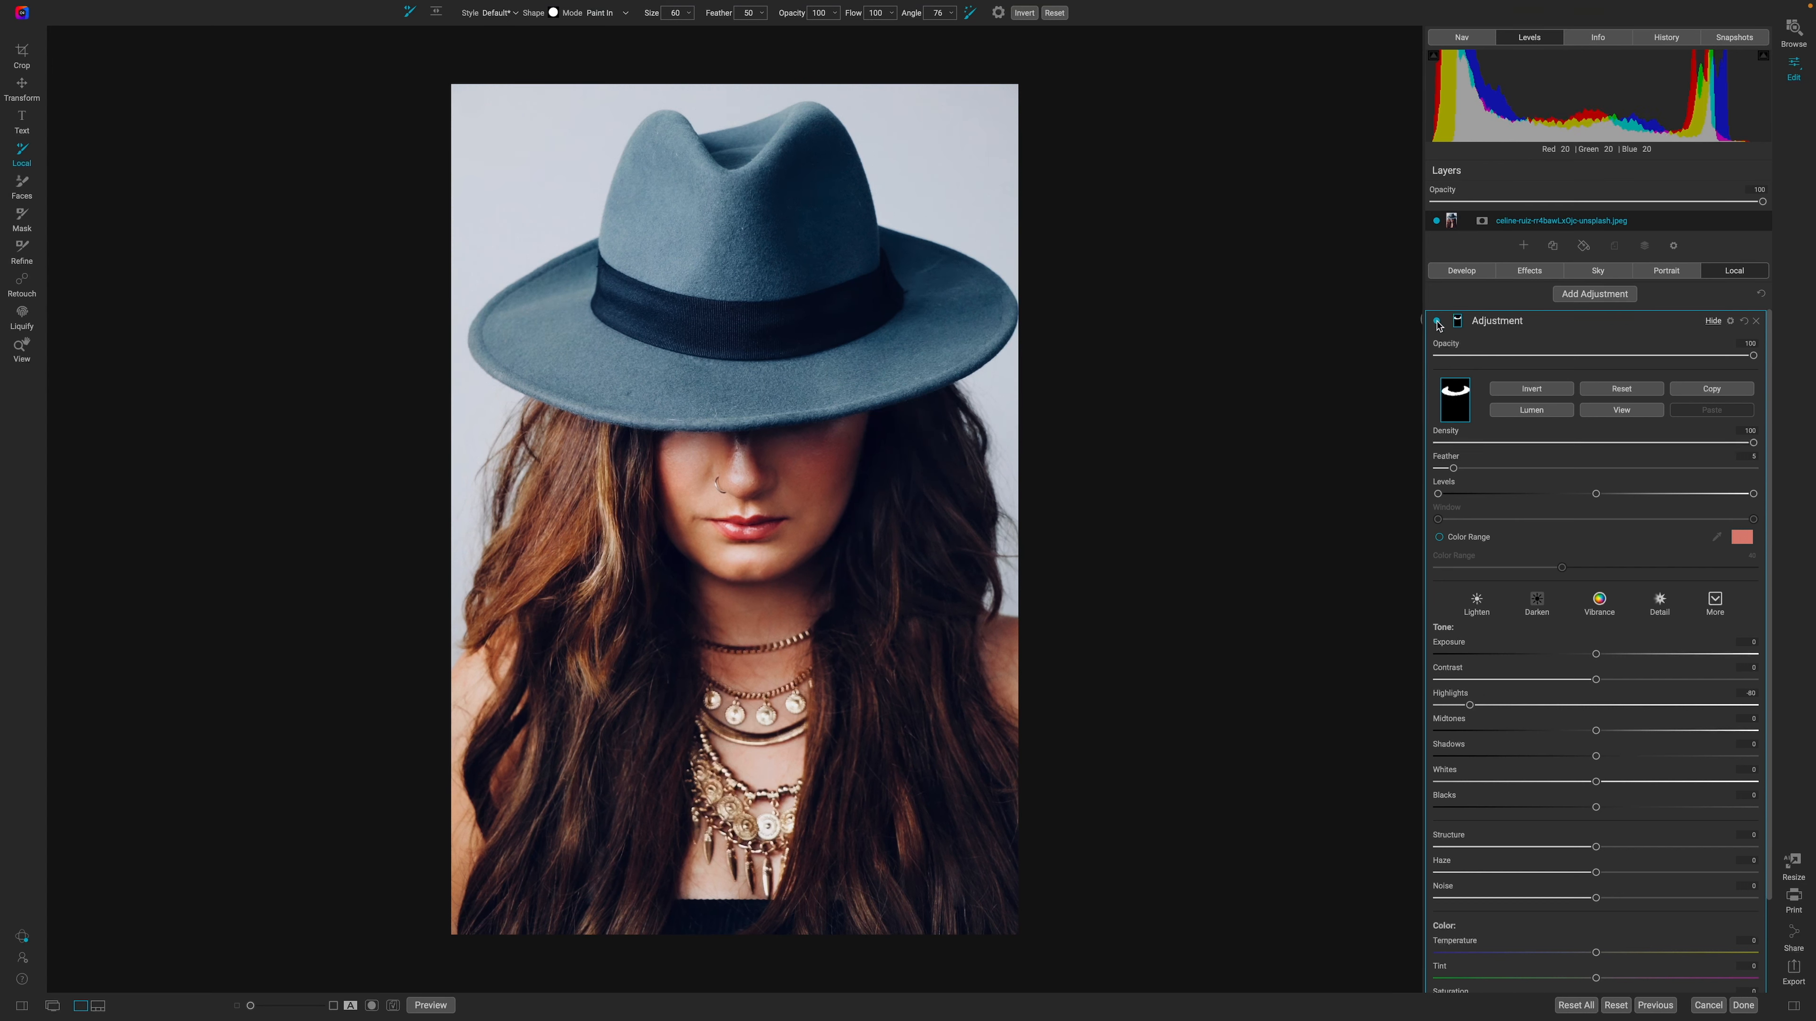